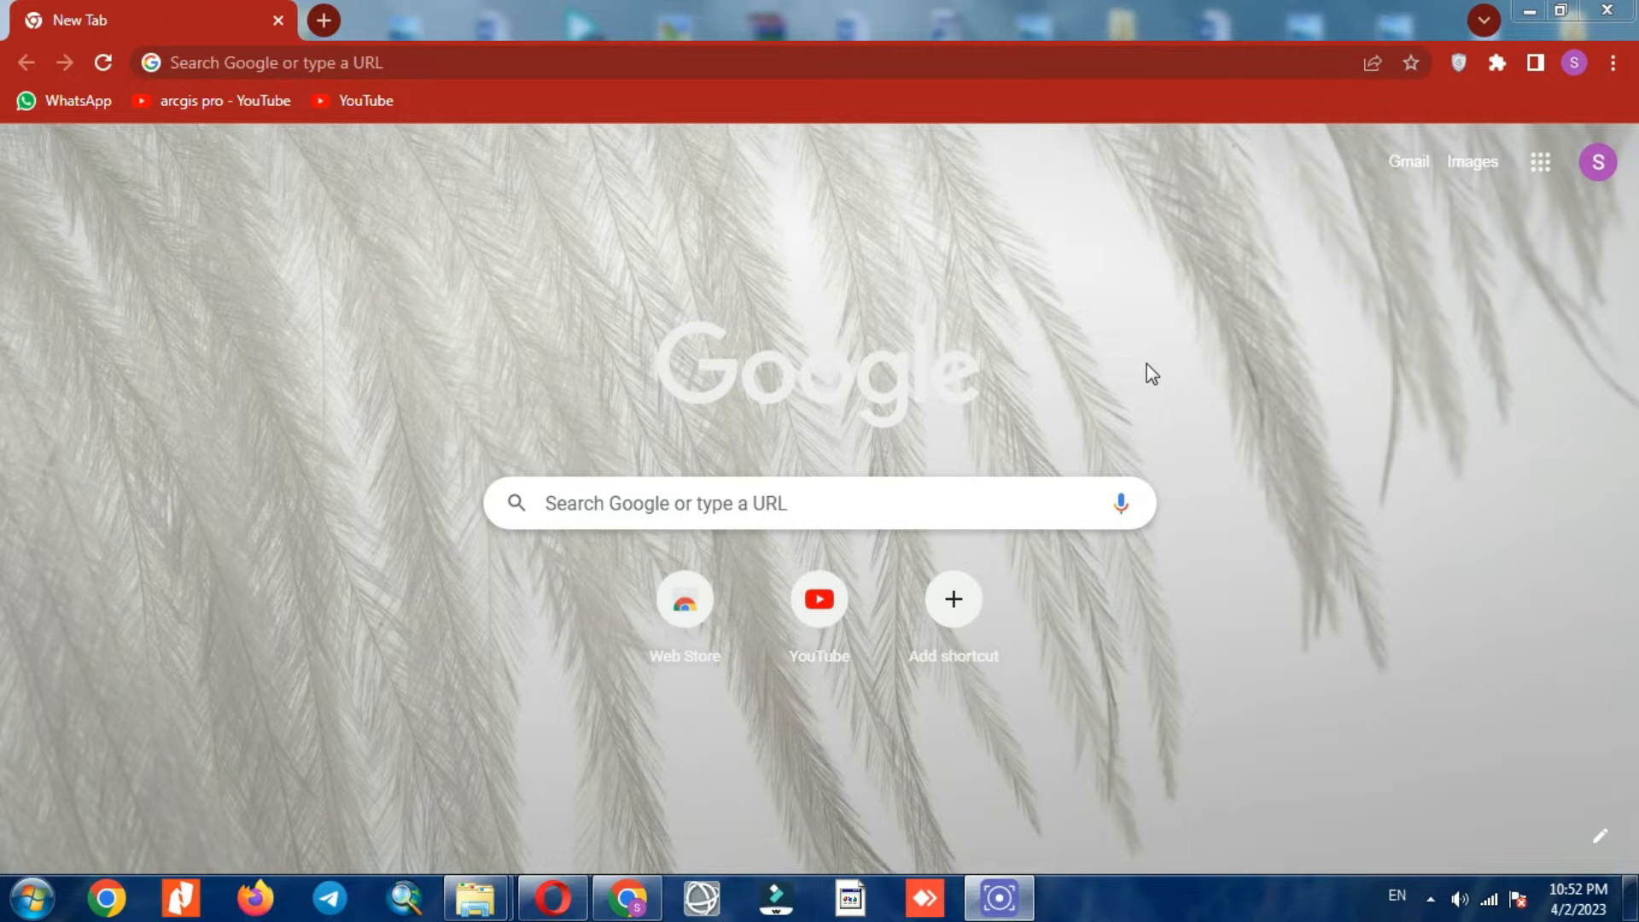
mouse_move(1066, 325)
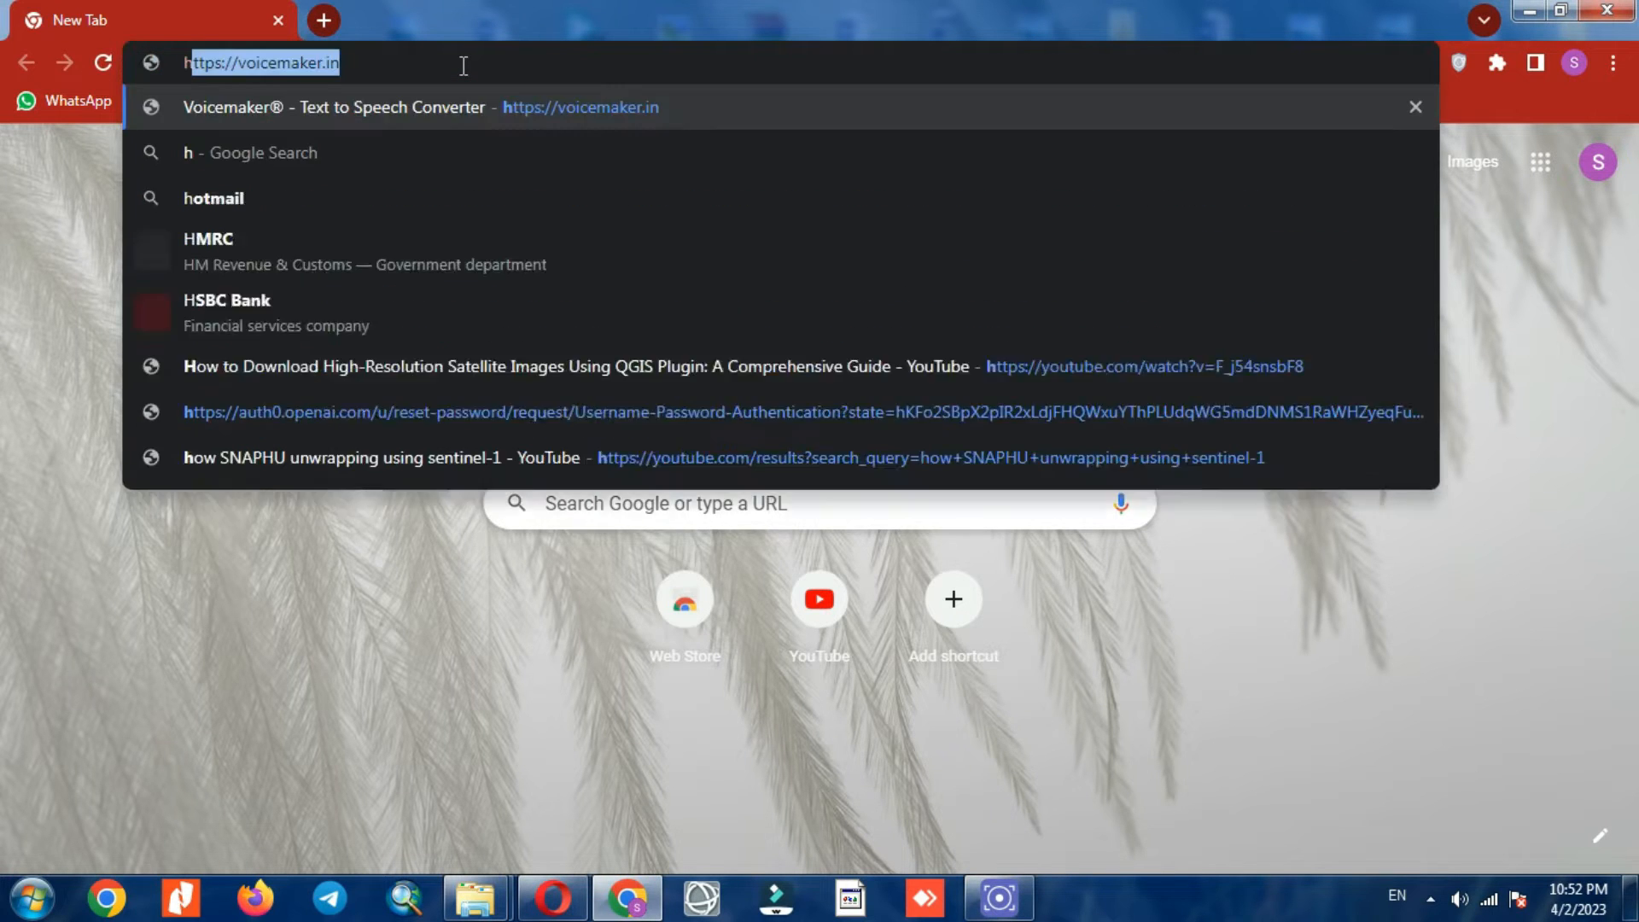
- Search Google for 'hydrosat stuttgart' and follow the hydrosat.gis.uni-stuttgart.de result
type("ydros")
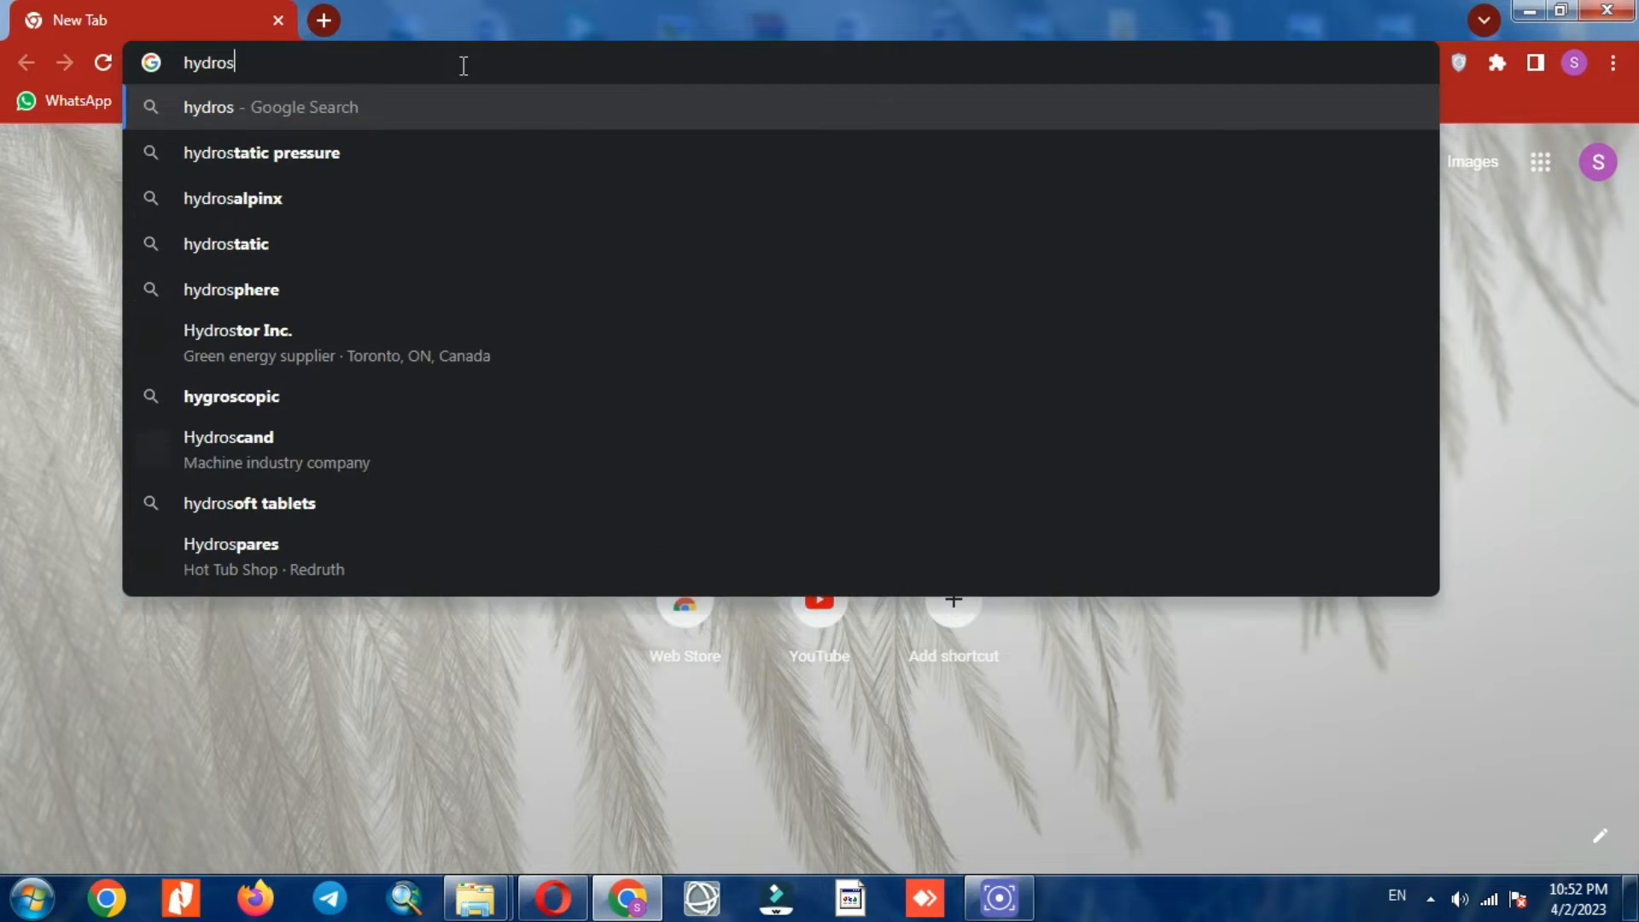
type("at s")
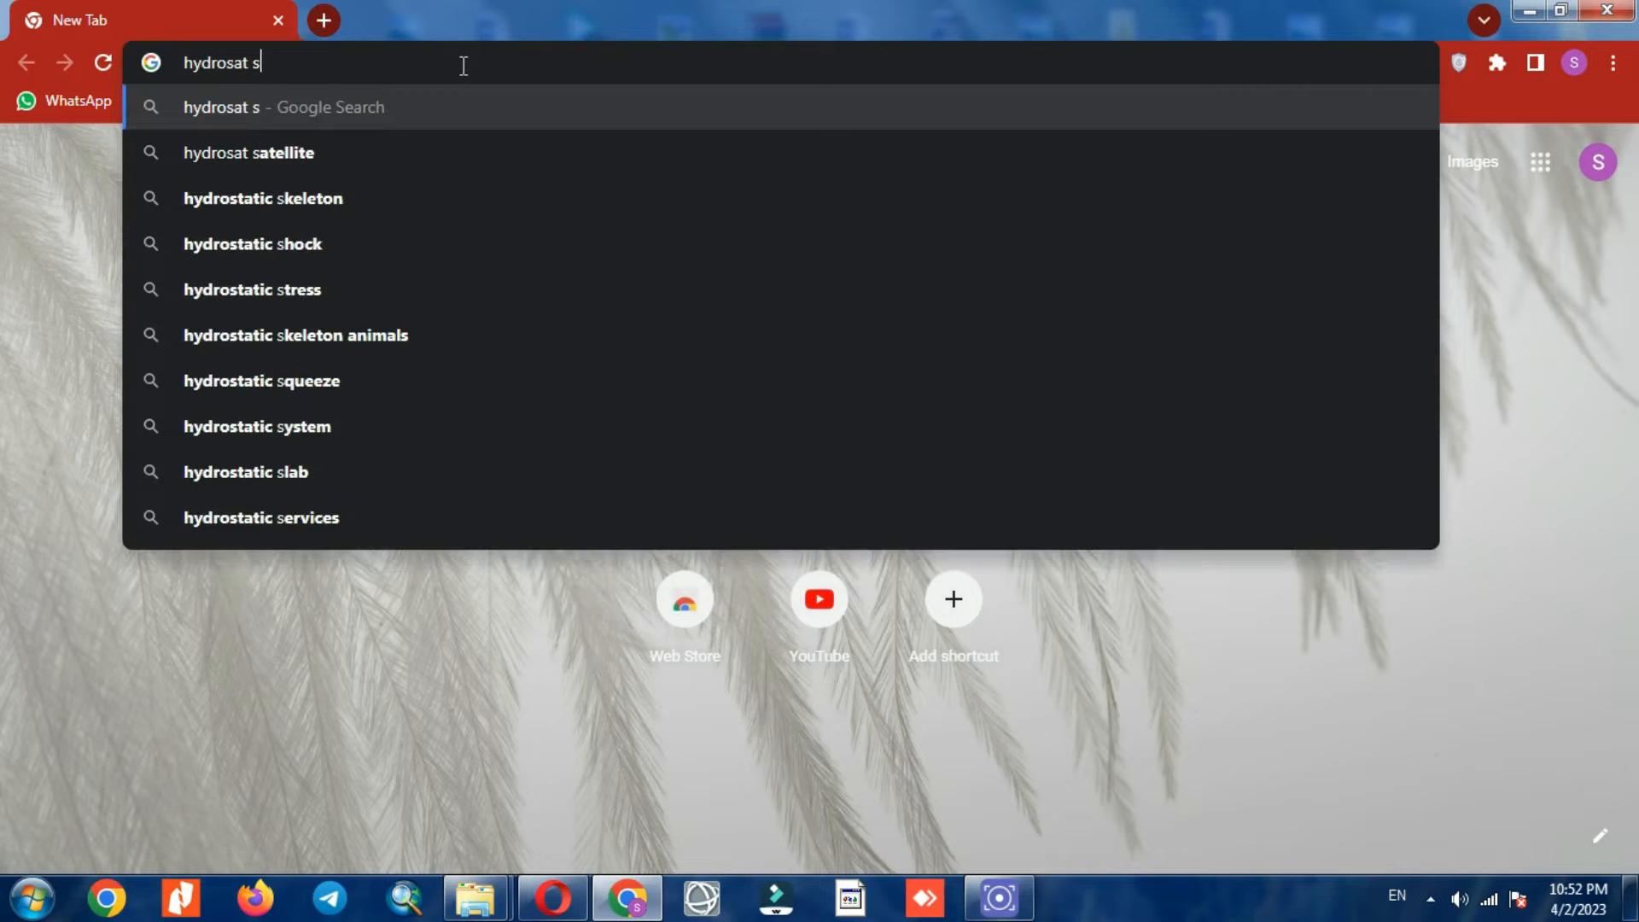
type("tutt")
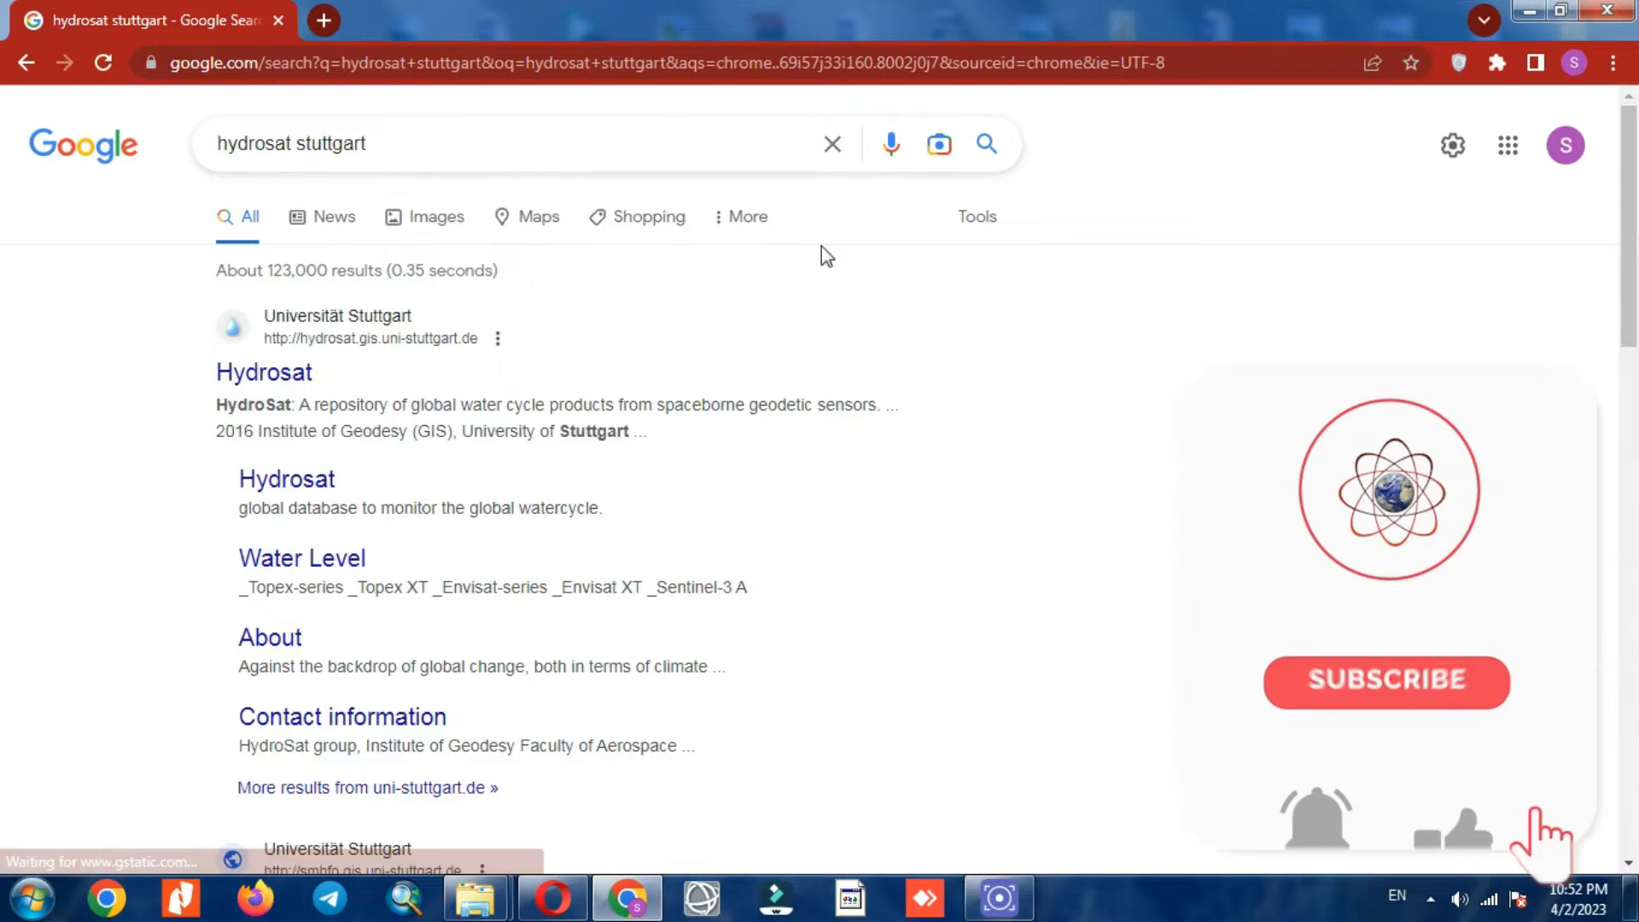
left_click(1385, 681)
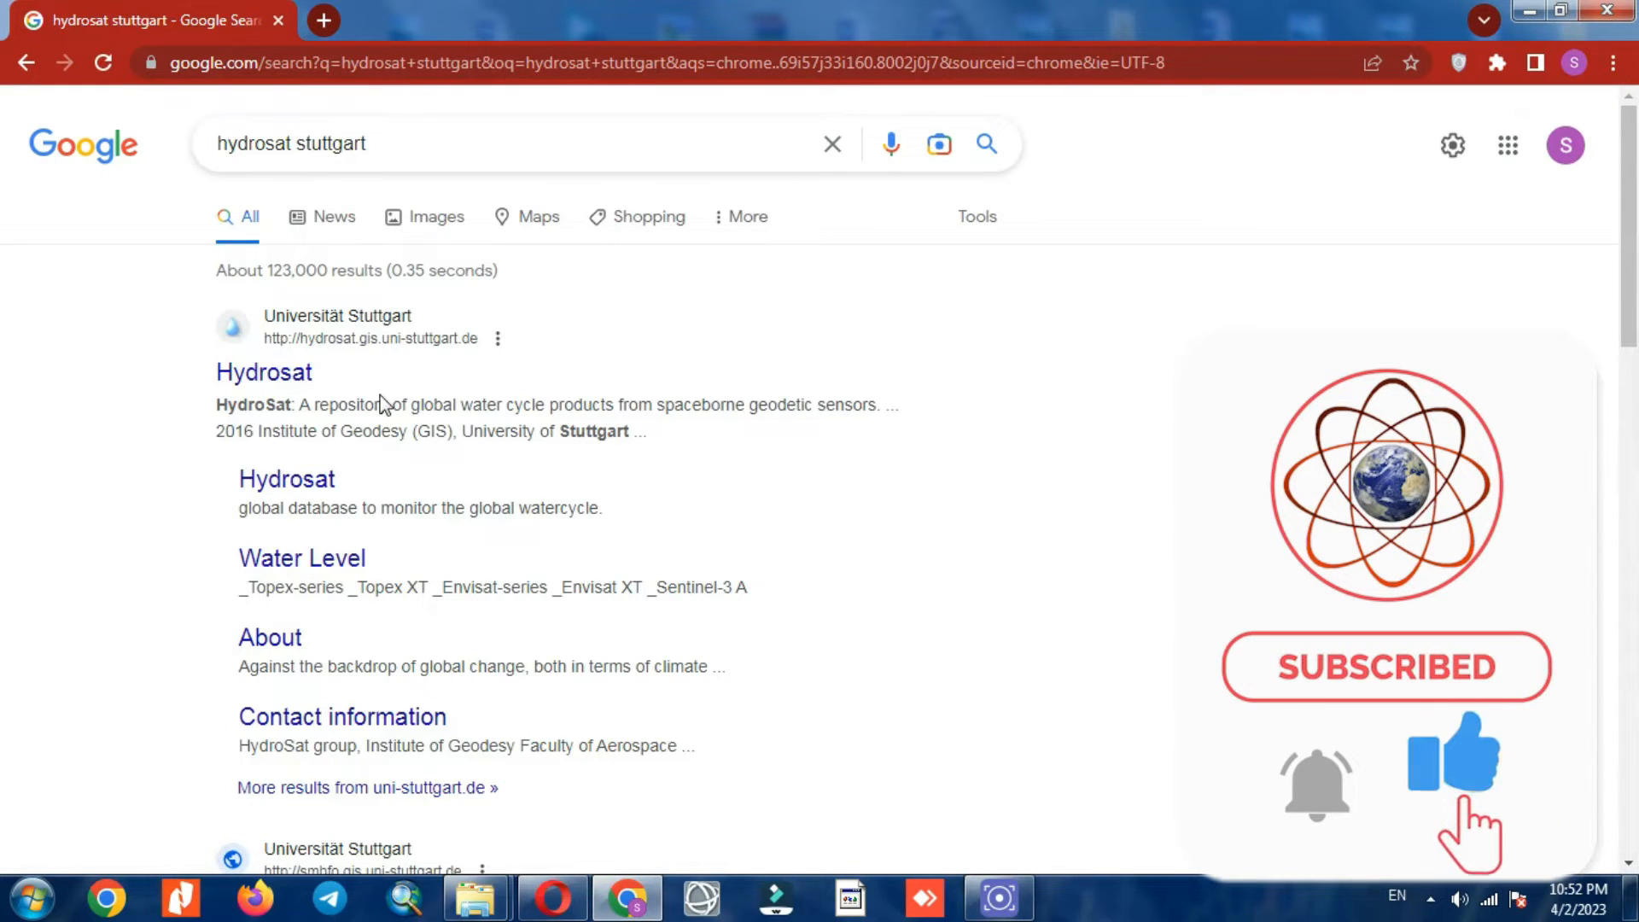
mouse_move(263, 373)
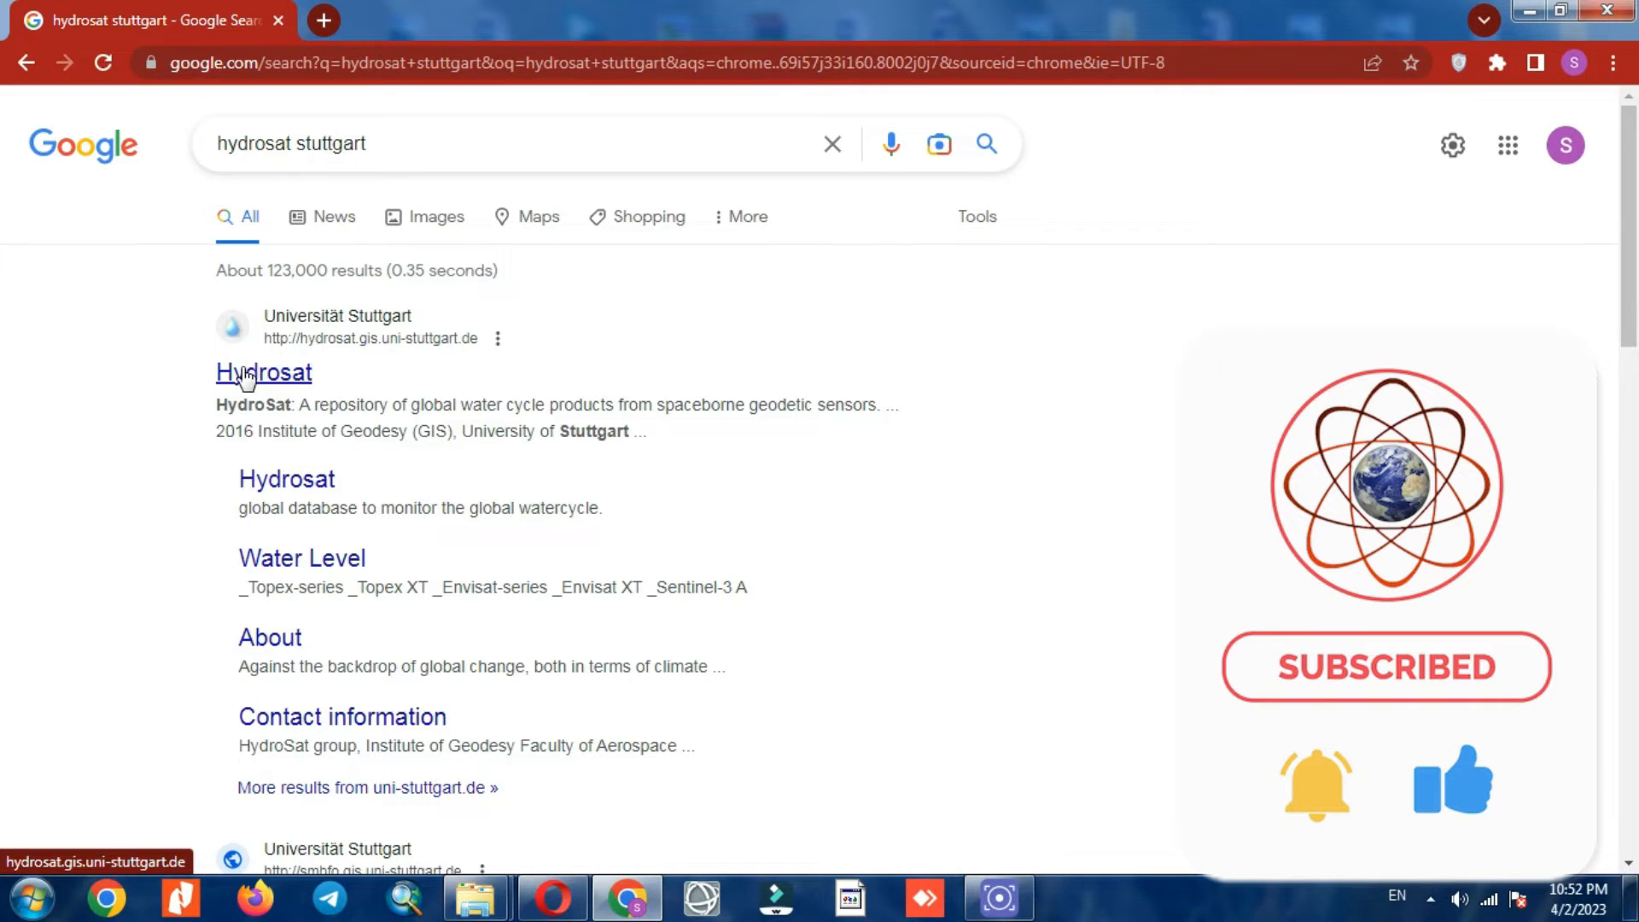
left_click(263, 373)
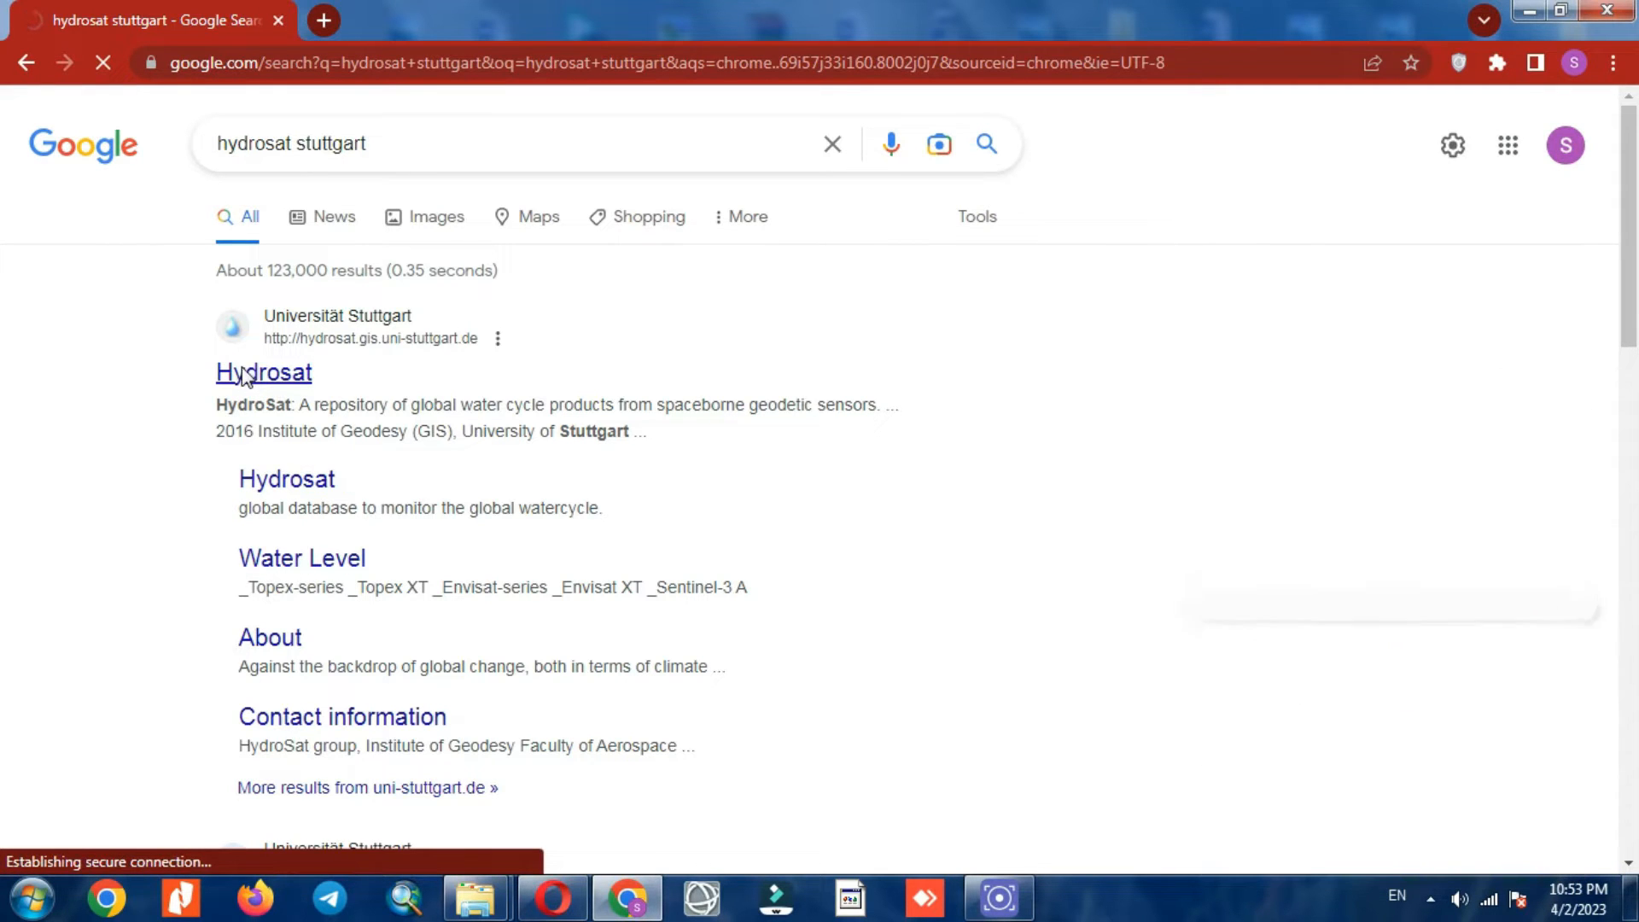
- Load the HydroSat index page with its world map of water monitoring stations
left_click(263, 373)
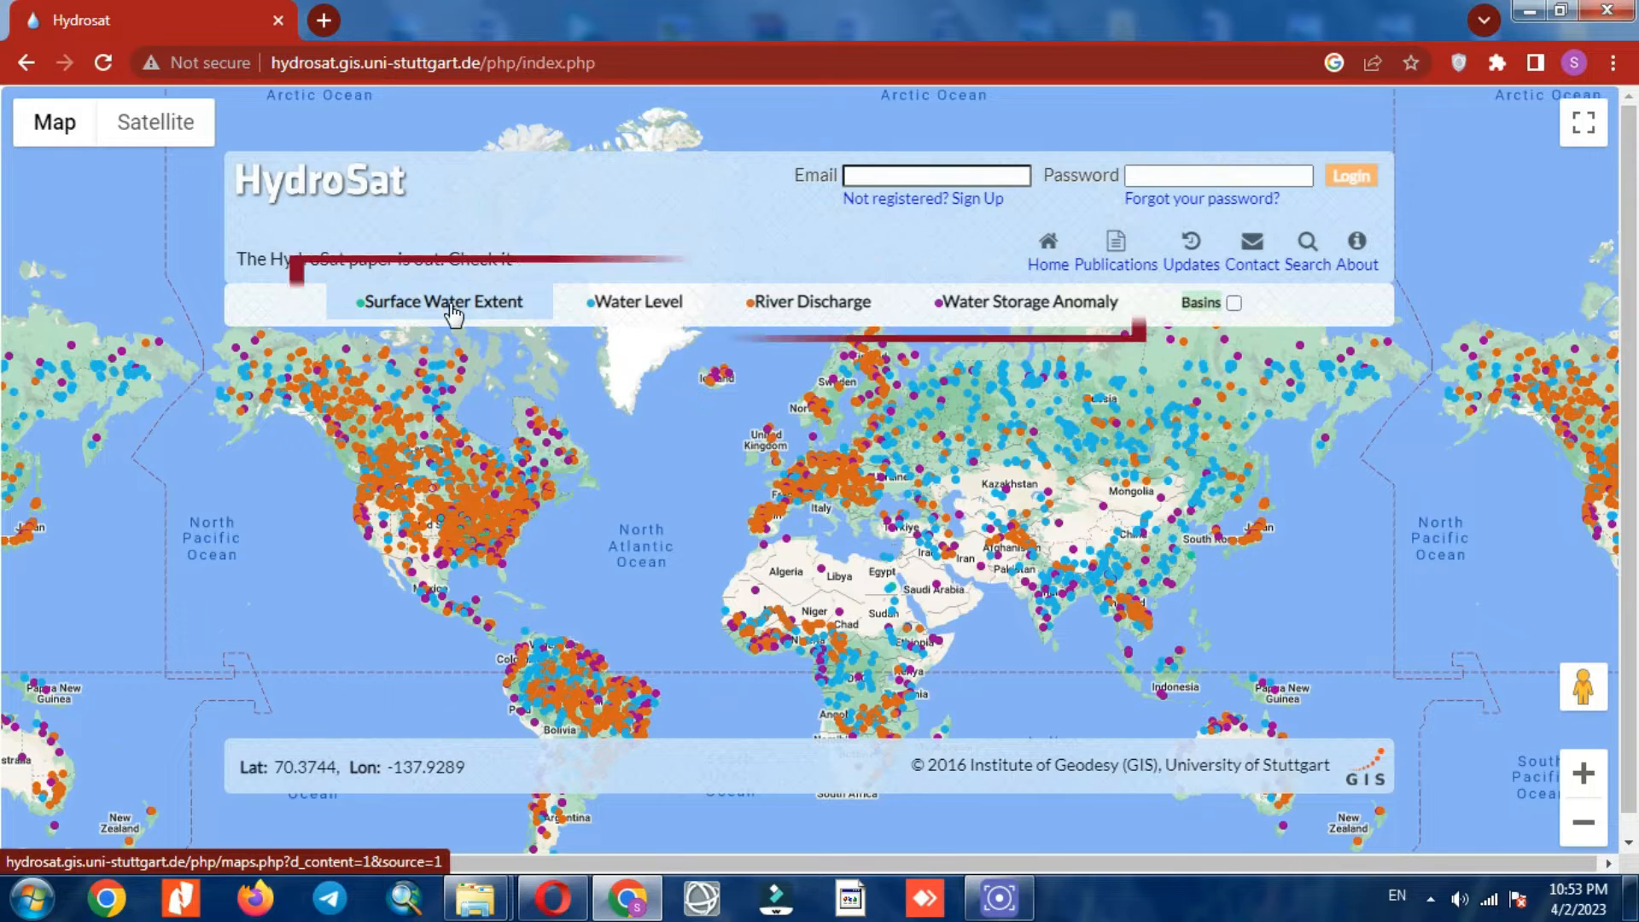
left_click(637, 300)
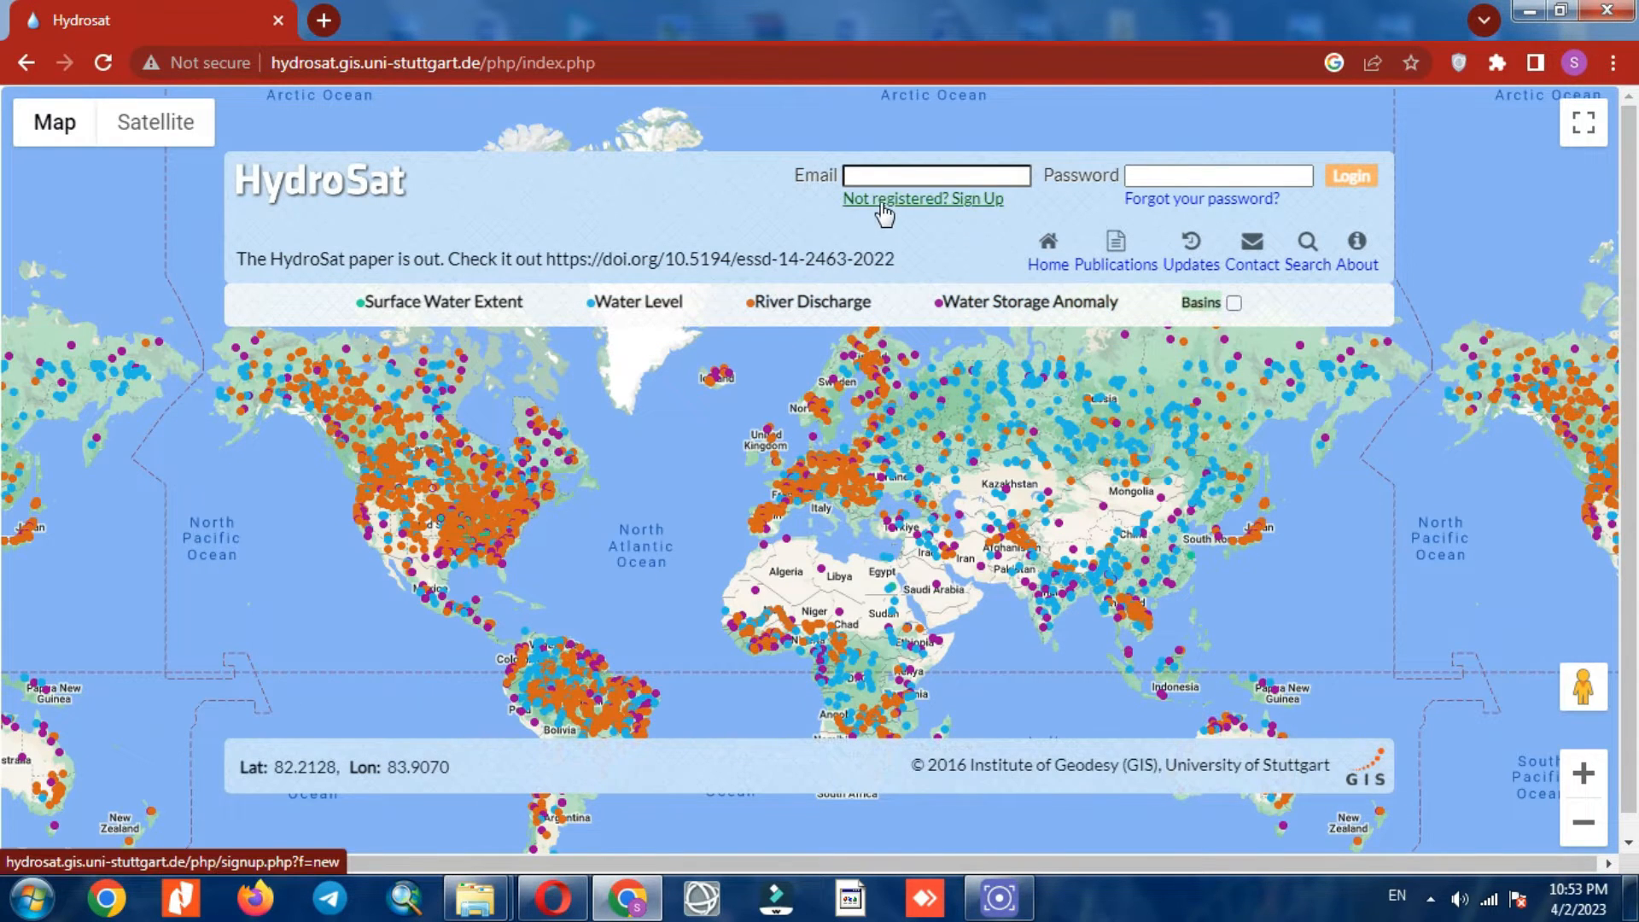
left_click(922, 198)
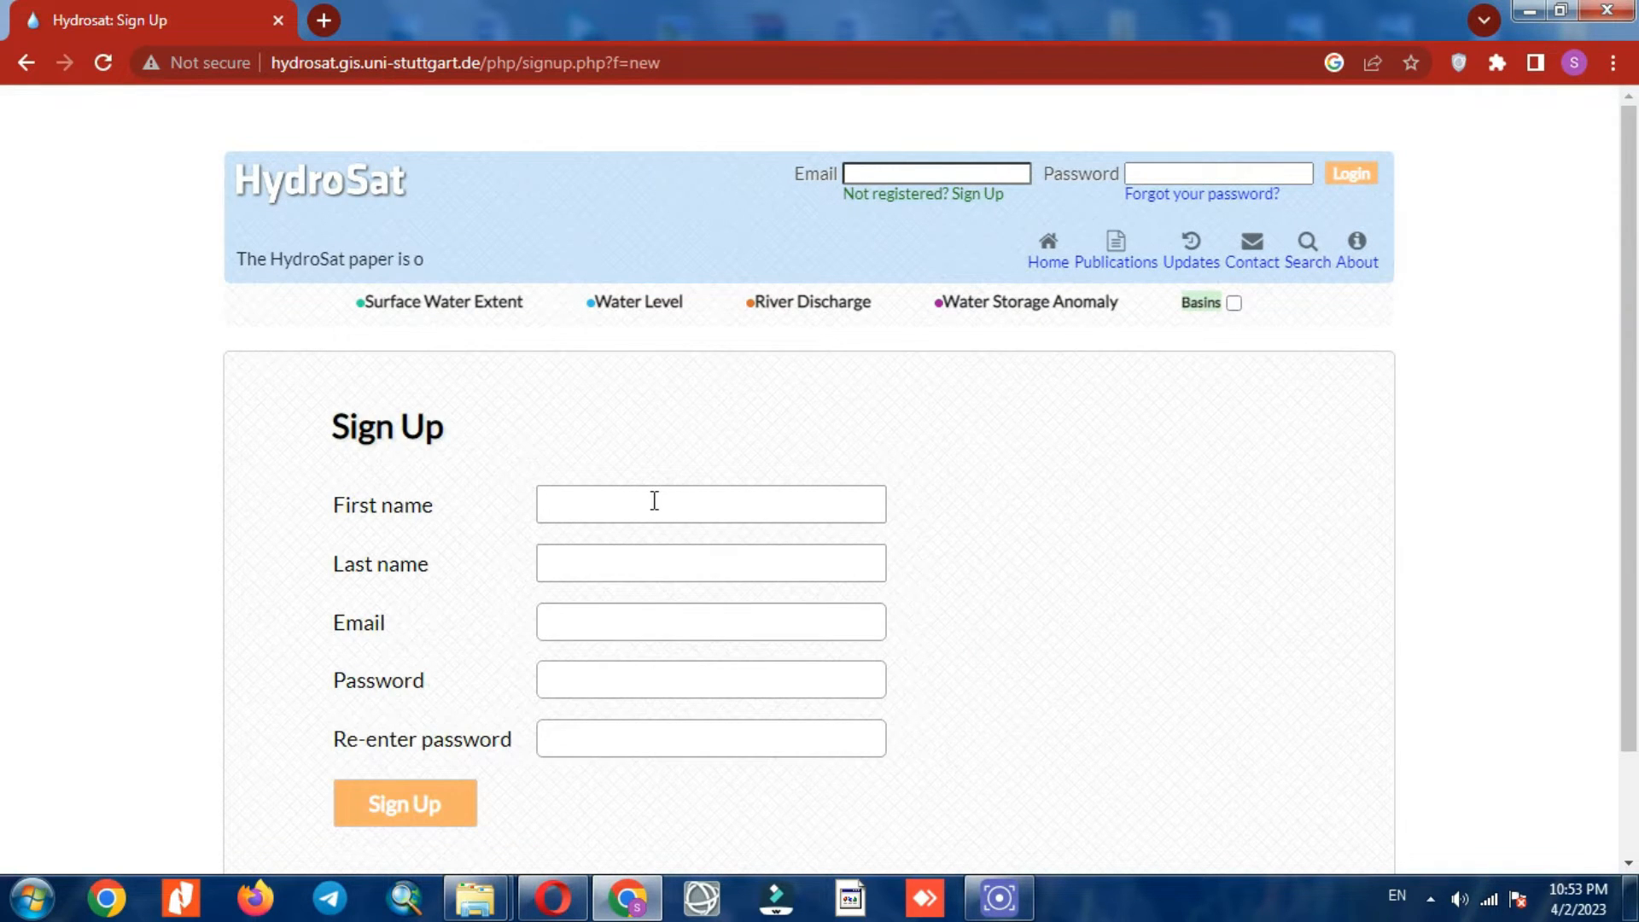
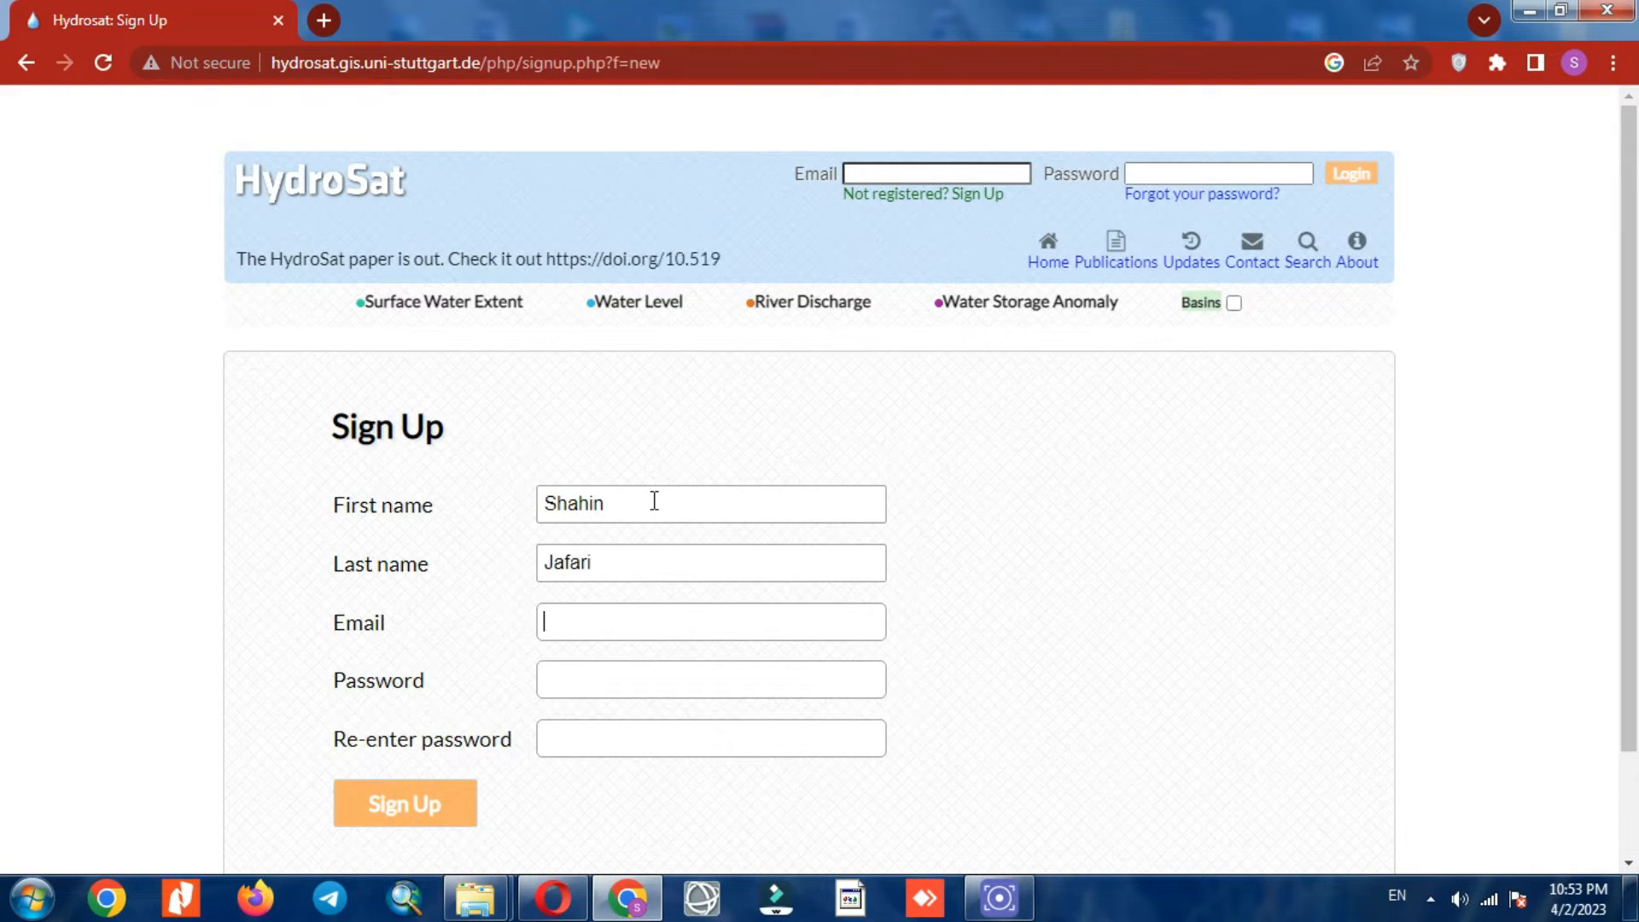
type("Sha")
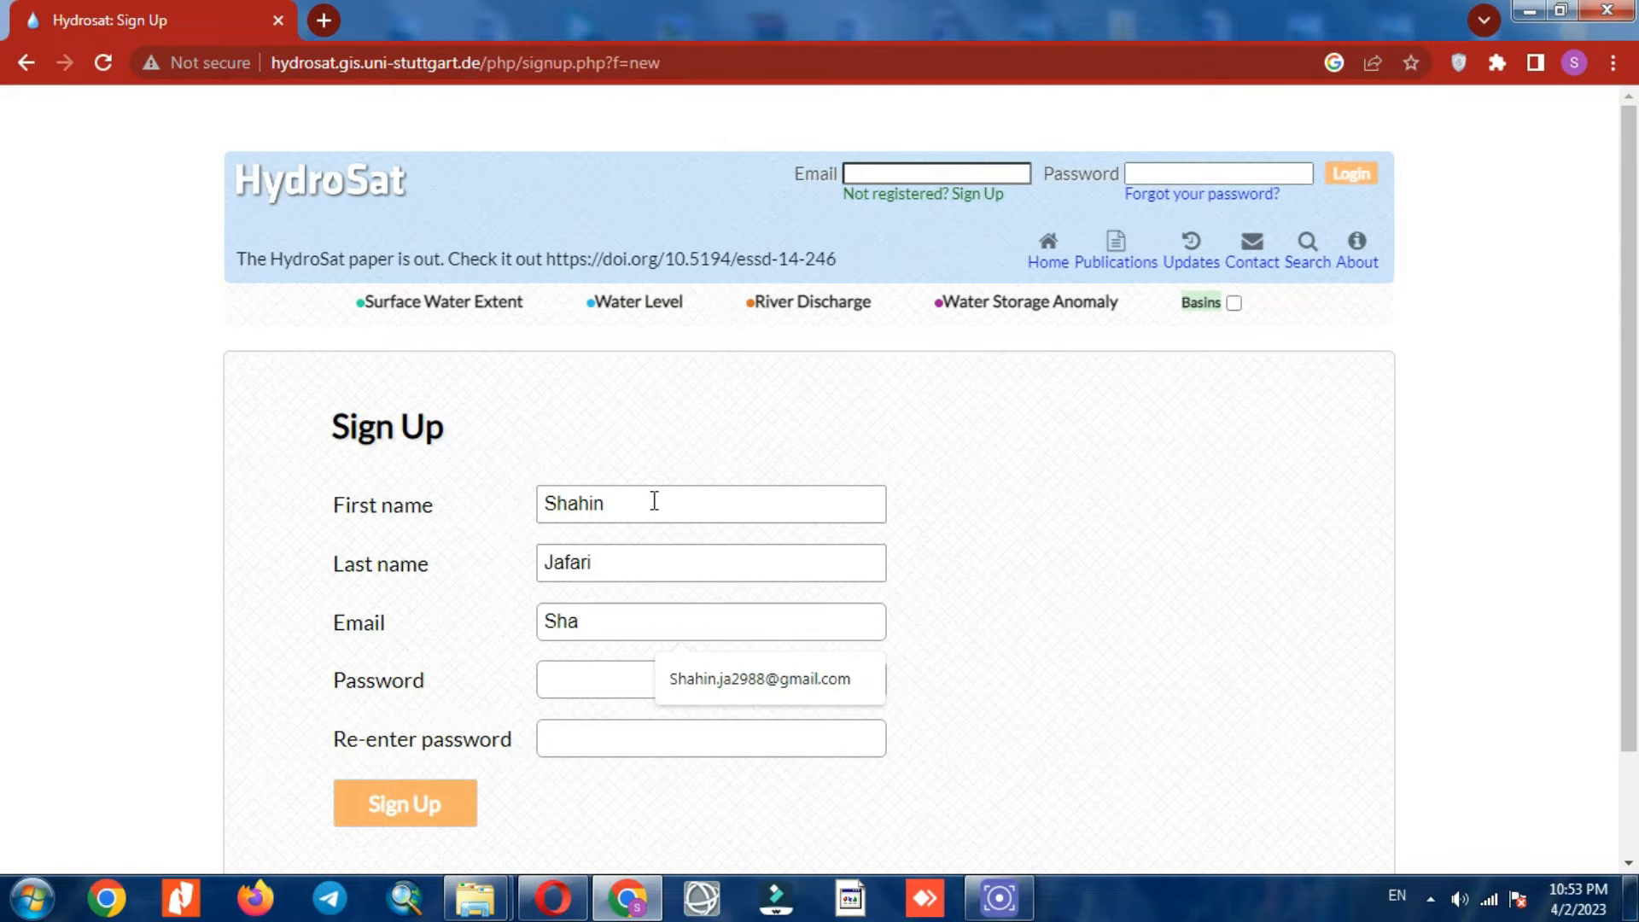
left_click(758, 678)
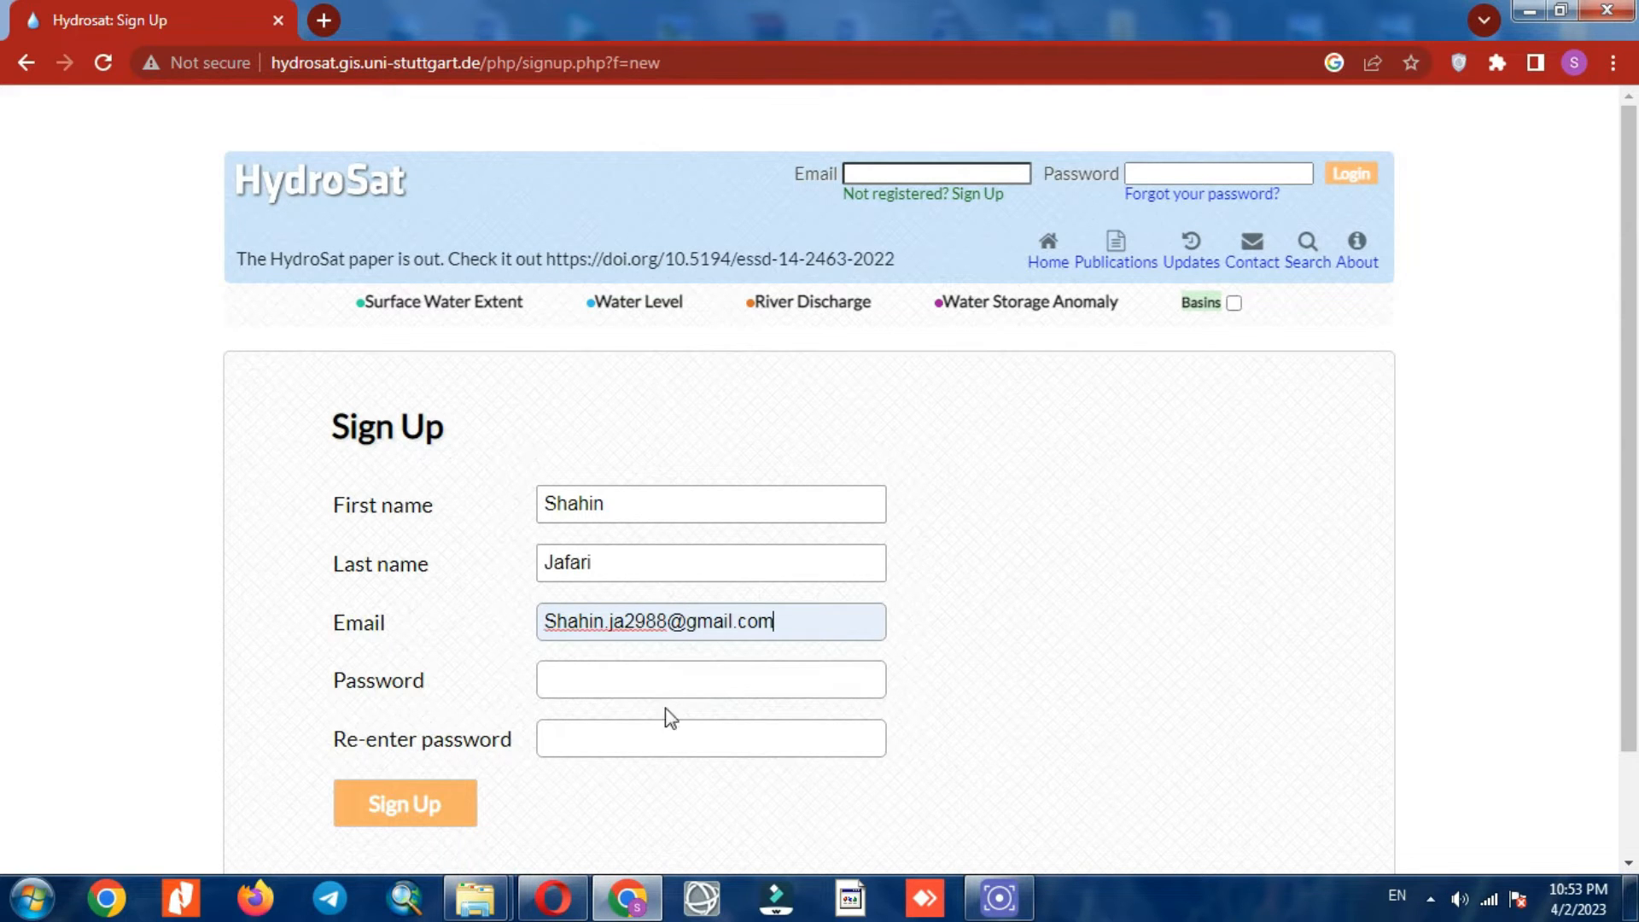
- Enter and re-enter the account password, then submit the sign-up form
left_click(711, 680)
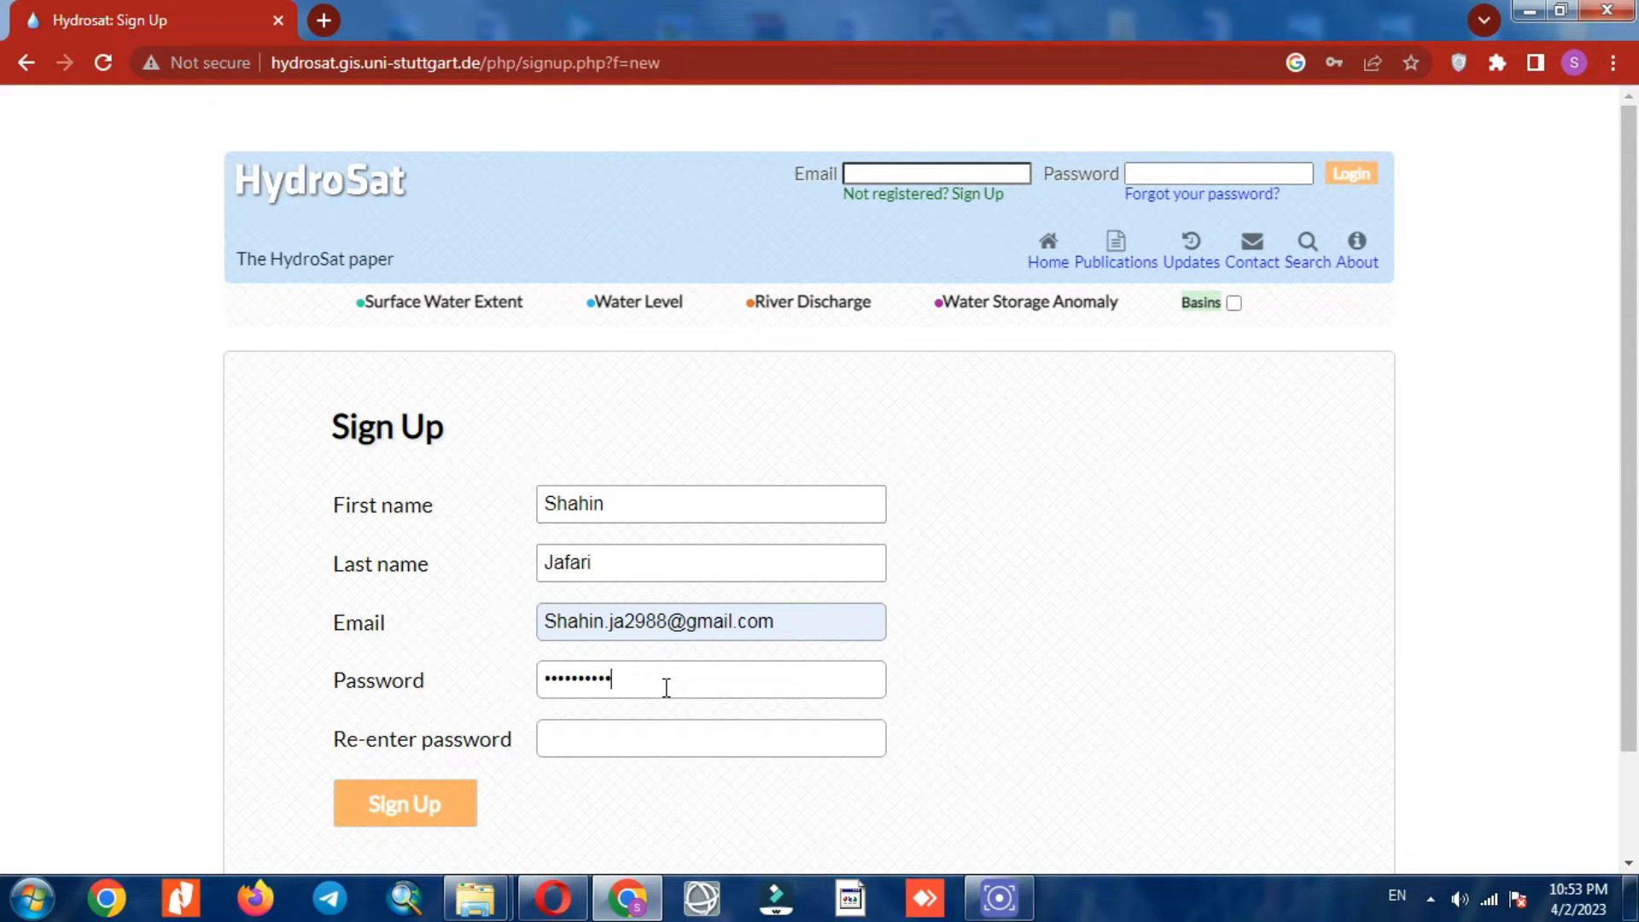
type("password")
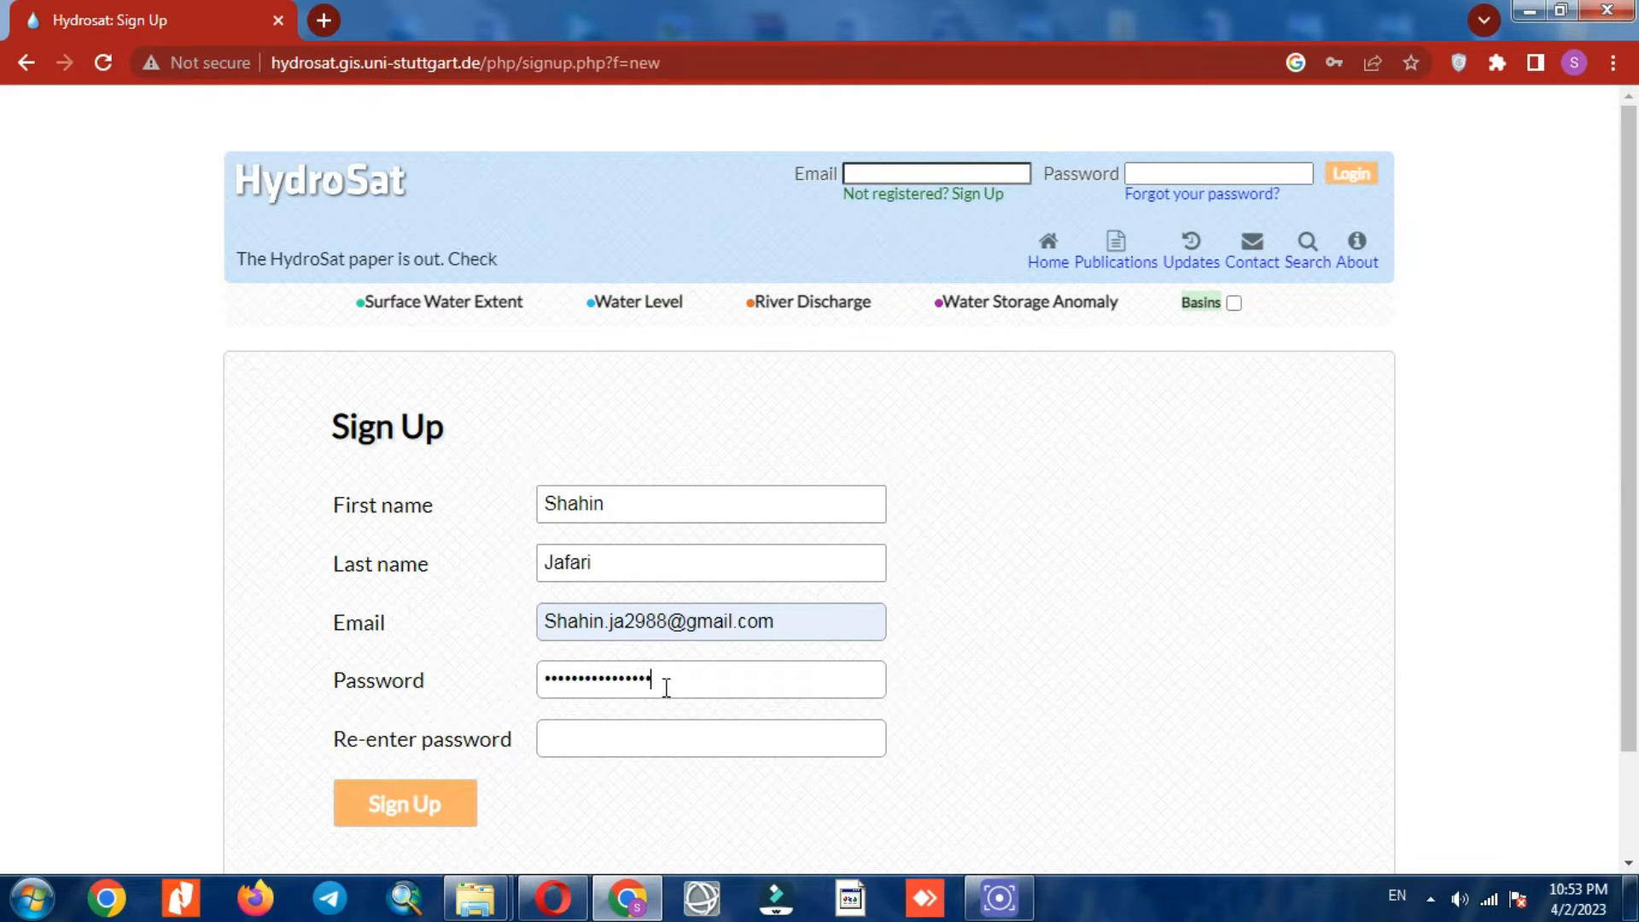
type("••")
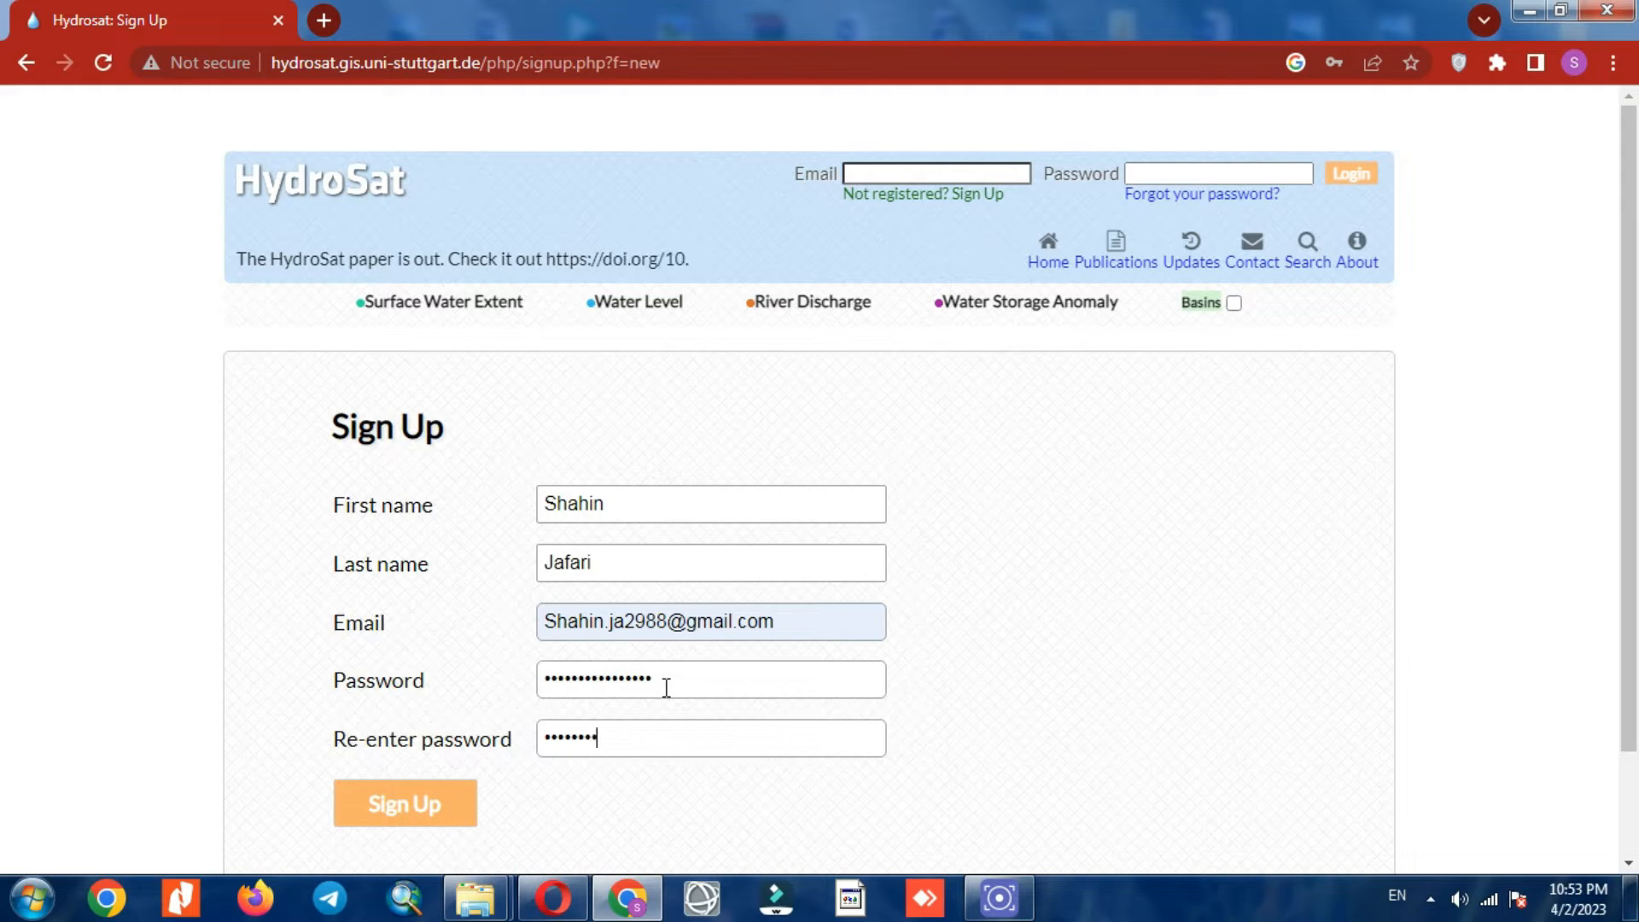
type("••••")
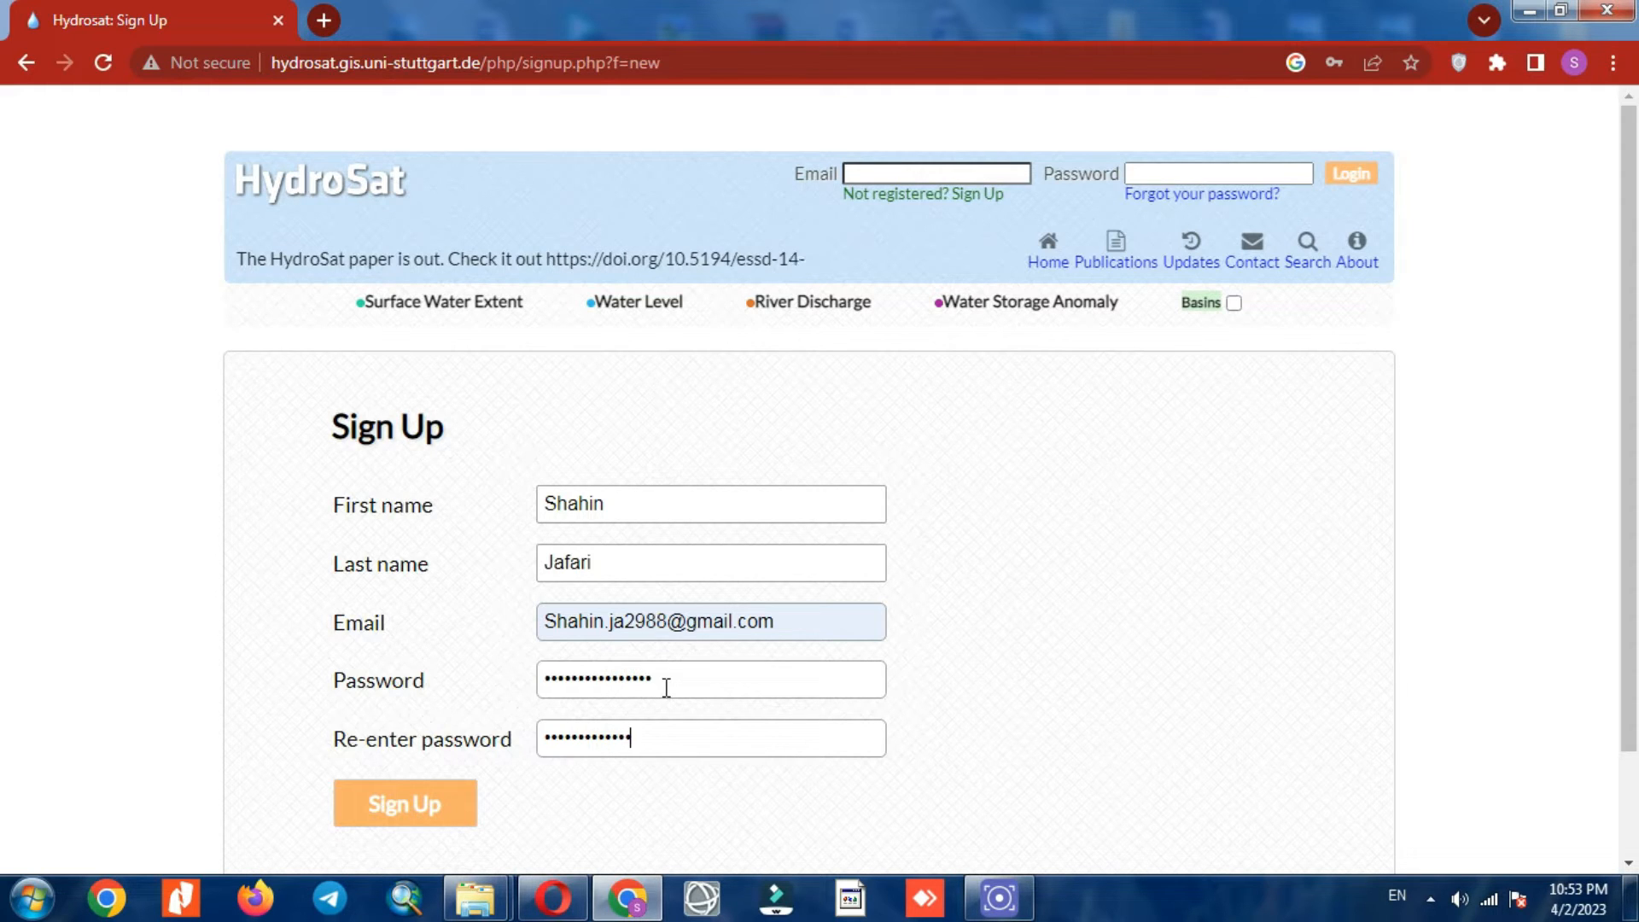
type("••")
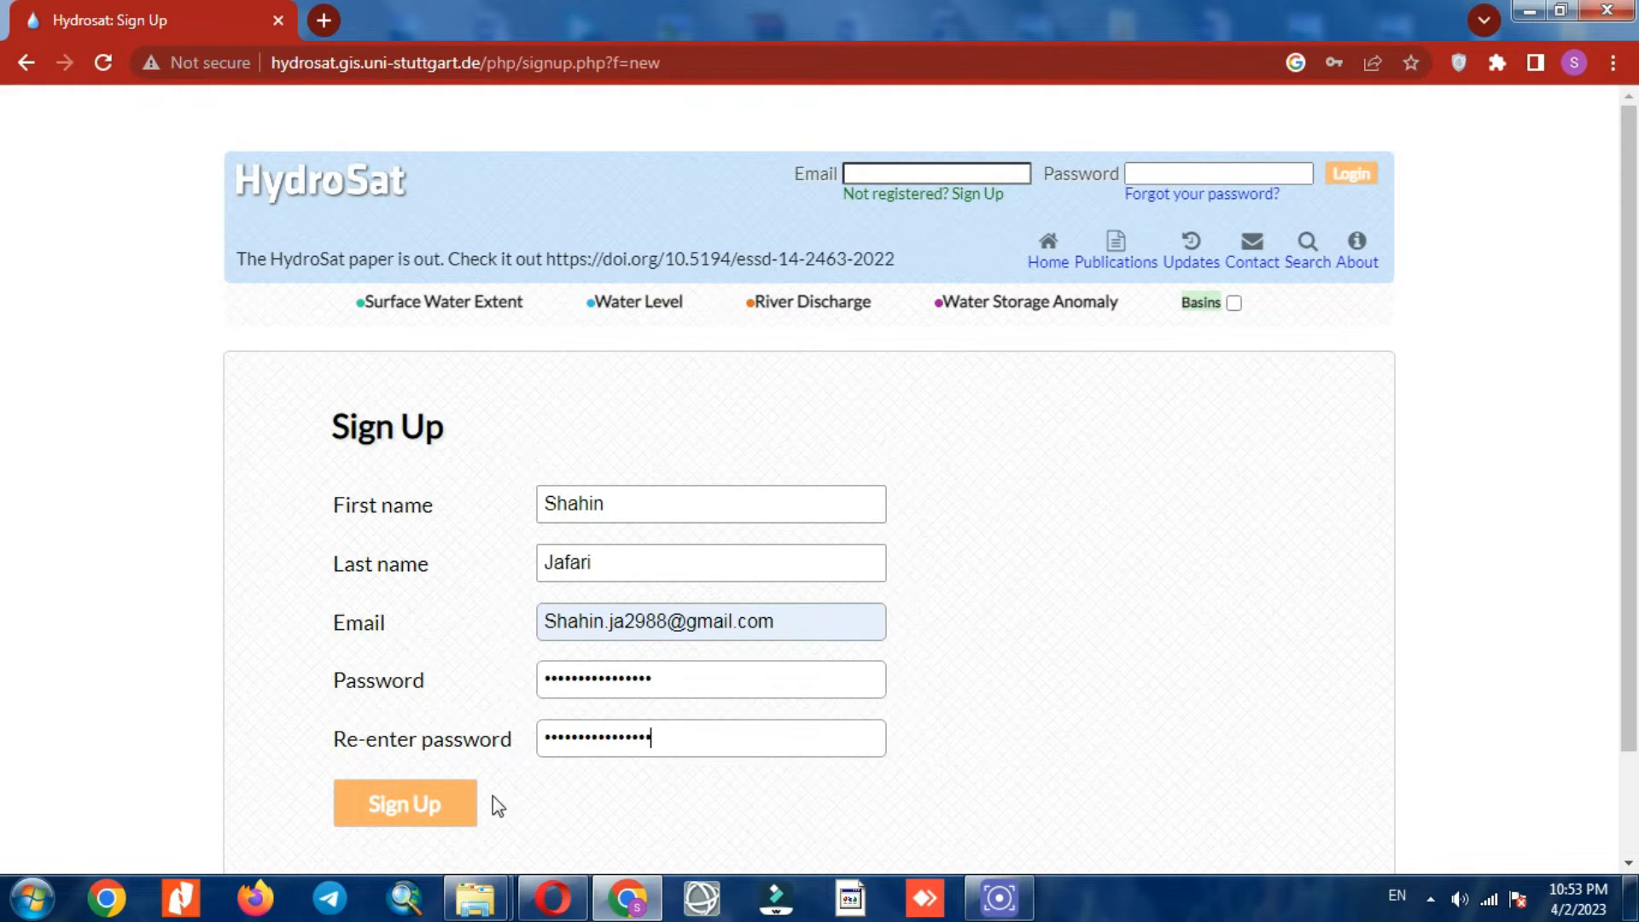
left_click(405, 804)
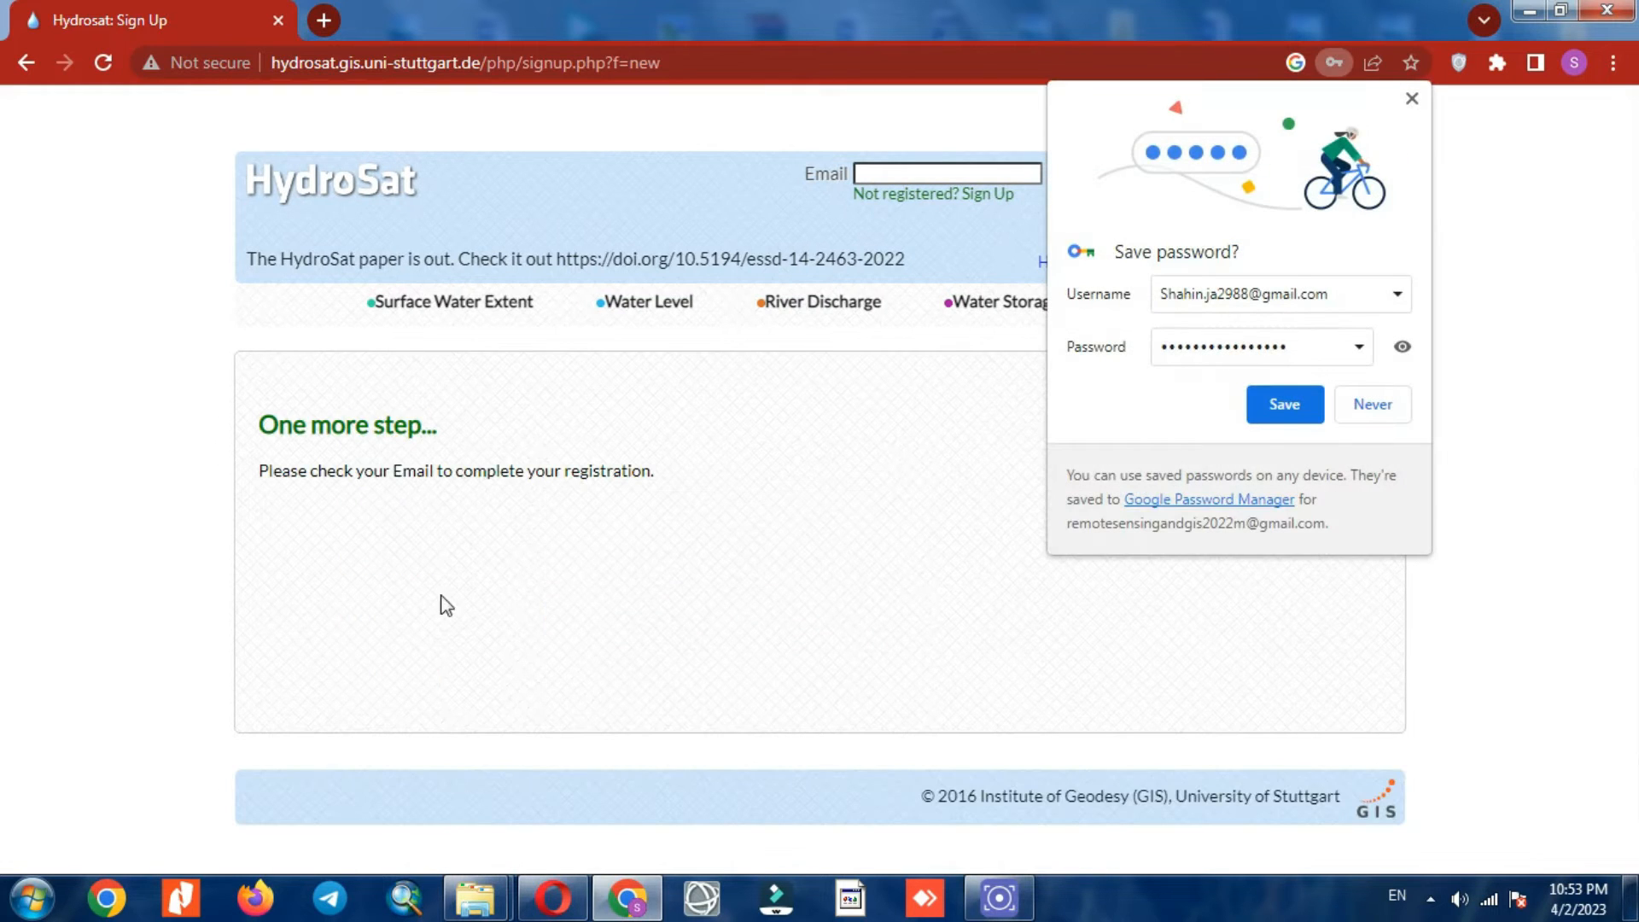
- Confirm registration via the Gmail verification link and return to the HydroSat tab
left_click(1371, 405)
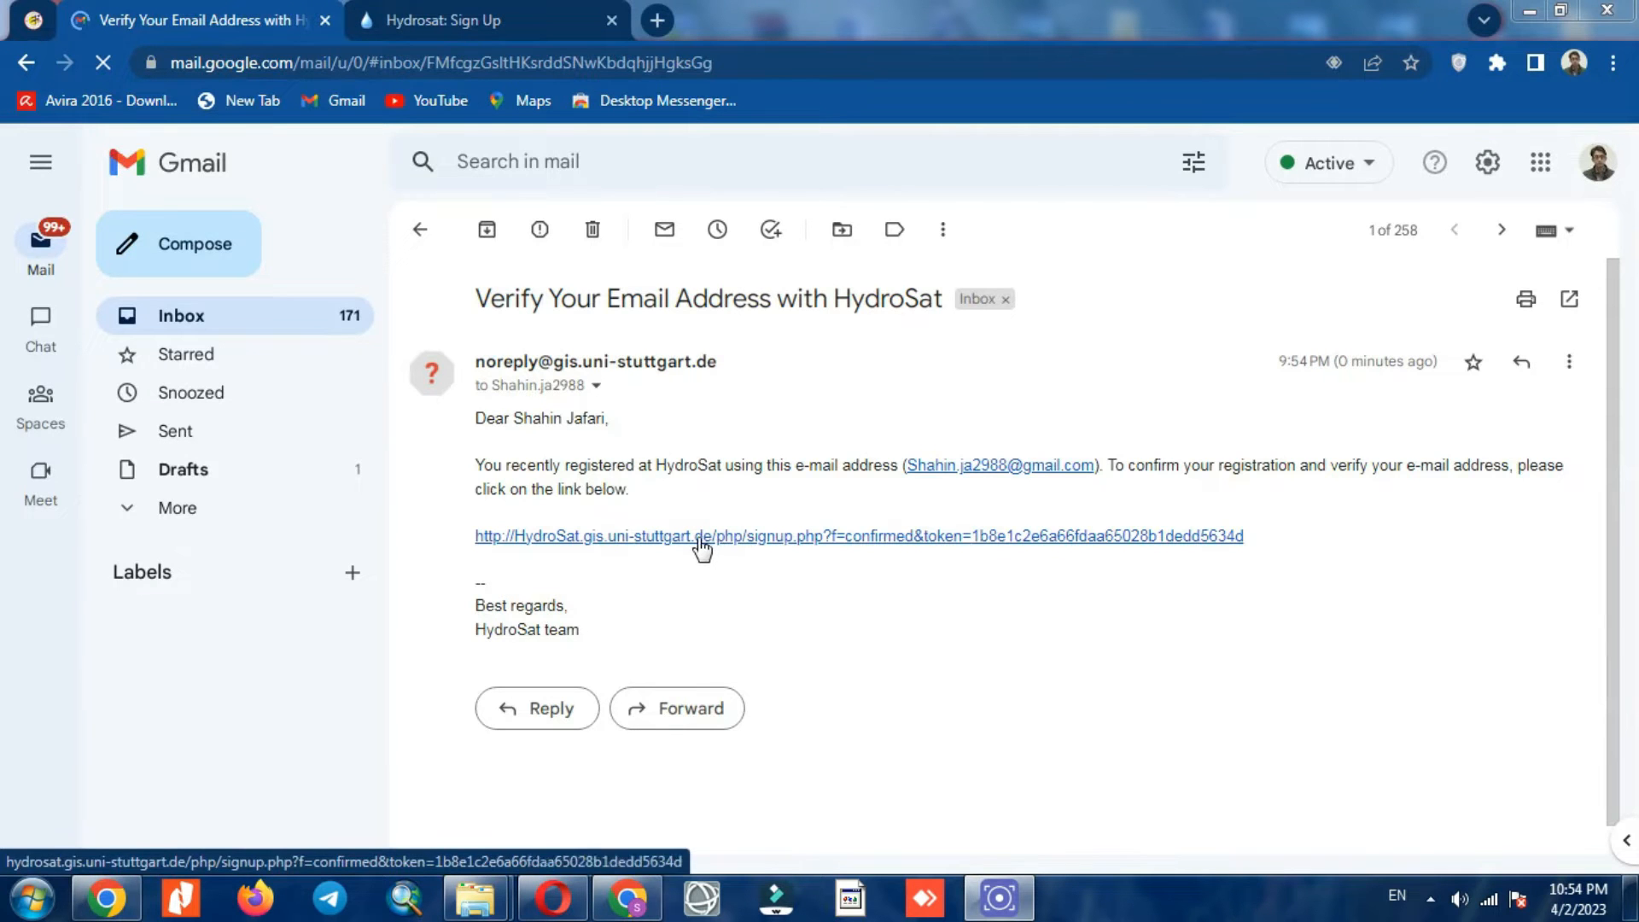
left_click(700, 536)
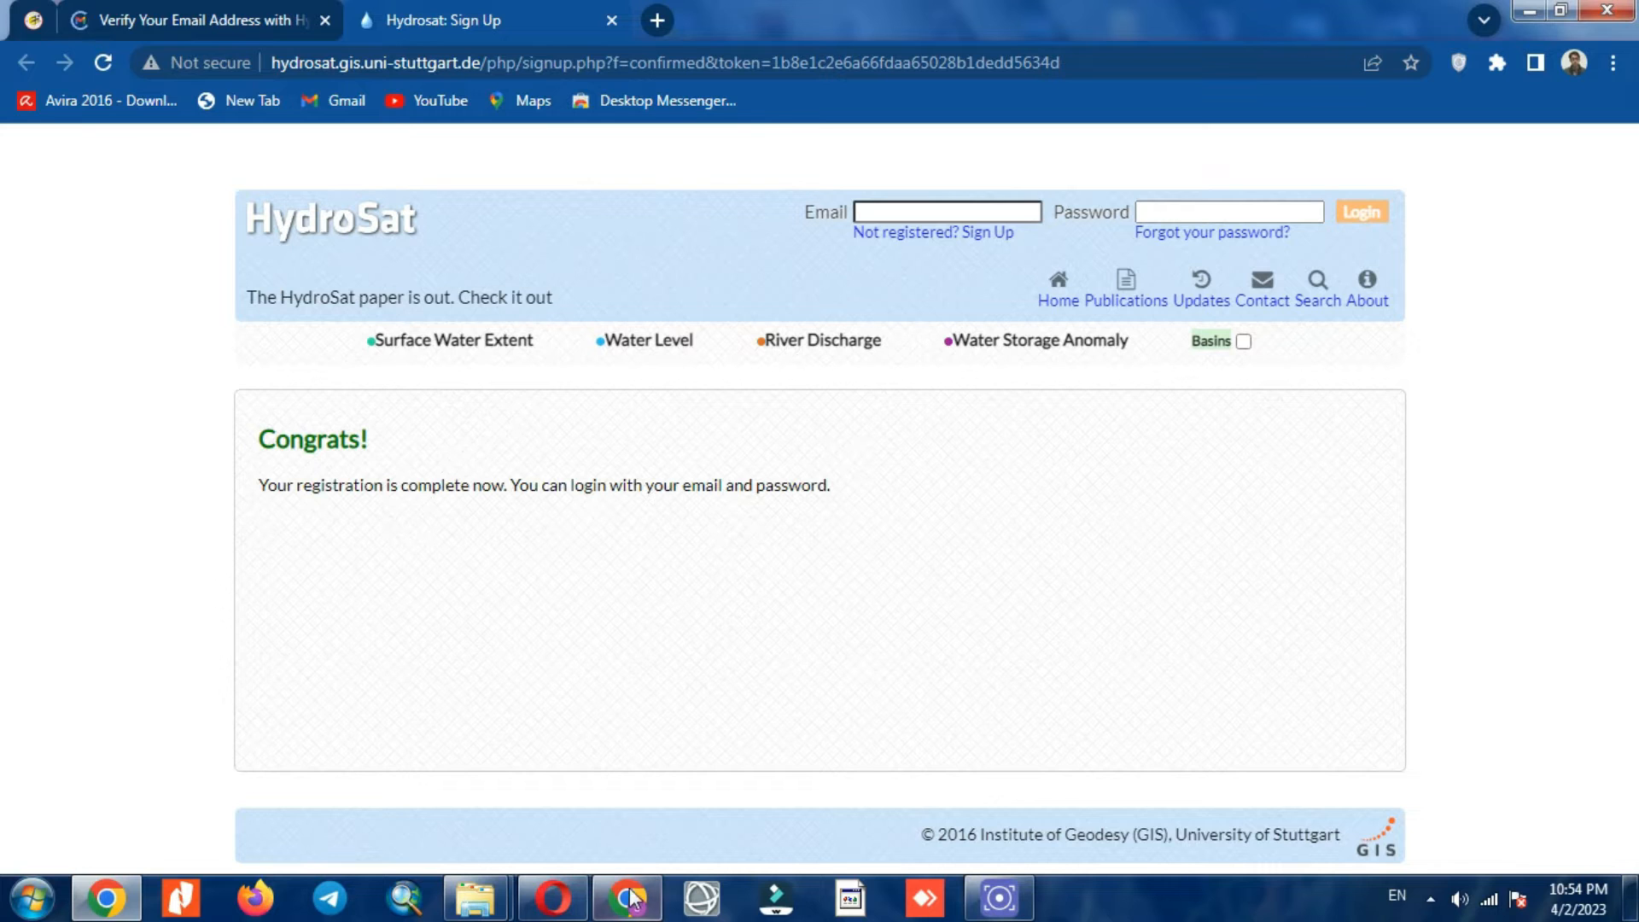
left_click(324, 20)
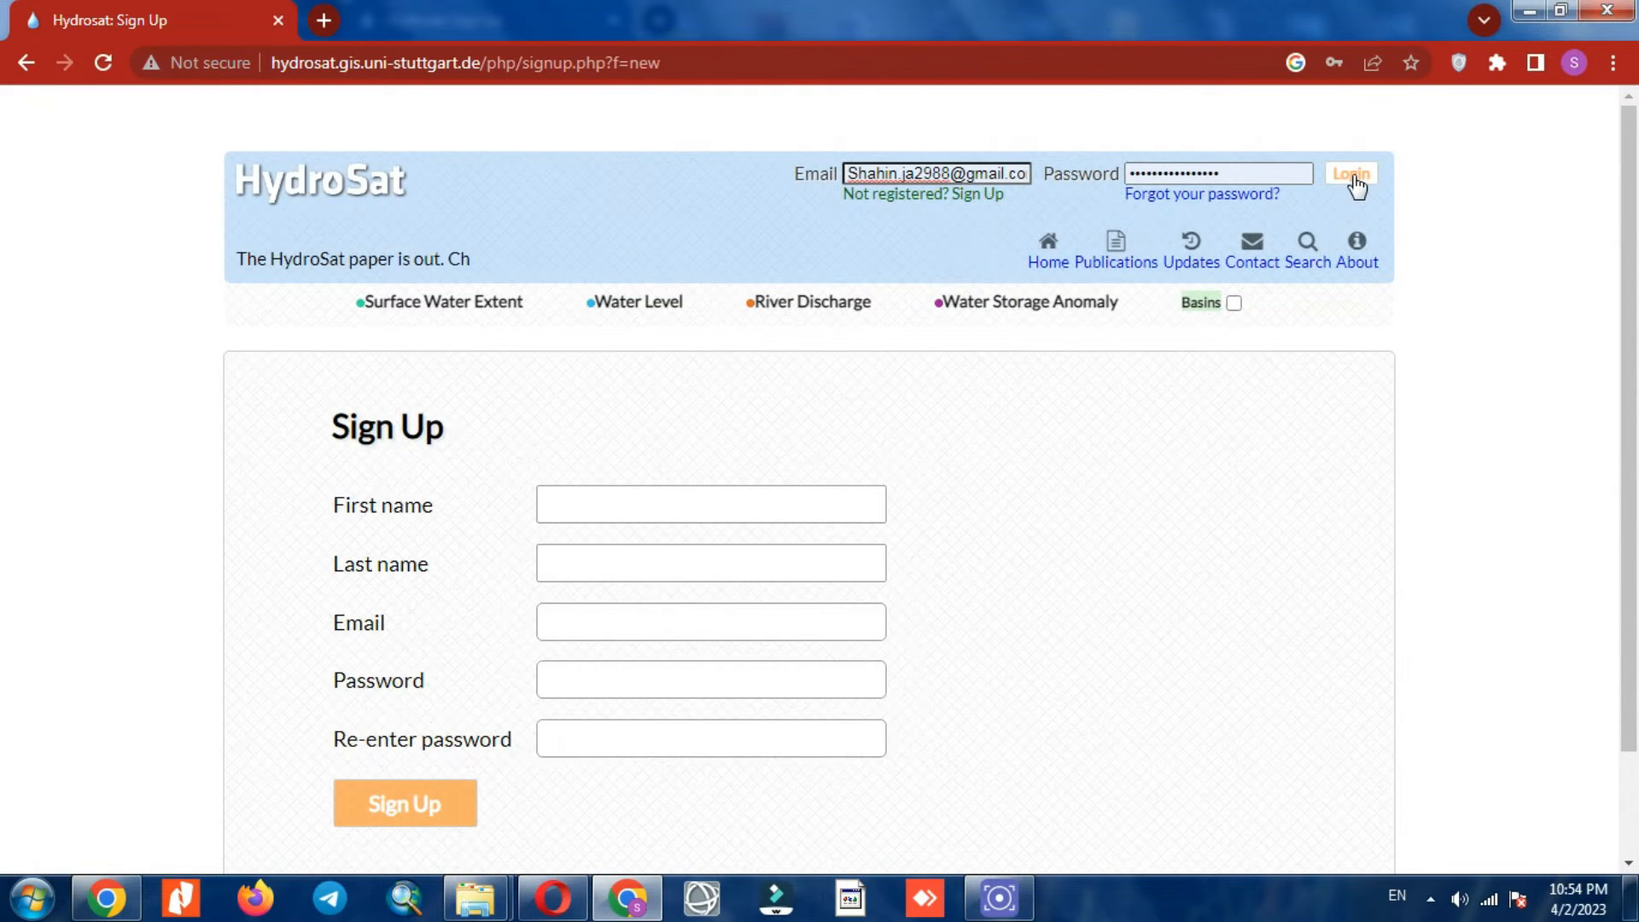
- Log in with the new account and return to the home map around the Great Lakes
left_click(1349, 174)
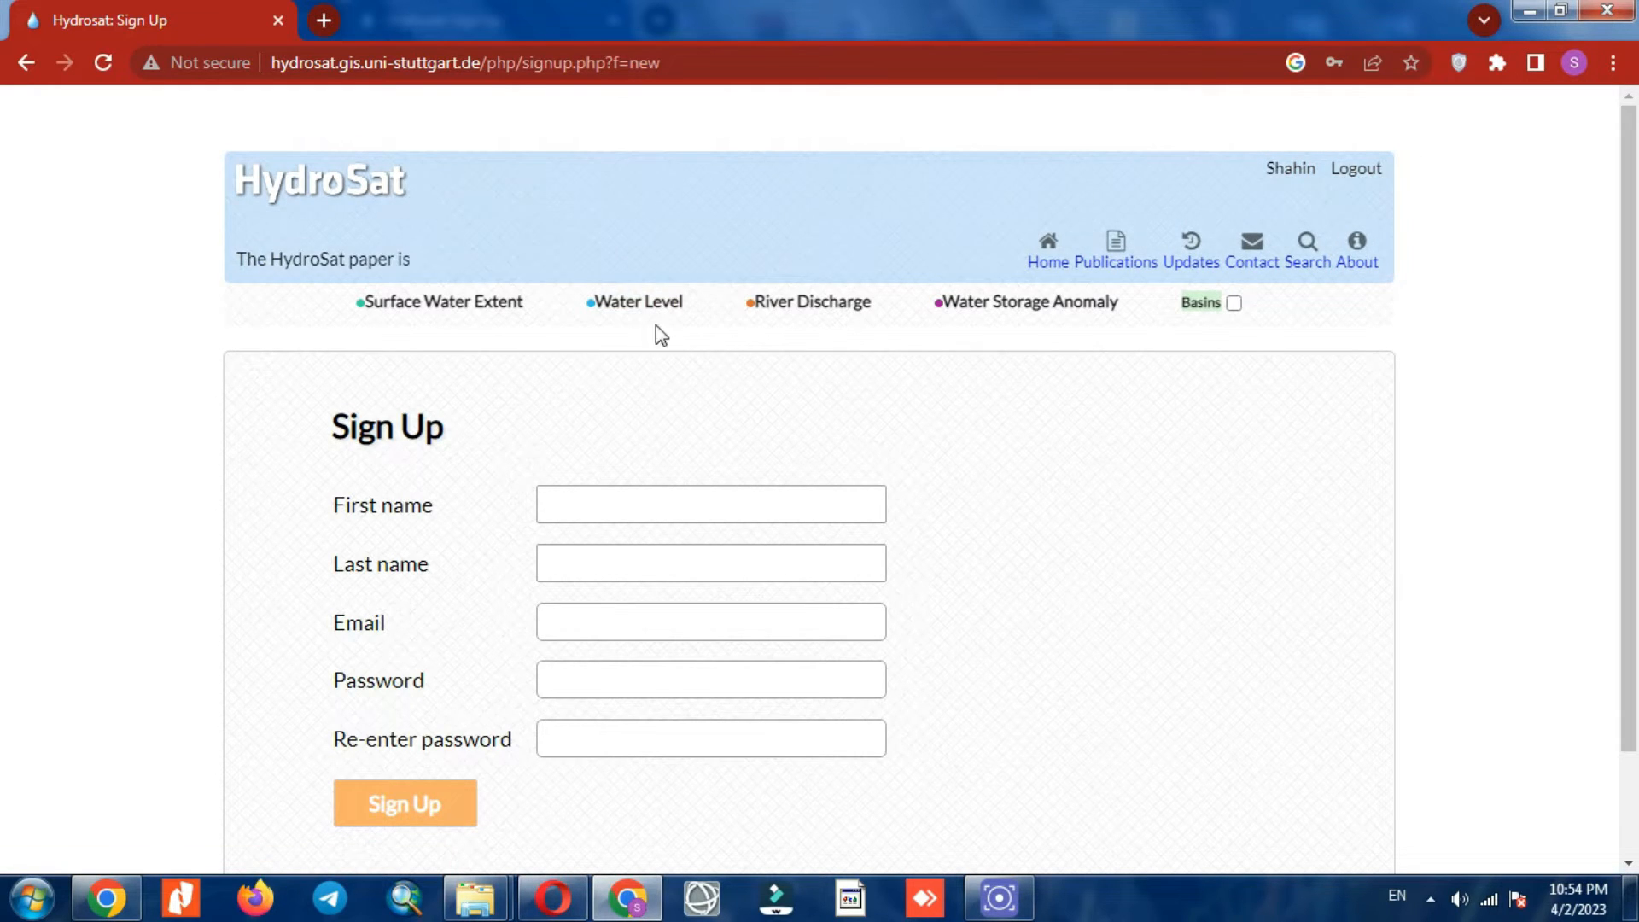
left_click(1047, 241)
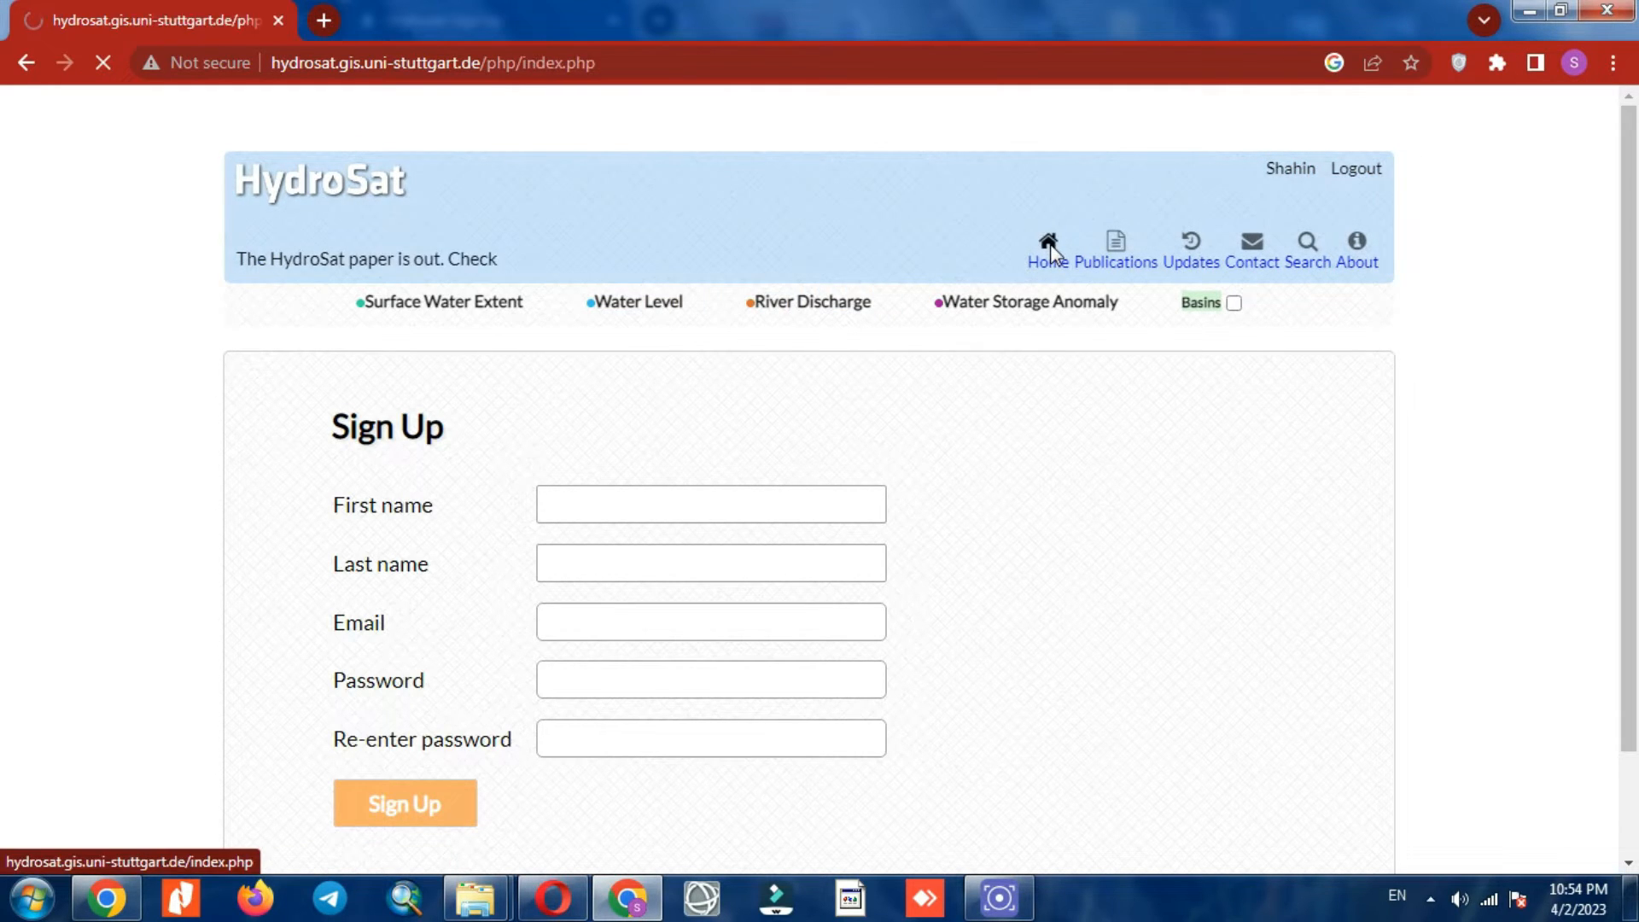
left_click(1047, 241)
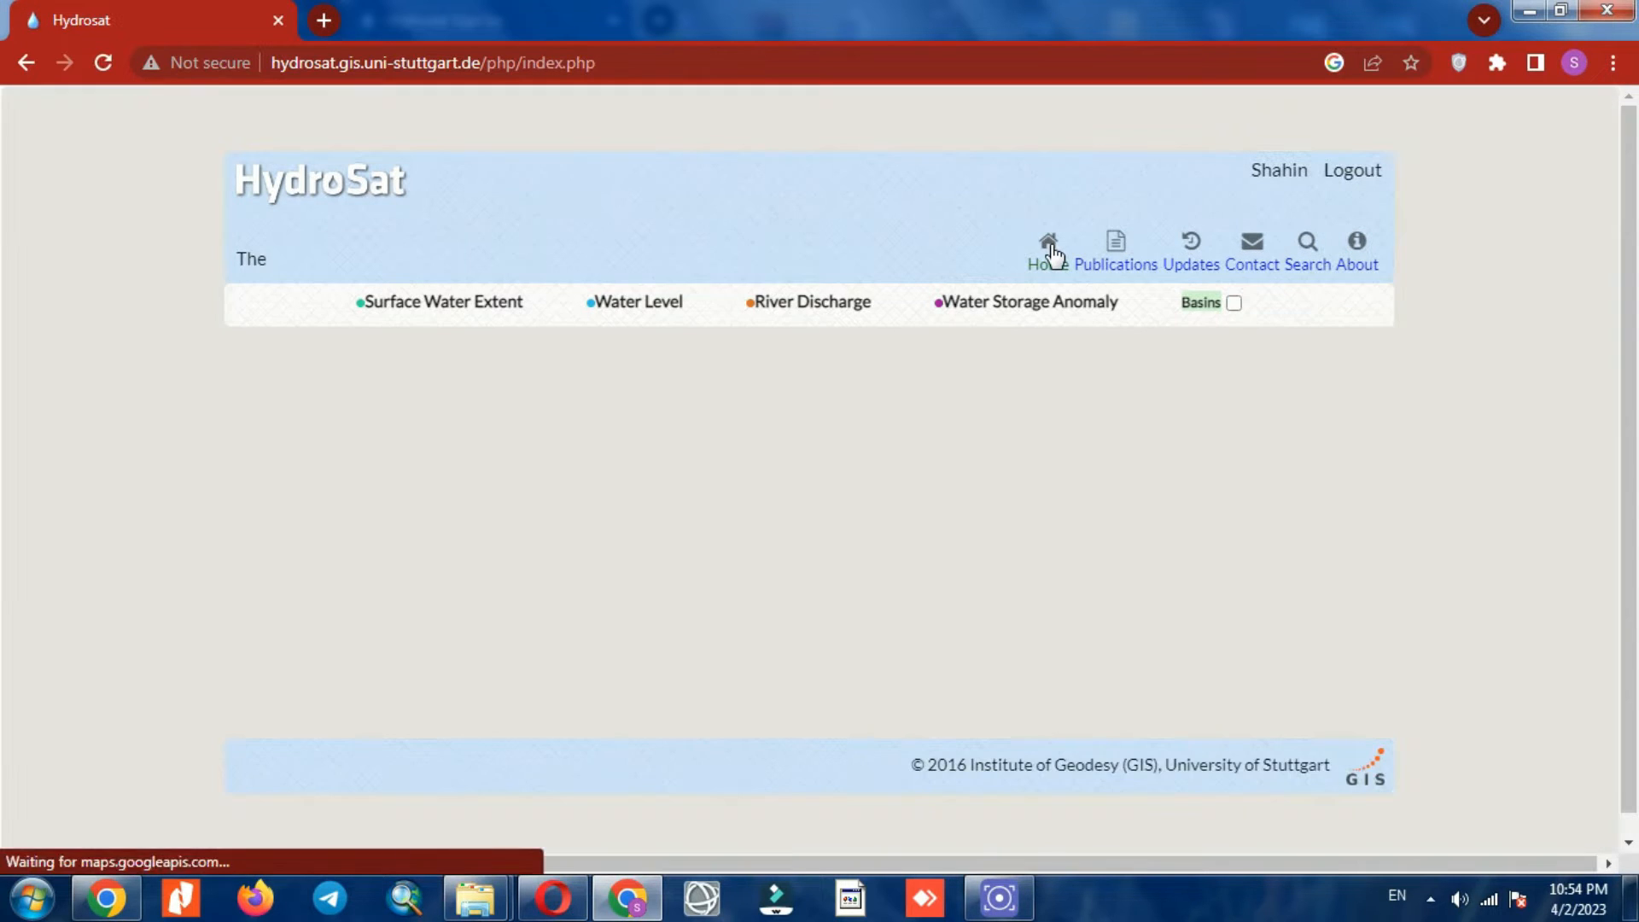
left_click(1047, 251)
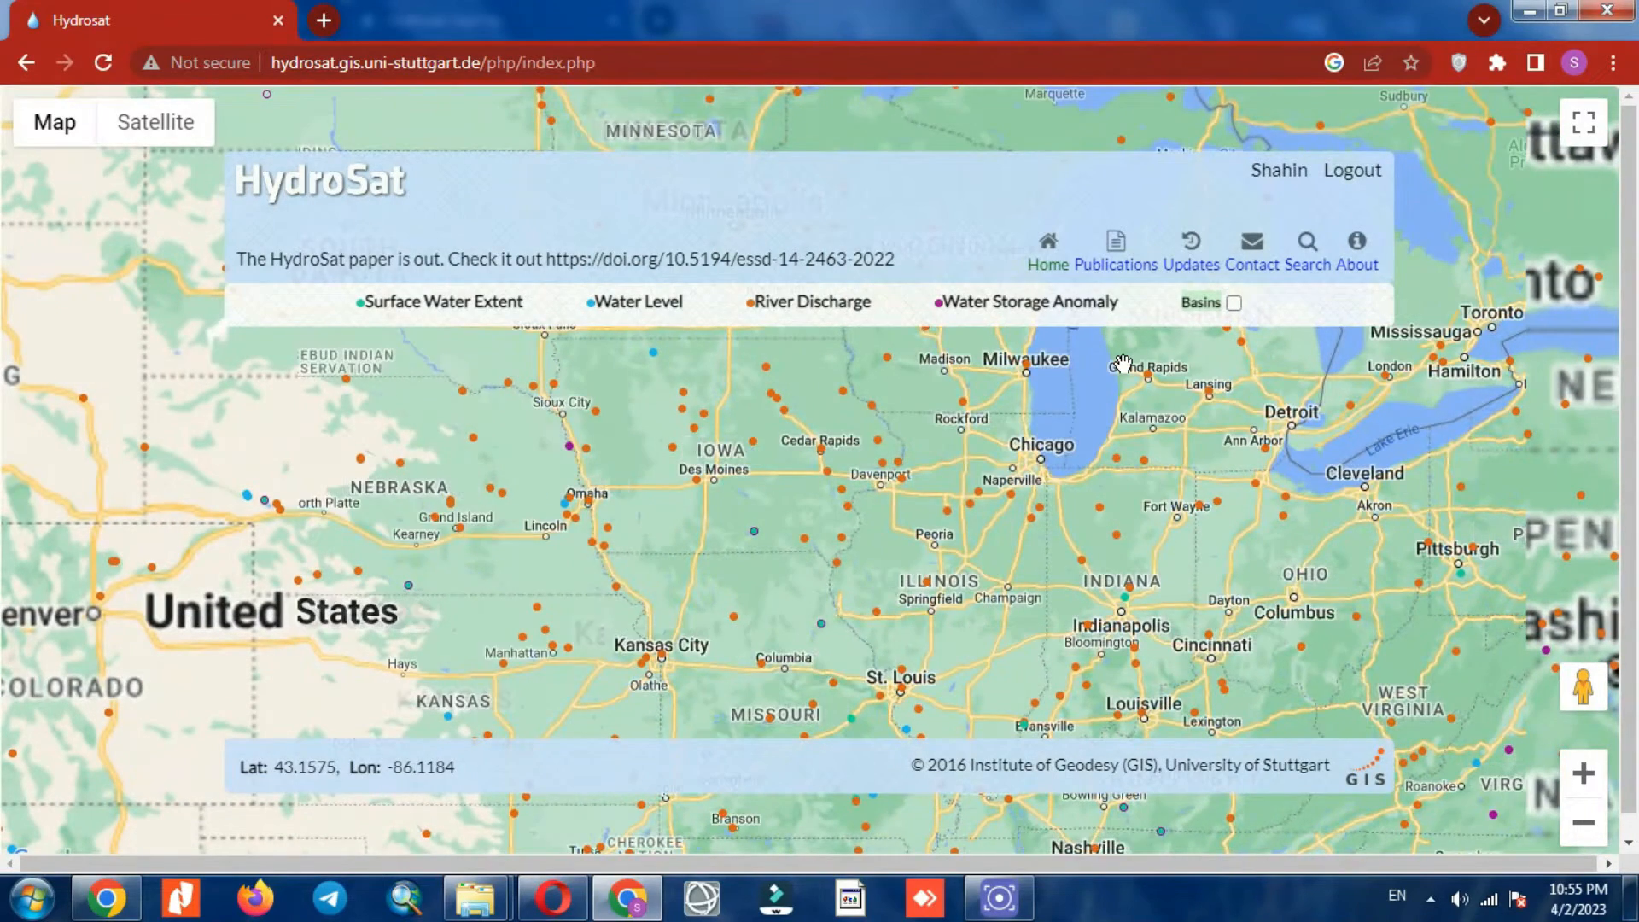
mouse_move(809, 309)
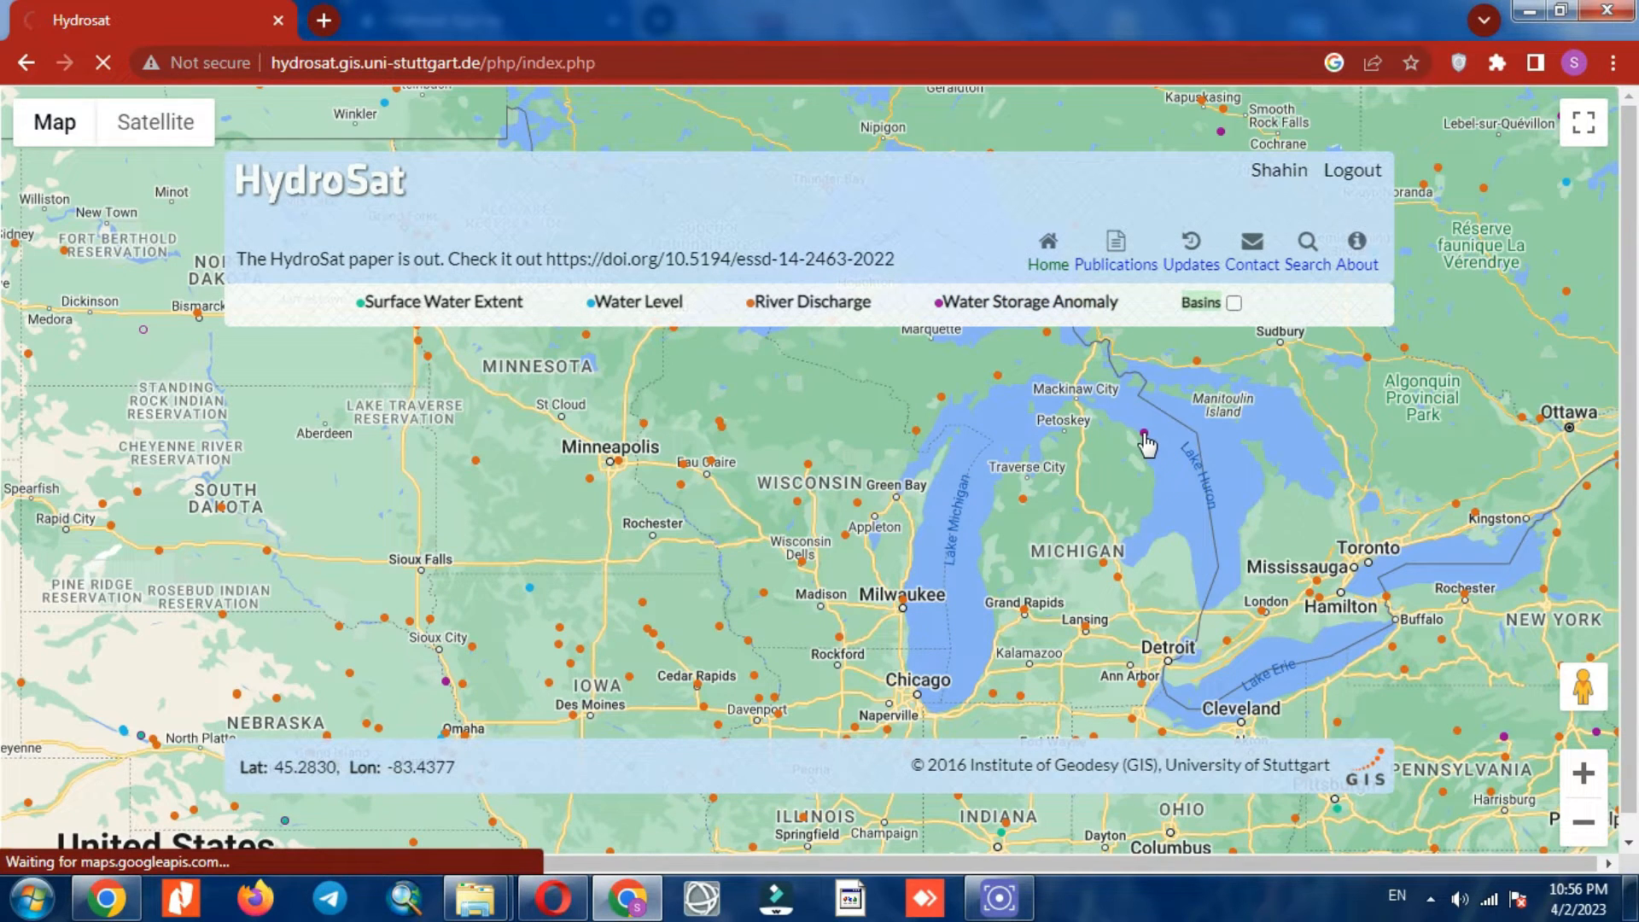
- Select the ST.LAWRENCE basin name and area, then go to its Water Storage Anomaly page
left_click(1145, 439)
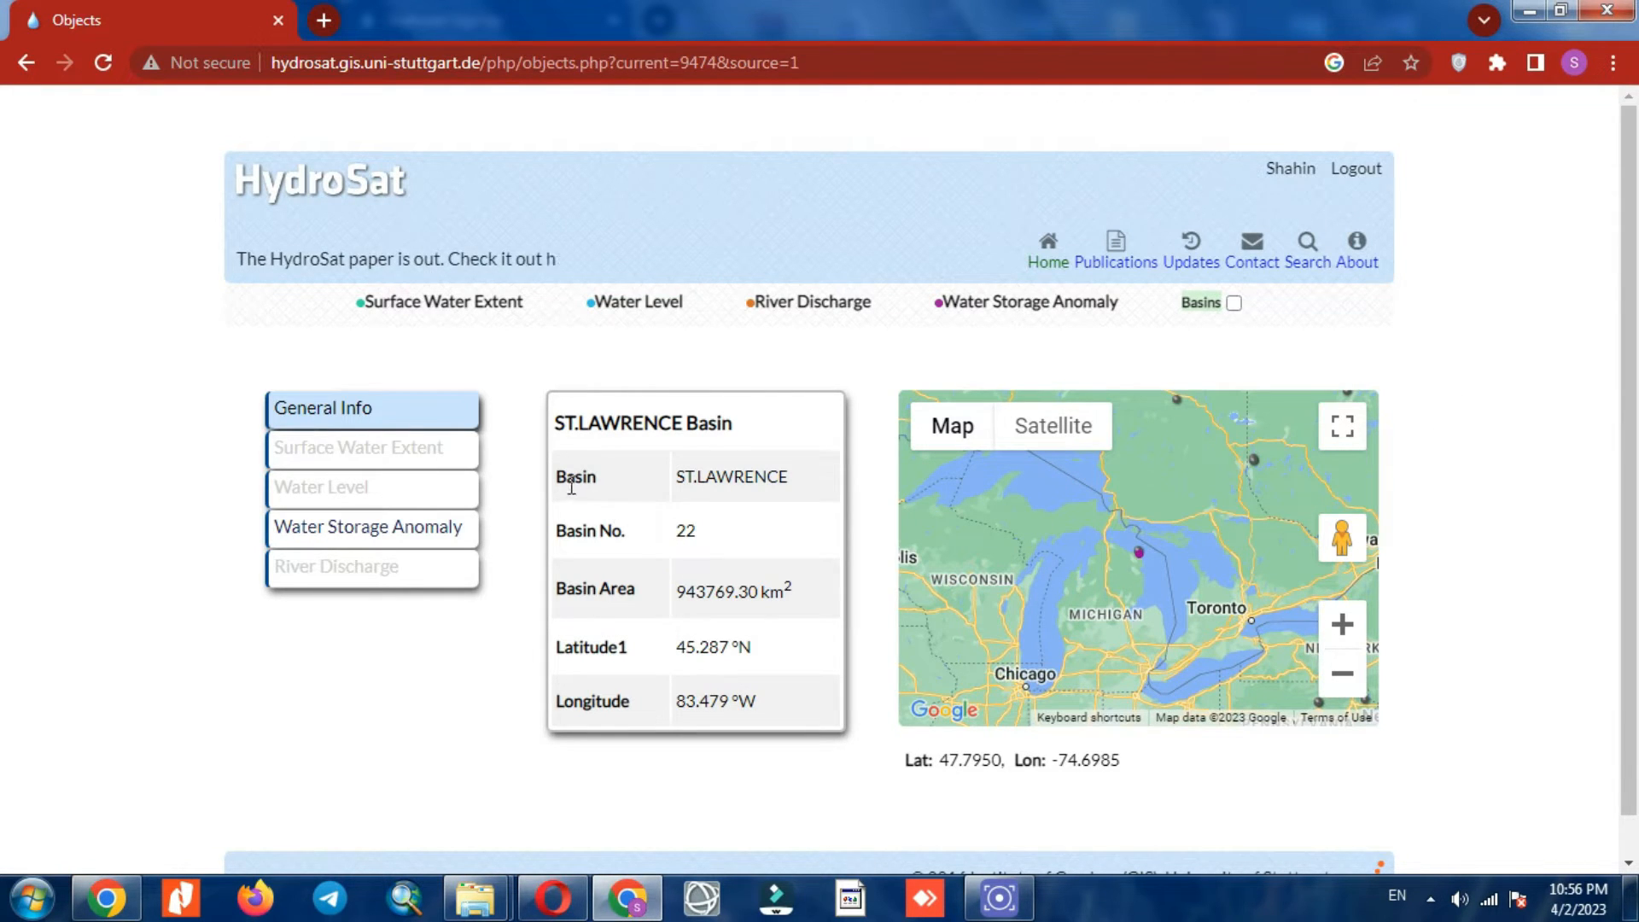
double_click(731, 477)
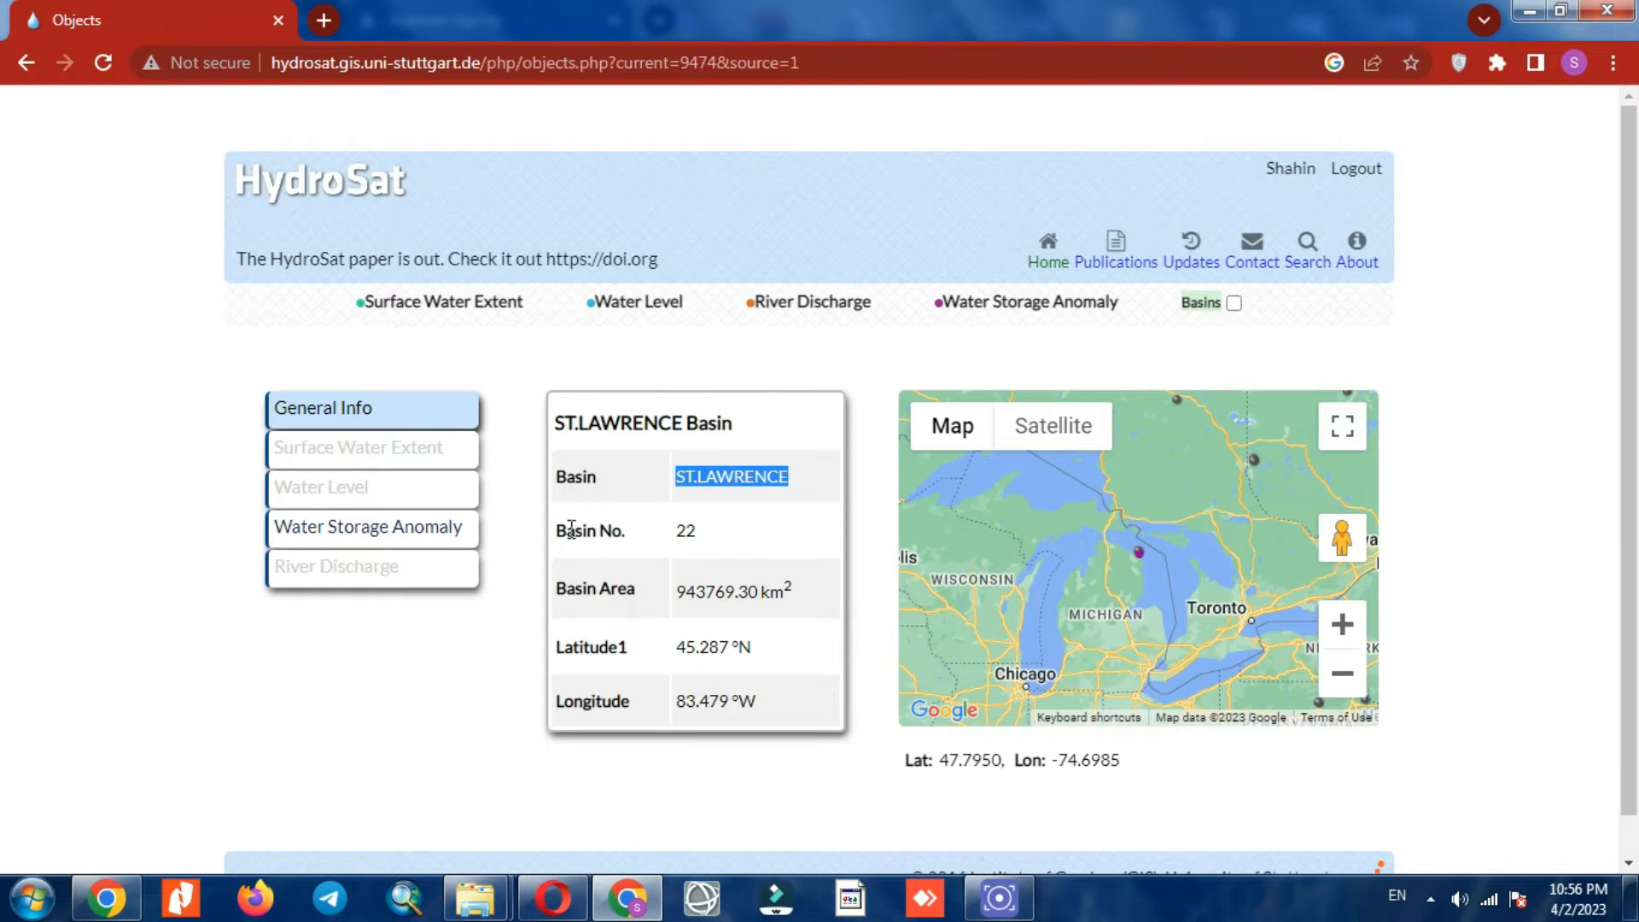
double_click(733, 591)
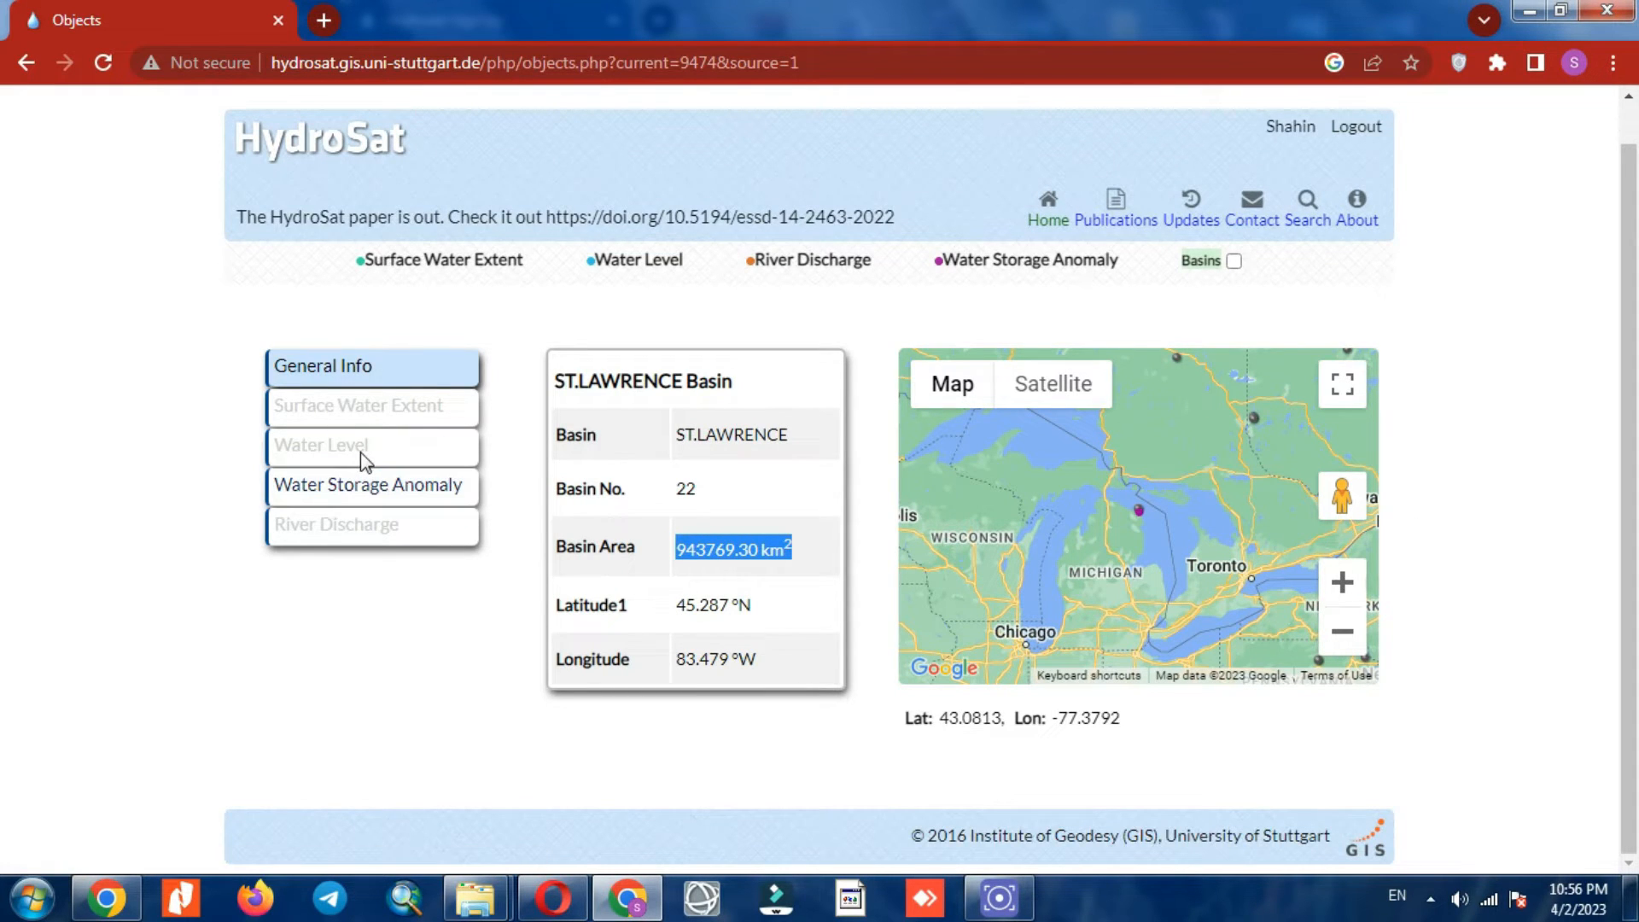
left_click(369, 484)
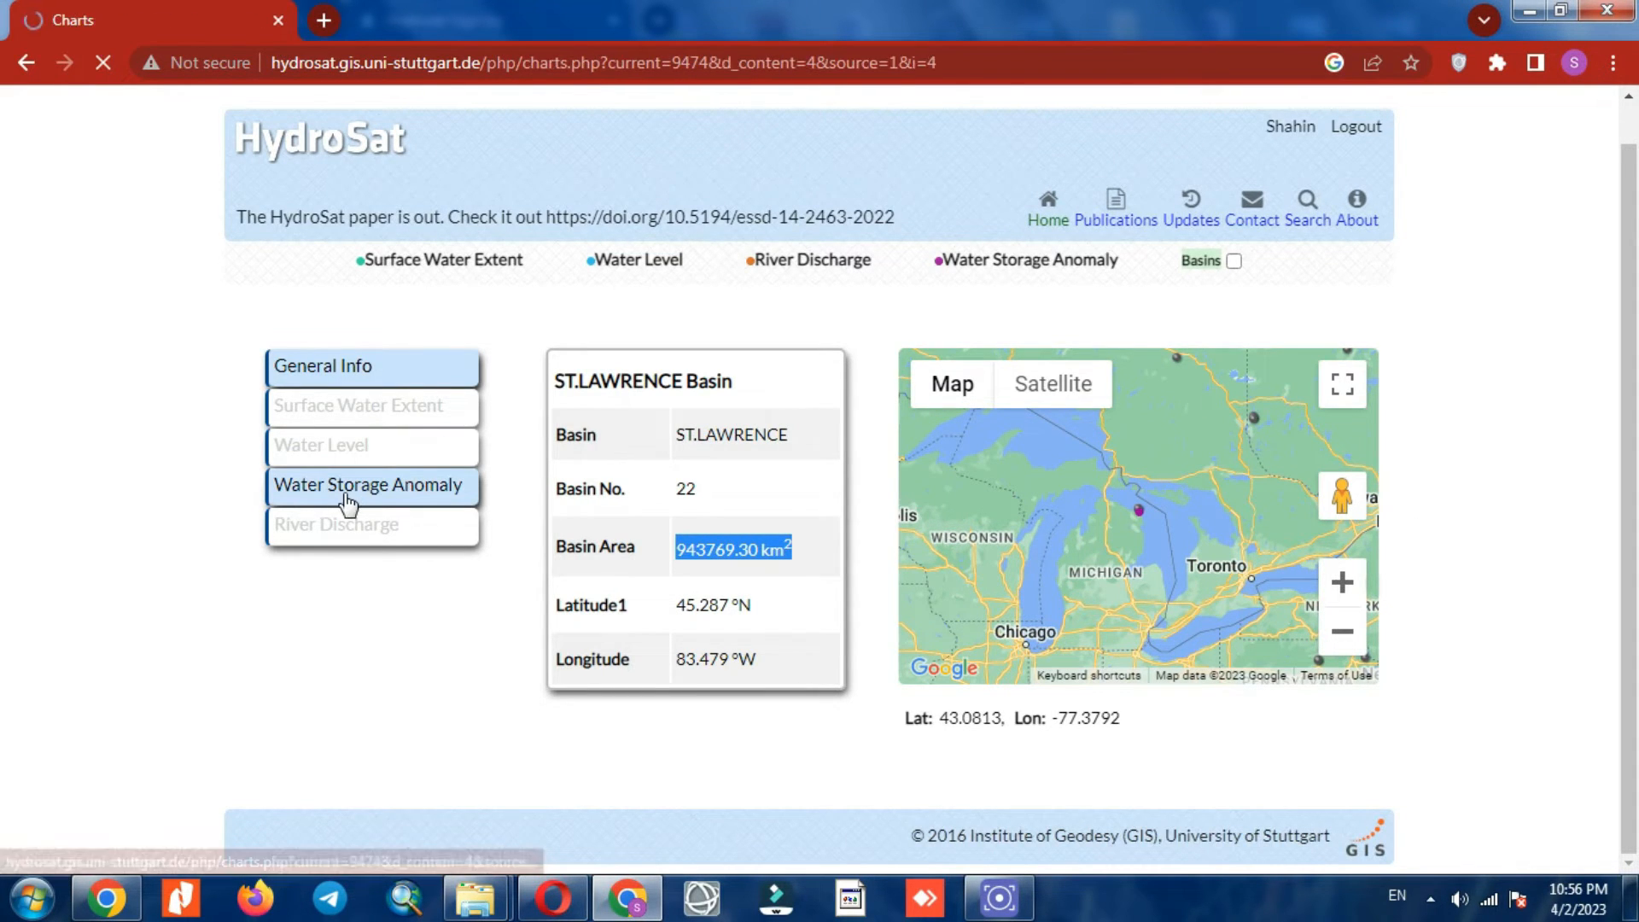
- Show the ST.LAWRENCE water storage anomaly chart for 2002 to 2016
left_click(370, 483)
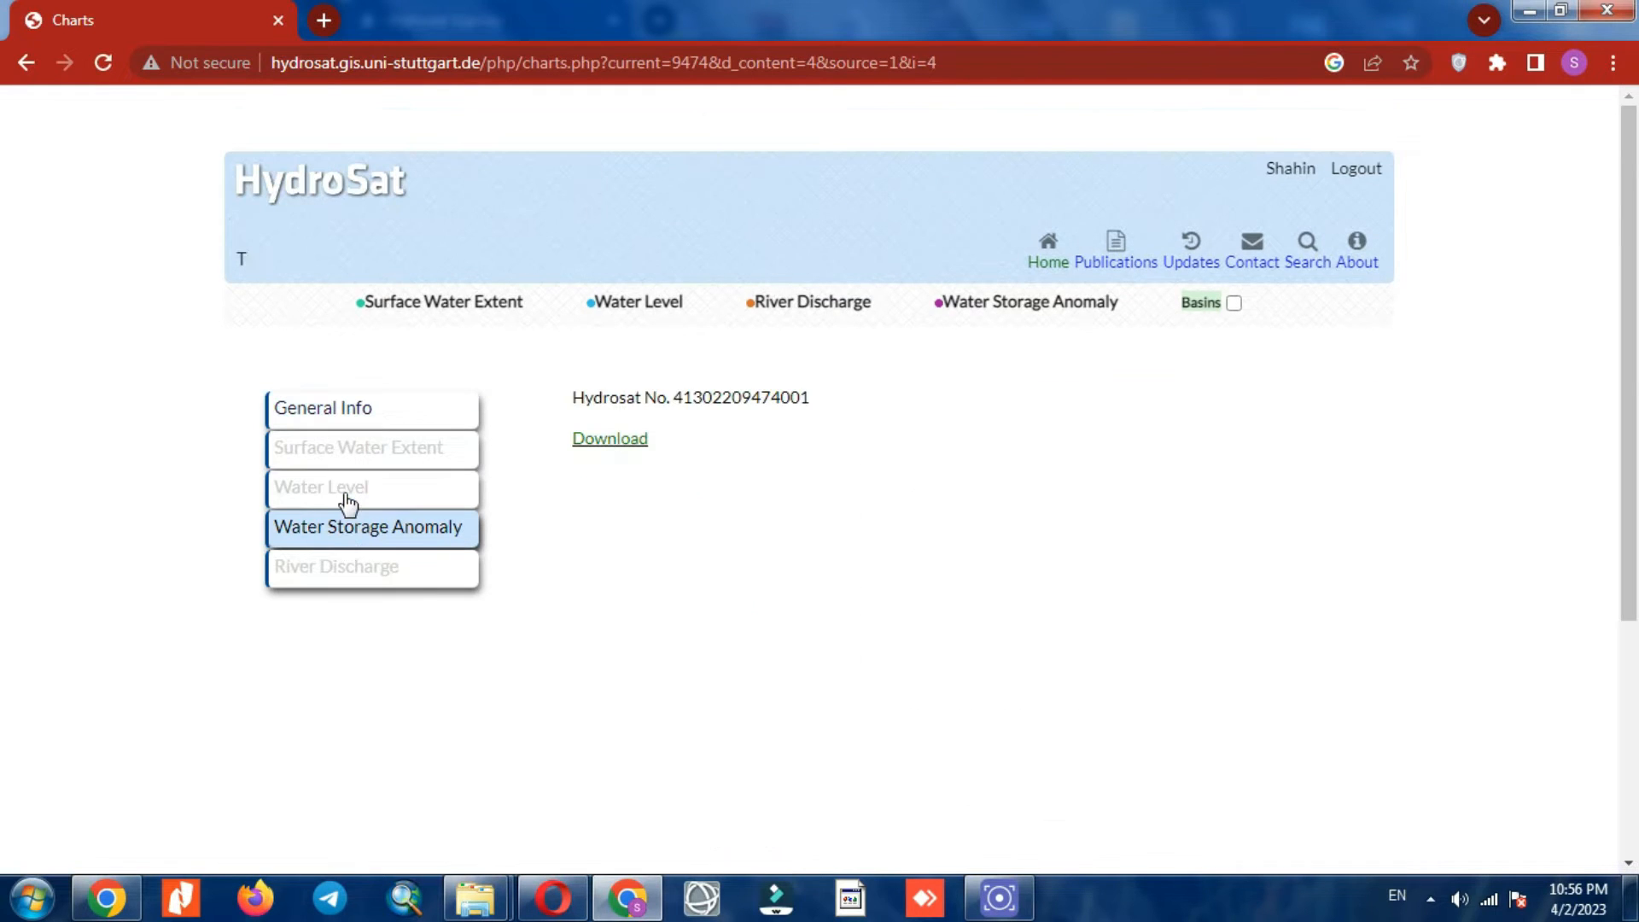
left_click(368, 526)
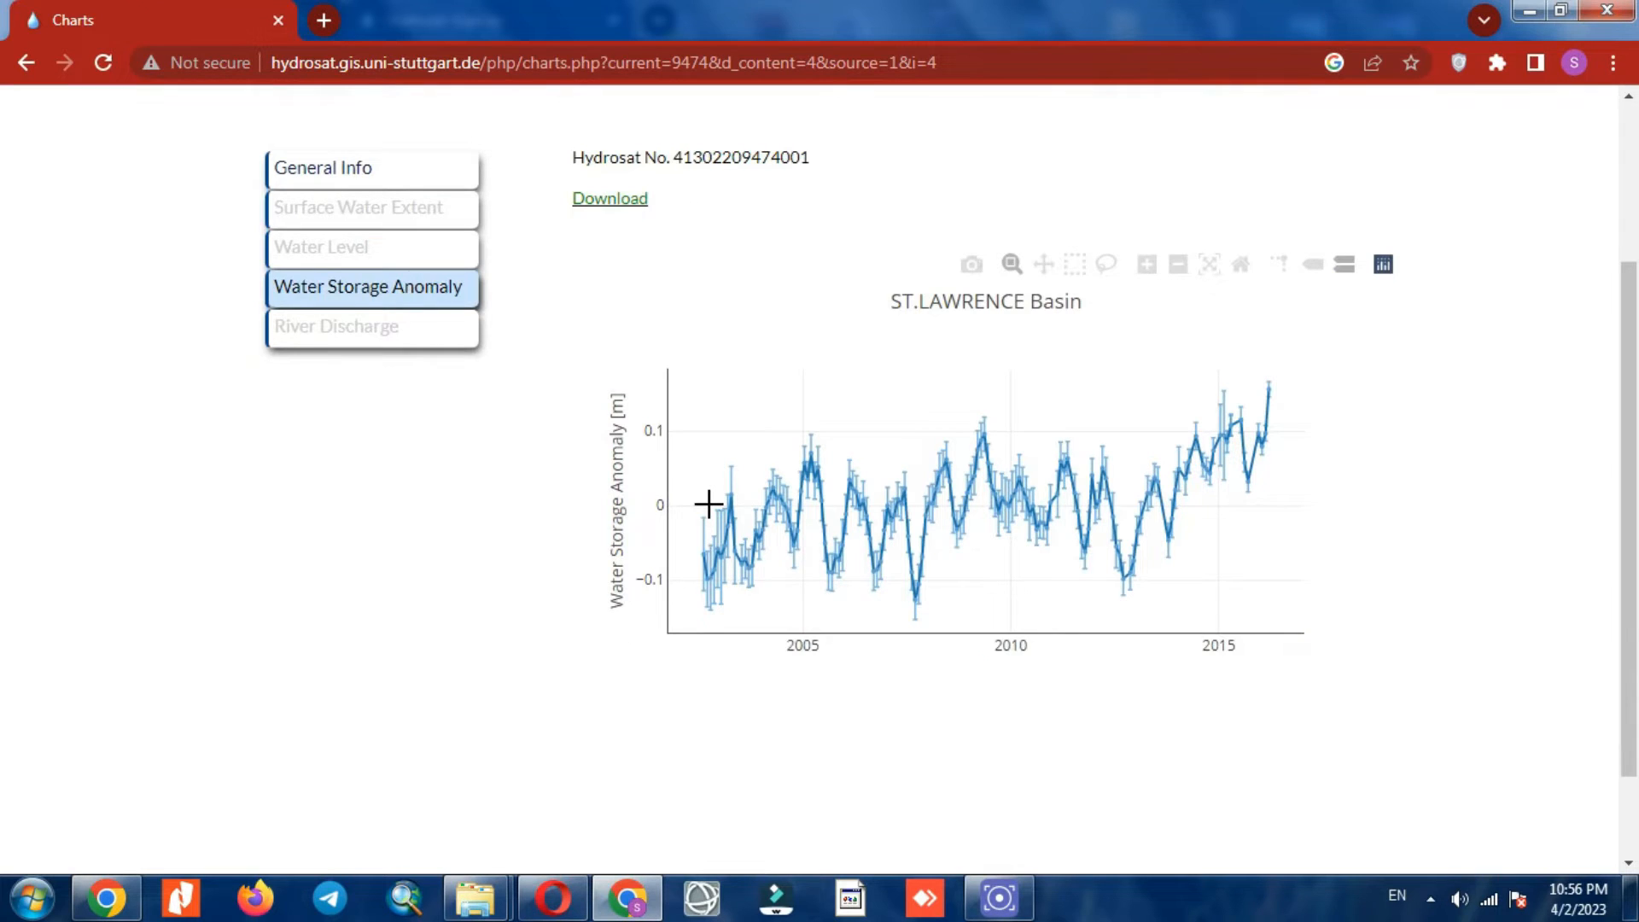
mouse_move(862, 531)
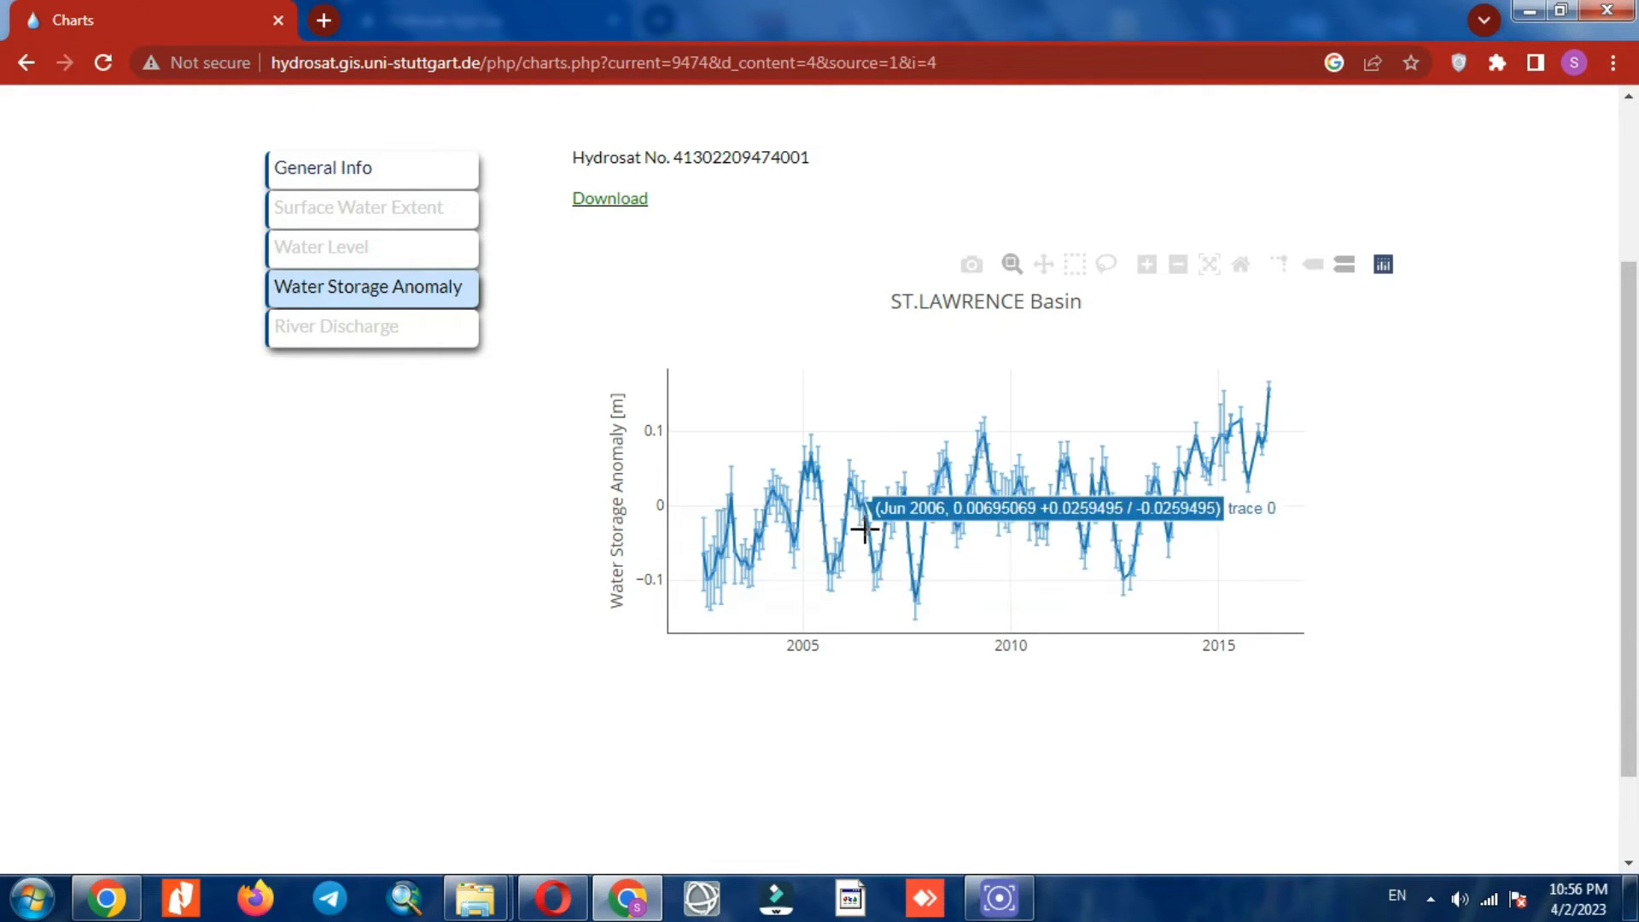
mouse_move(1269, 427)
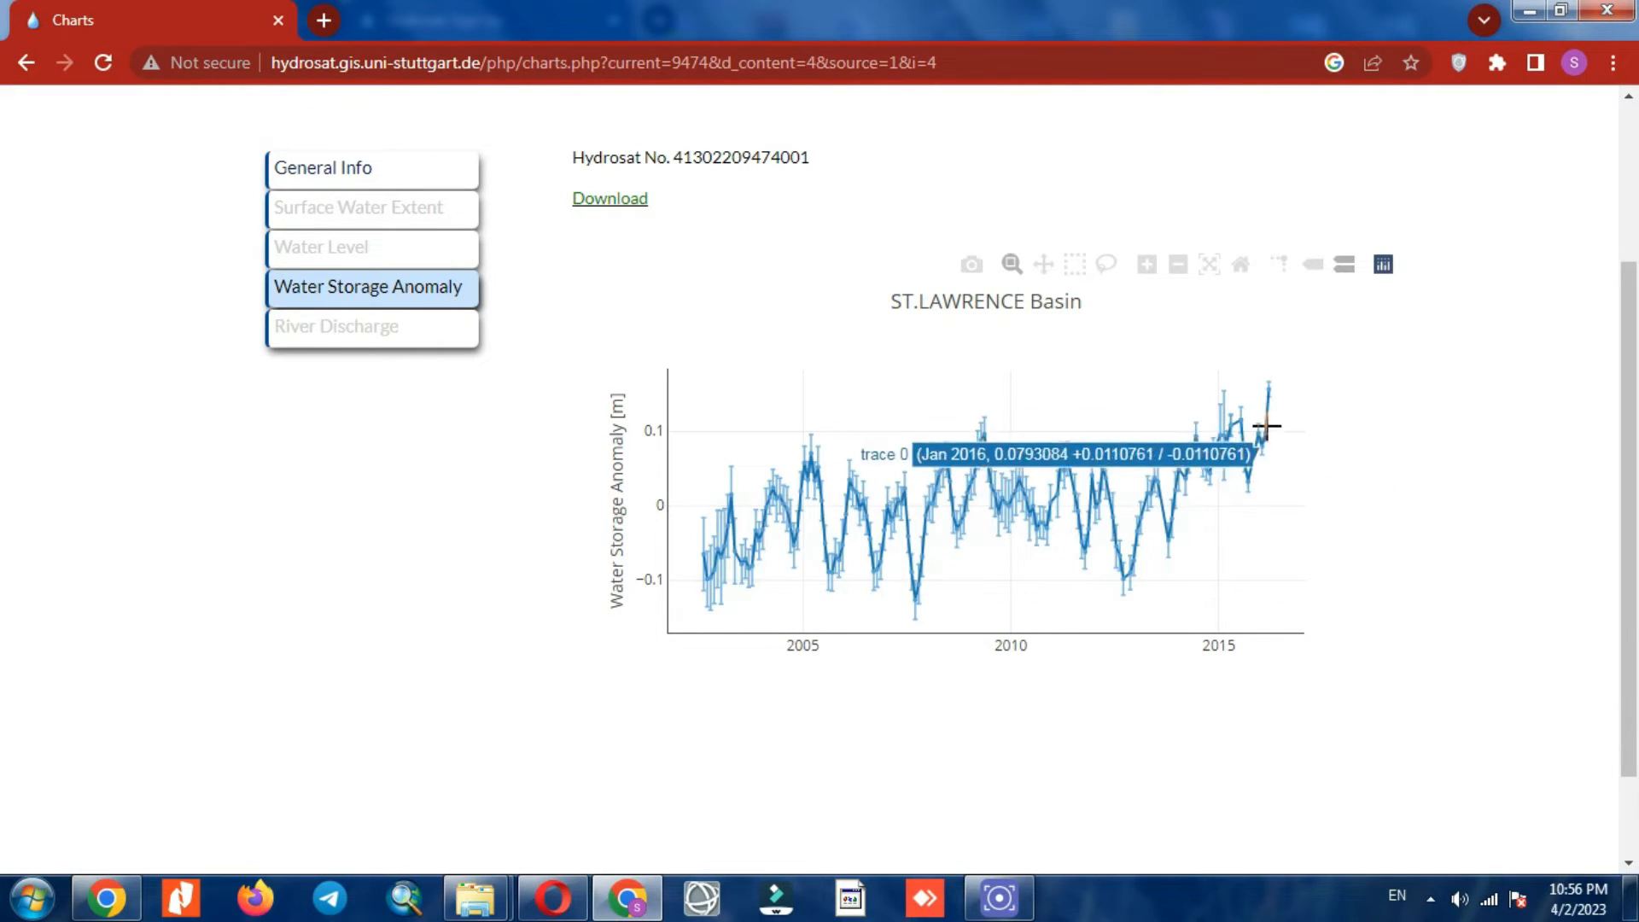
mouse_move(1264, 375)
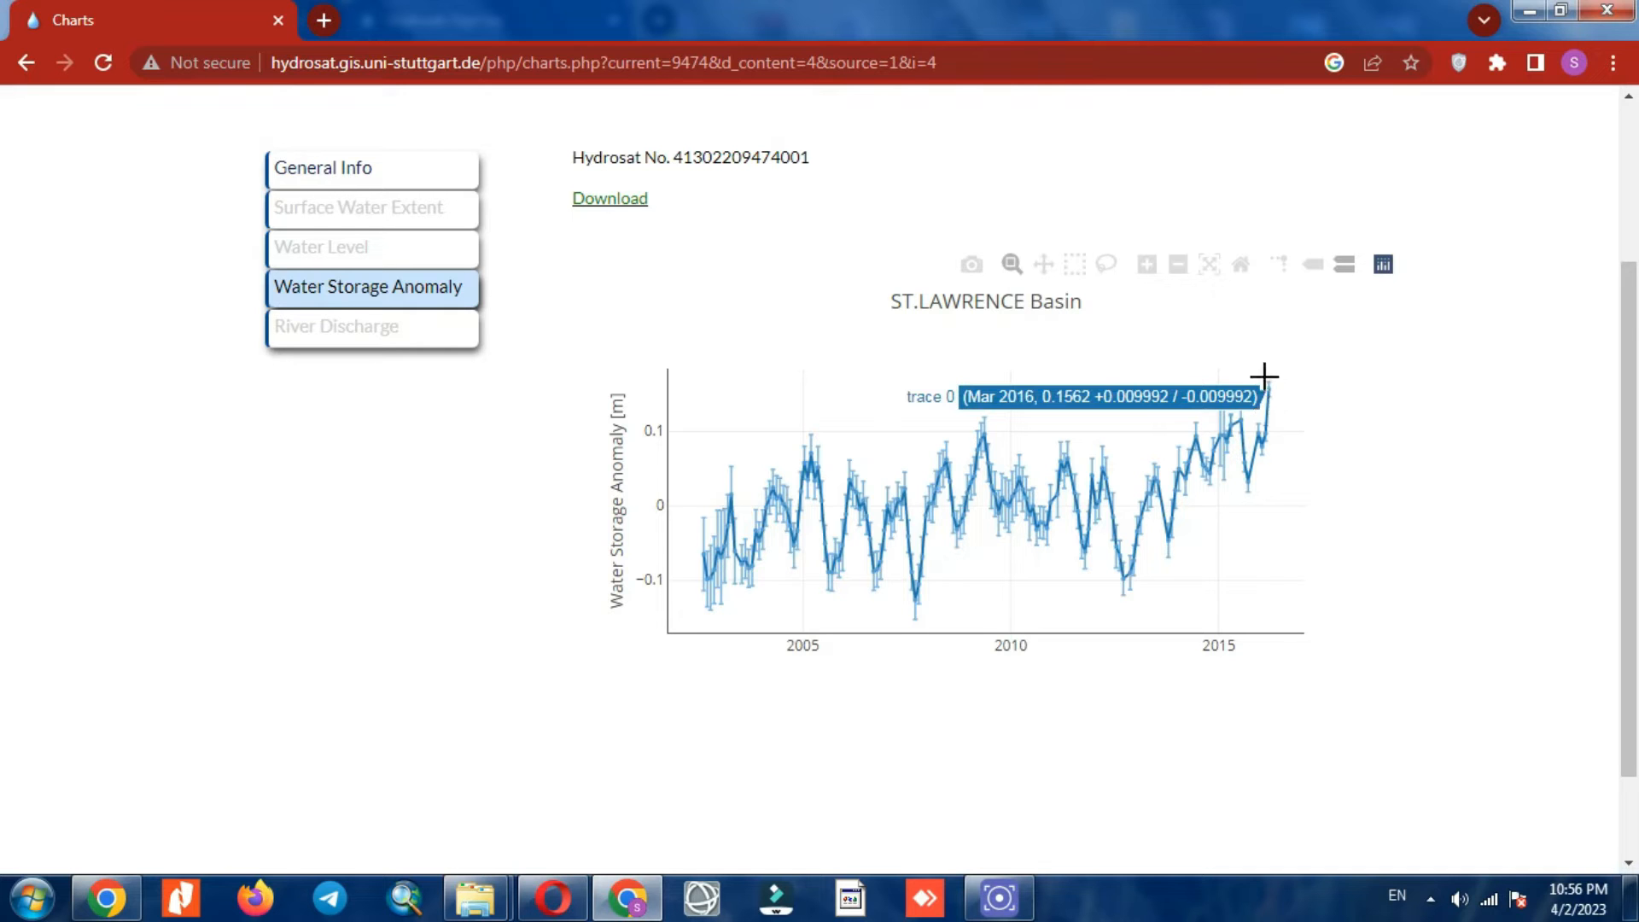
mouse_move(697, 548)
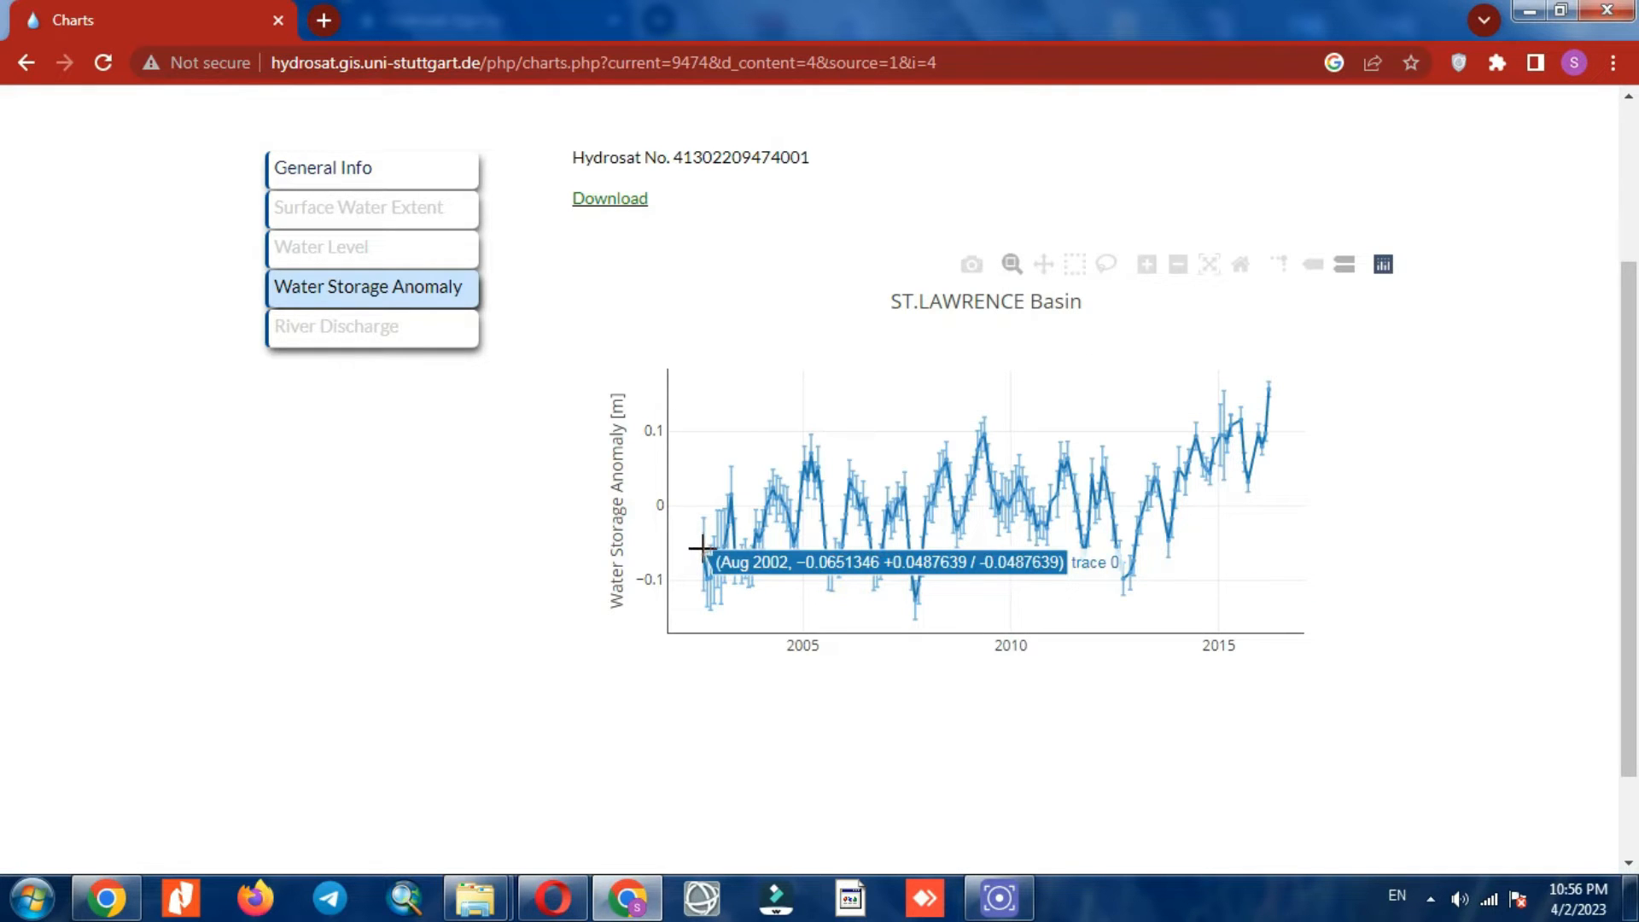
mouse_move(1271, 394)
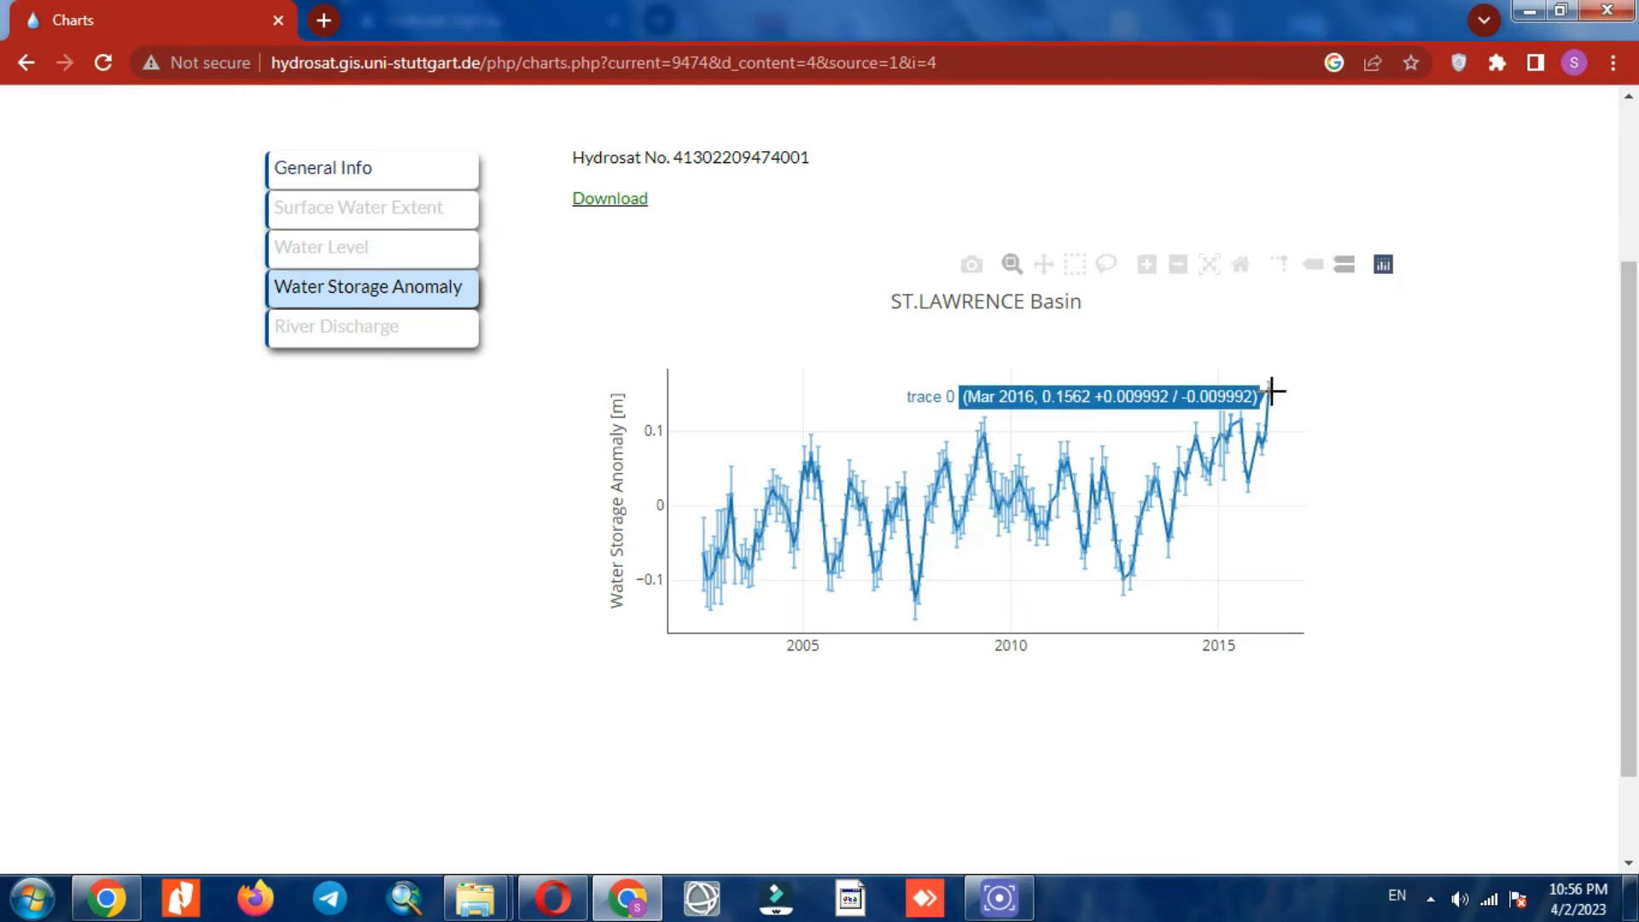
mouse_move(1381, 664)
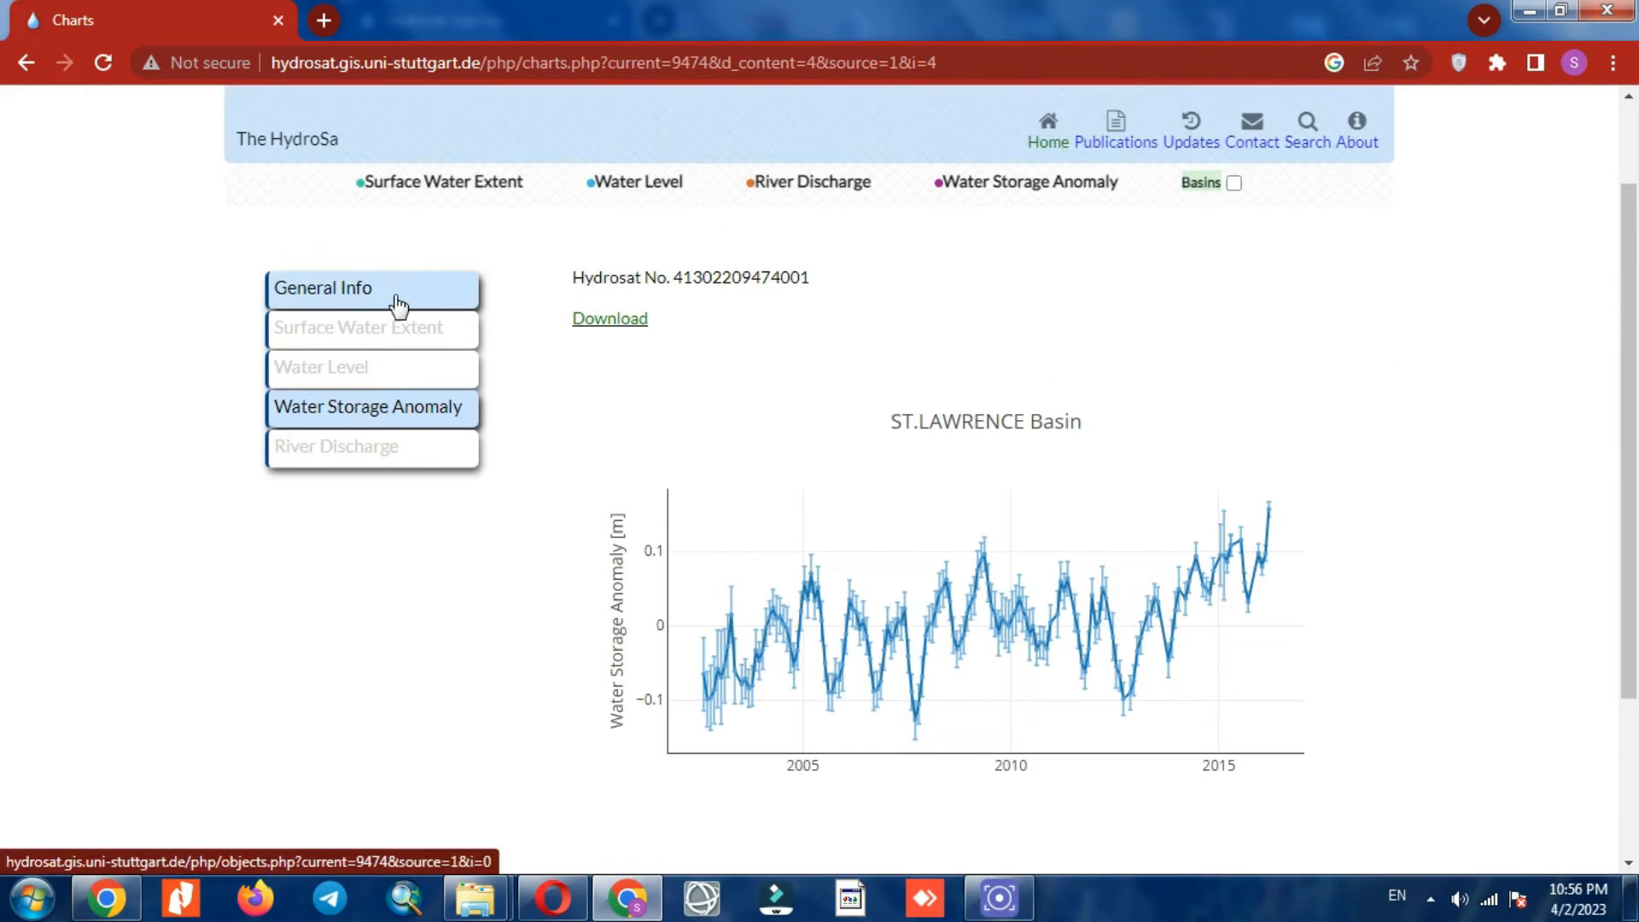
mouse_move(609, 320)
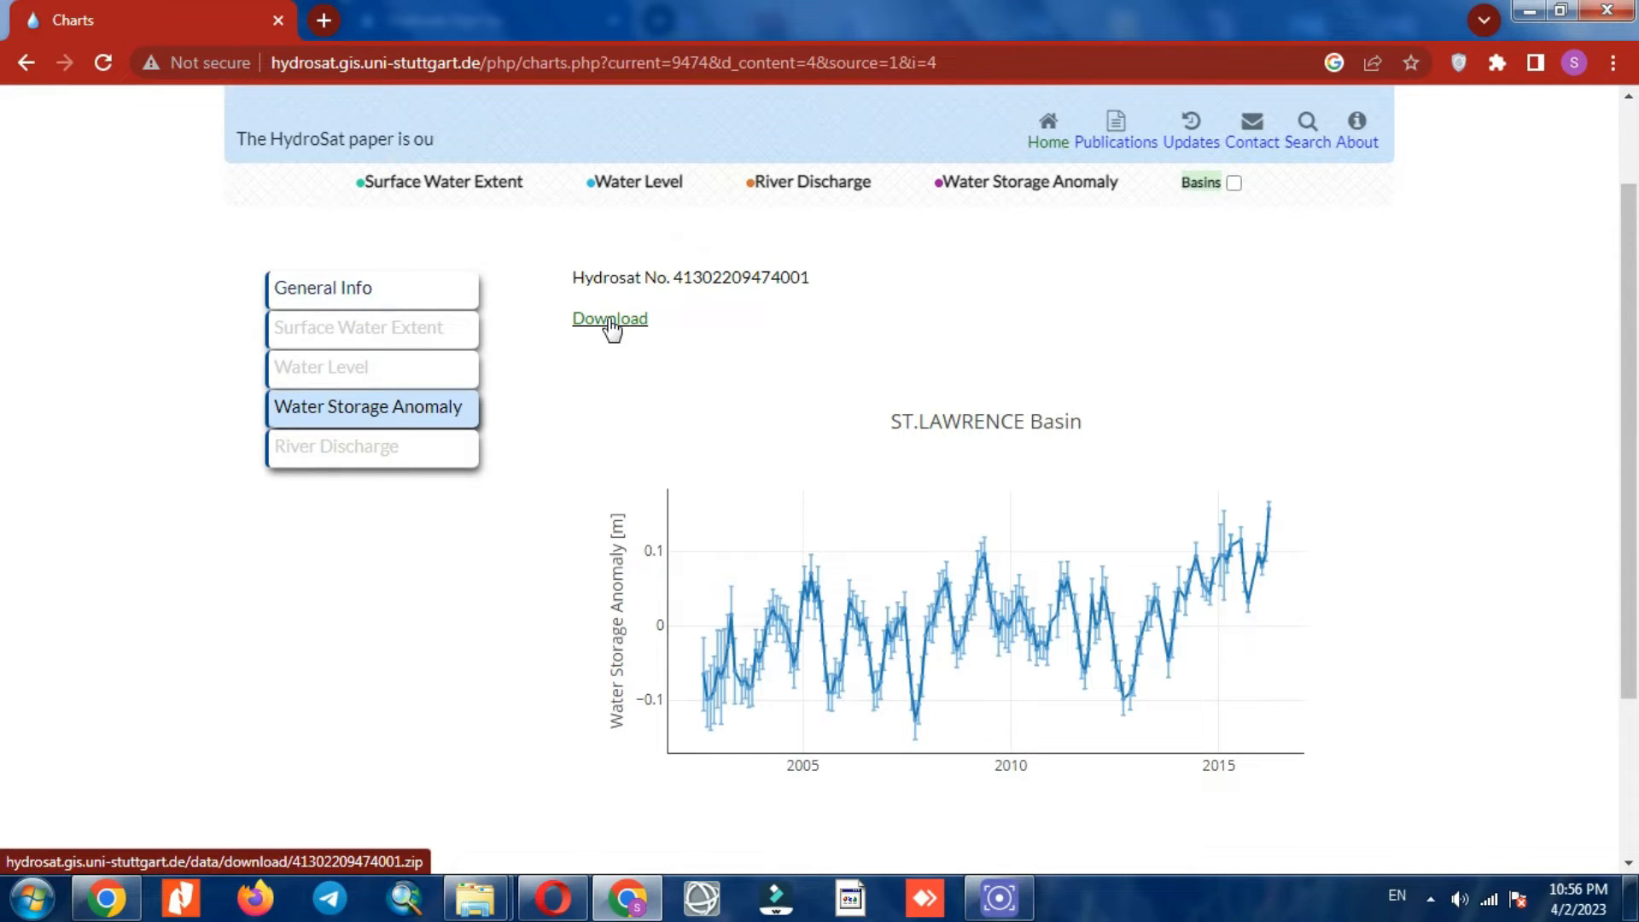
- Download the basin's zip archive to Downloads with IDM and open it in WinRAR
left_click(609, 319)
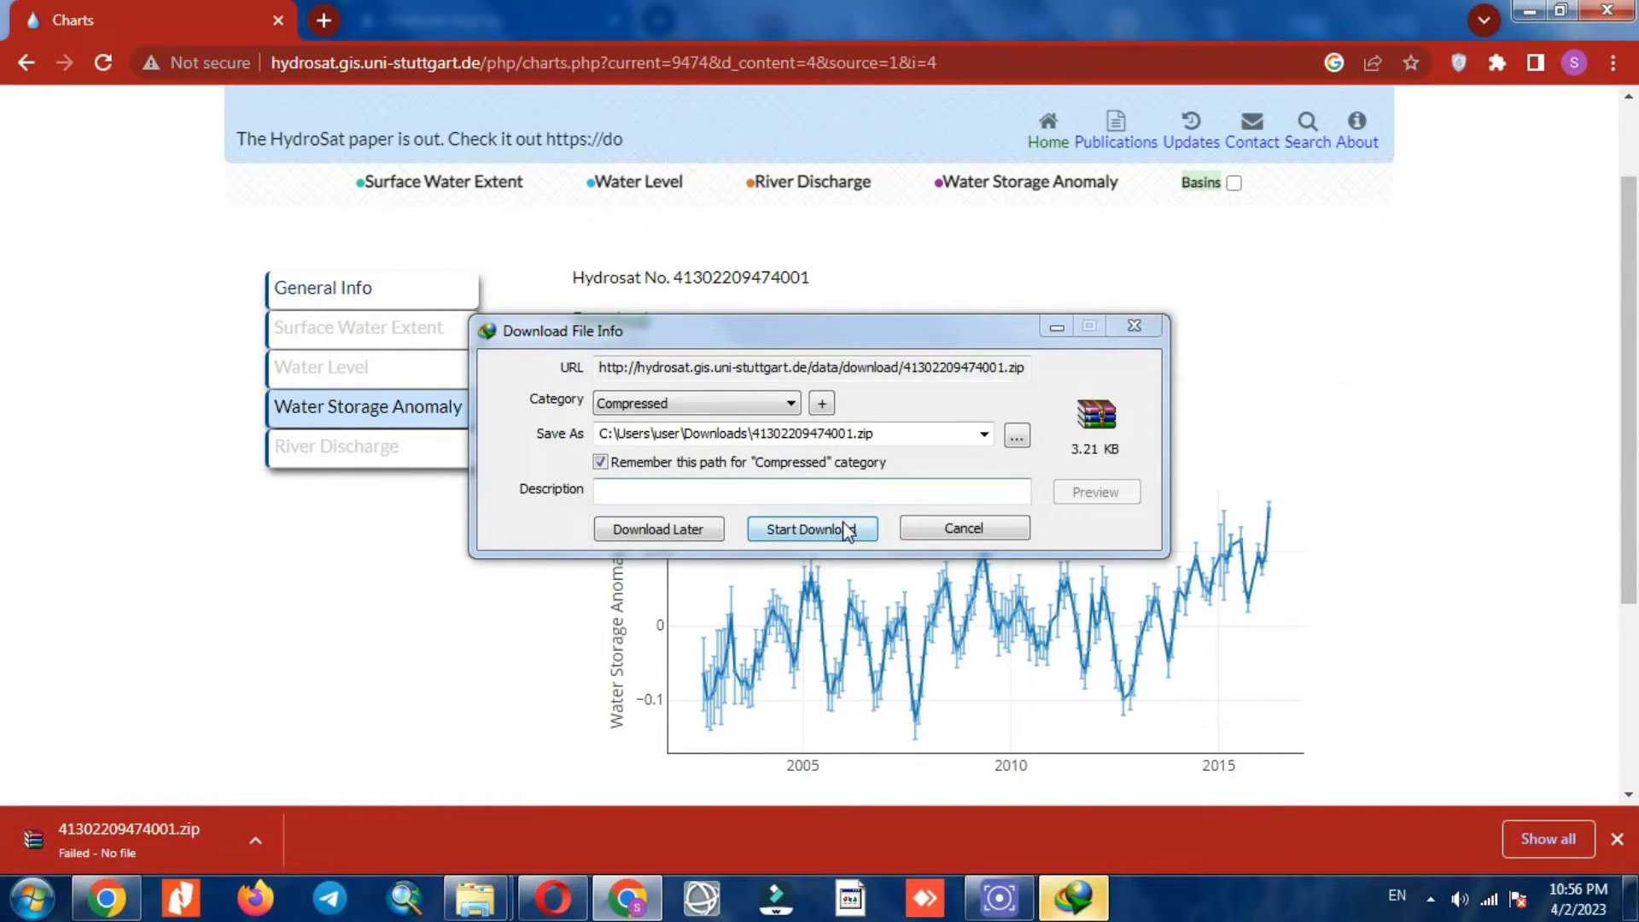
left_click(813, 527)
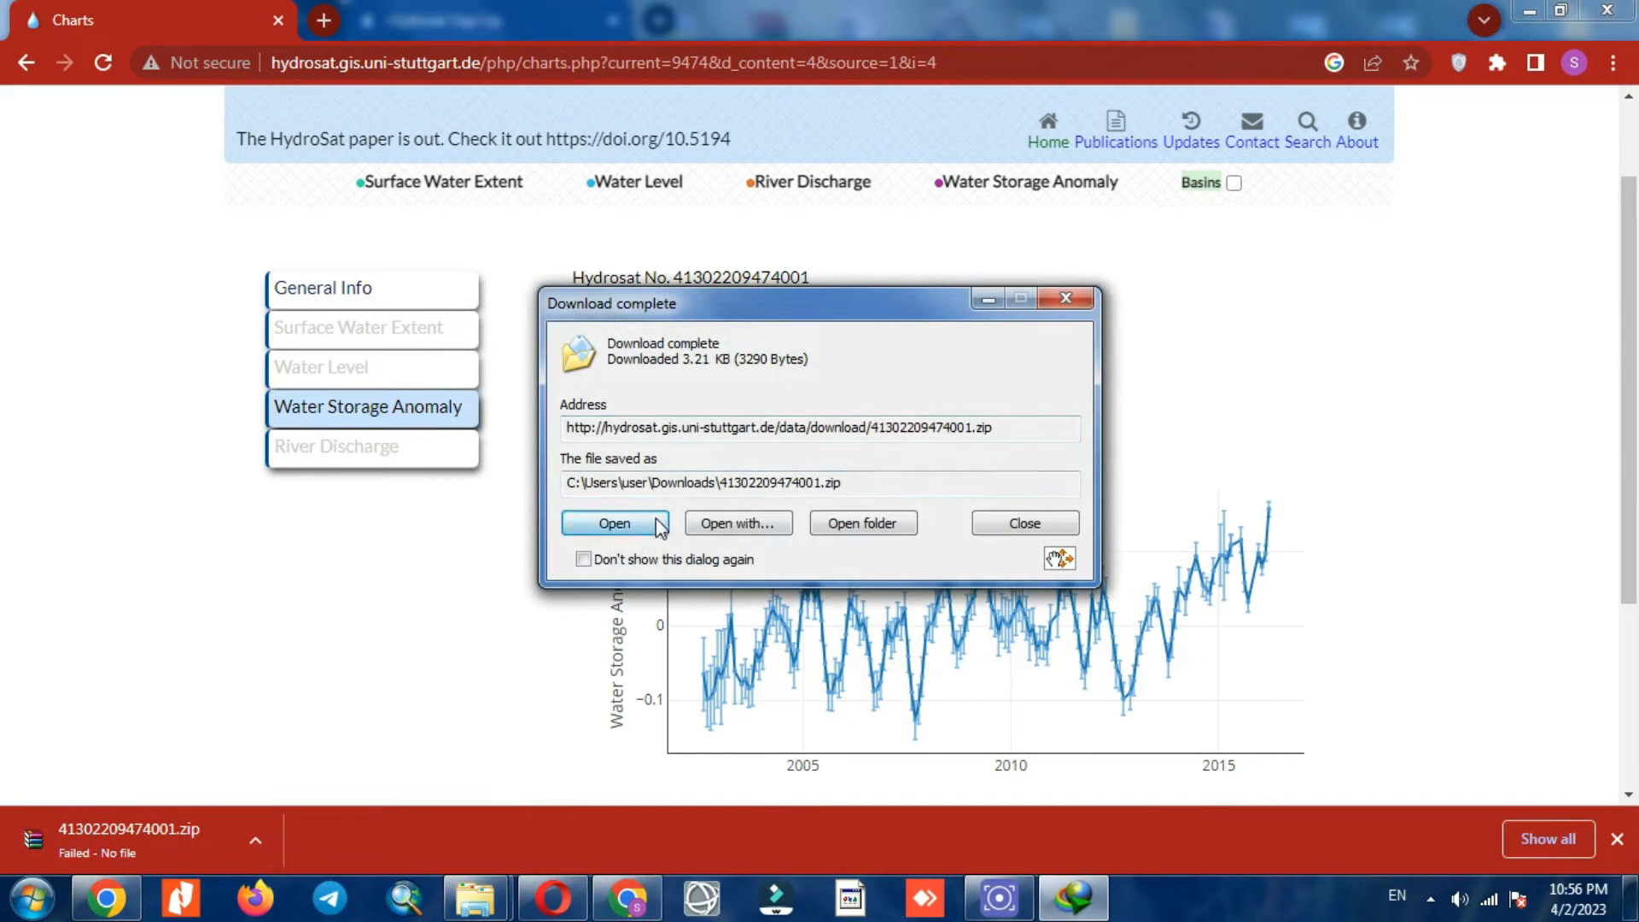
left_click(614, 523)
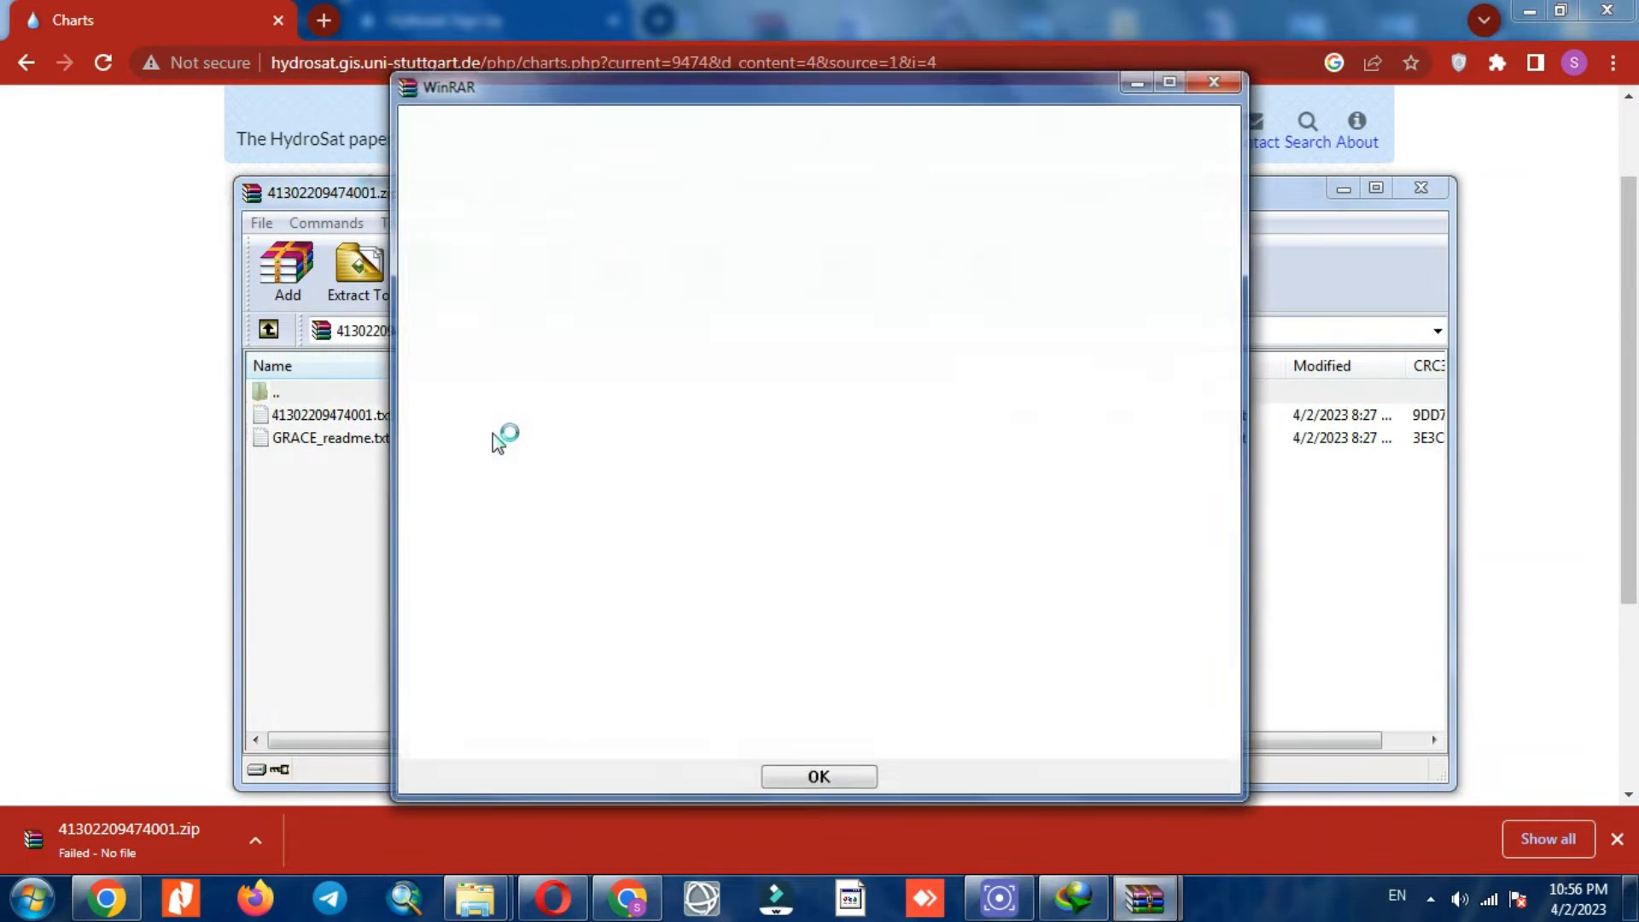
- View 41302209474001.txt time series in Notepad, then close back to the chart page
left_click(818, 775)
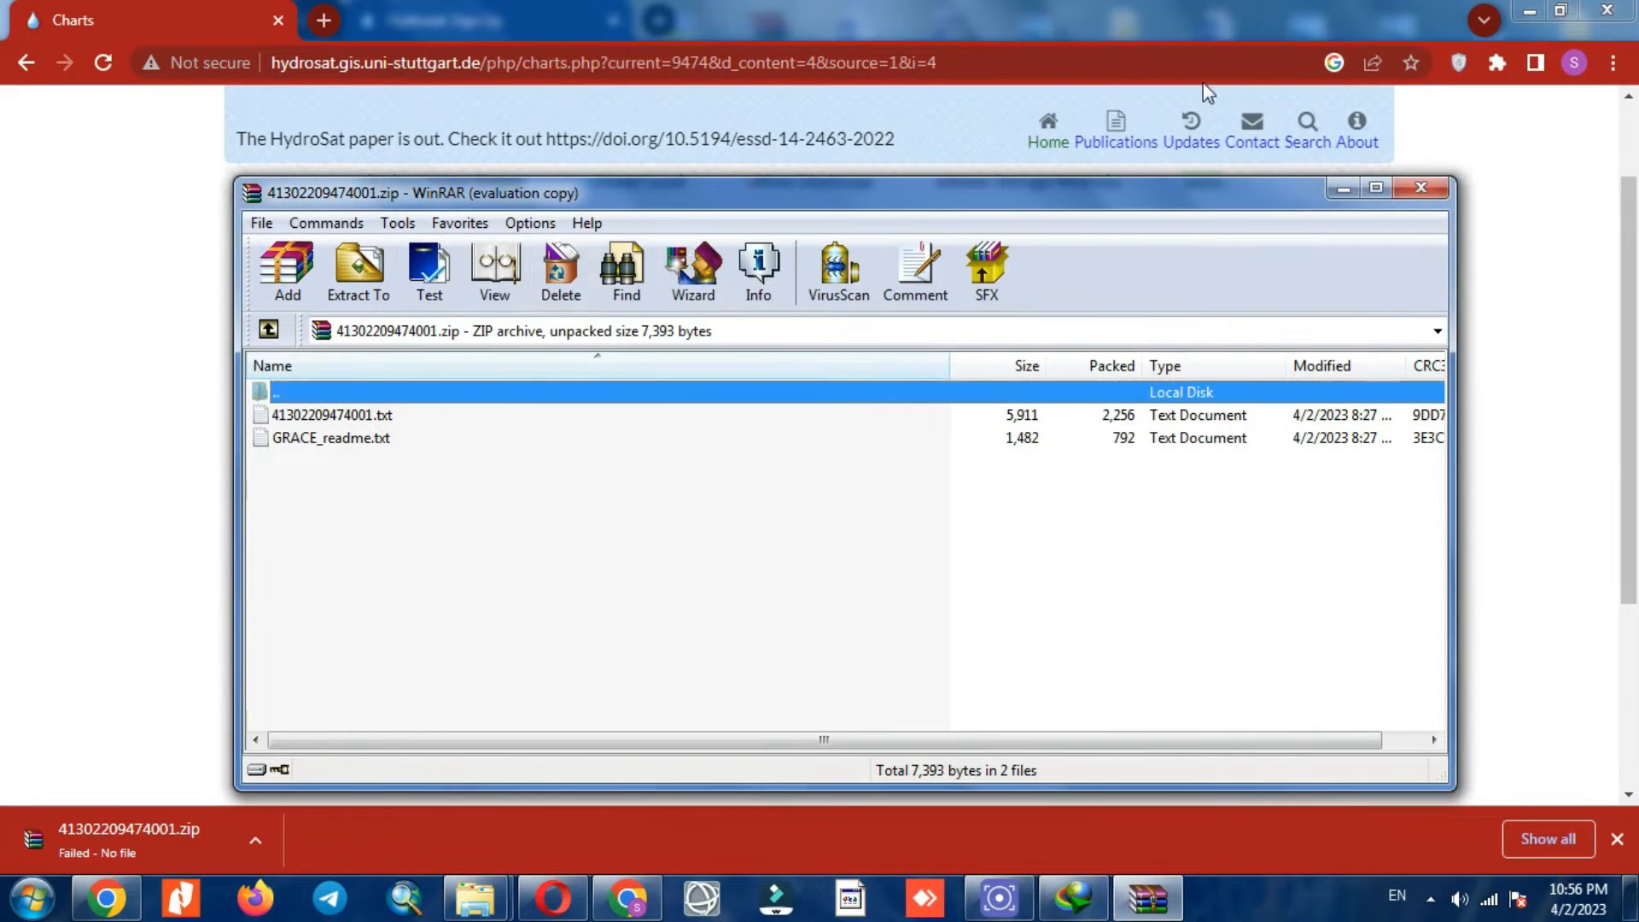
double_click(333, 413)
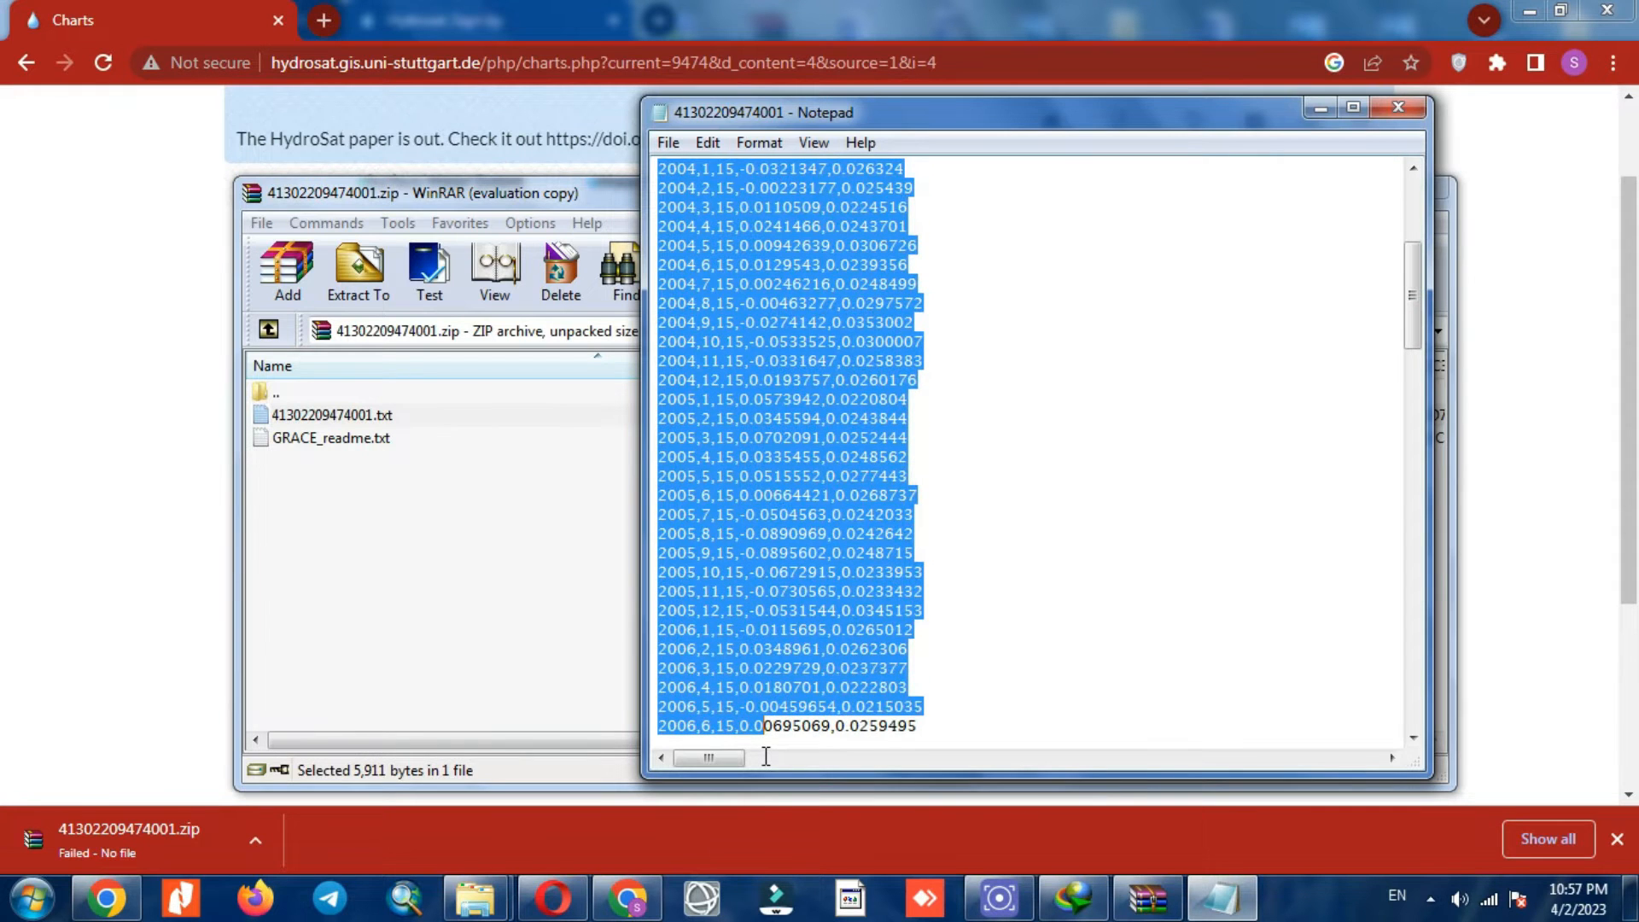
scroll("up", 3)
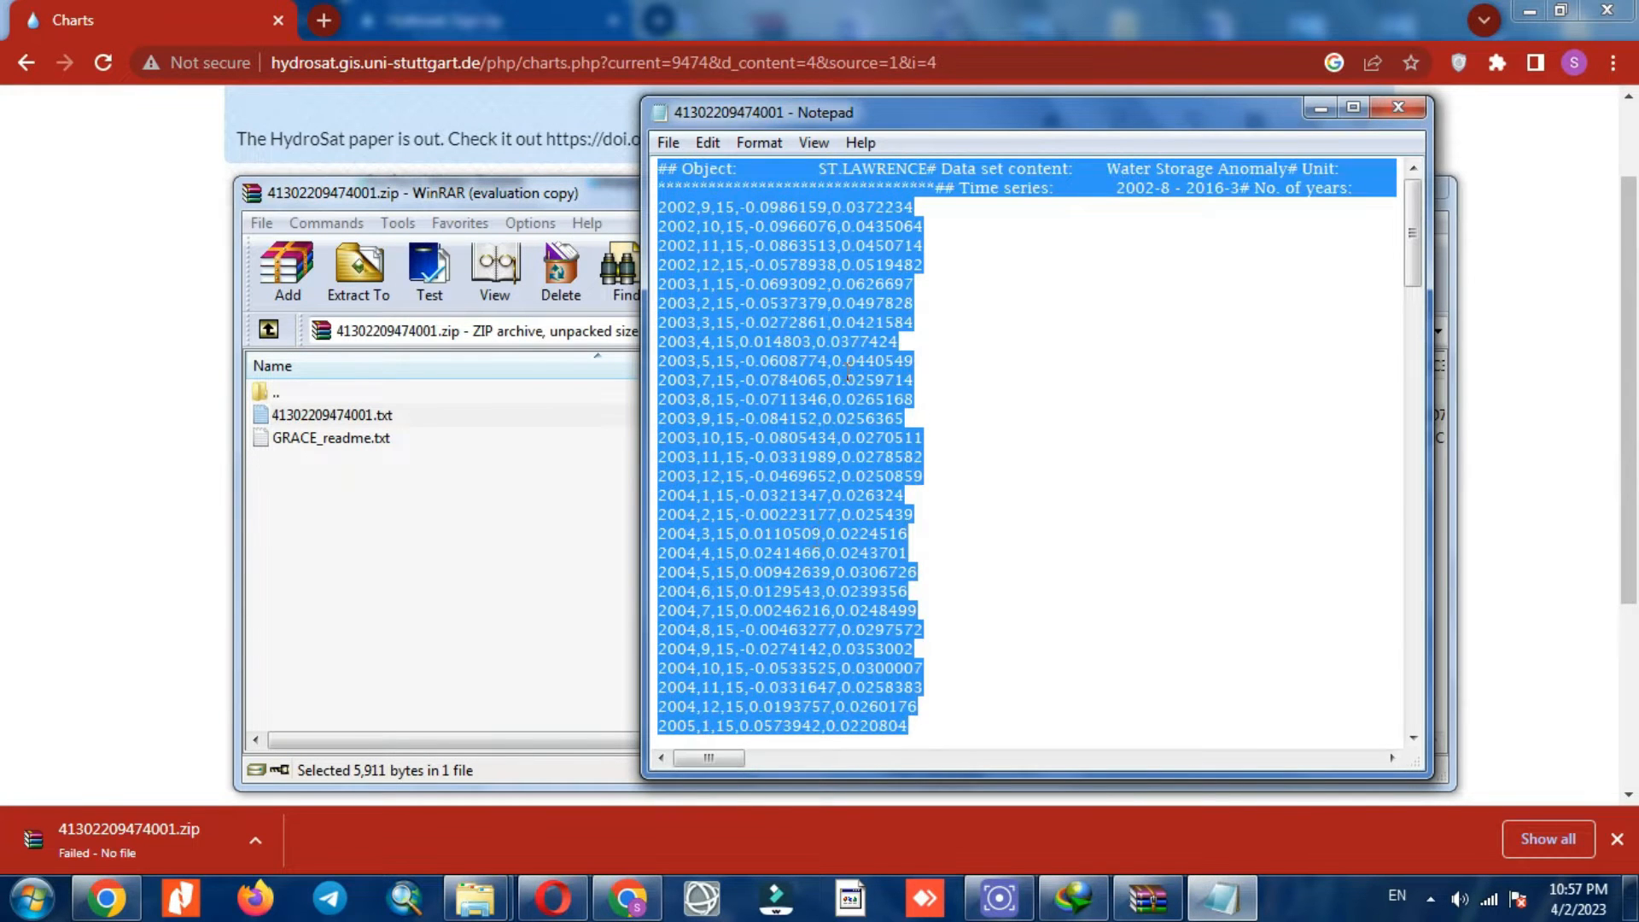
left_click(1399, 113)
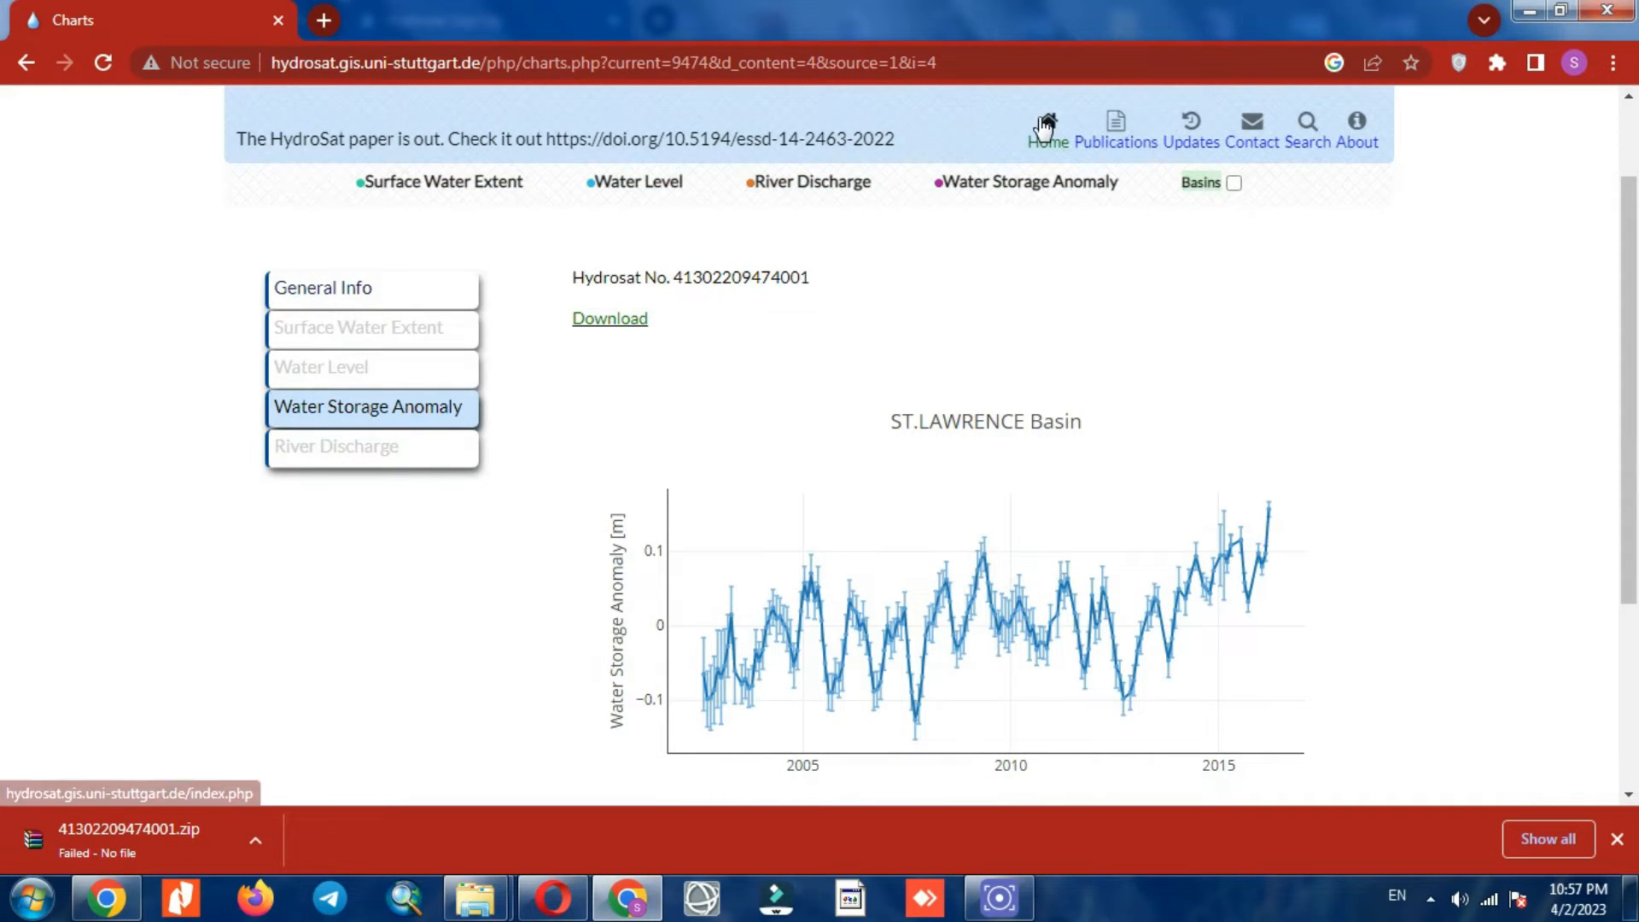
- From the home map, select the Manistee River station and go to its River Discharge page
left_click(1046, 123)
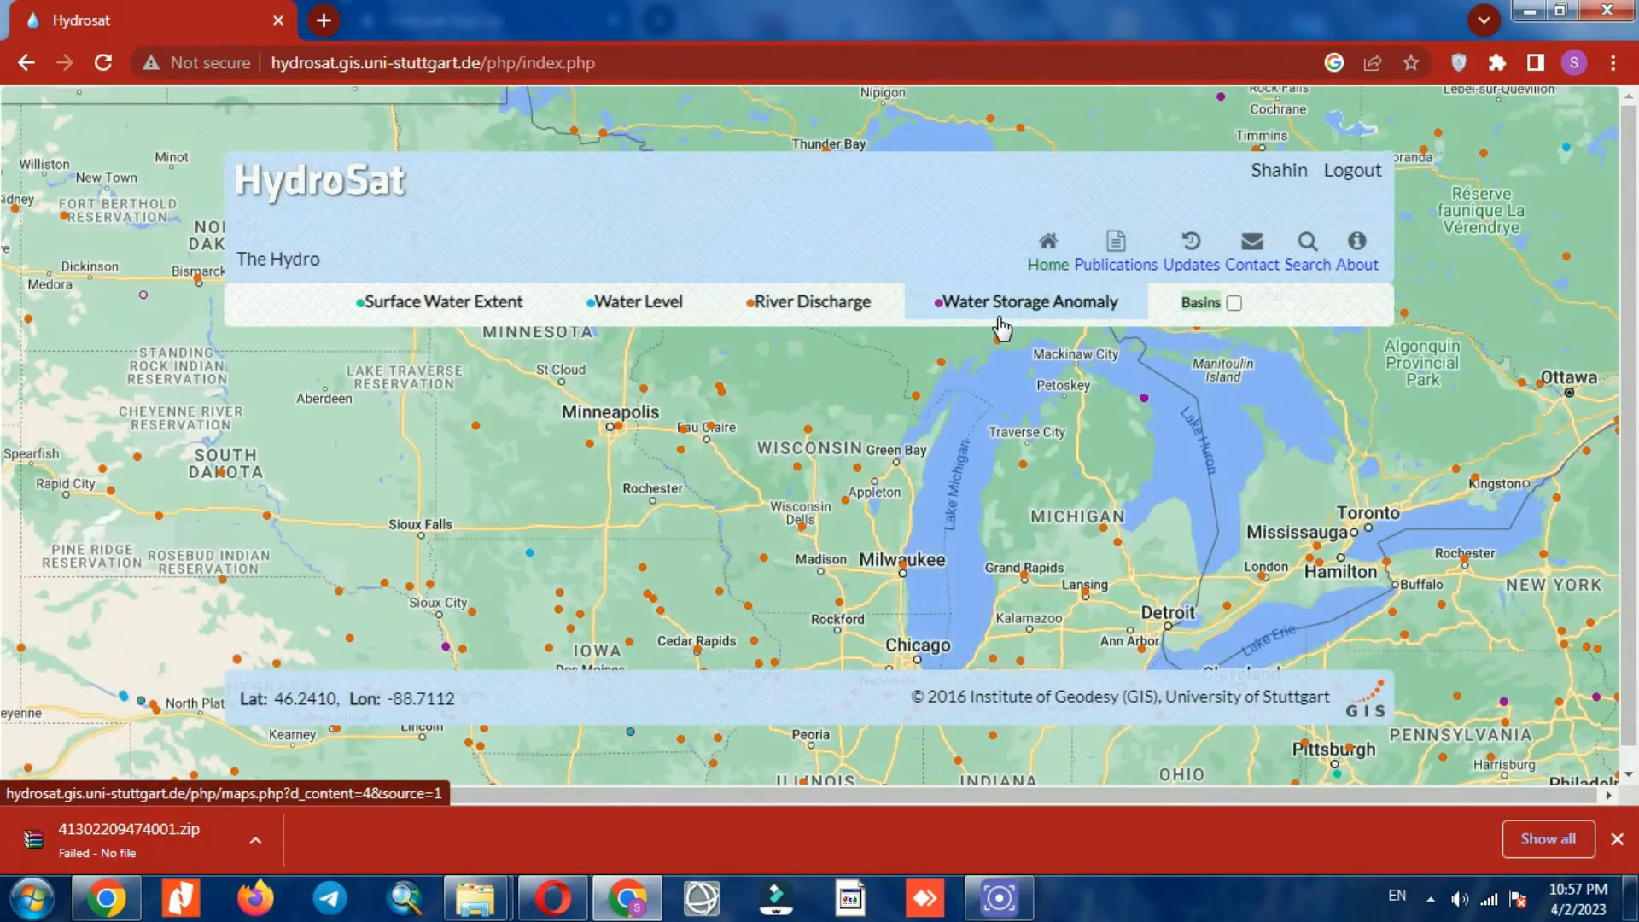
mouse_move(1025, 471)
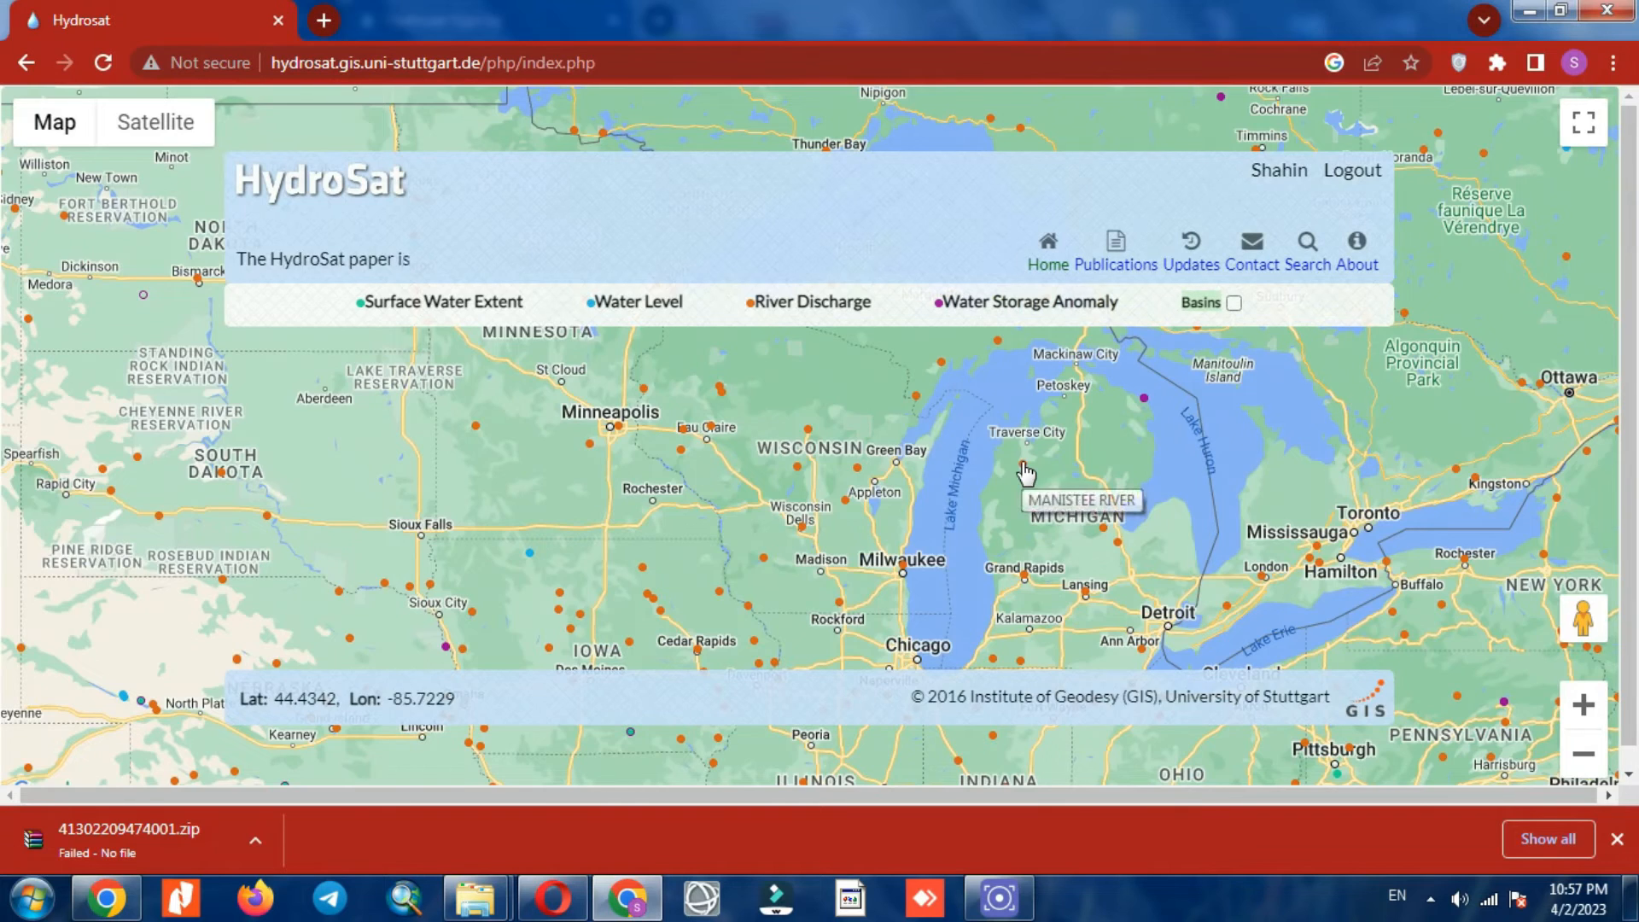
left_click(1025, 468)
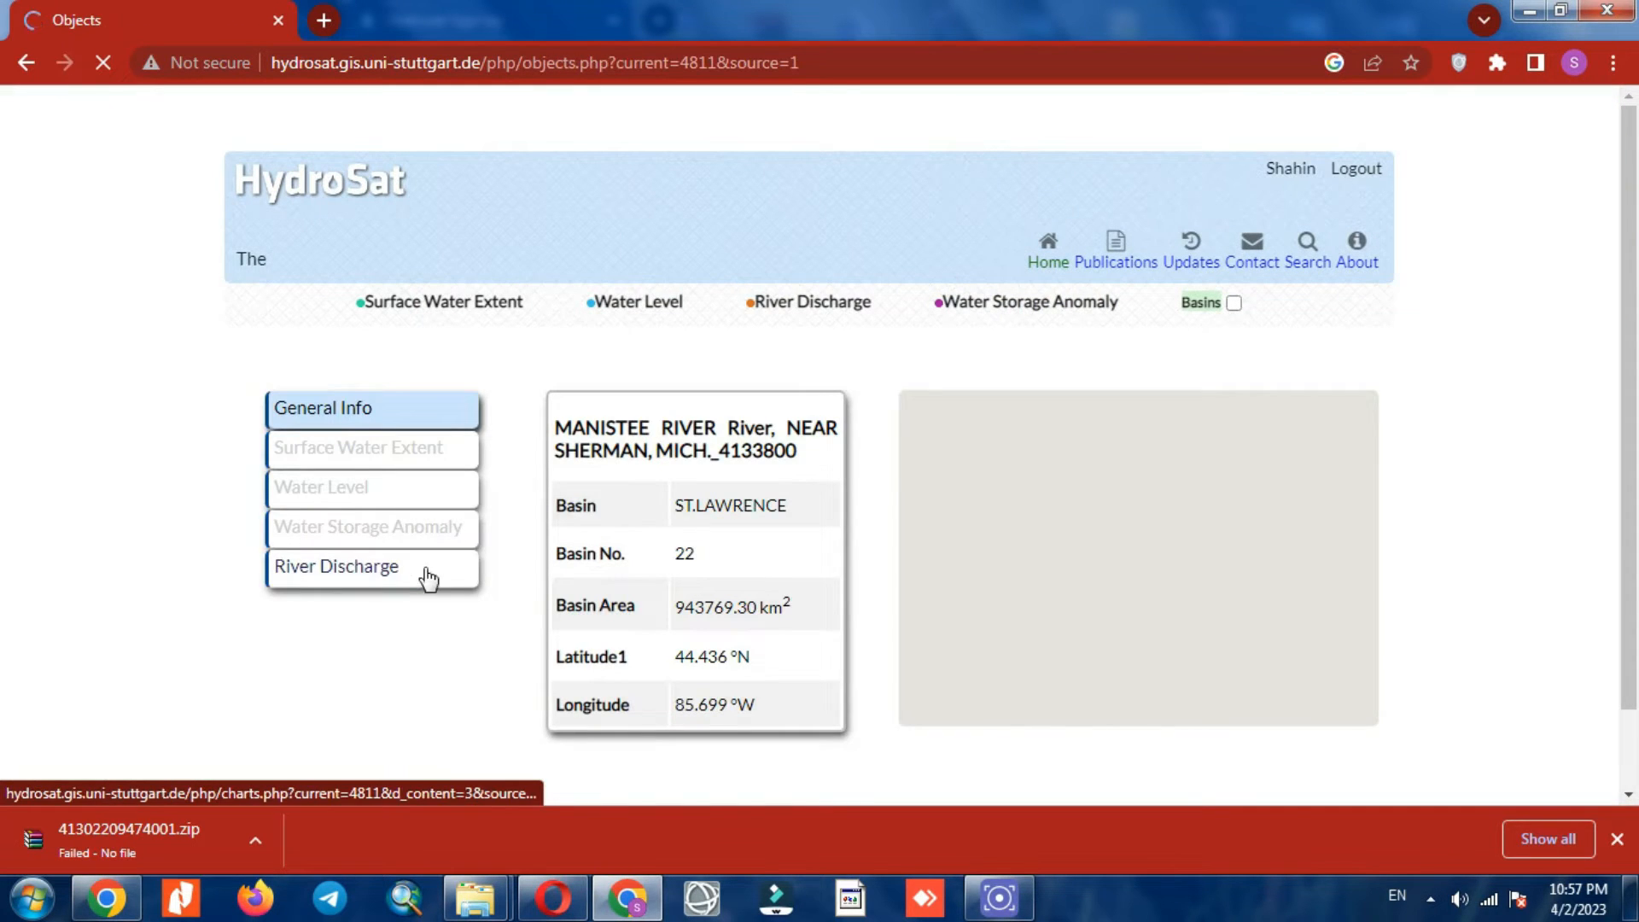
left_click(337, 566)
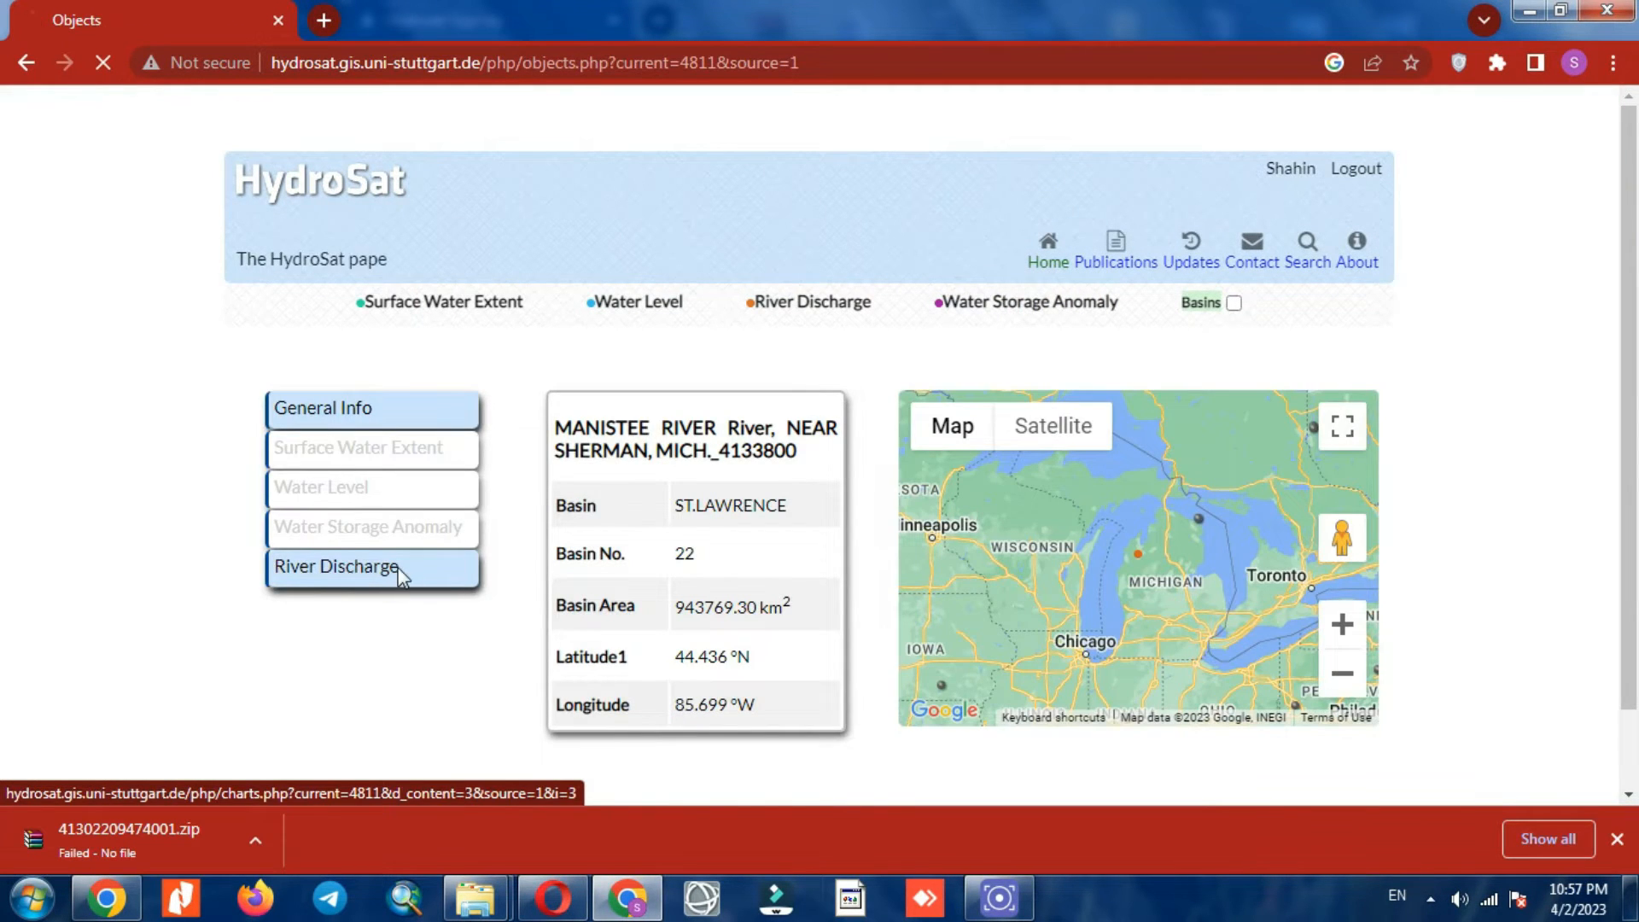
- Show the Manistee River discharge chart and save it as a newplot.png image
left_click(337, 565)
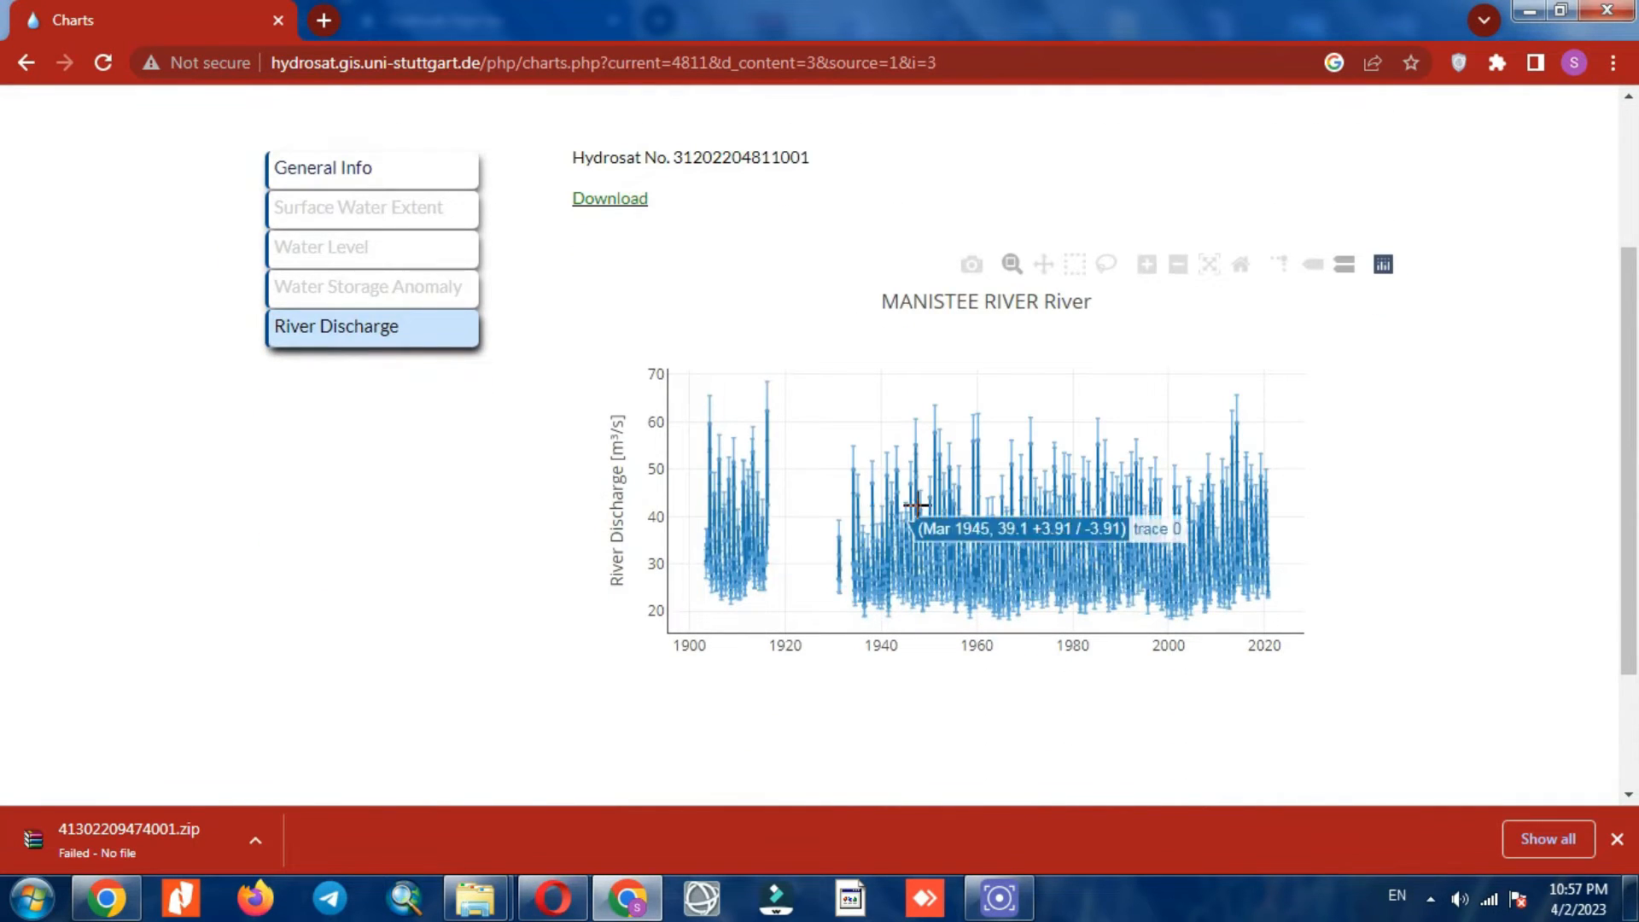
mouse_move(610, 198)
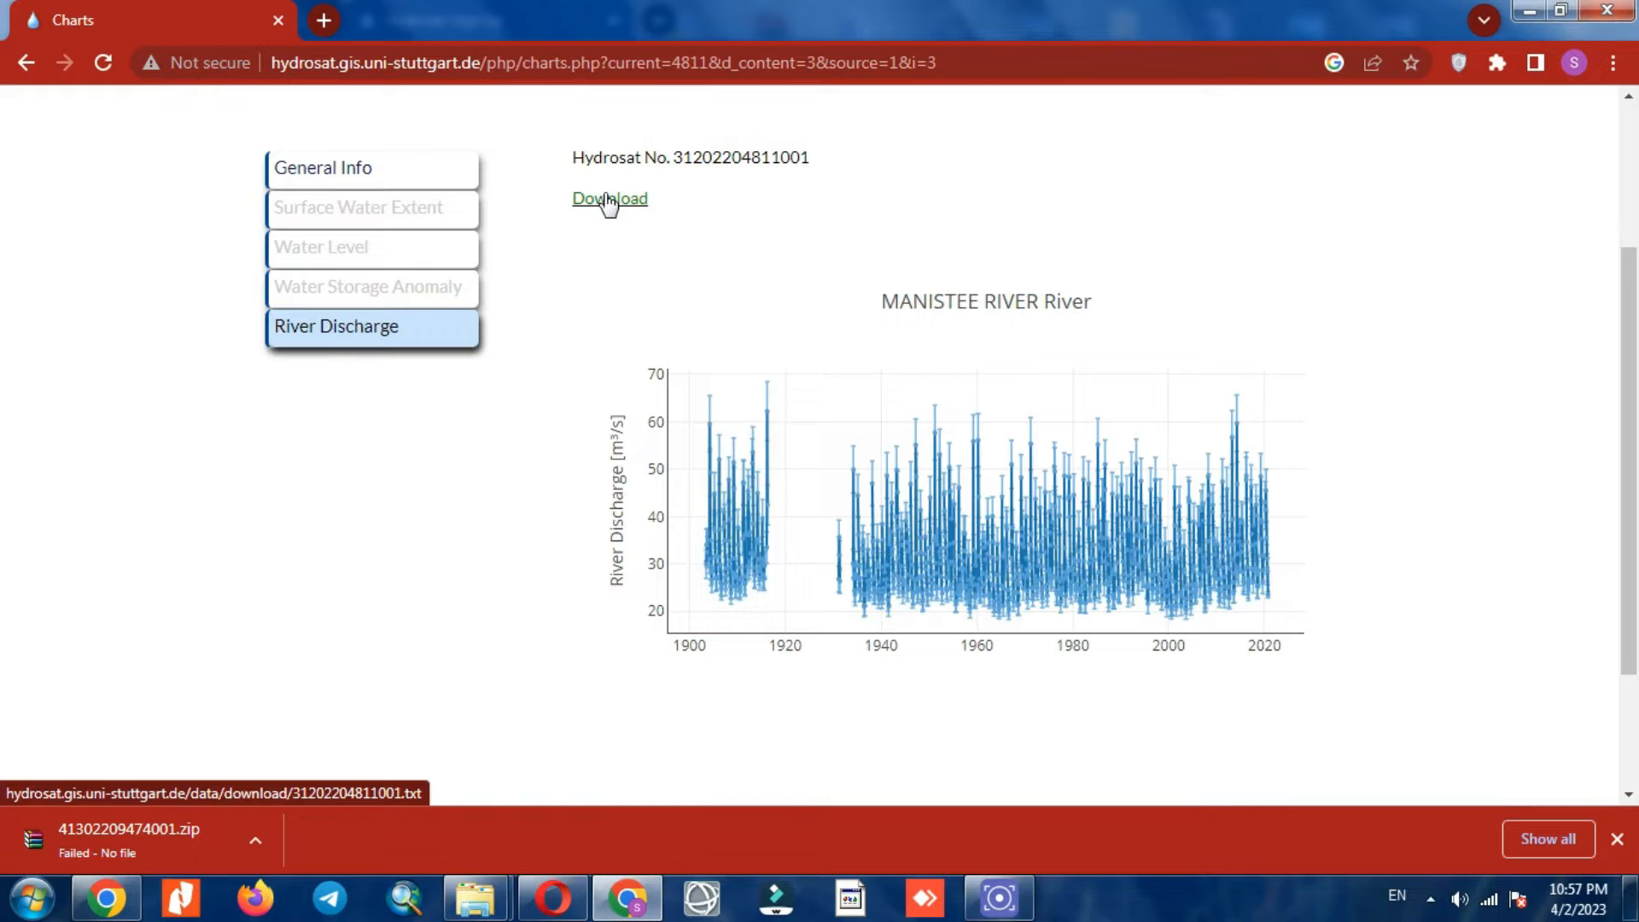
mouse_move(900, 344)
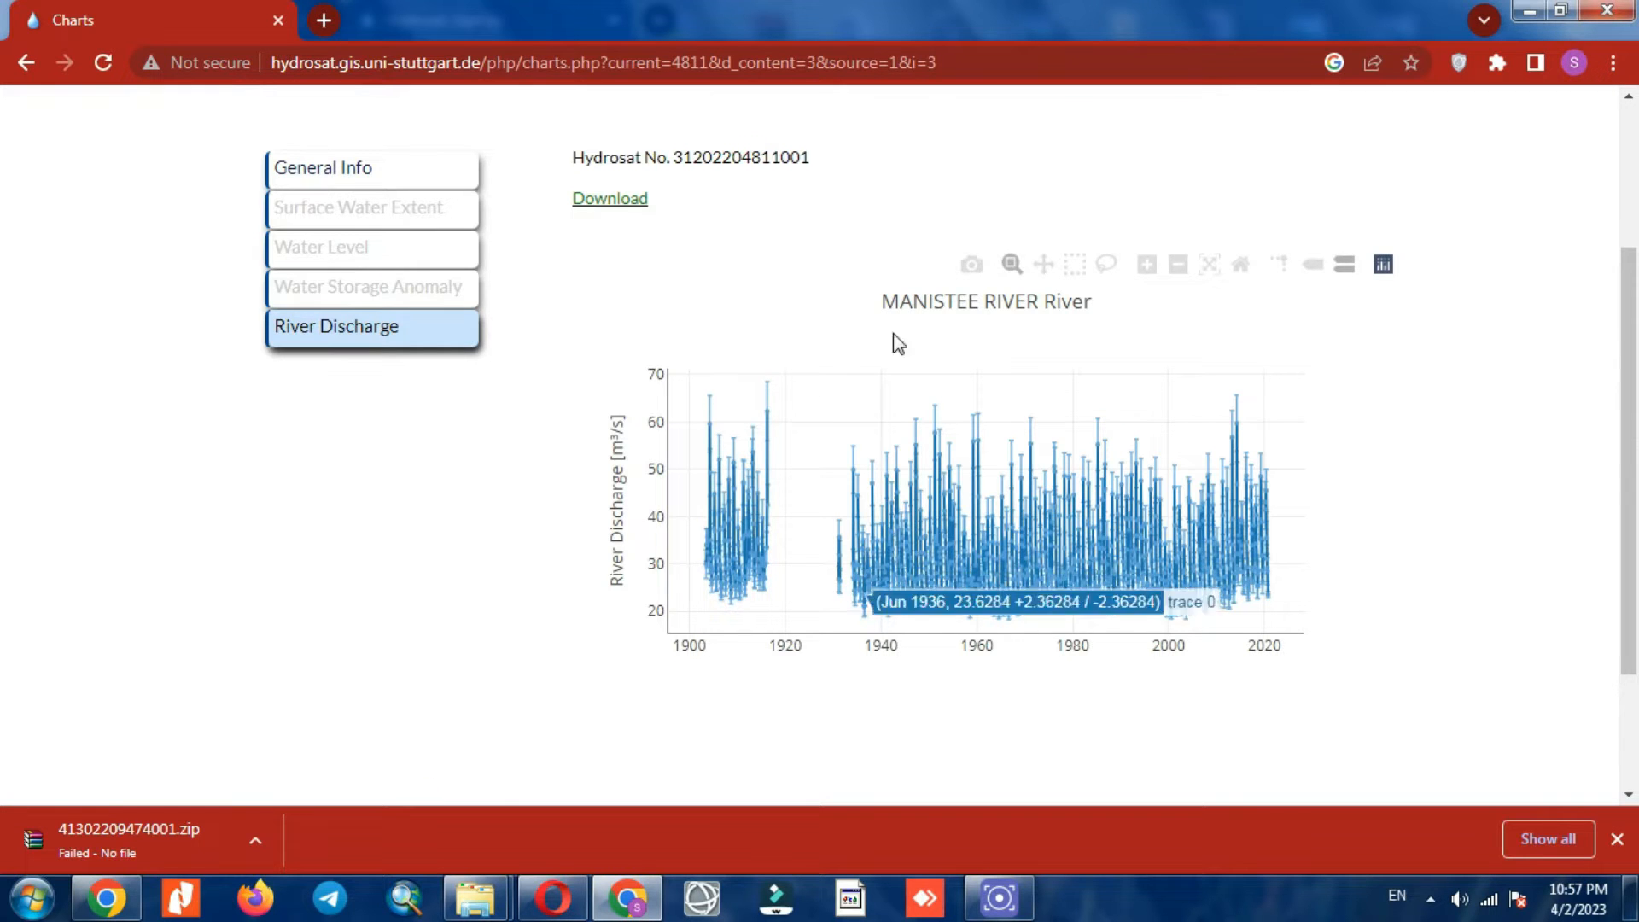
mouse_move(1278, 263)
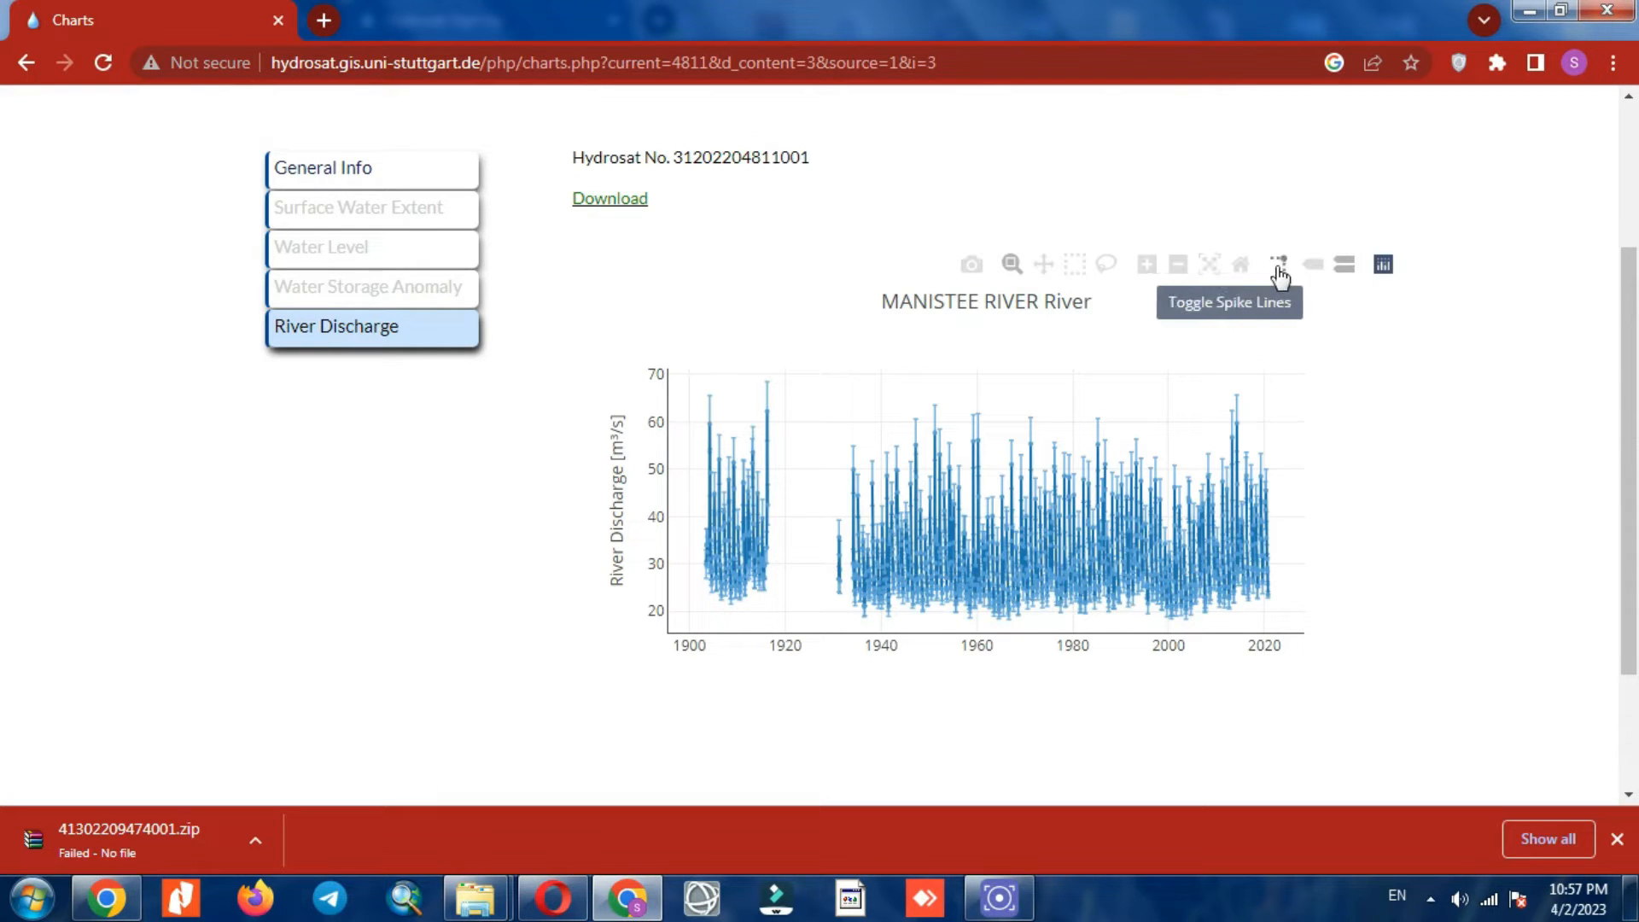
mouse_move(1315, 263)
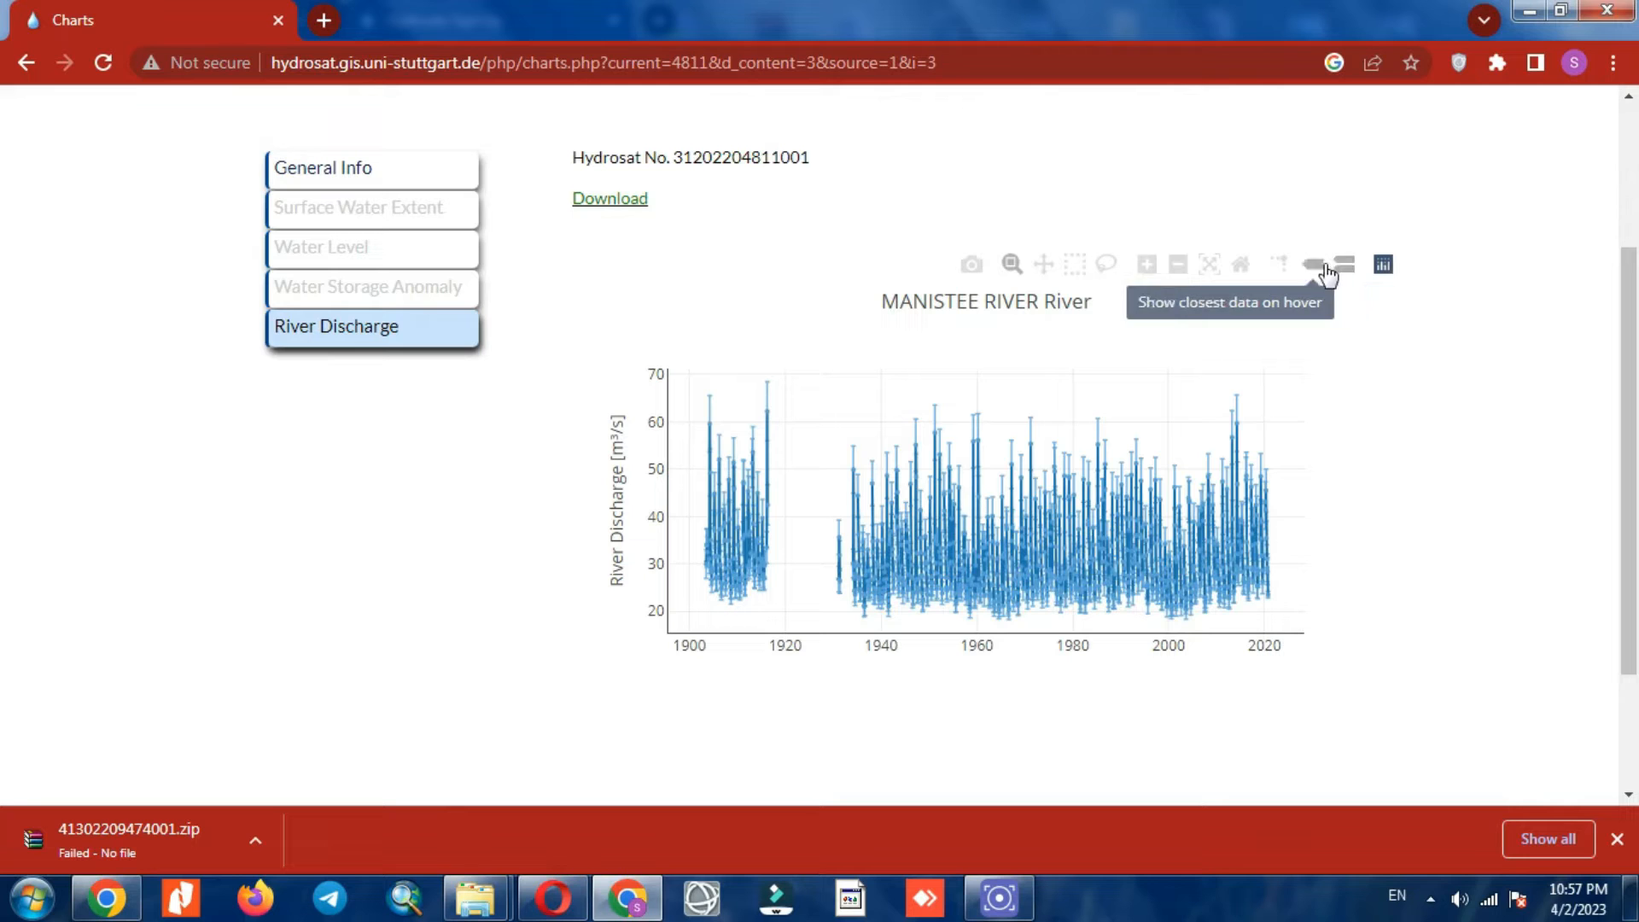
left_click(970, 263)
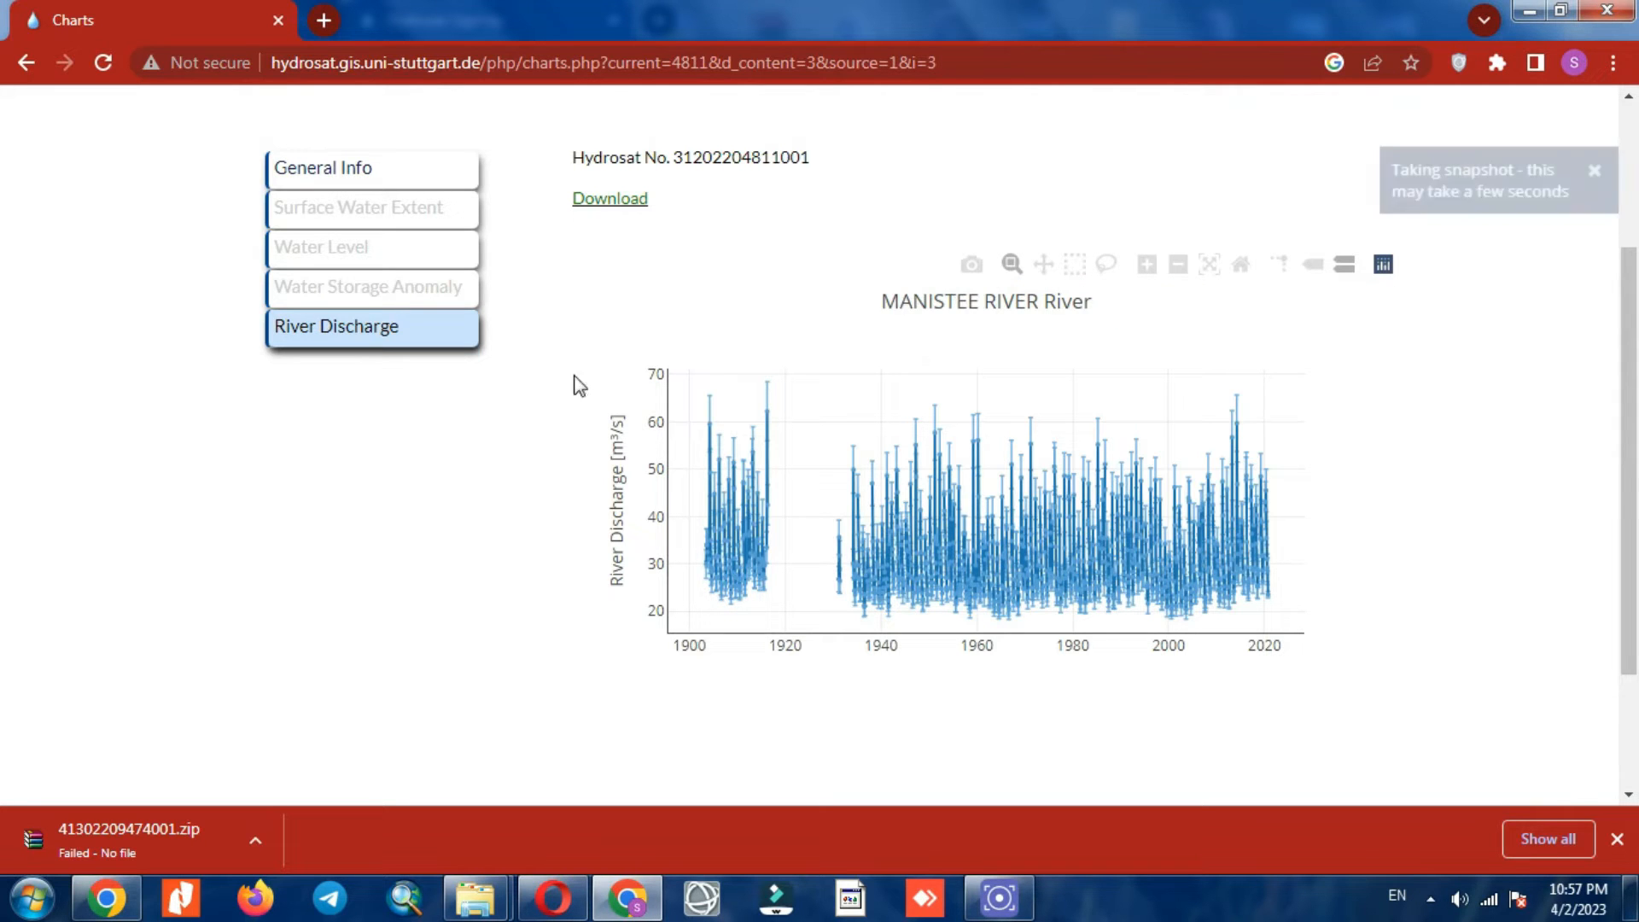
left_click(970, 263)
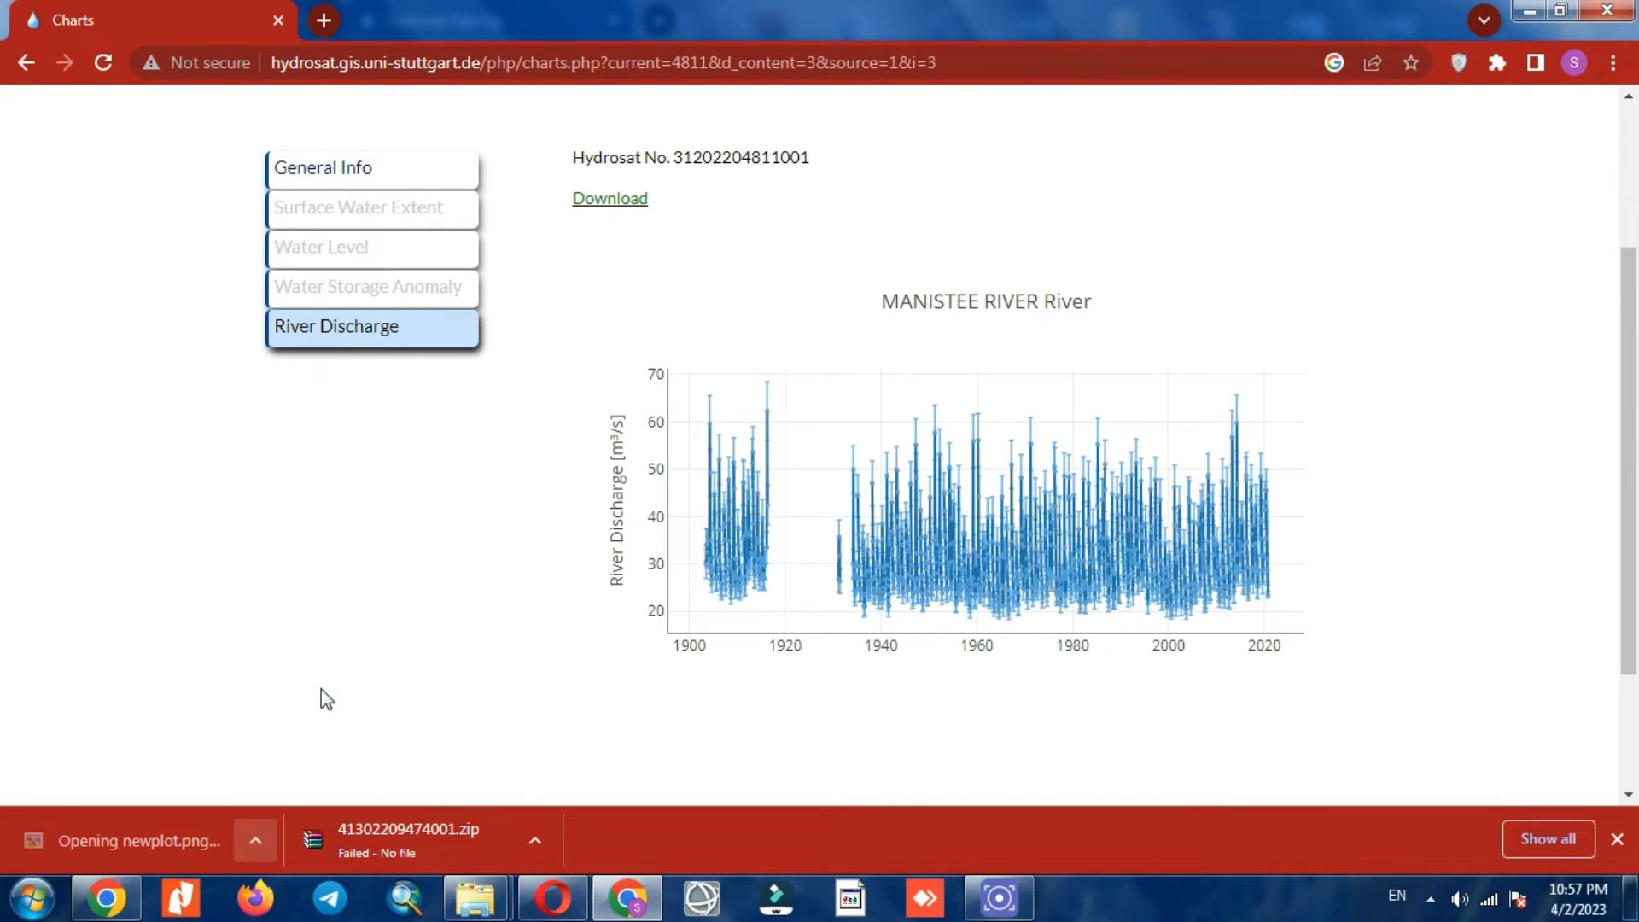
- Download the Manistee River discharge data as a .txt file
left_click(138, 840)
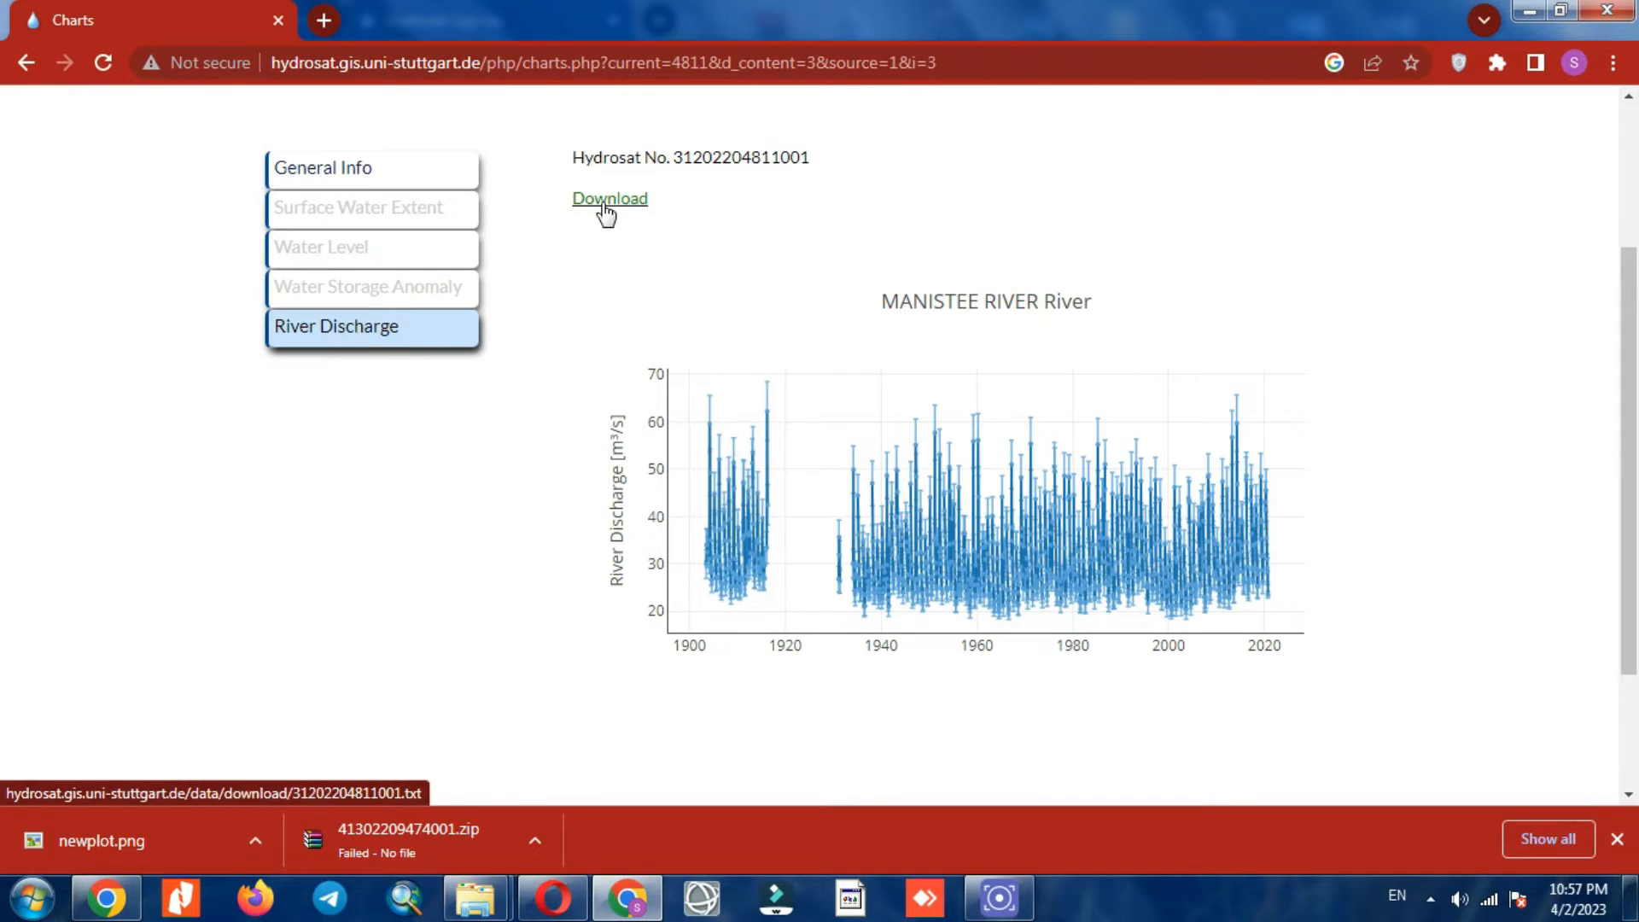
left_click(608, 199)
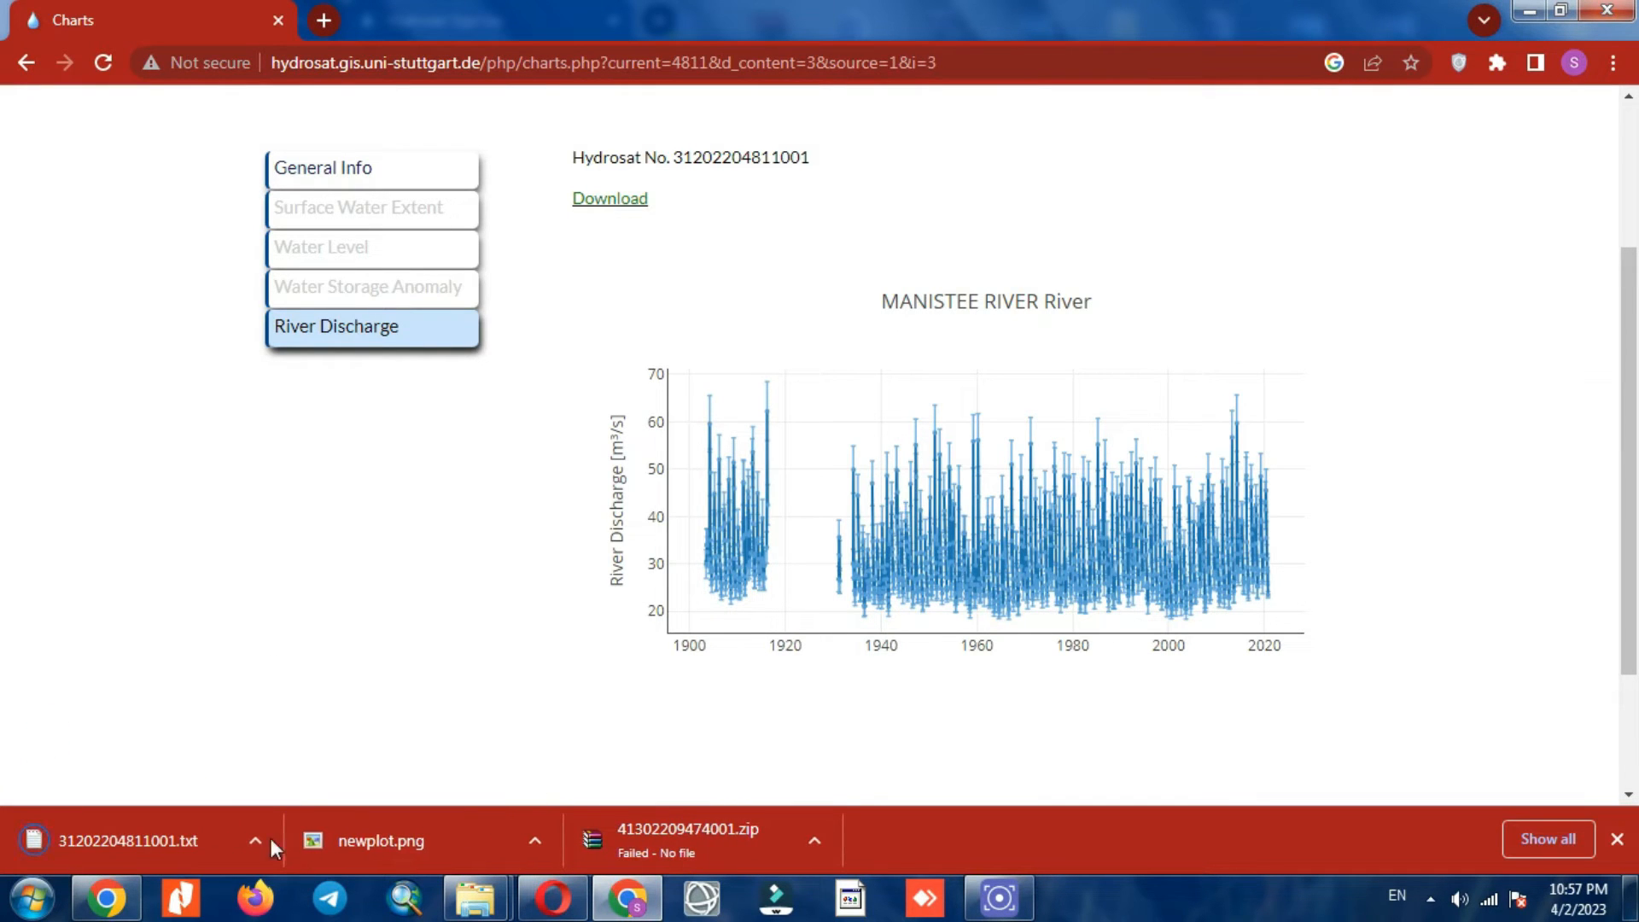
left_click(128, 840)
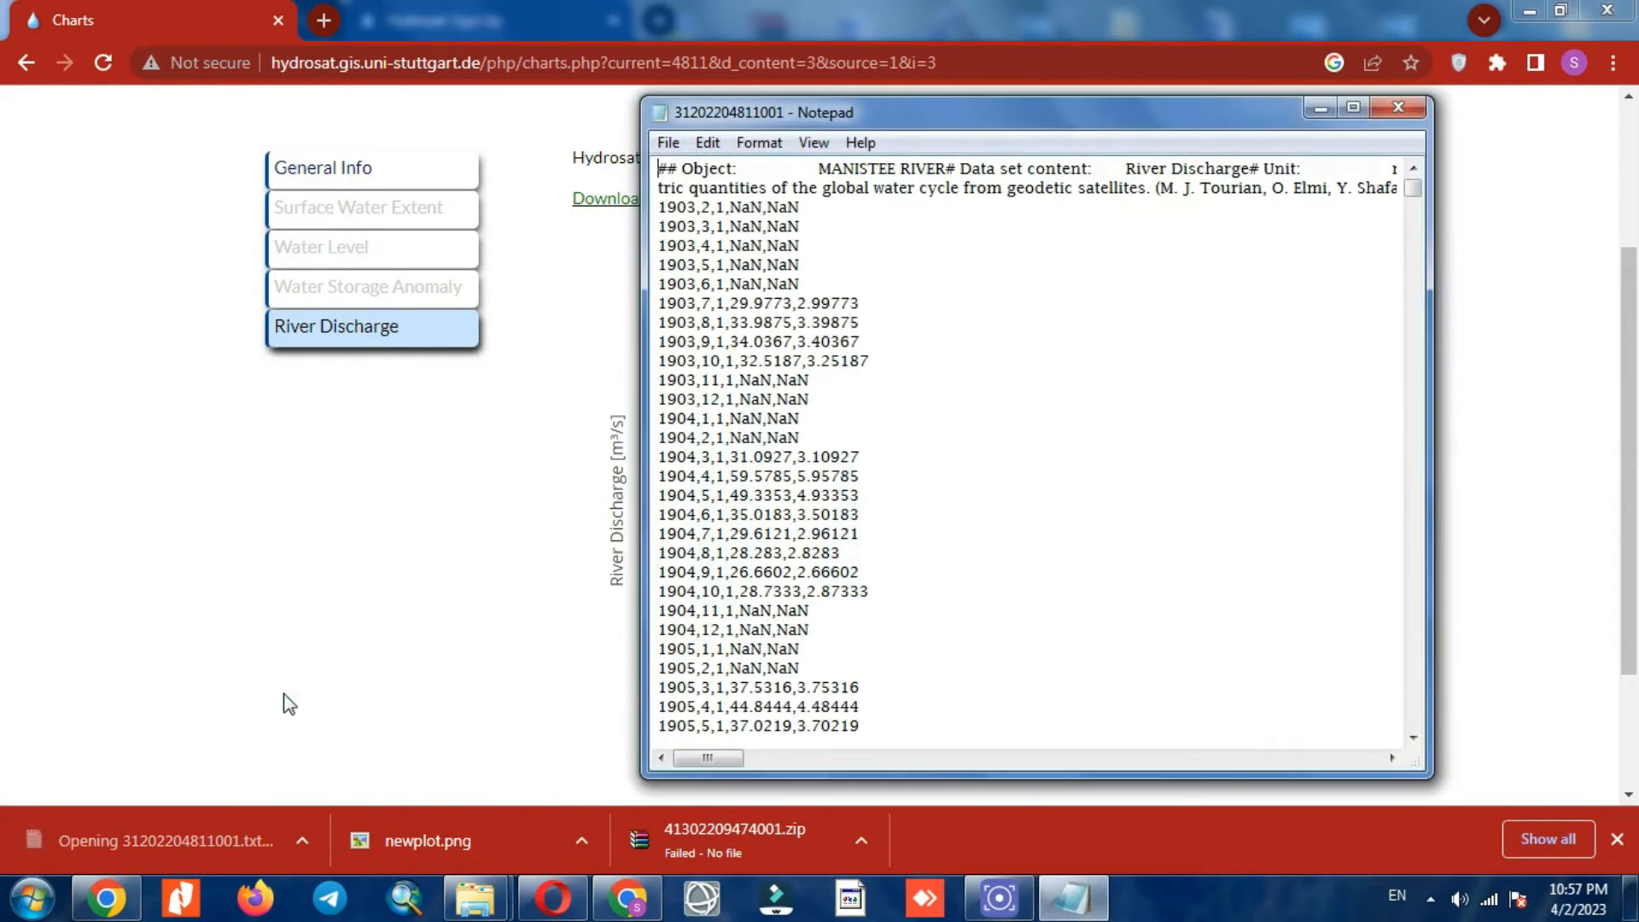
mouse_move(1462, 95)
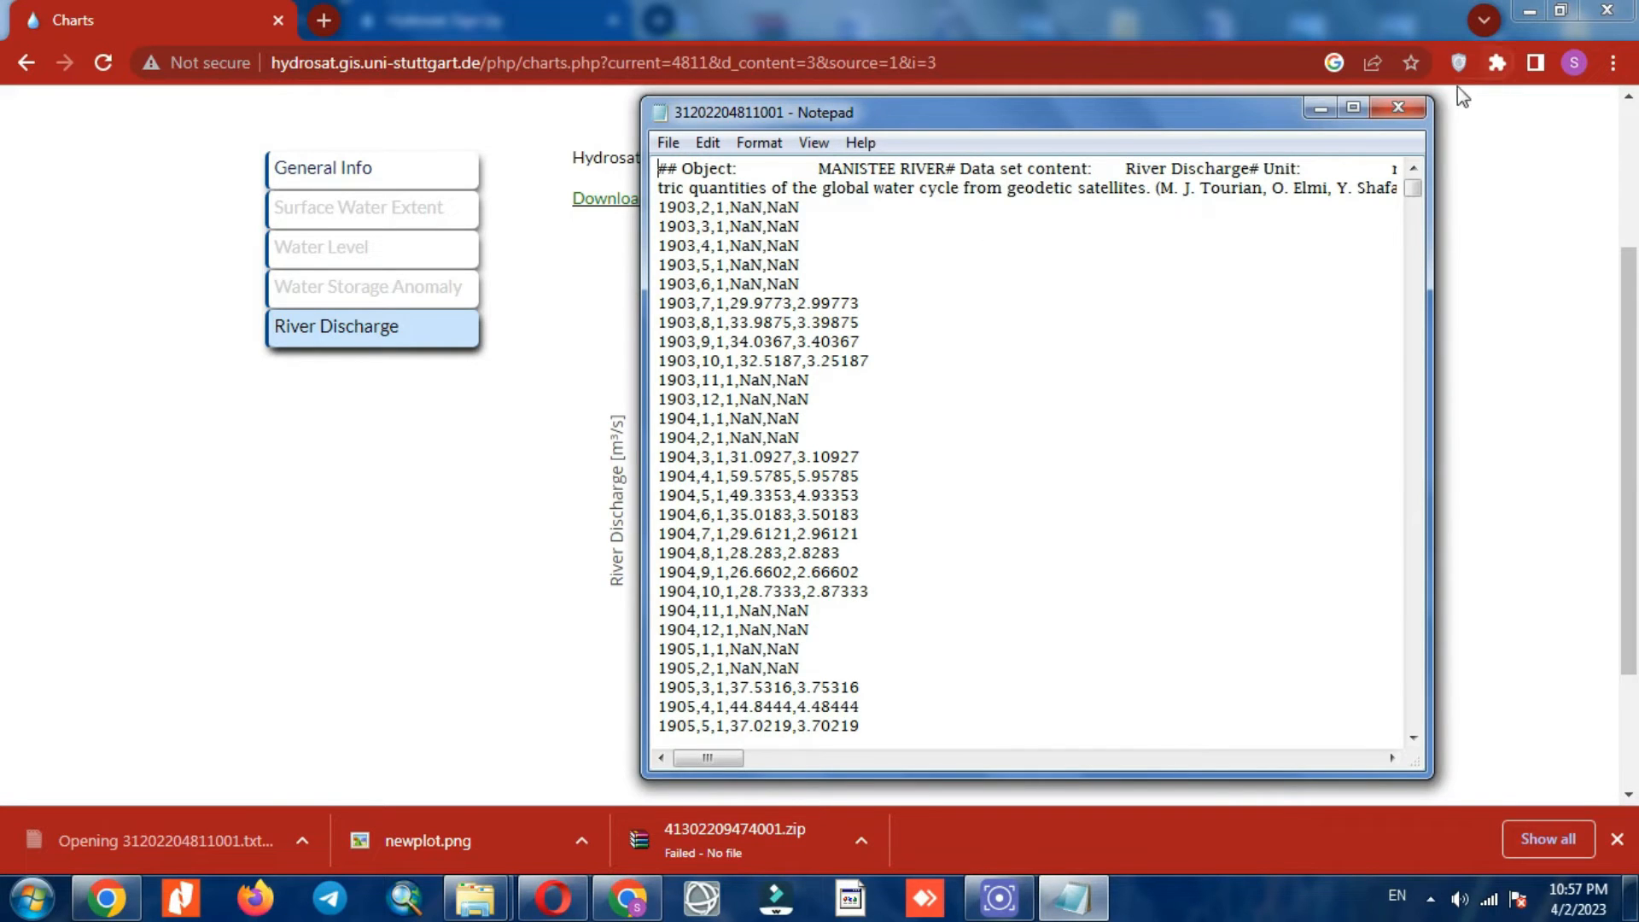
left_click(1398, 109)
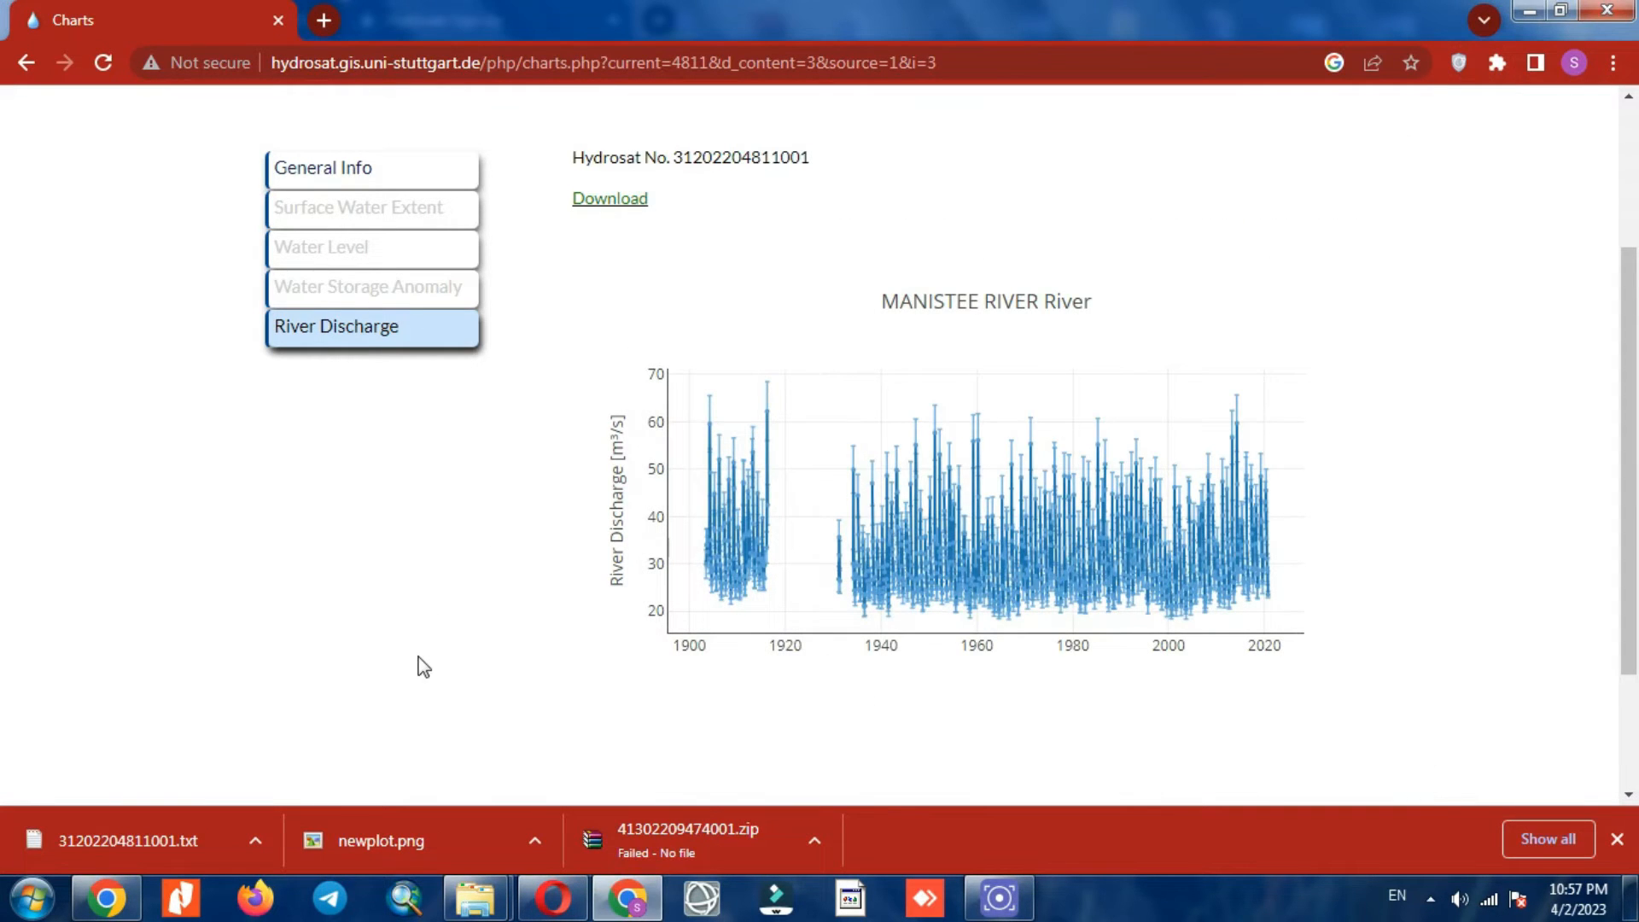
mouse_move(369, 292)
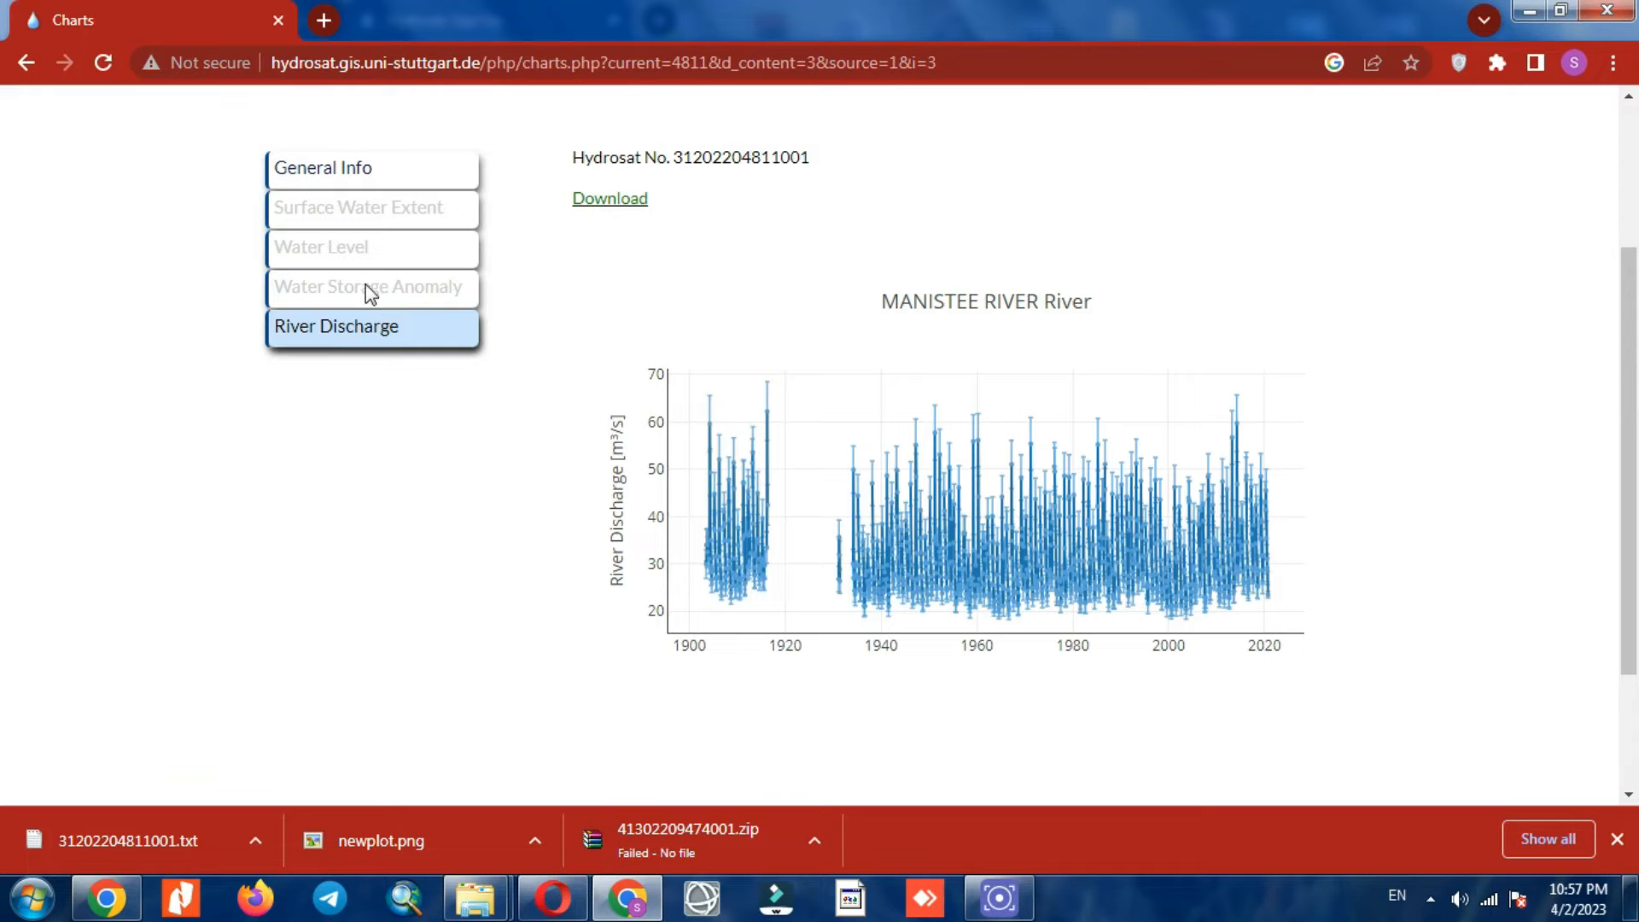
- From the River Discharge station map, open the Des Moines River station in Iowa
scroll("up", 3)
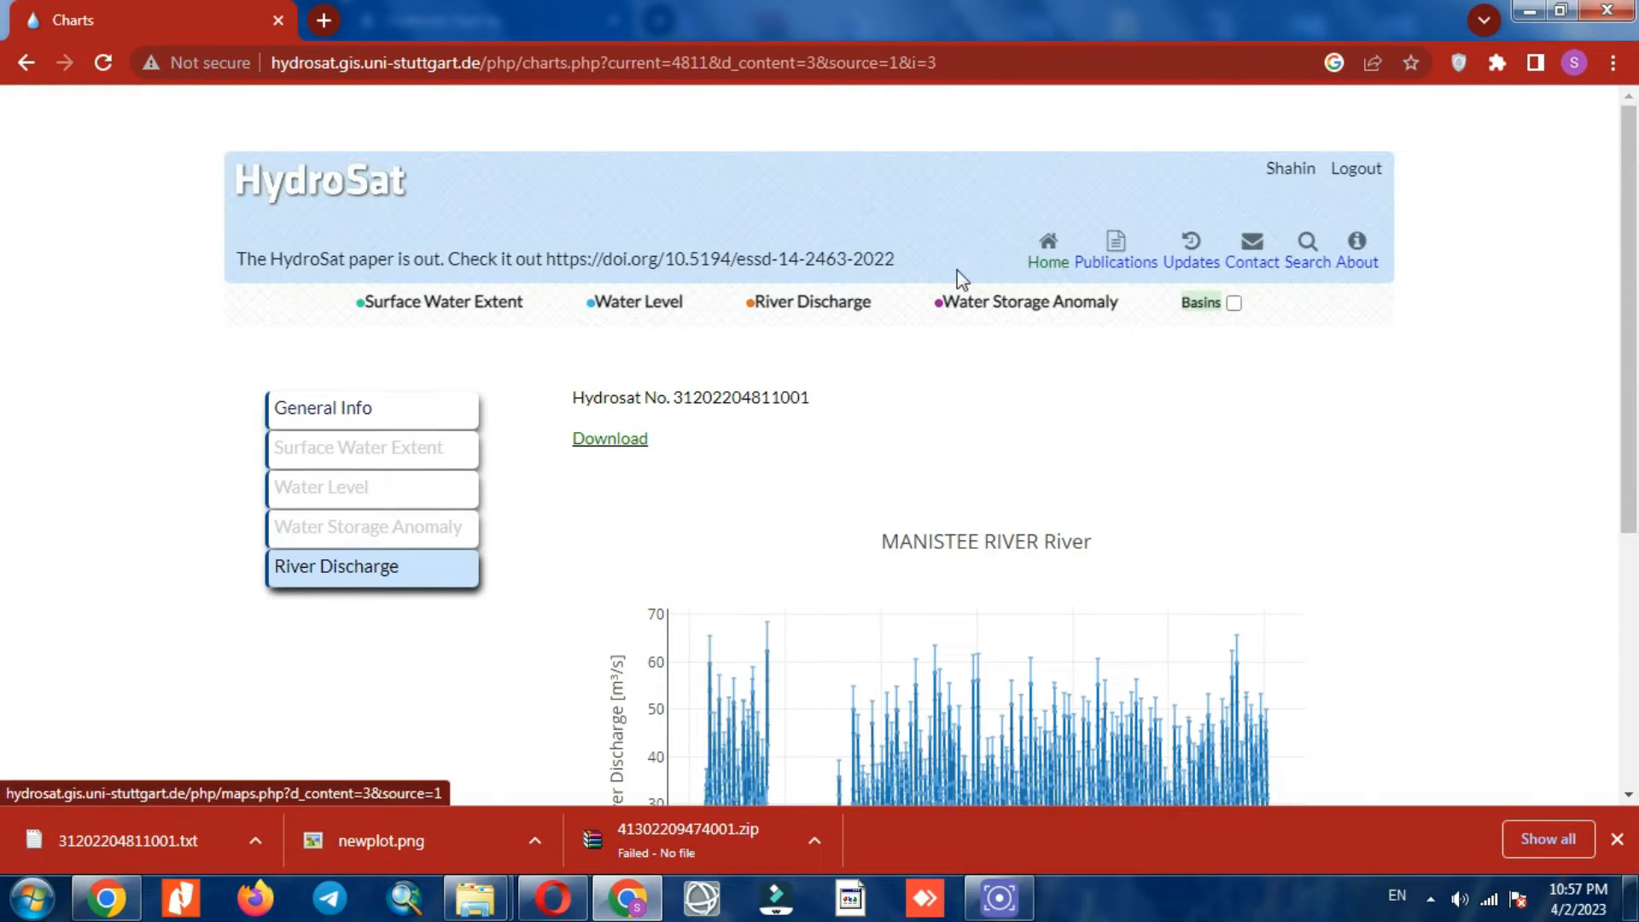
left_click(1047, 251)
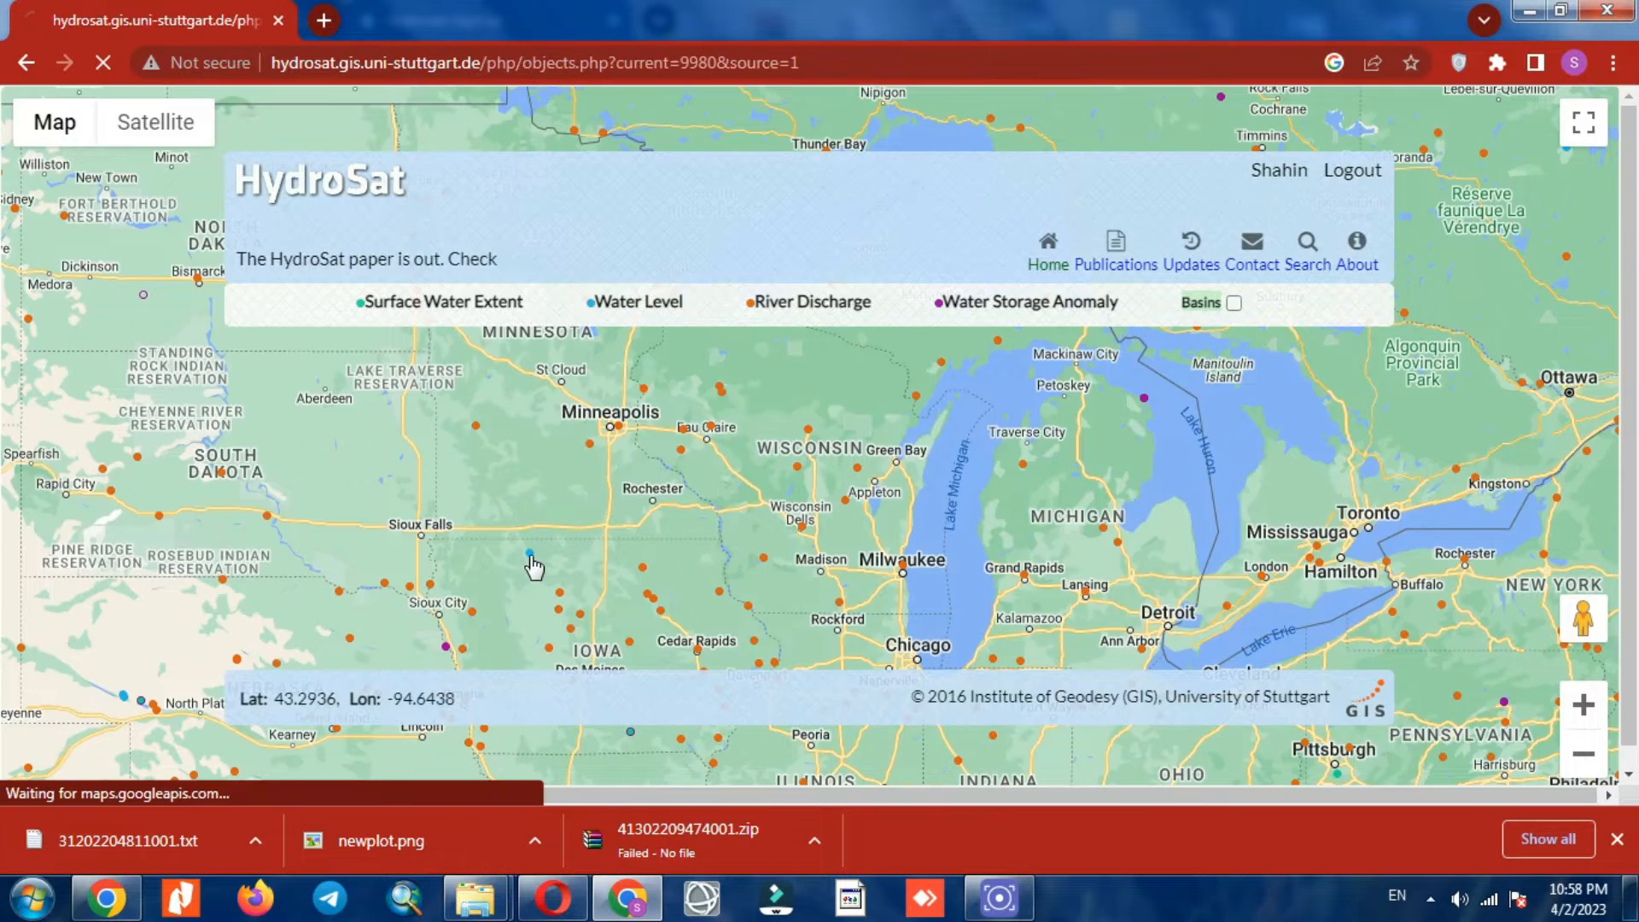
left_click(531, 557)
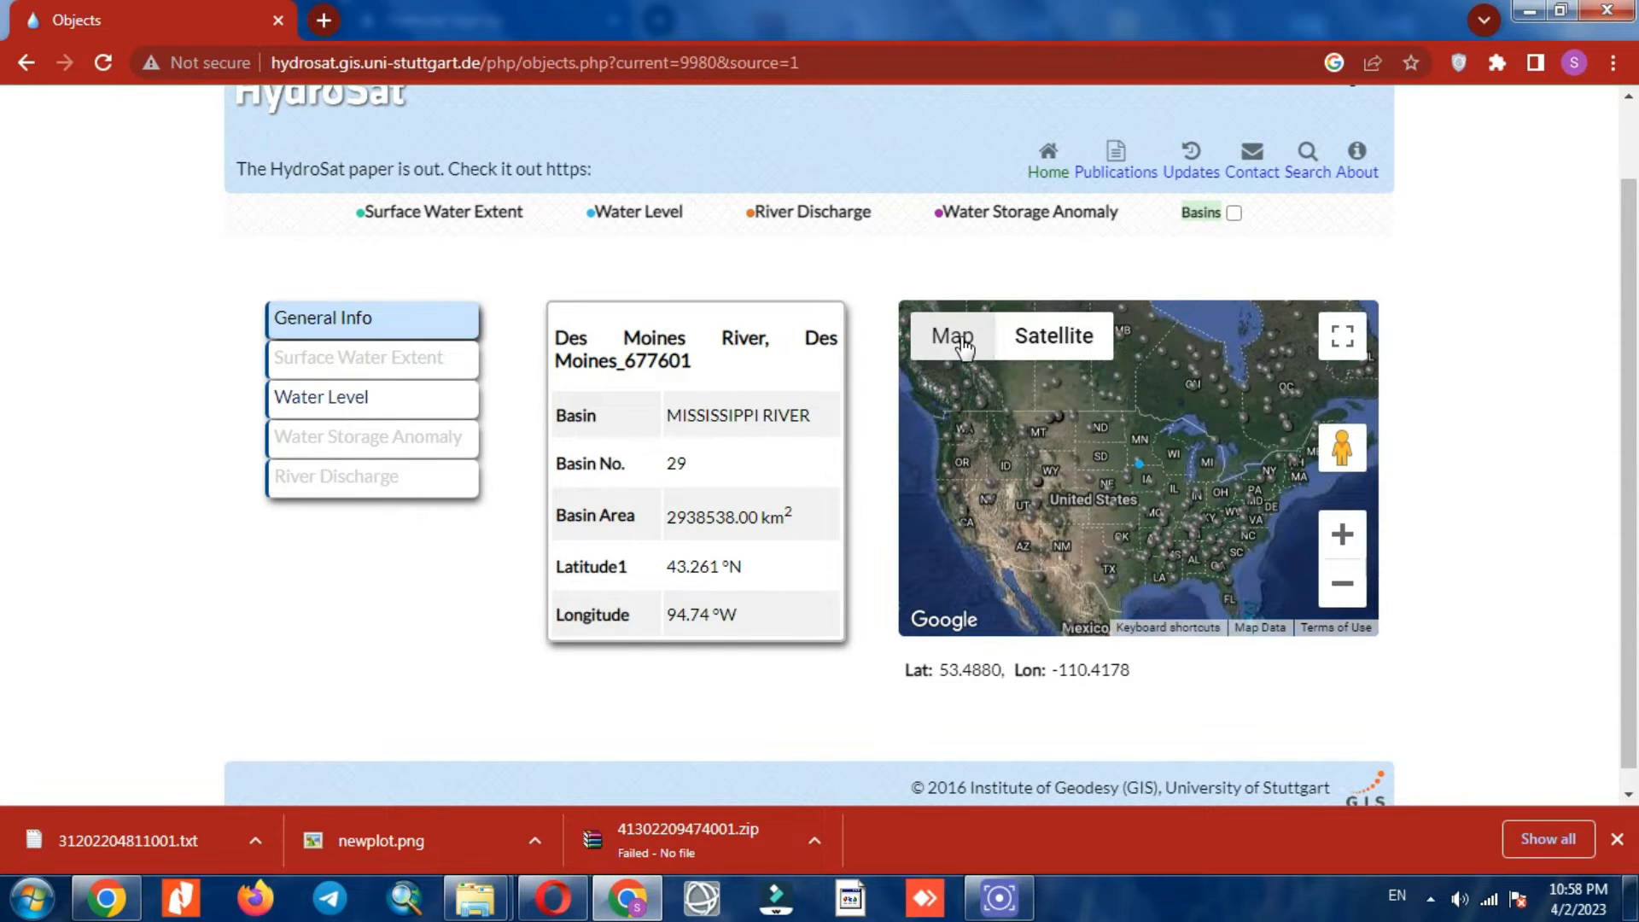
- Show the Des Moines River water level chart and save it as a second newplot image
left_click(321, 396)
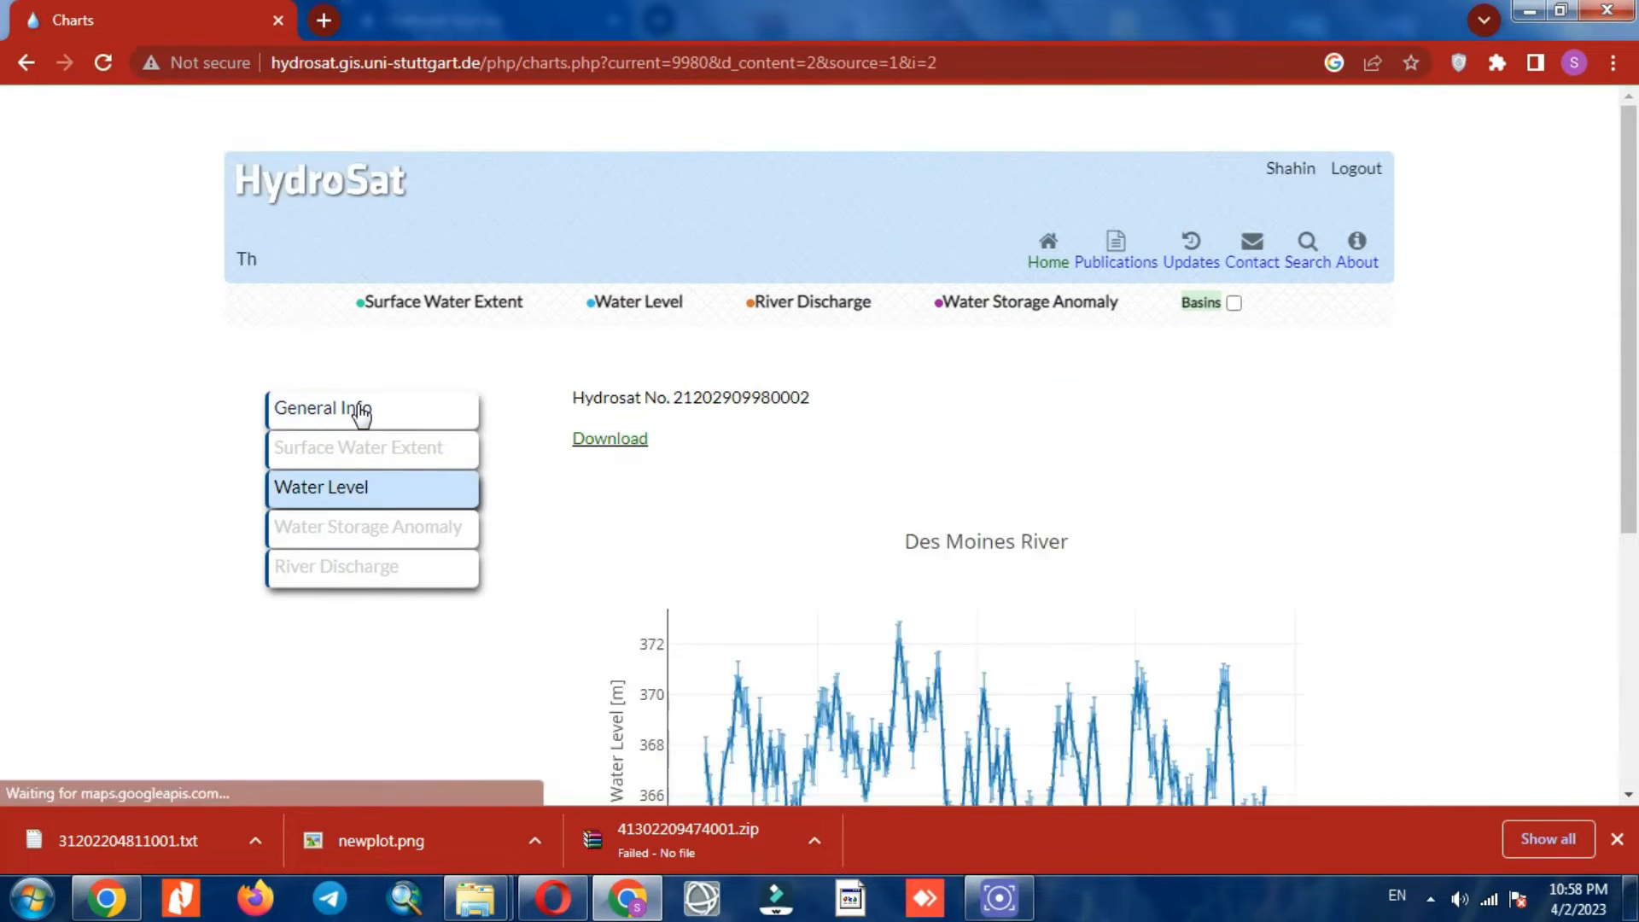
scroll("up", 3)
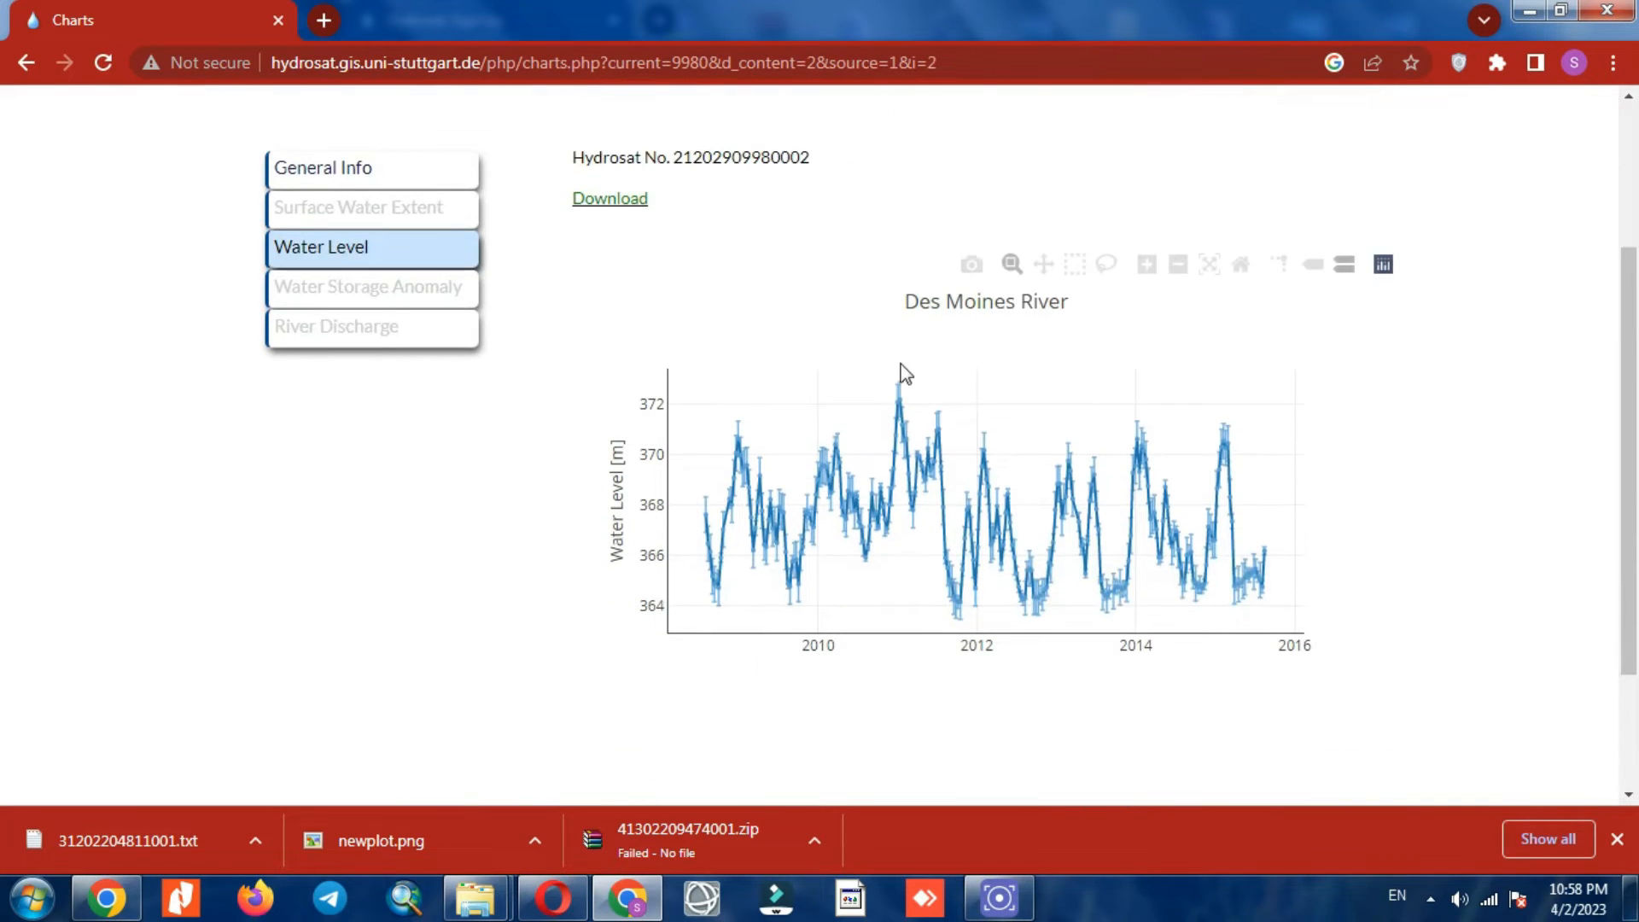
mouse_move(1373, 507)
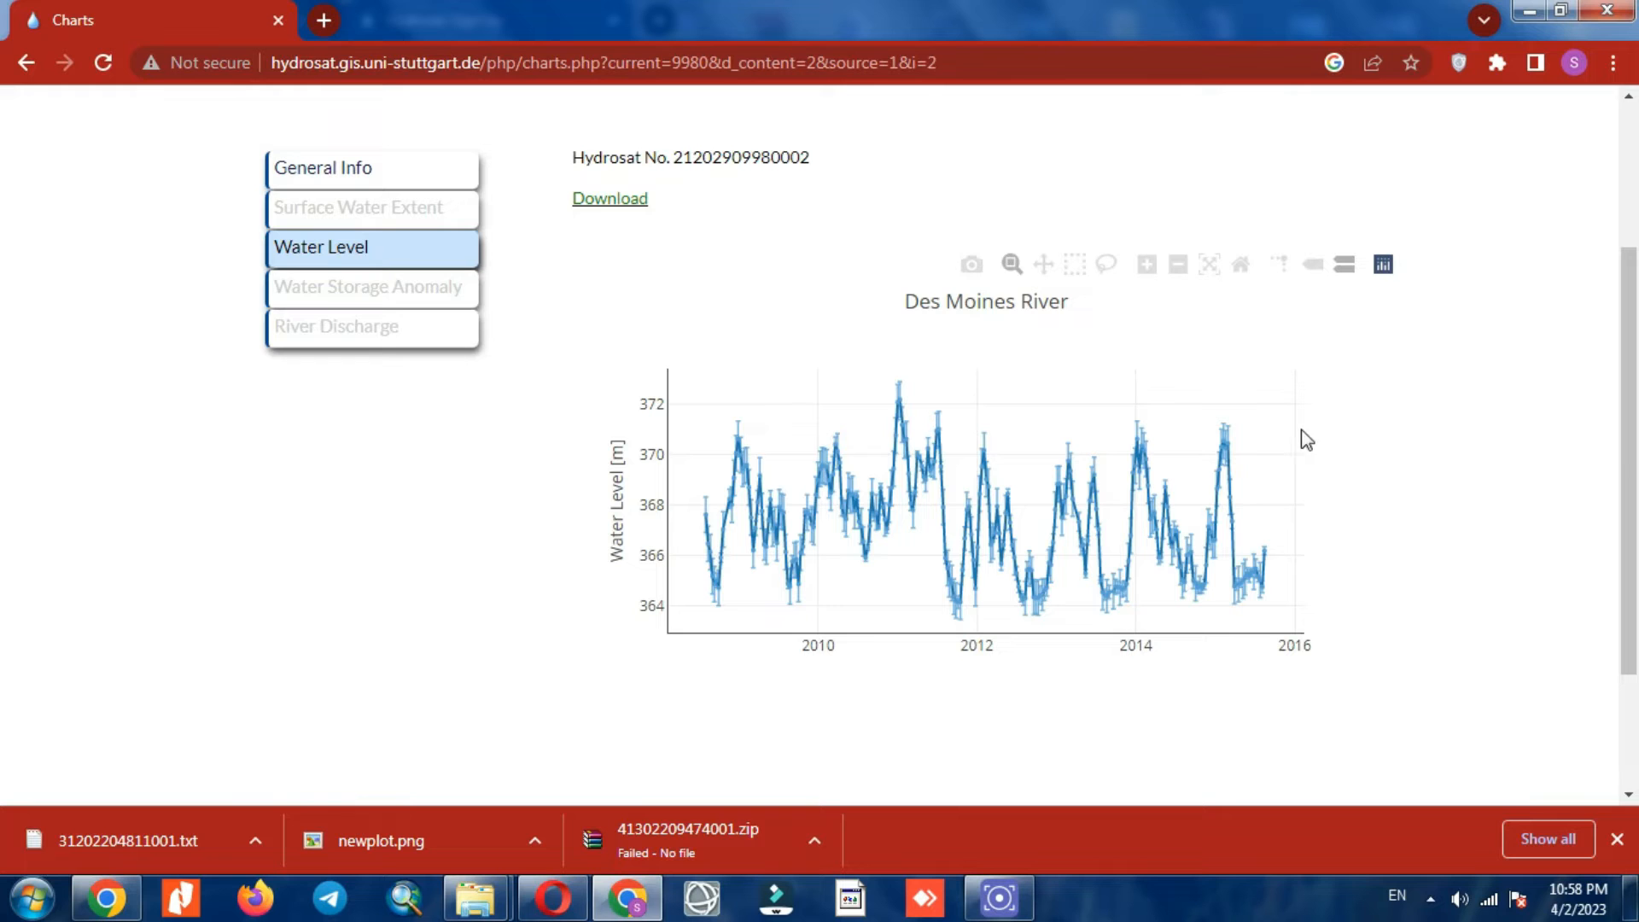
left_click(970, 263)
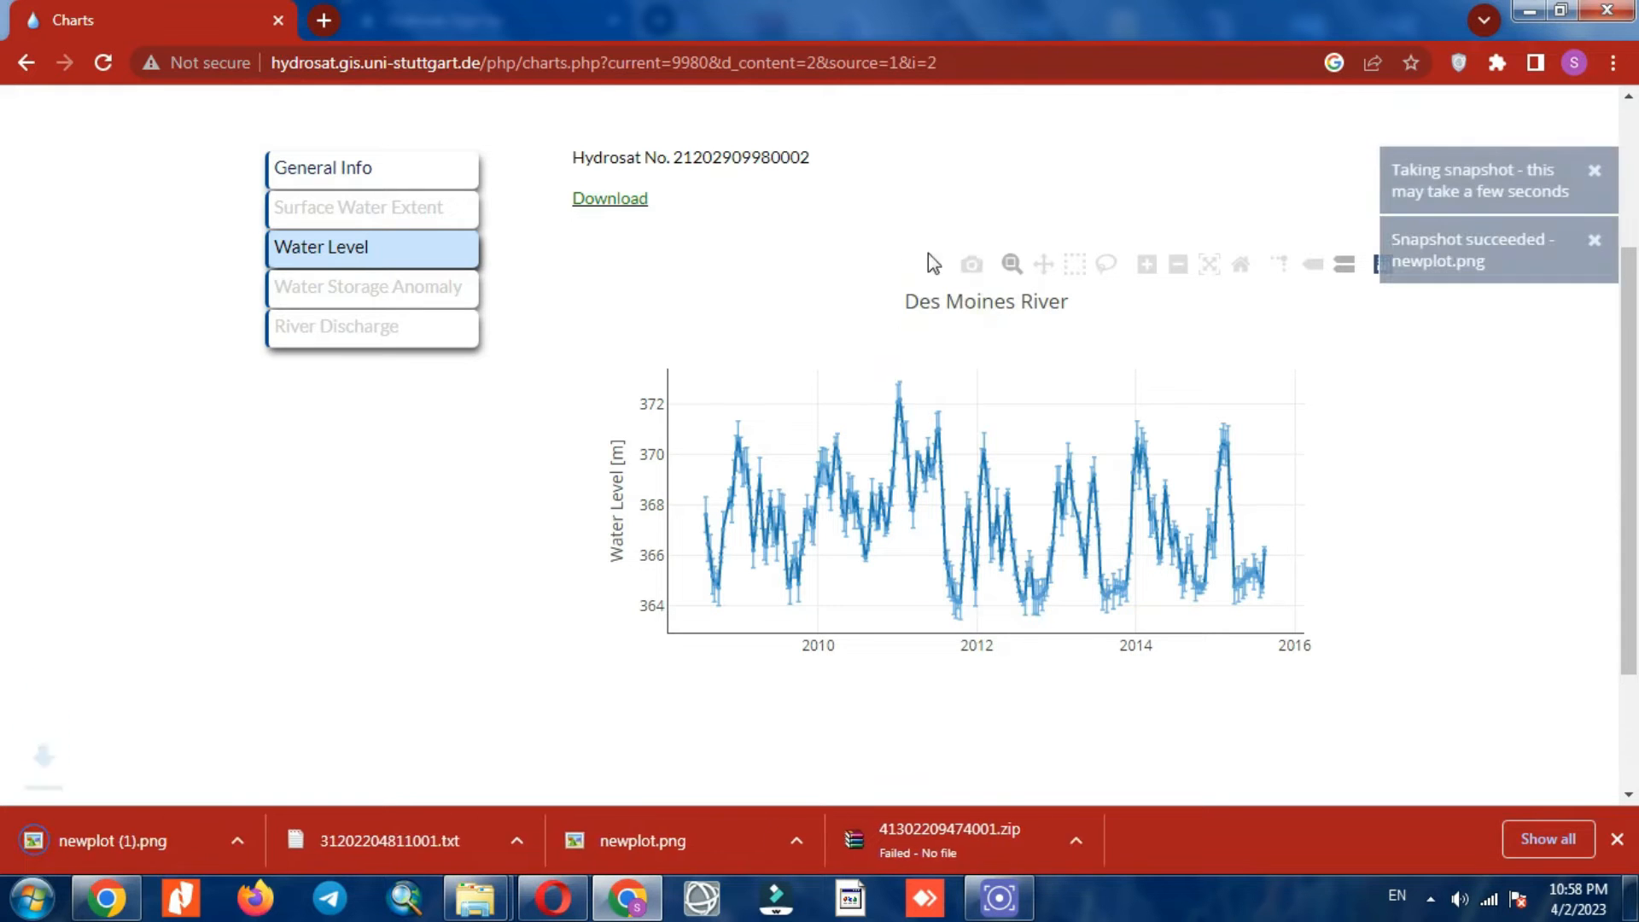
- Use the options on the downloaded chart image item, then return to the top of the page
left_click(238, 840)
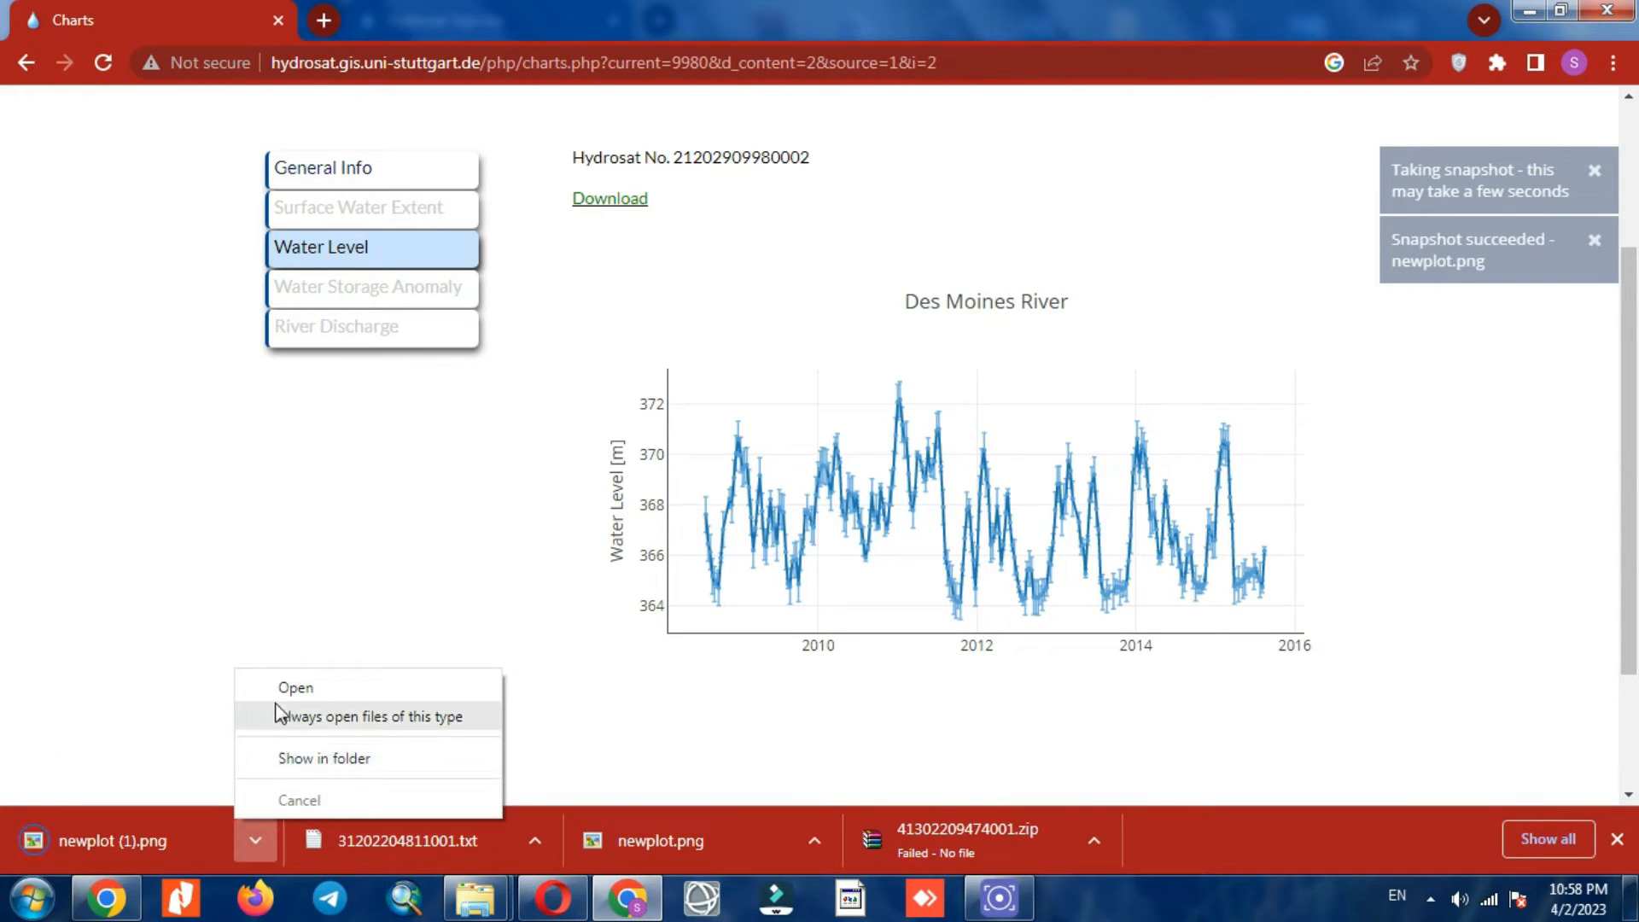
left_click(296, 687)
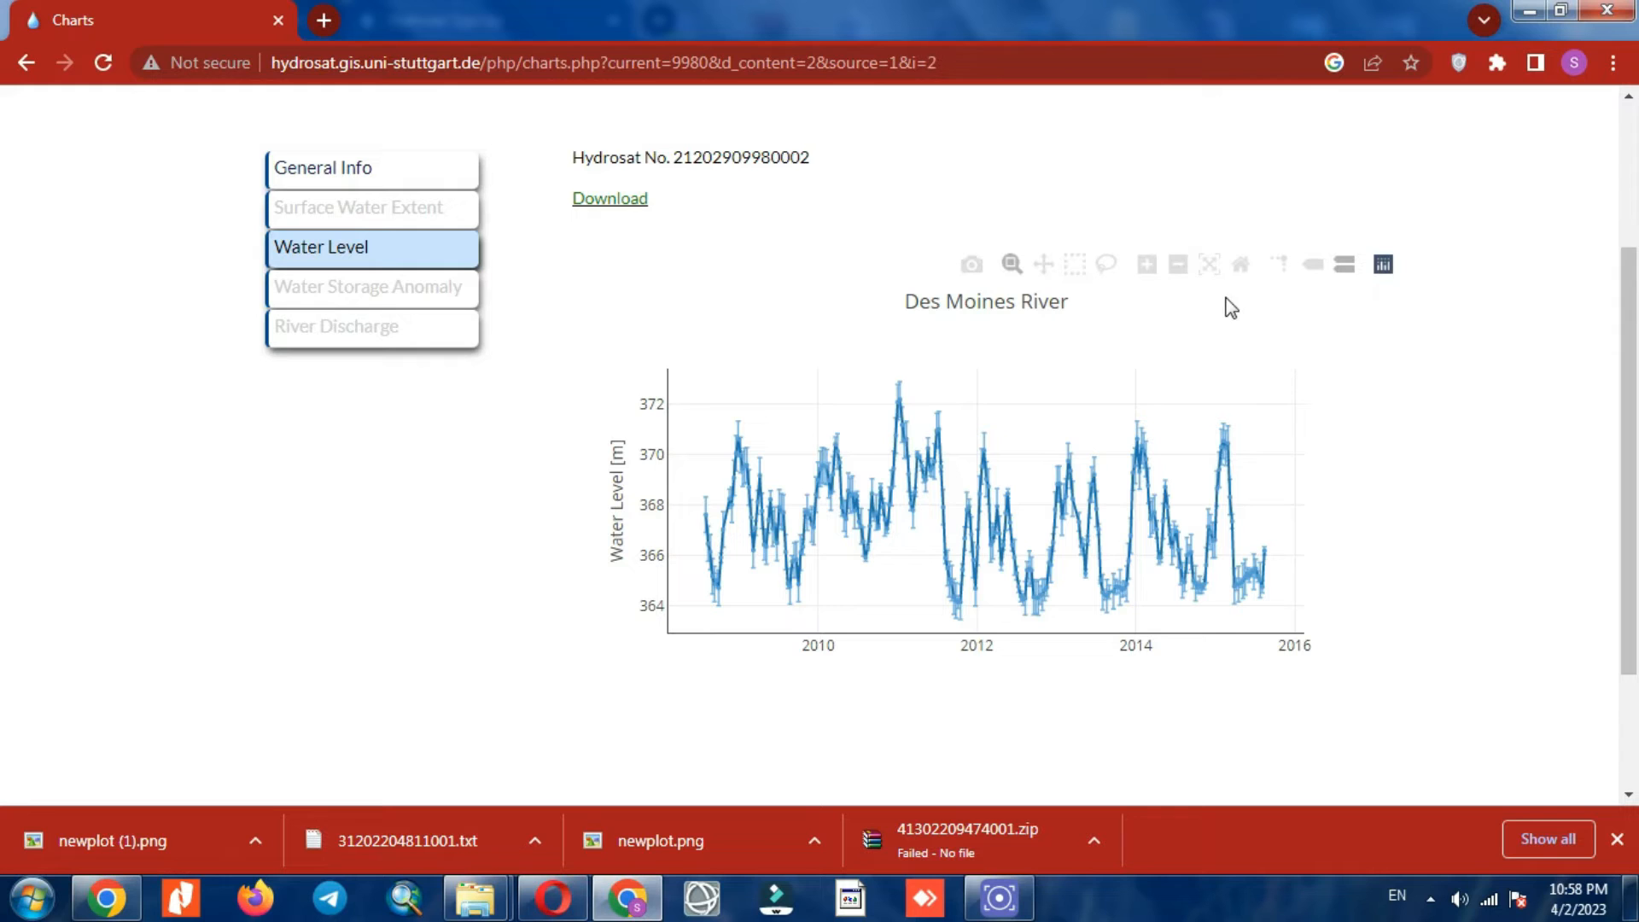
mouse_move(650, 292)
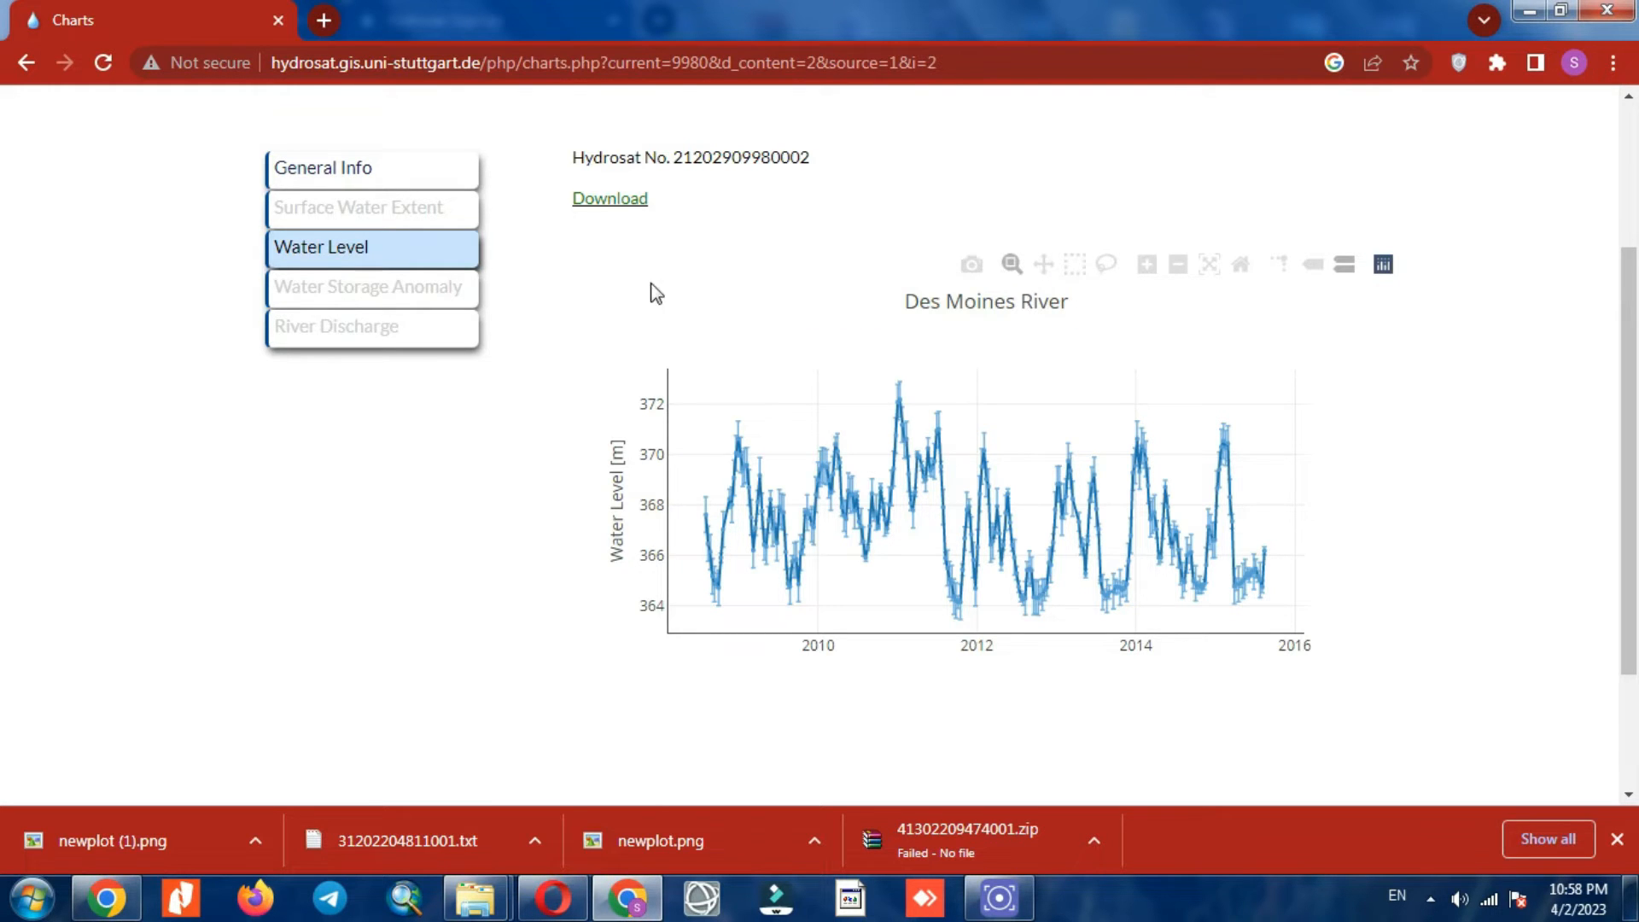
scroll("up", 3)
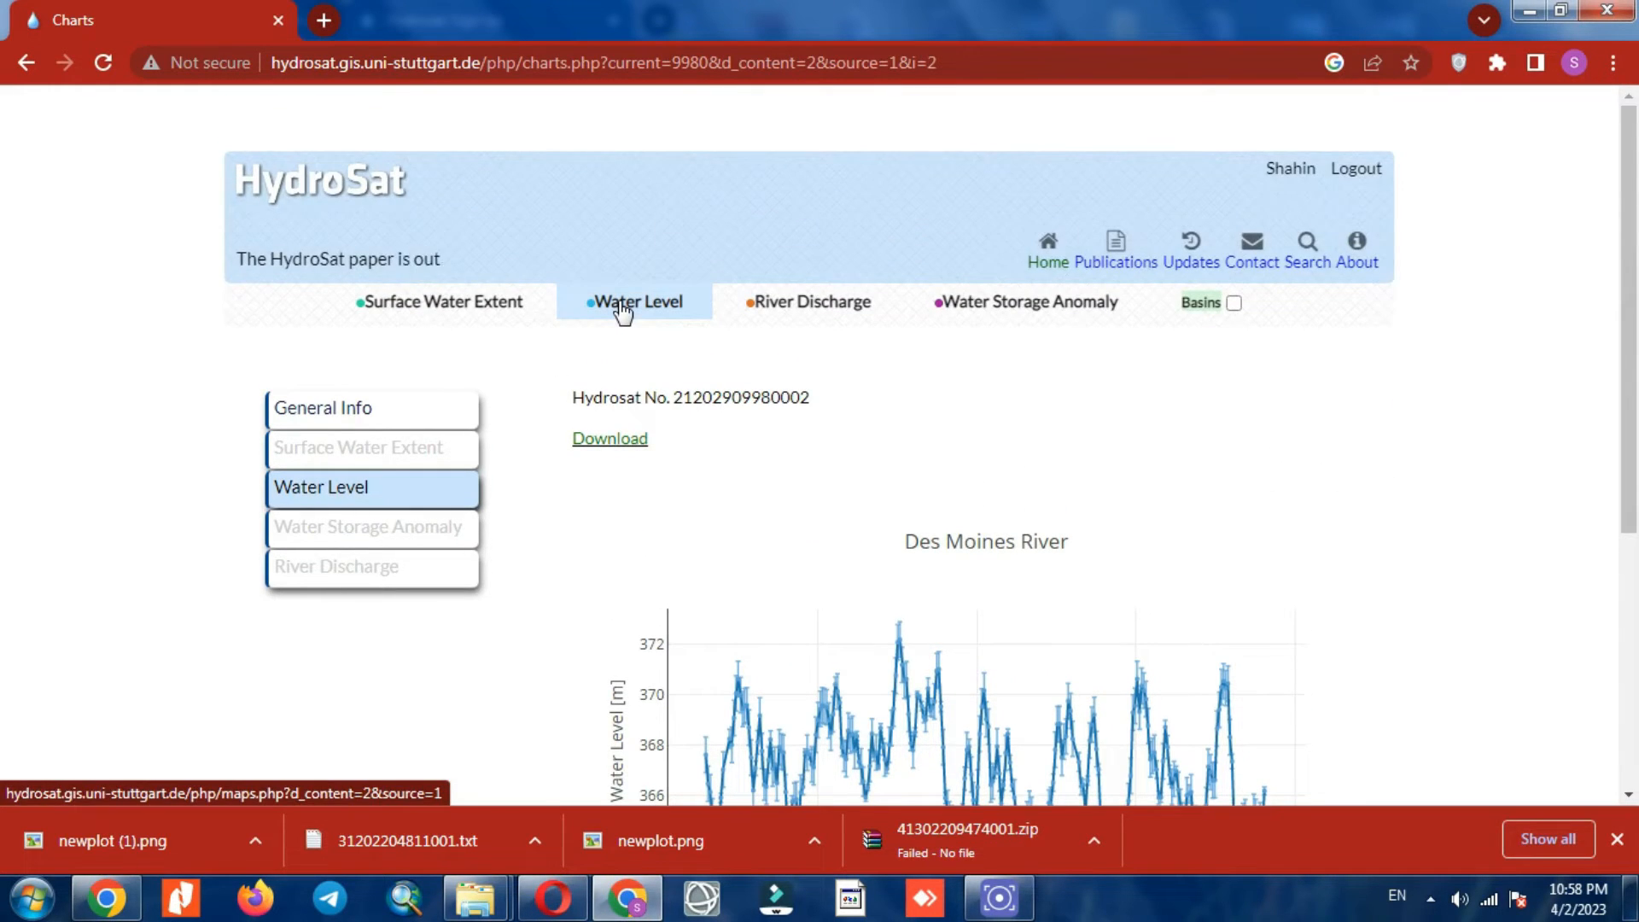
- From the Water Level station map, show the Tisa River chart for a station near Belgrade
left_click(635, 303)
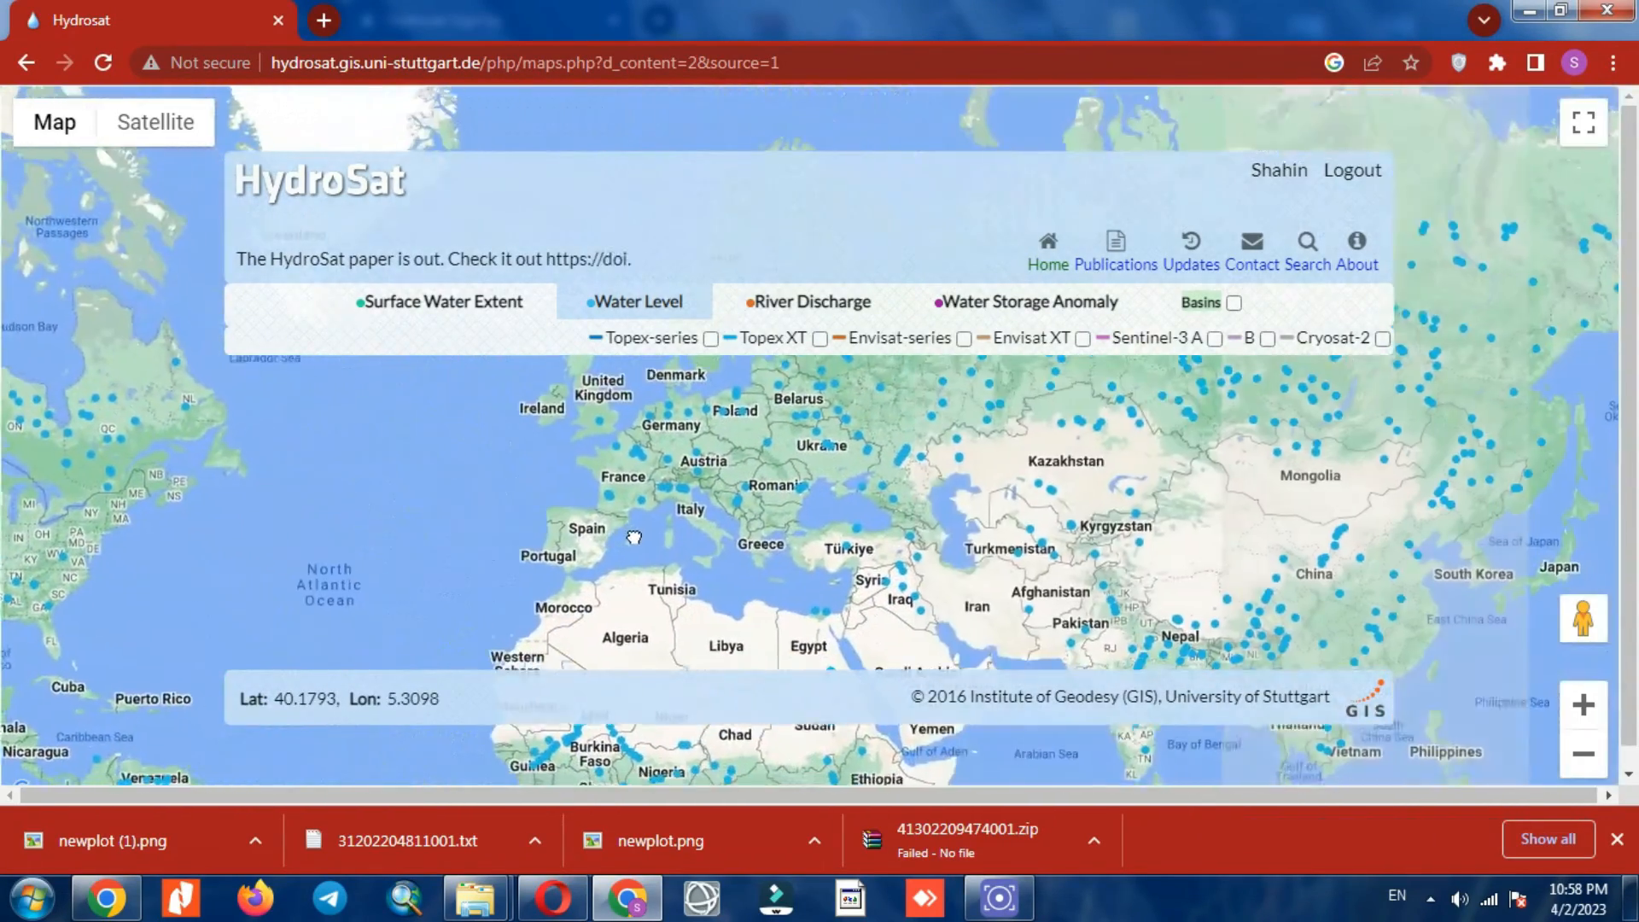
scroll("up", 3)
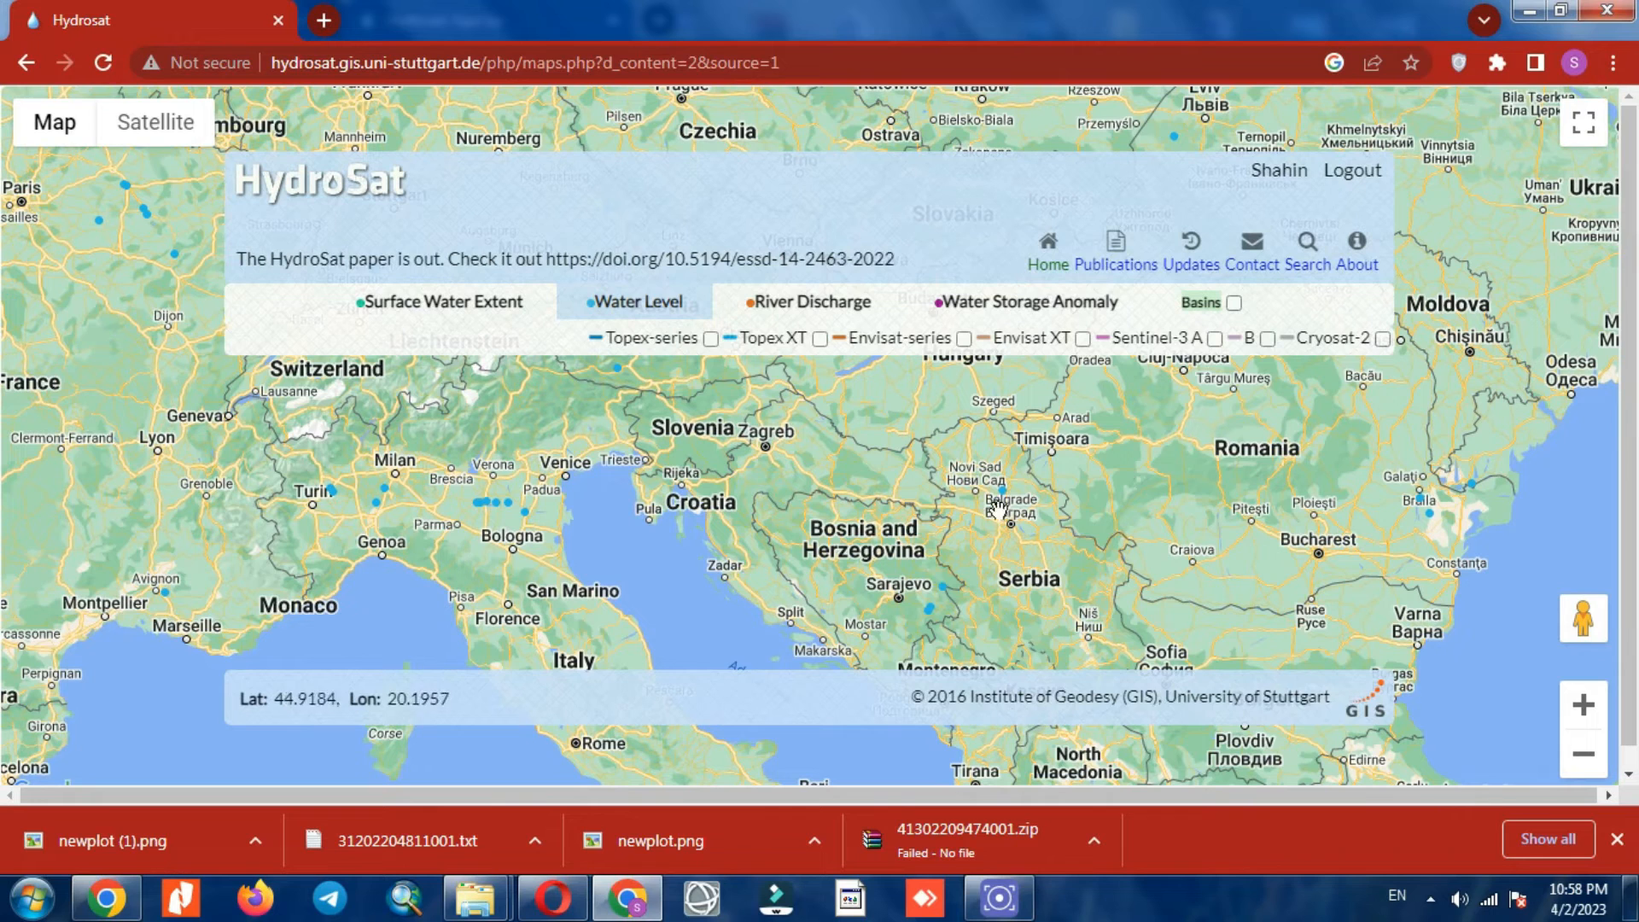
left_click(990, 512)
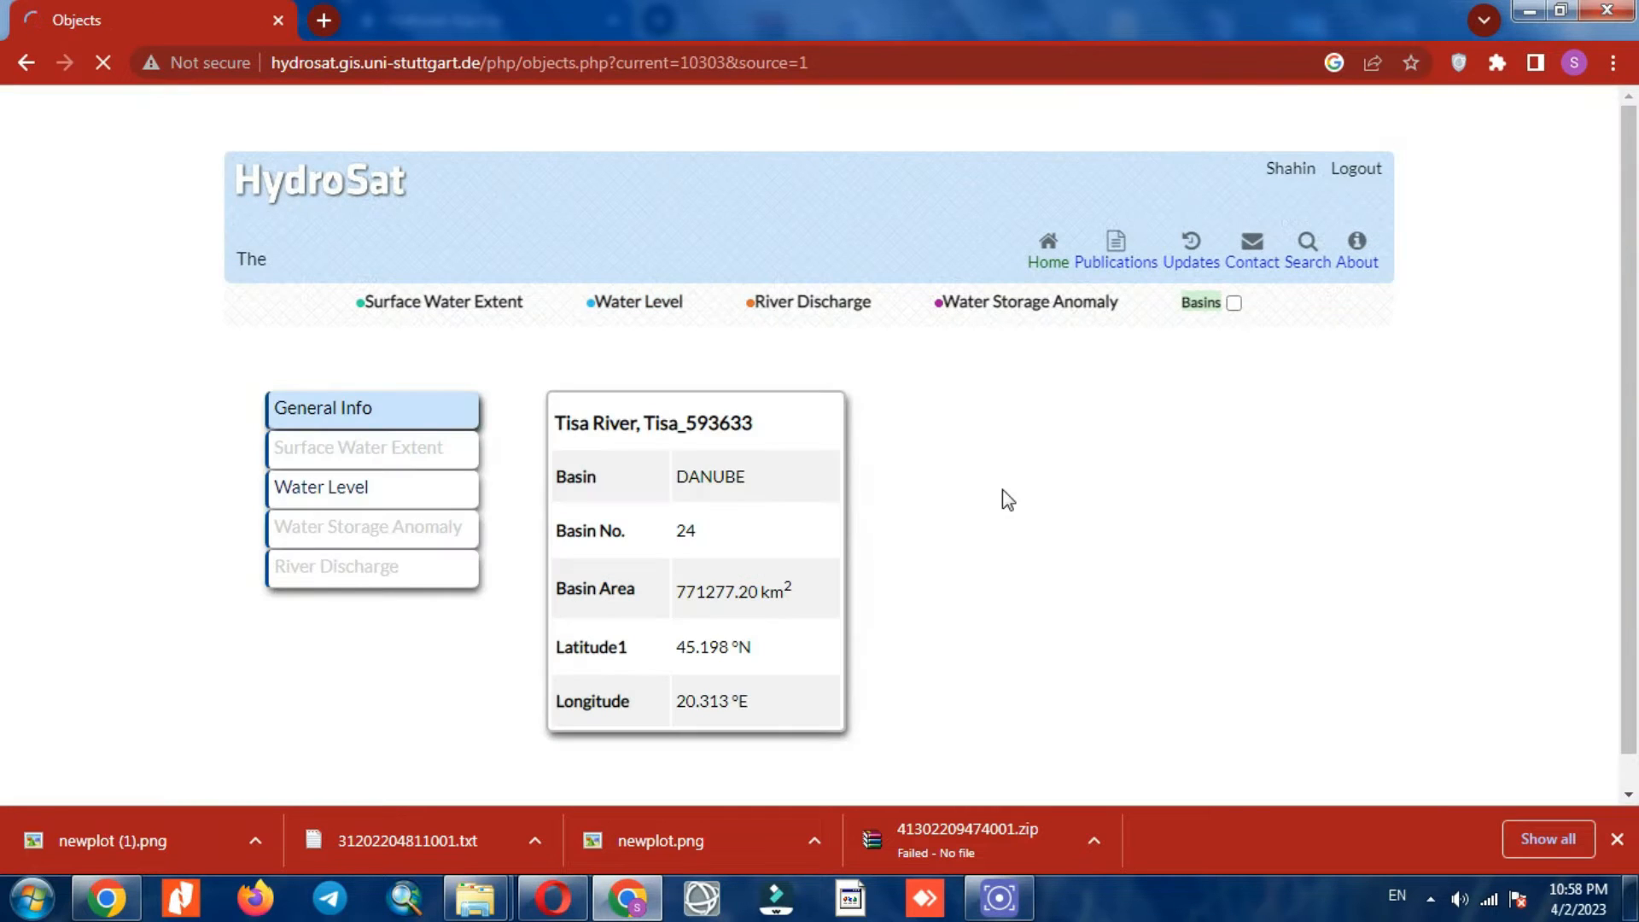
left_click(372, 487)
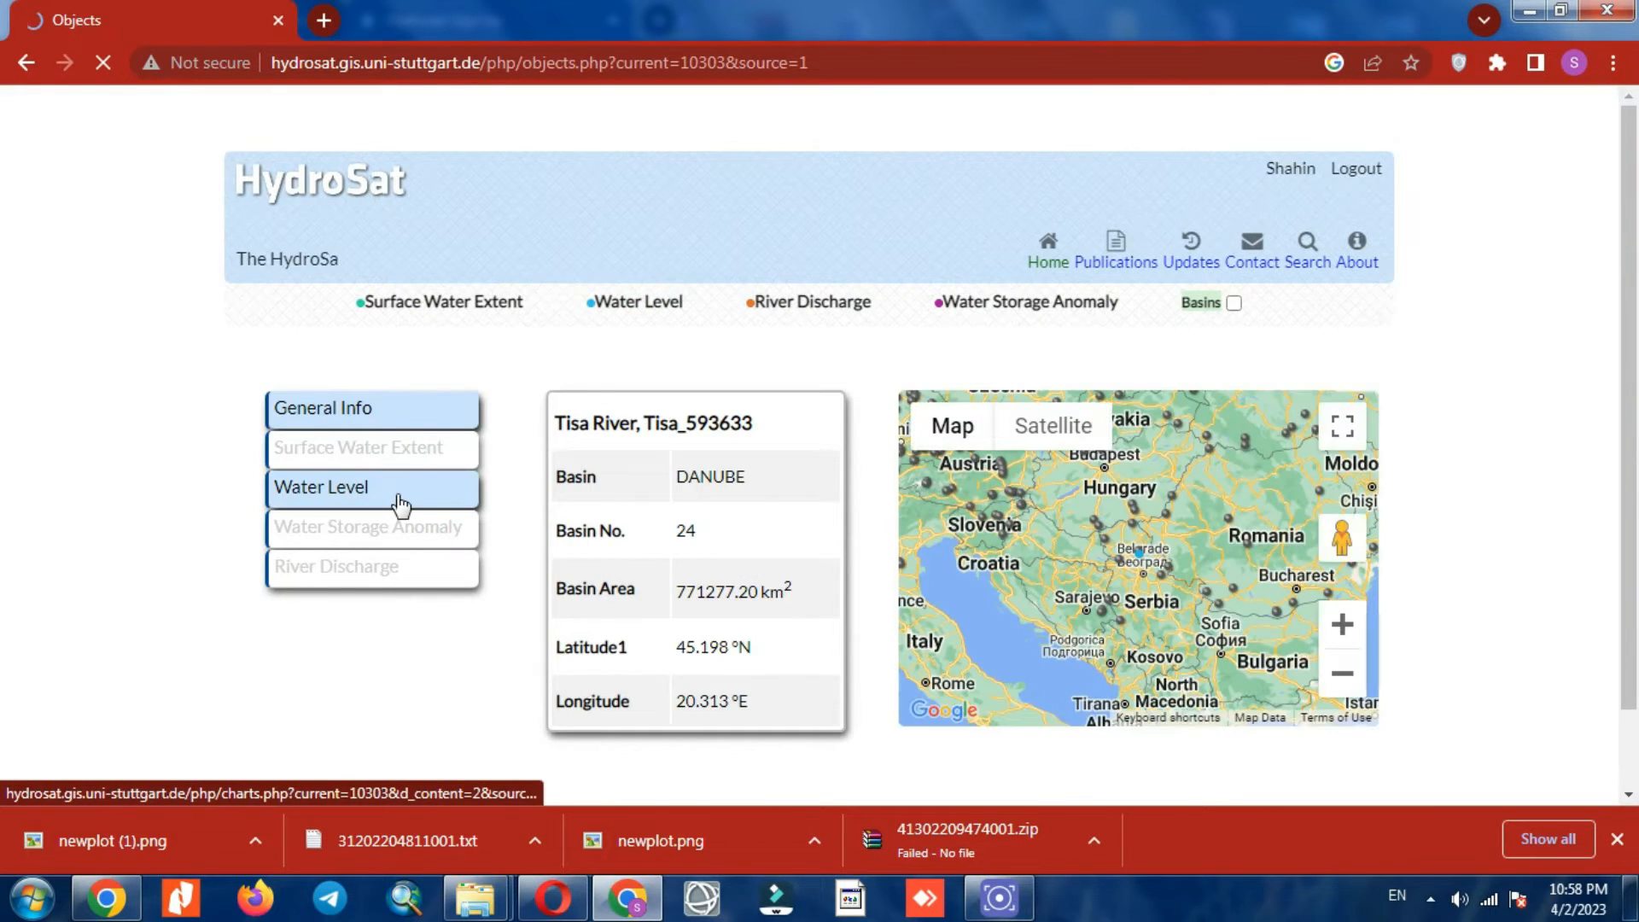
left_click(370, 487)
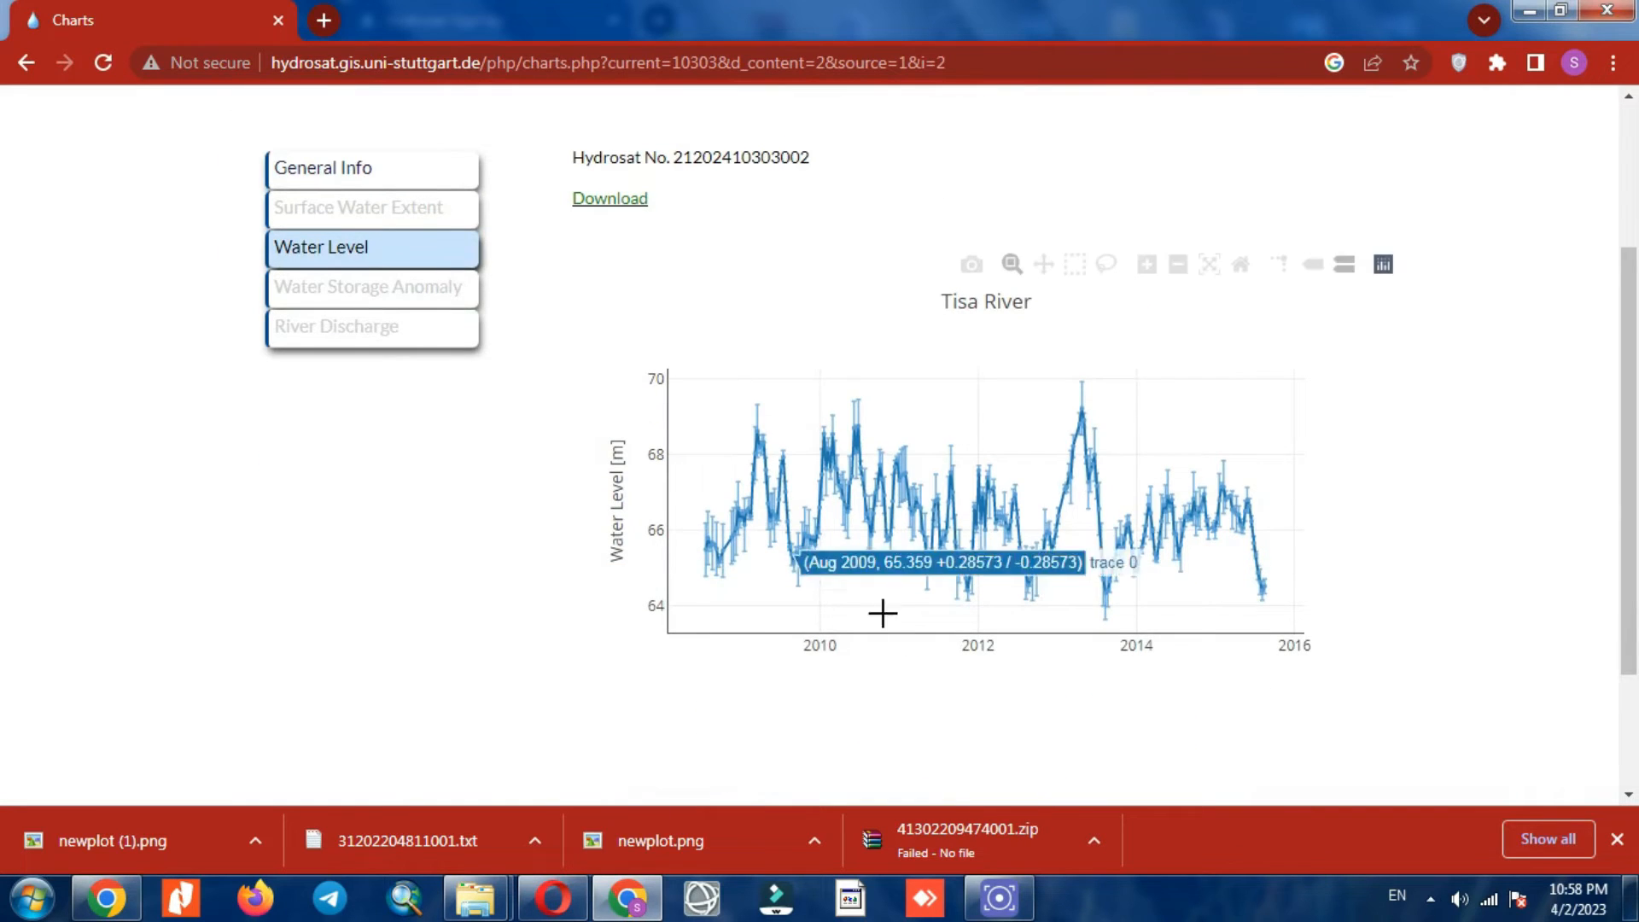
- Switch to the Surface Water Extent map
scroll("up", 3)
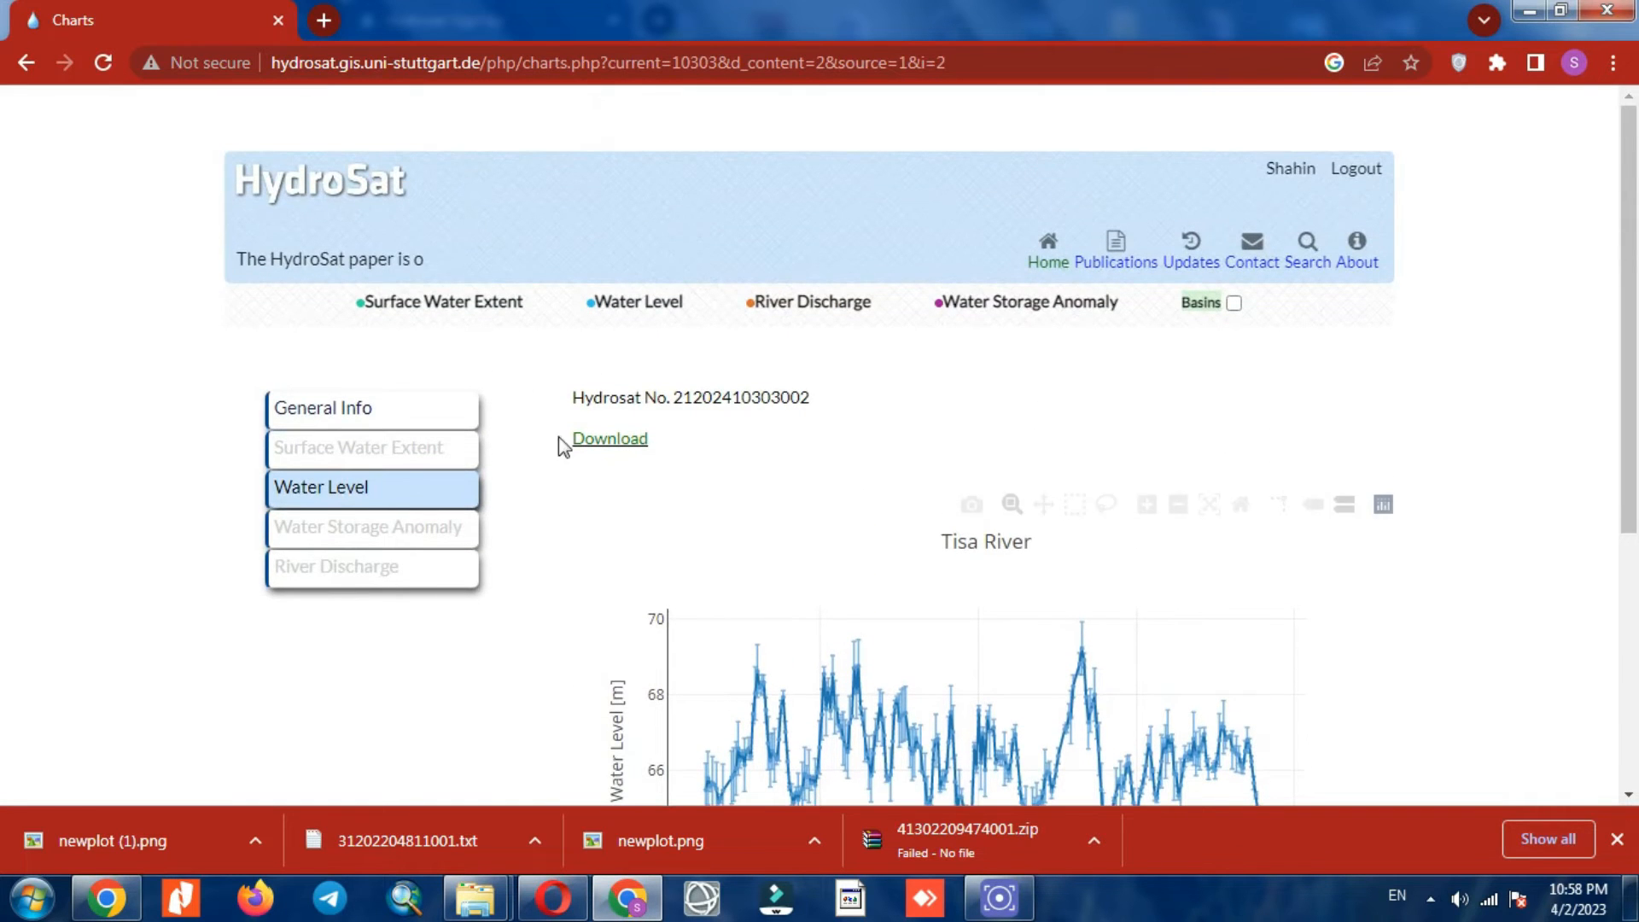
left_click(442, 302)
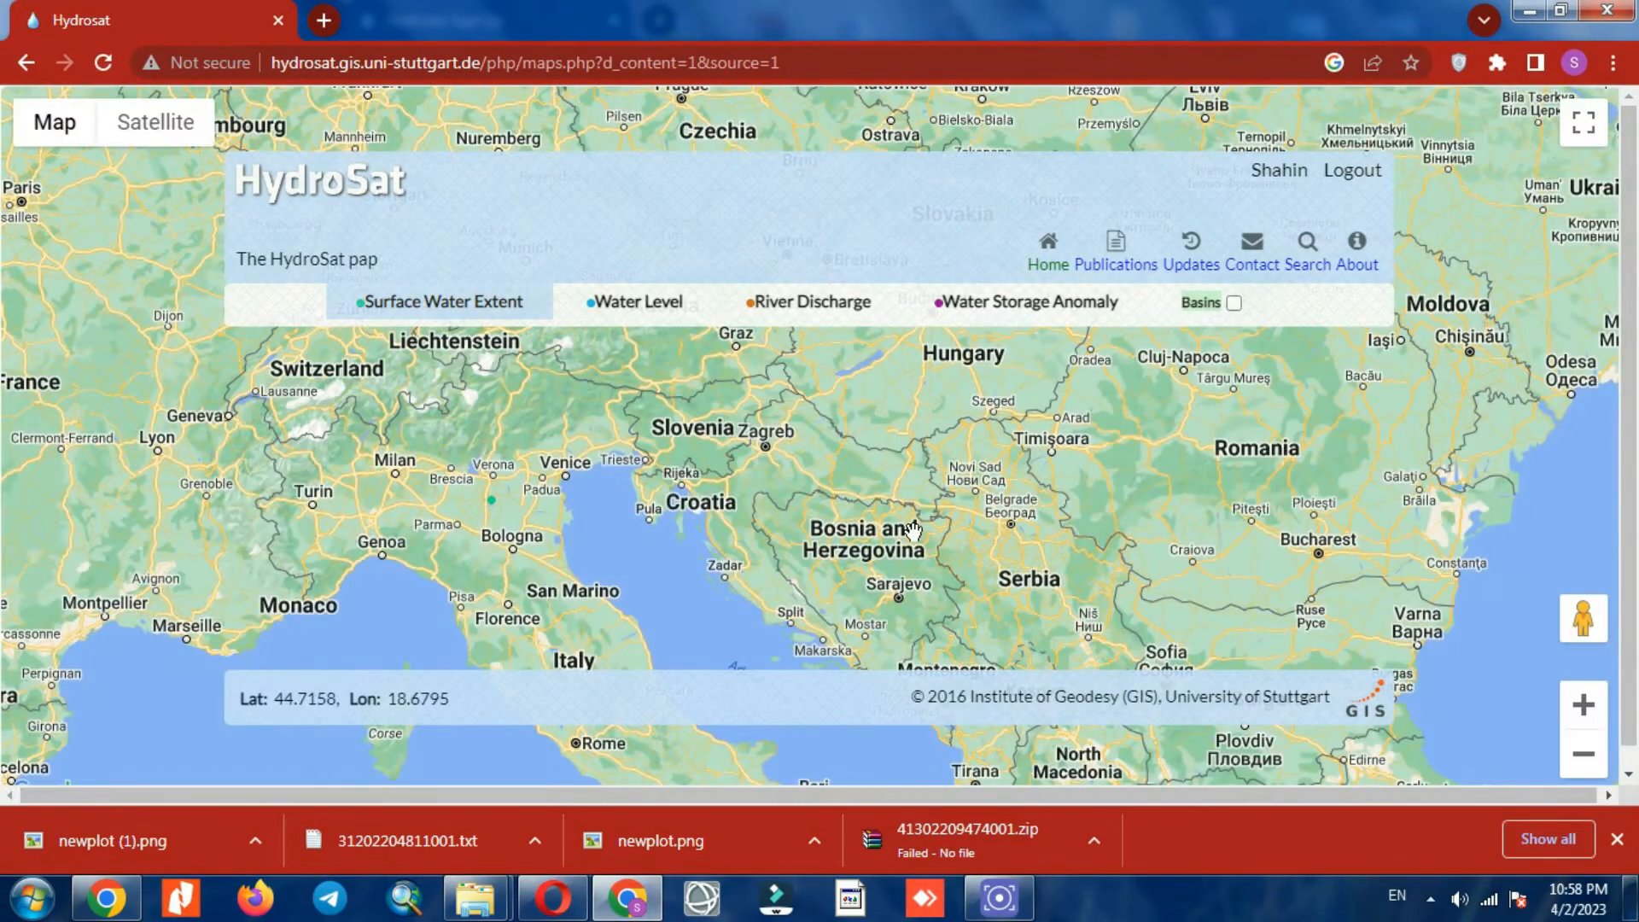
scroll("down", 3)
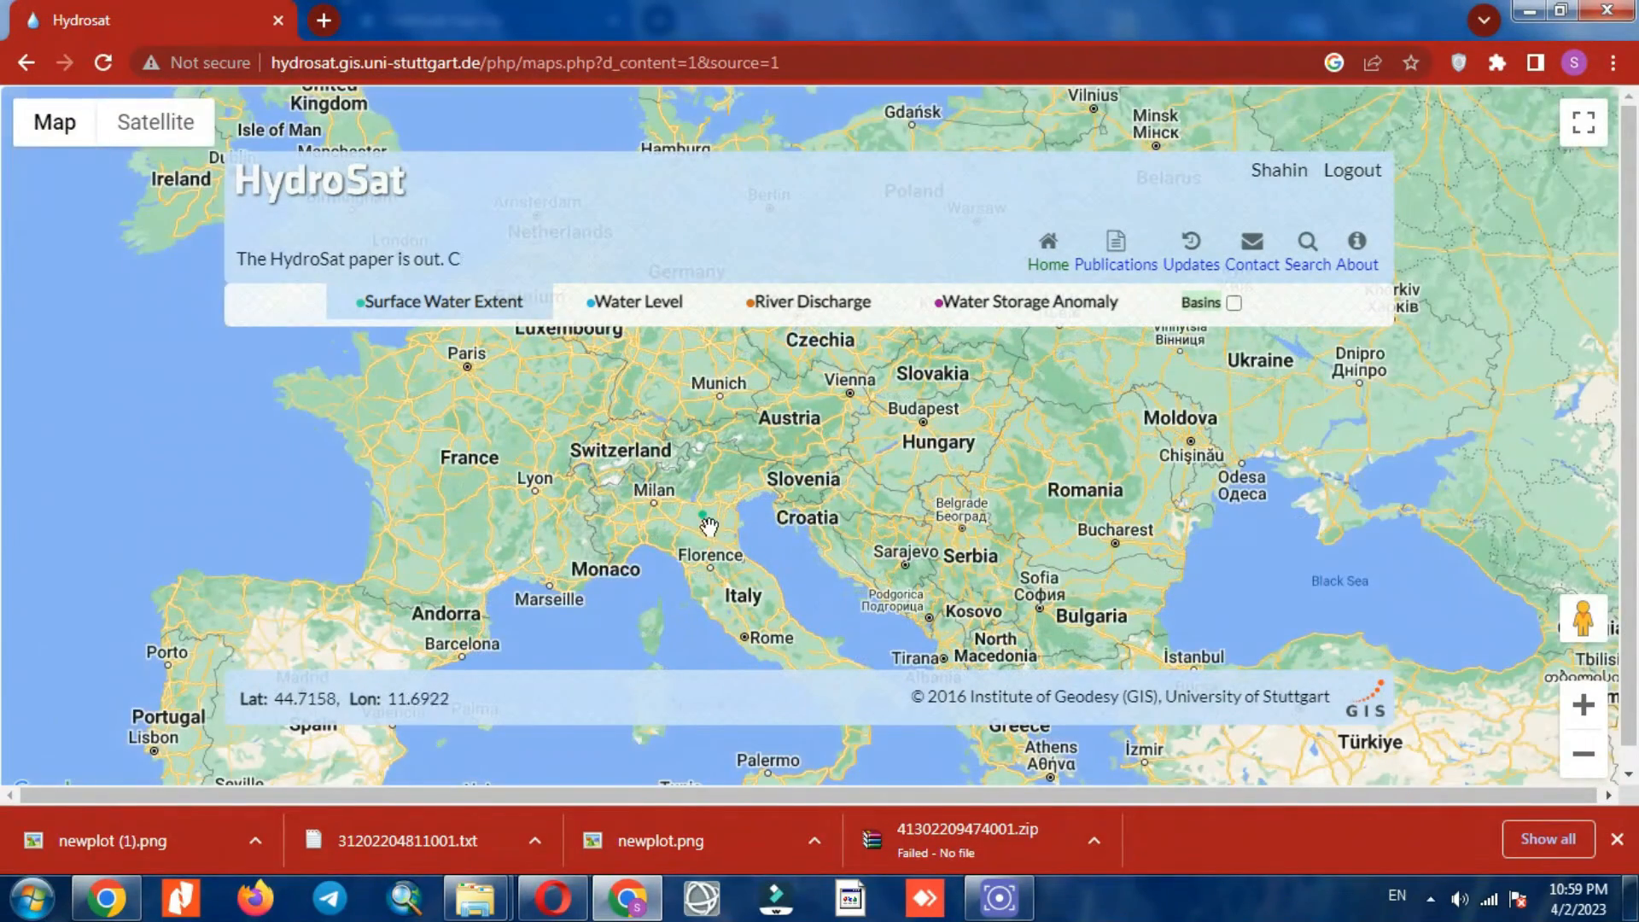
left_click(709, 525)
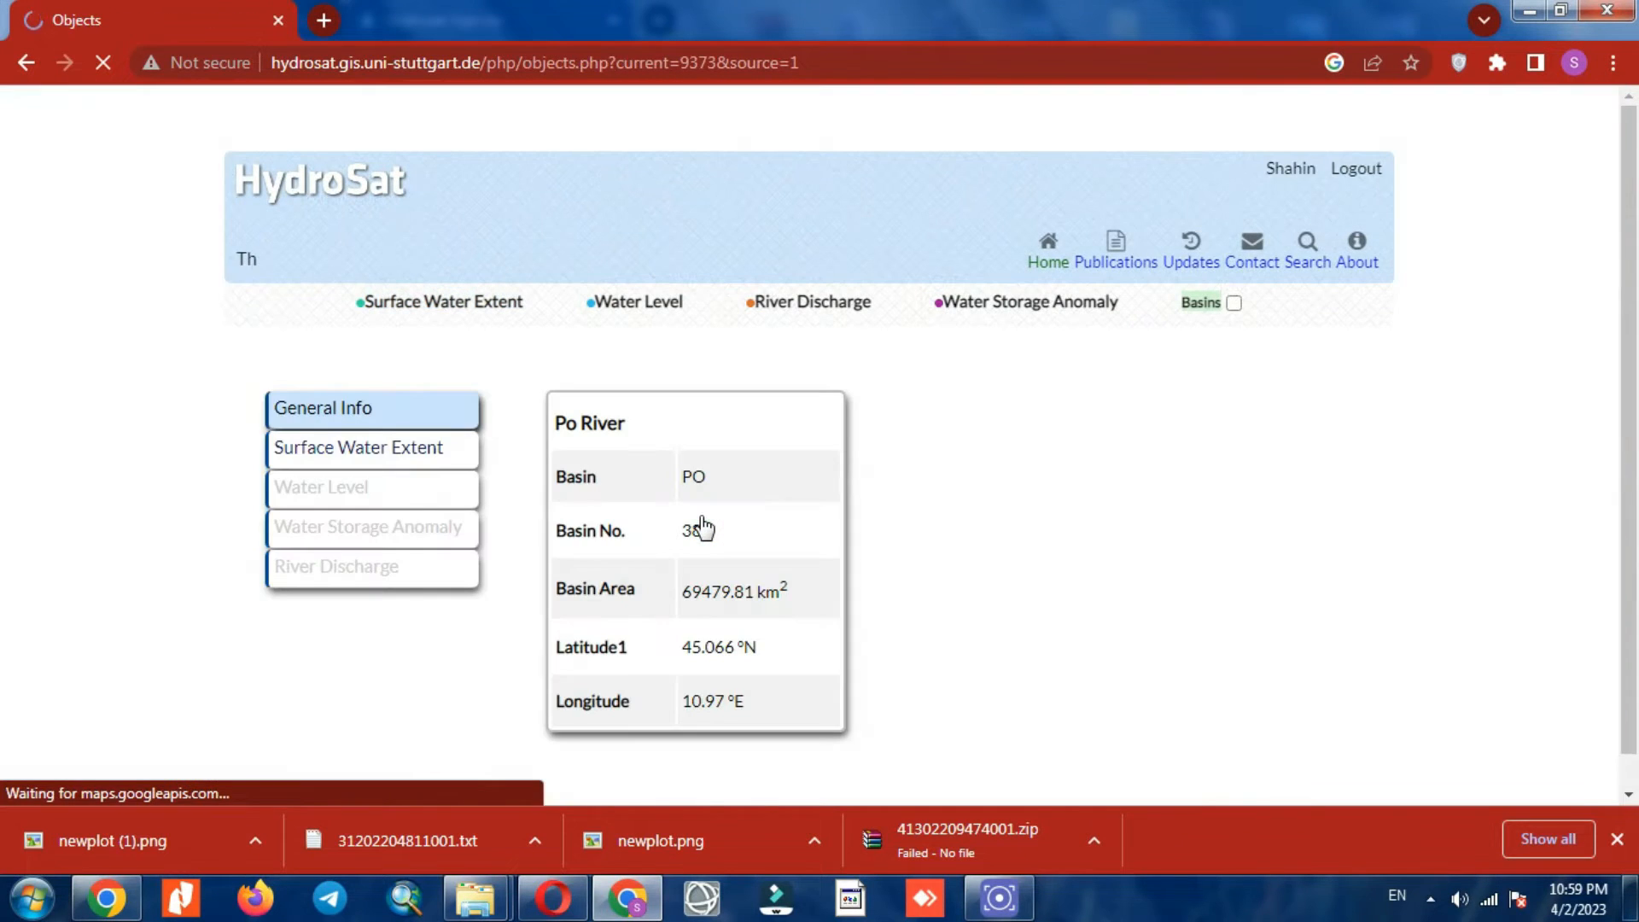
left_click(357, 448)
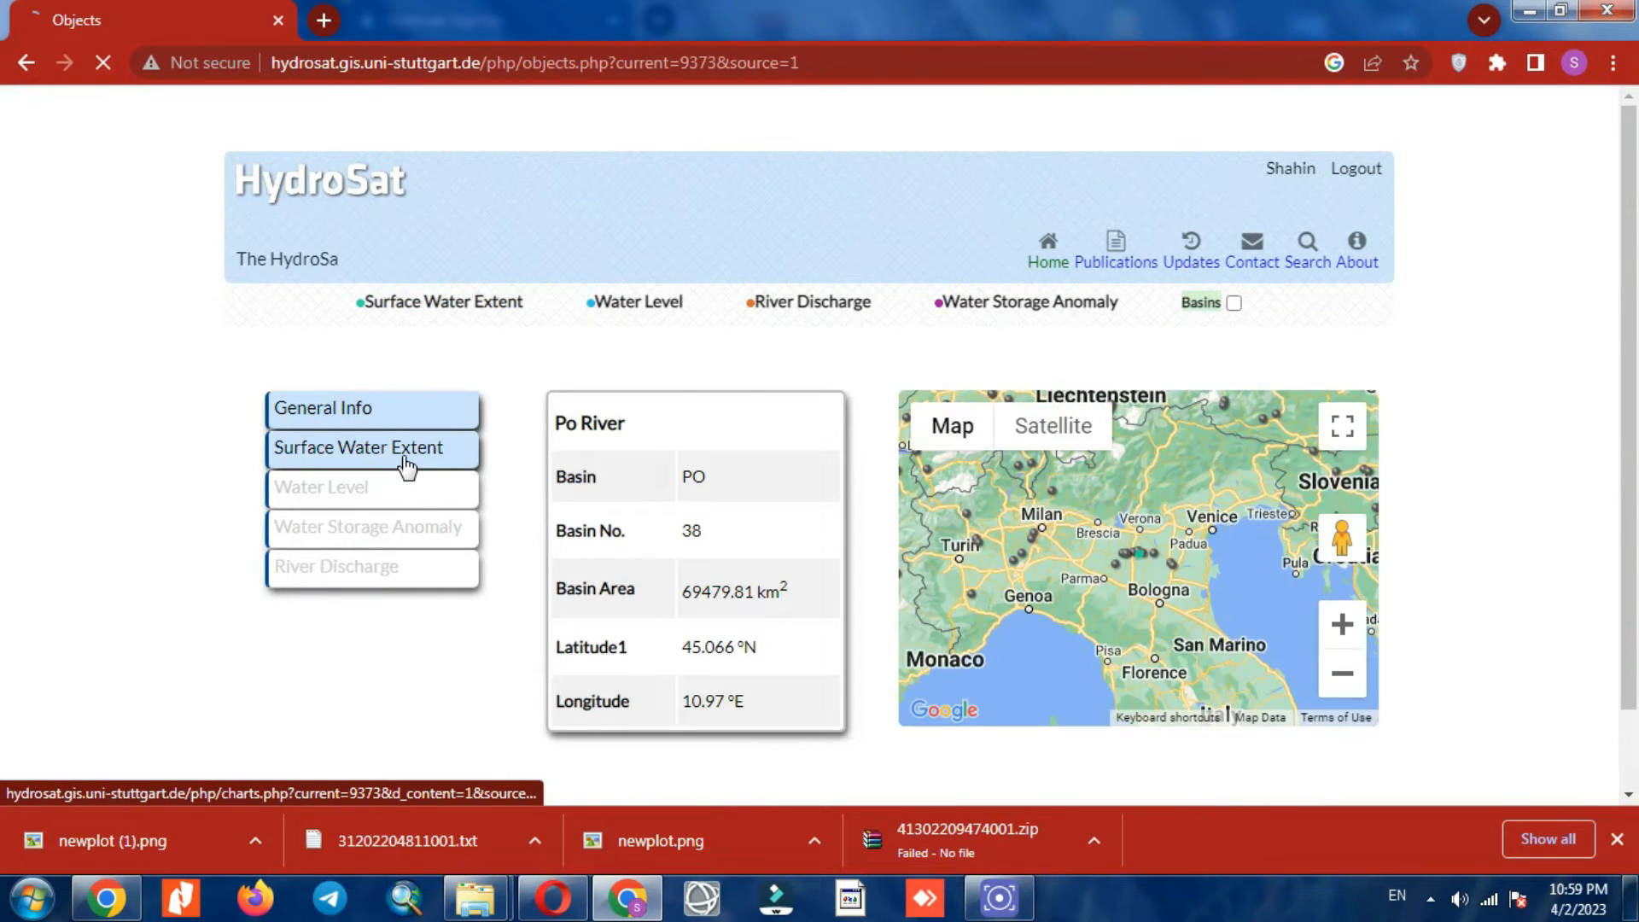
left_click(357, 447)
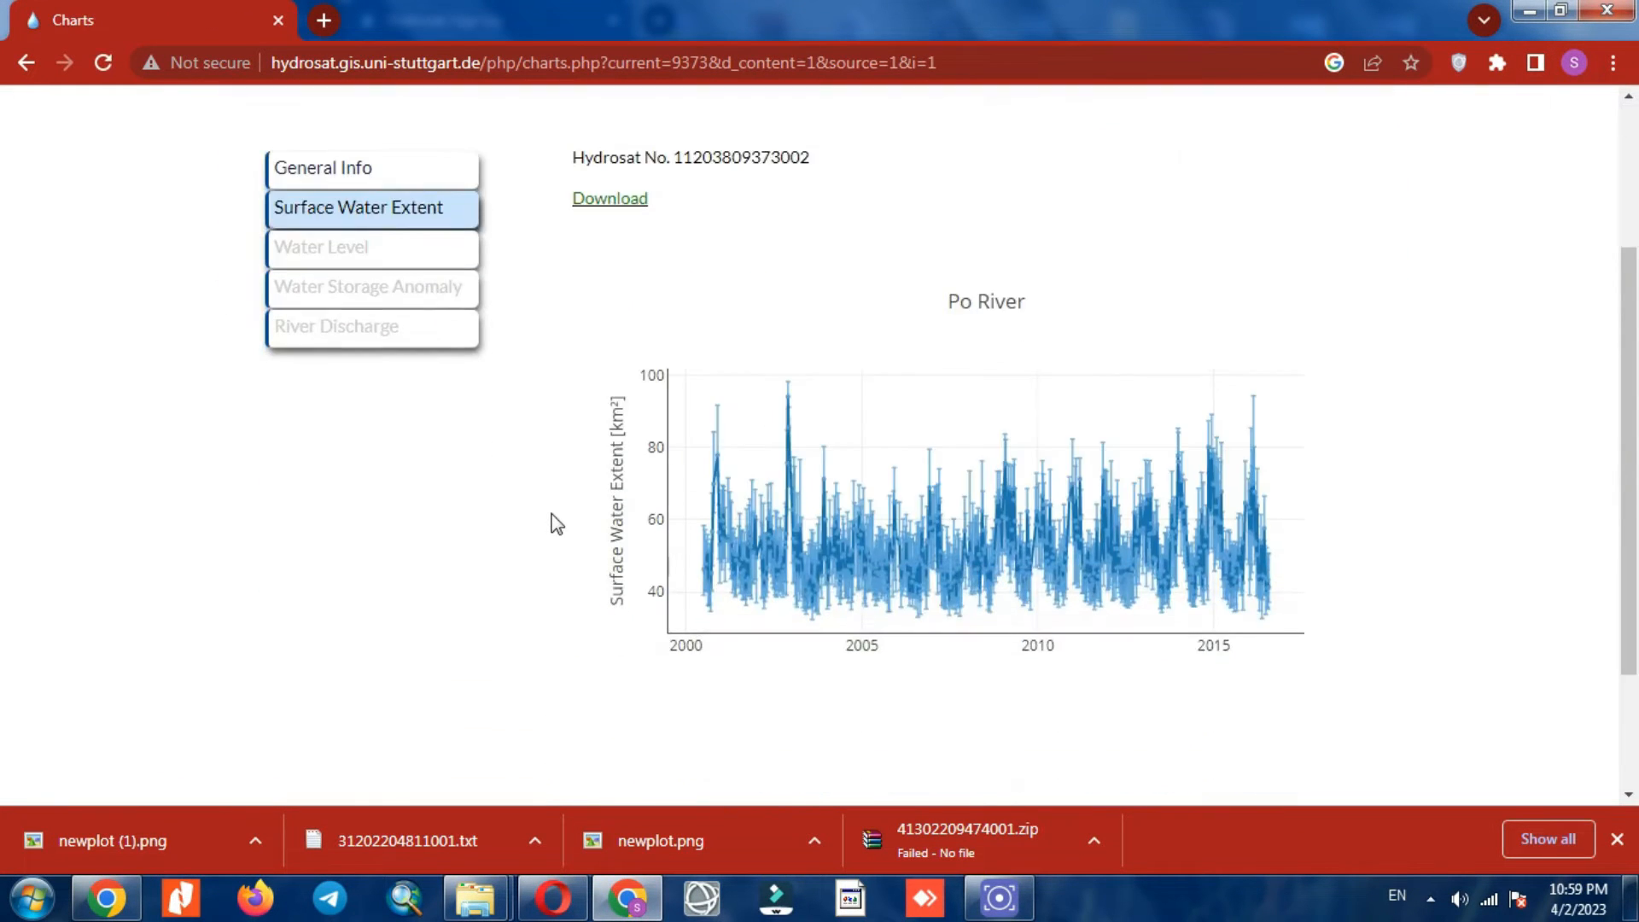
mouse_move(1348, 545)
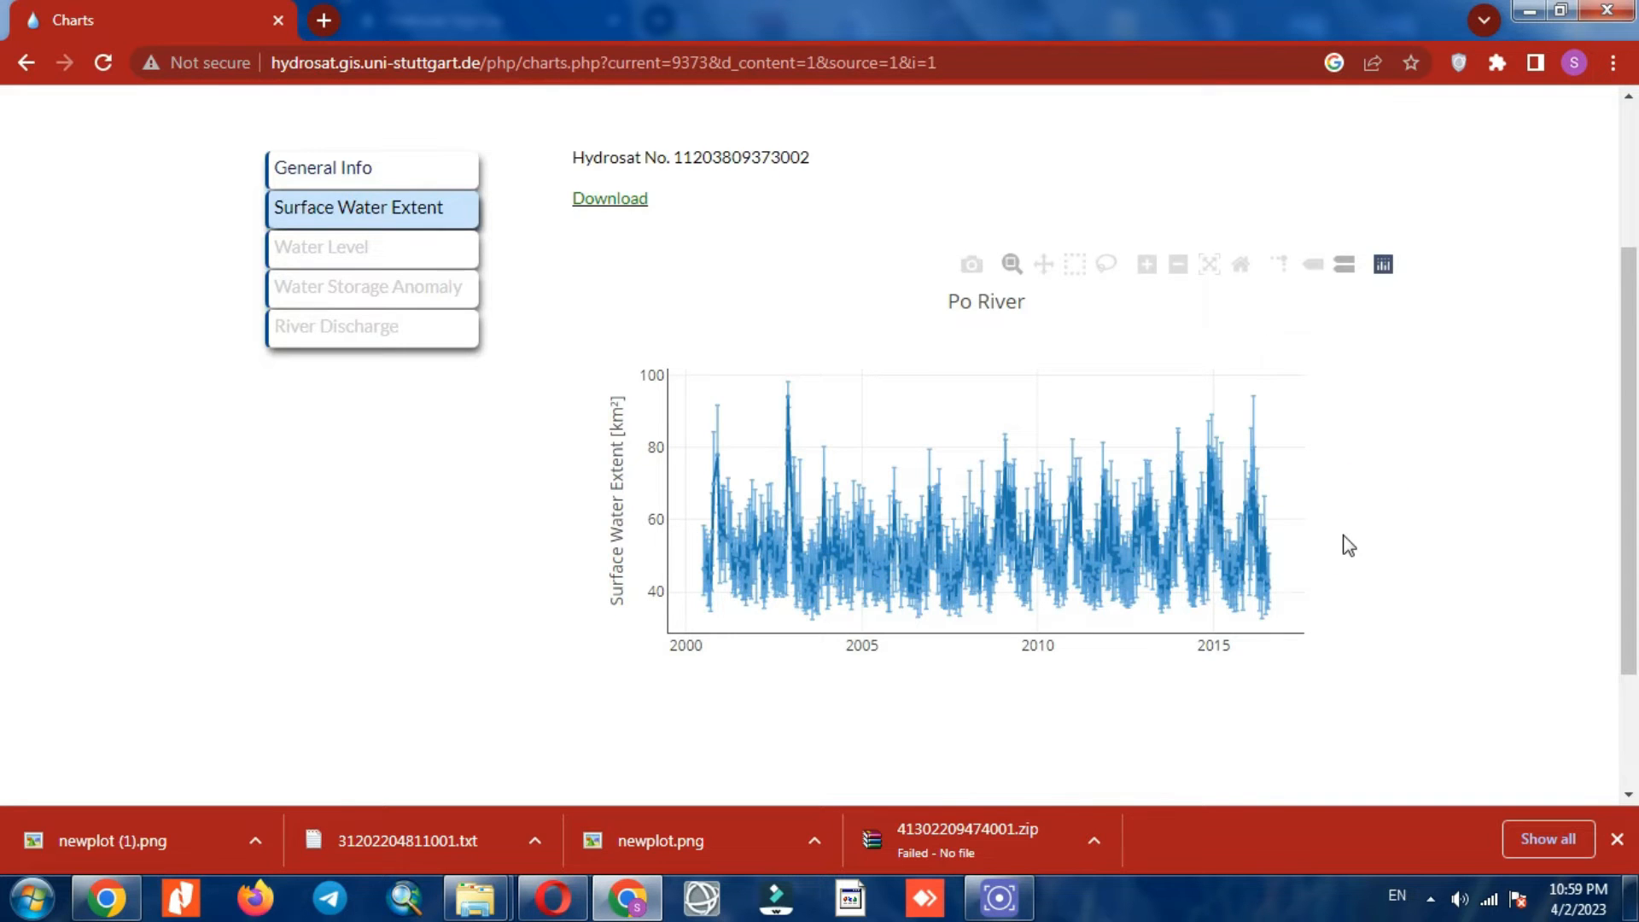
scroll("up", 3)
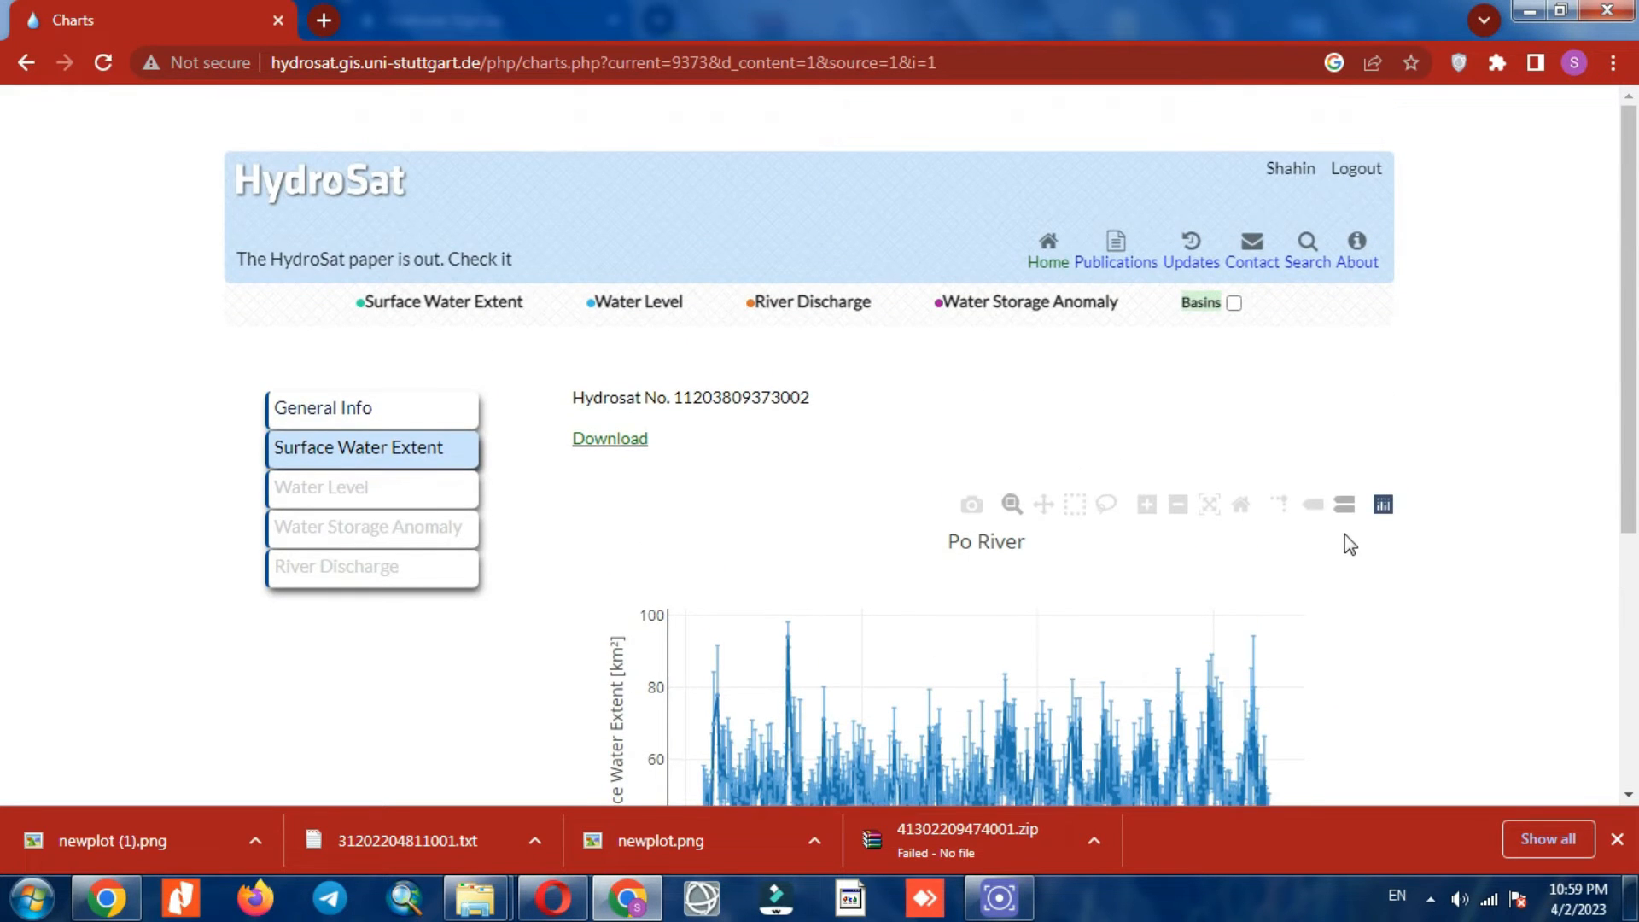
mouse_move(970, 504)
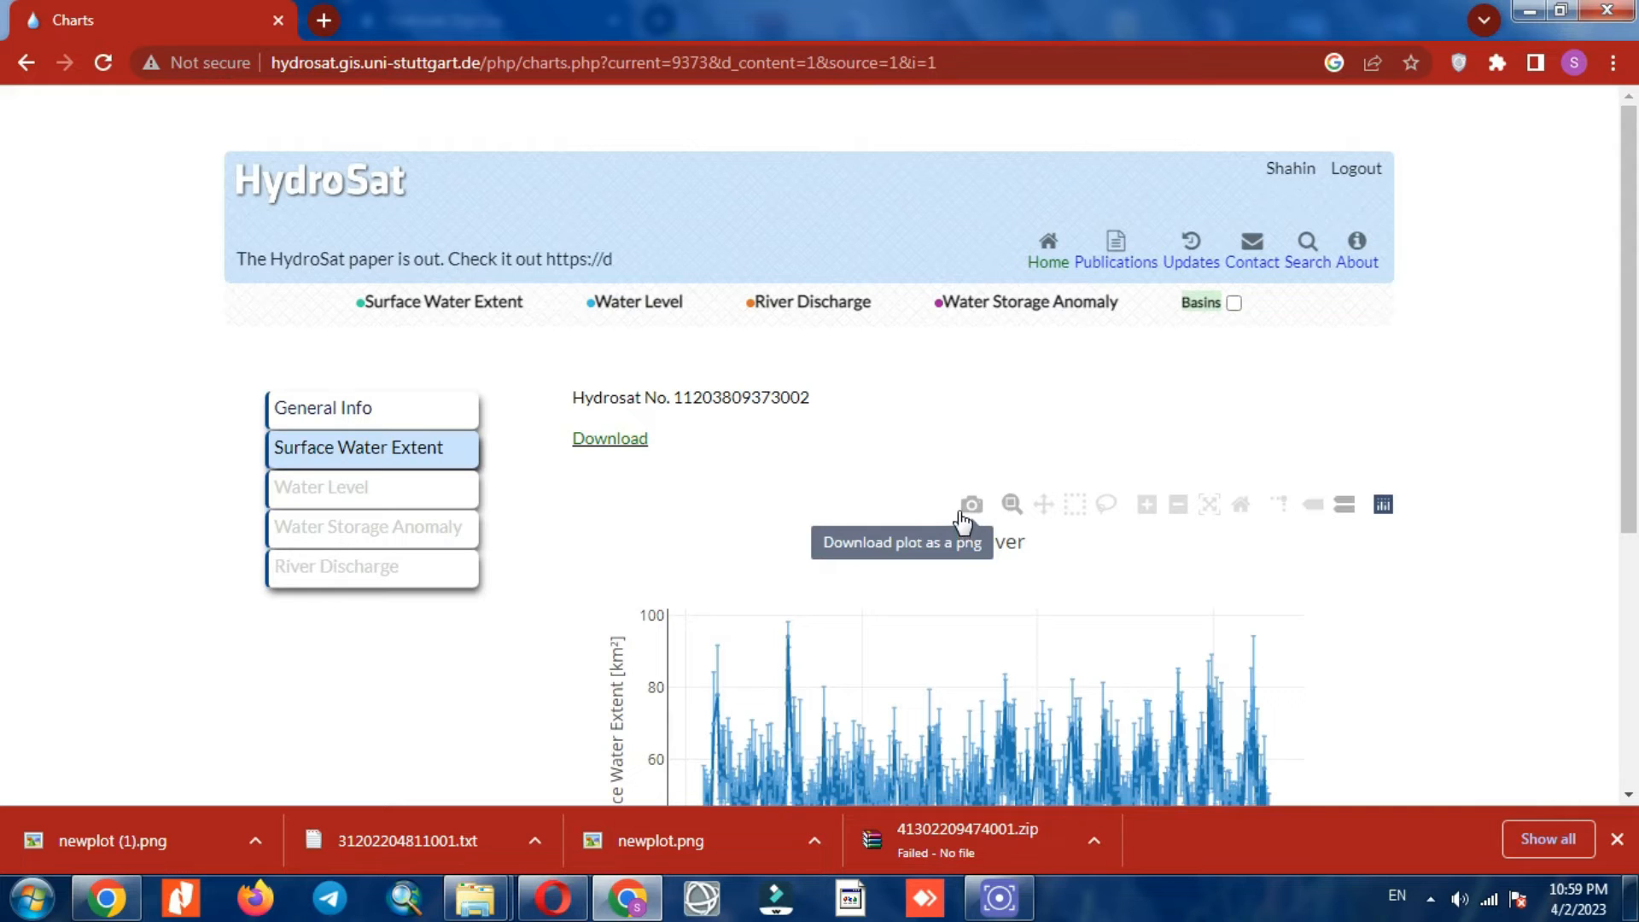
mouse_move(918, 465)
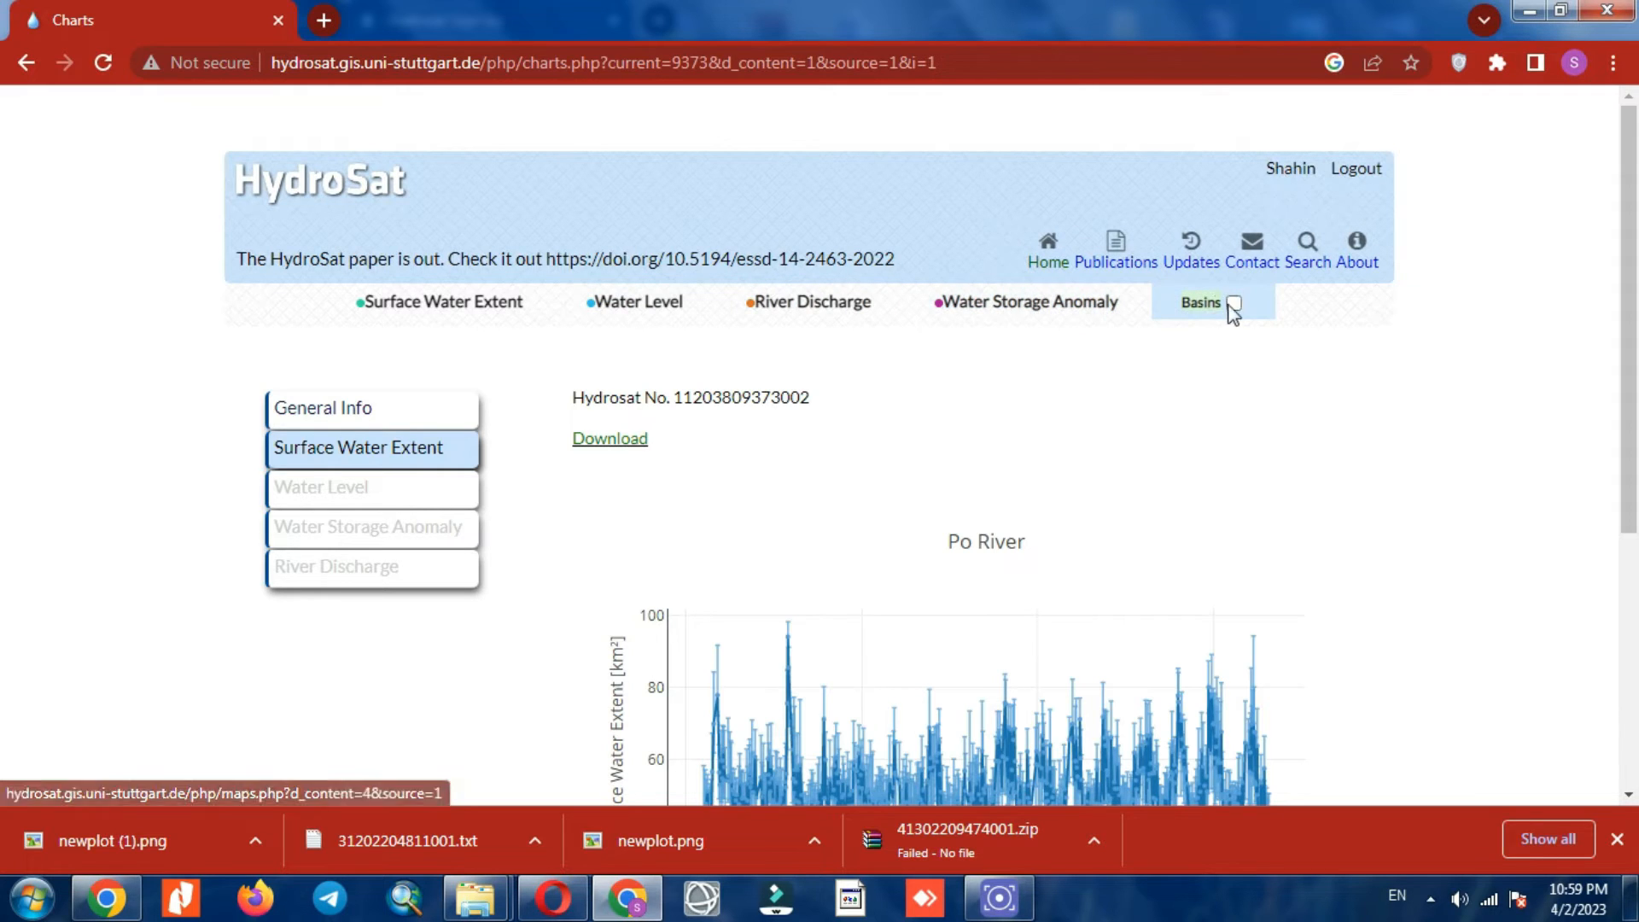
- Return to the HydroSat home map and turn on the river basins layer
left_click(1047, 241)
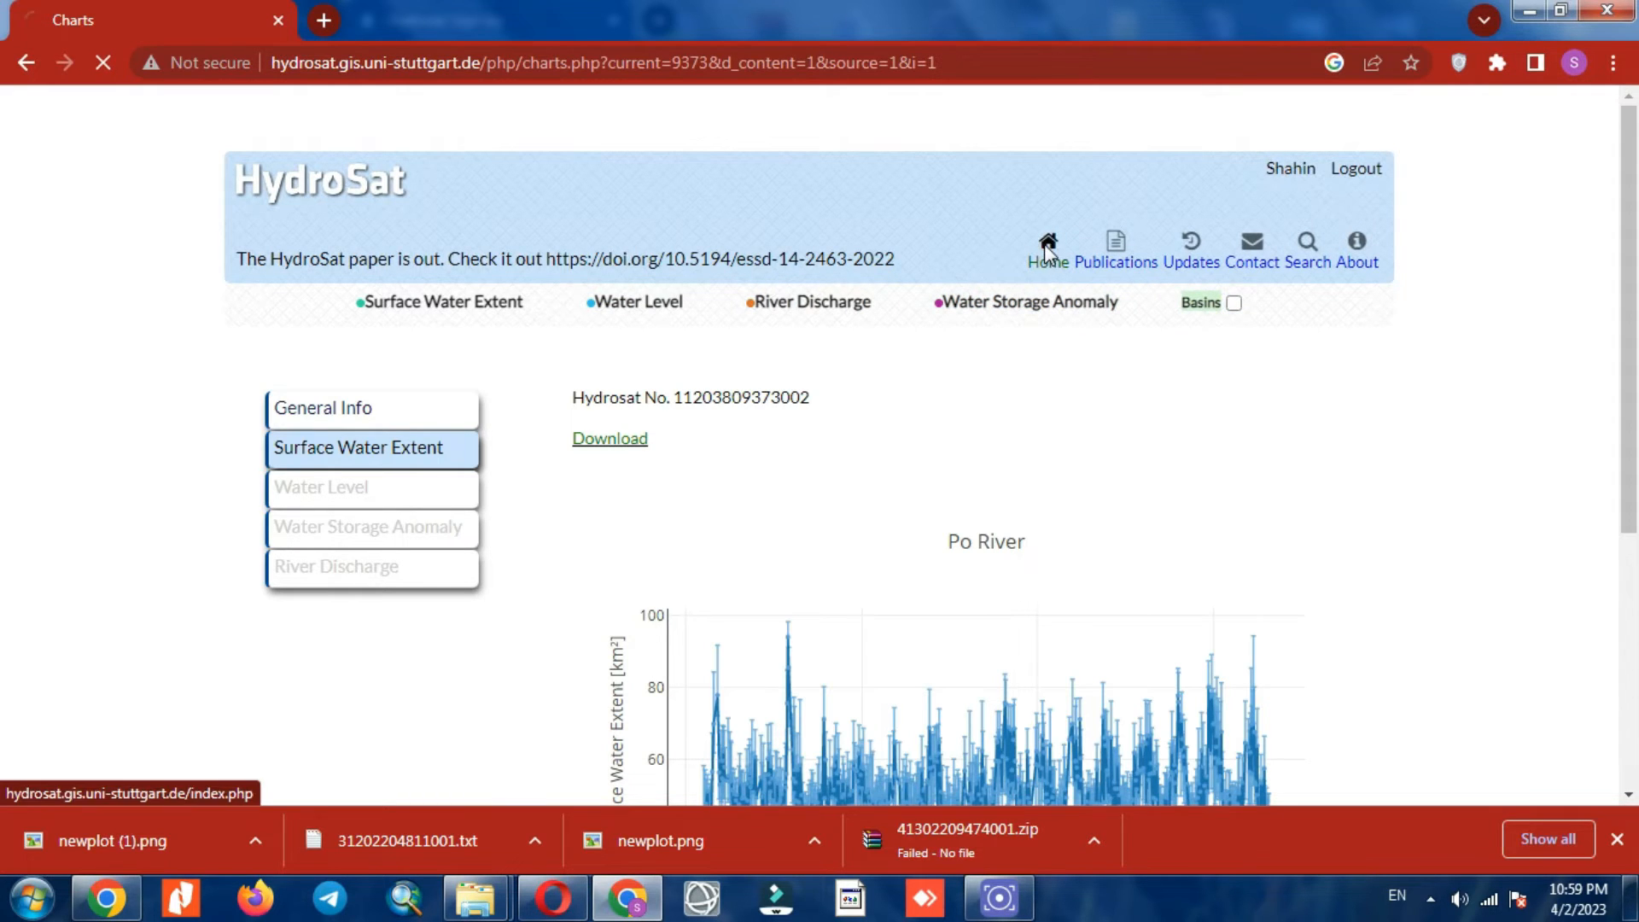
left_click(1047, 251)
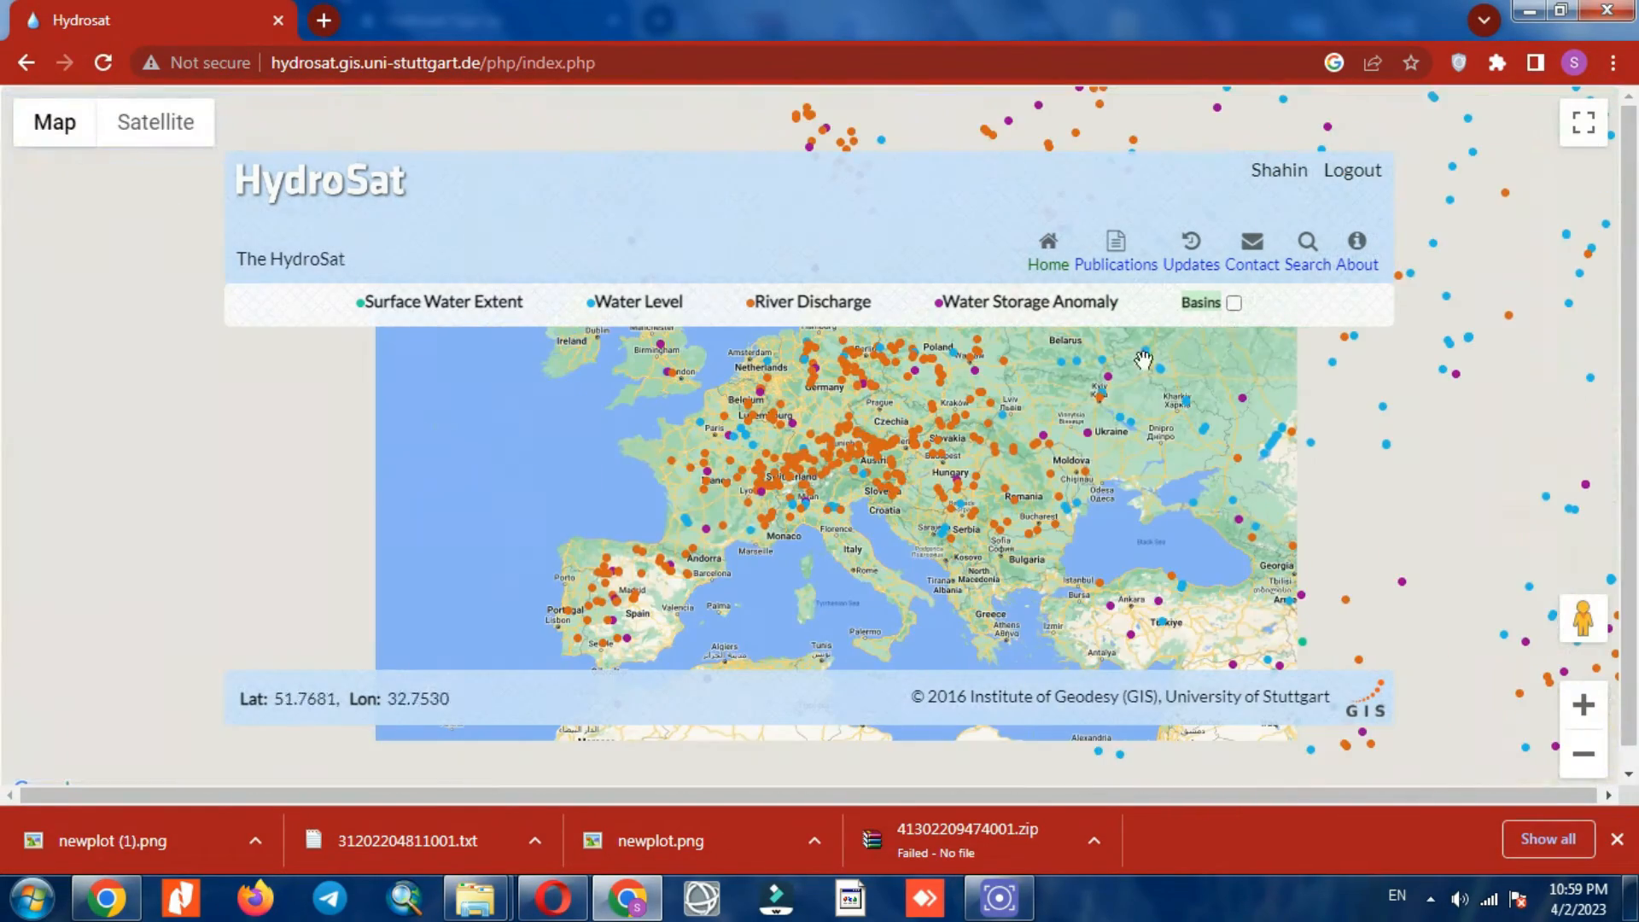
left_click(1235, 302)
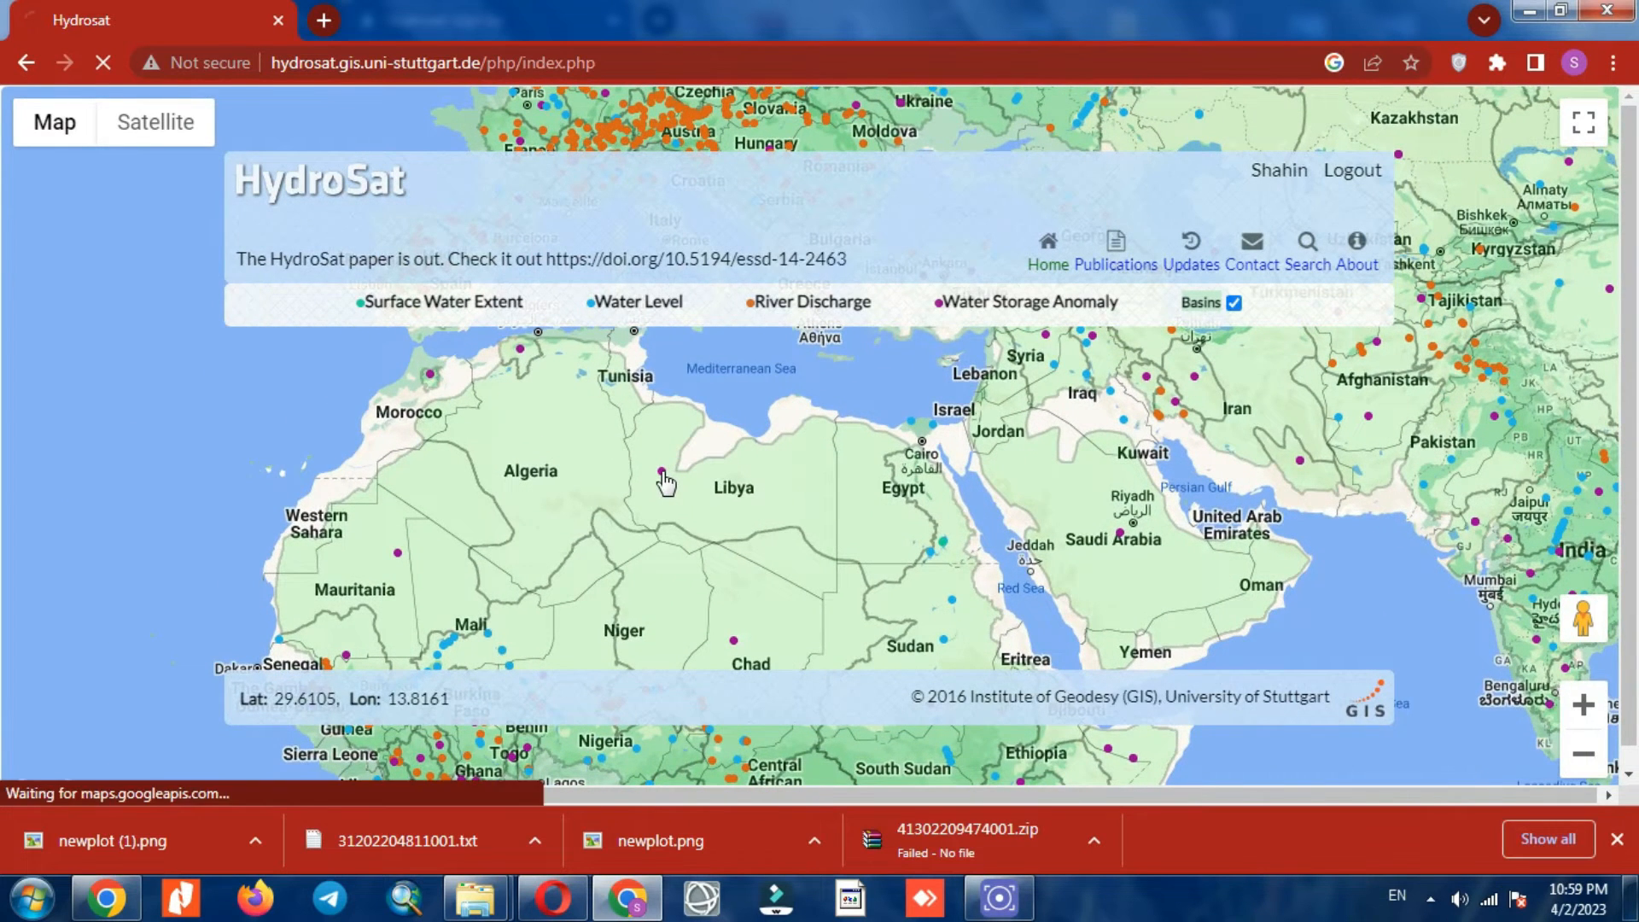
- Select the Northern Sahara (DL) basin and show its water storage anomaly chart
left_click(661, 473)
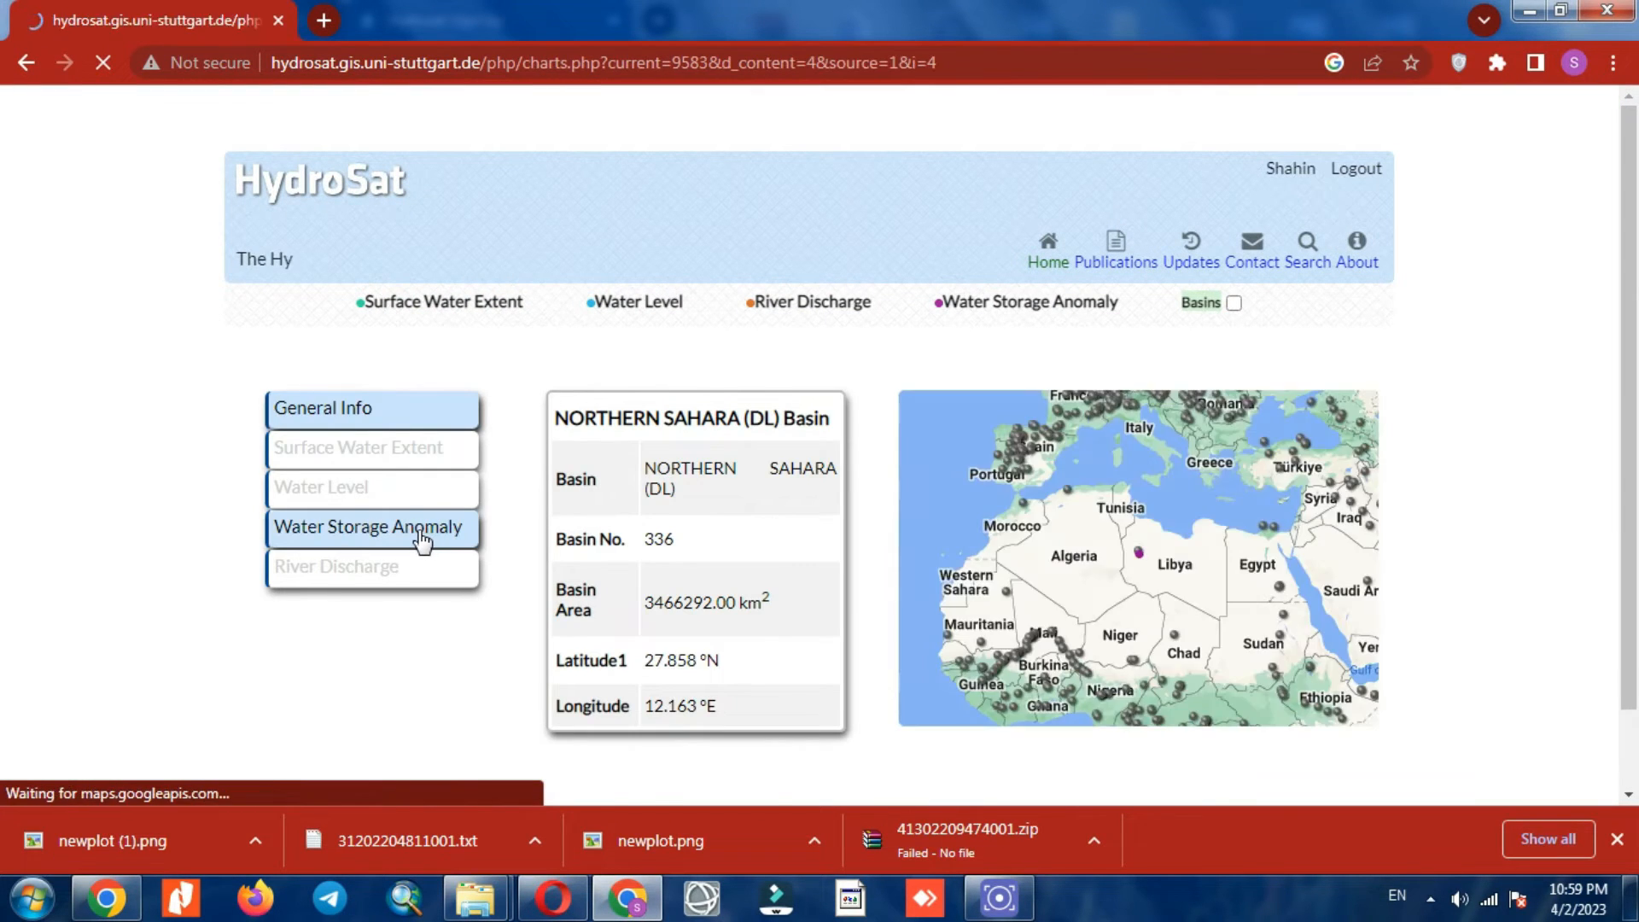
left_click(367, 526)
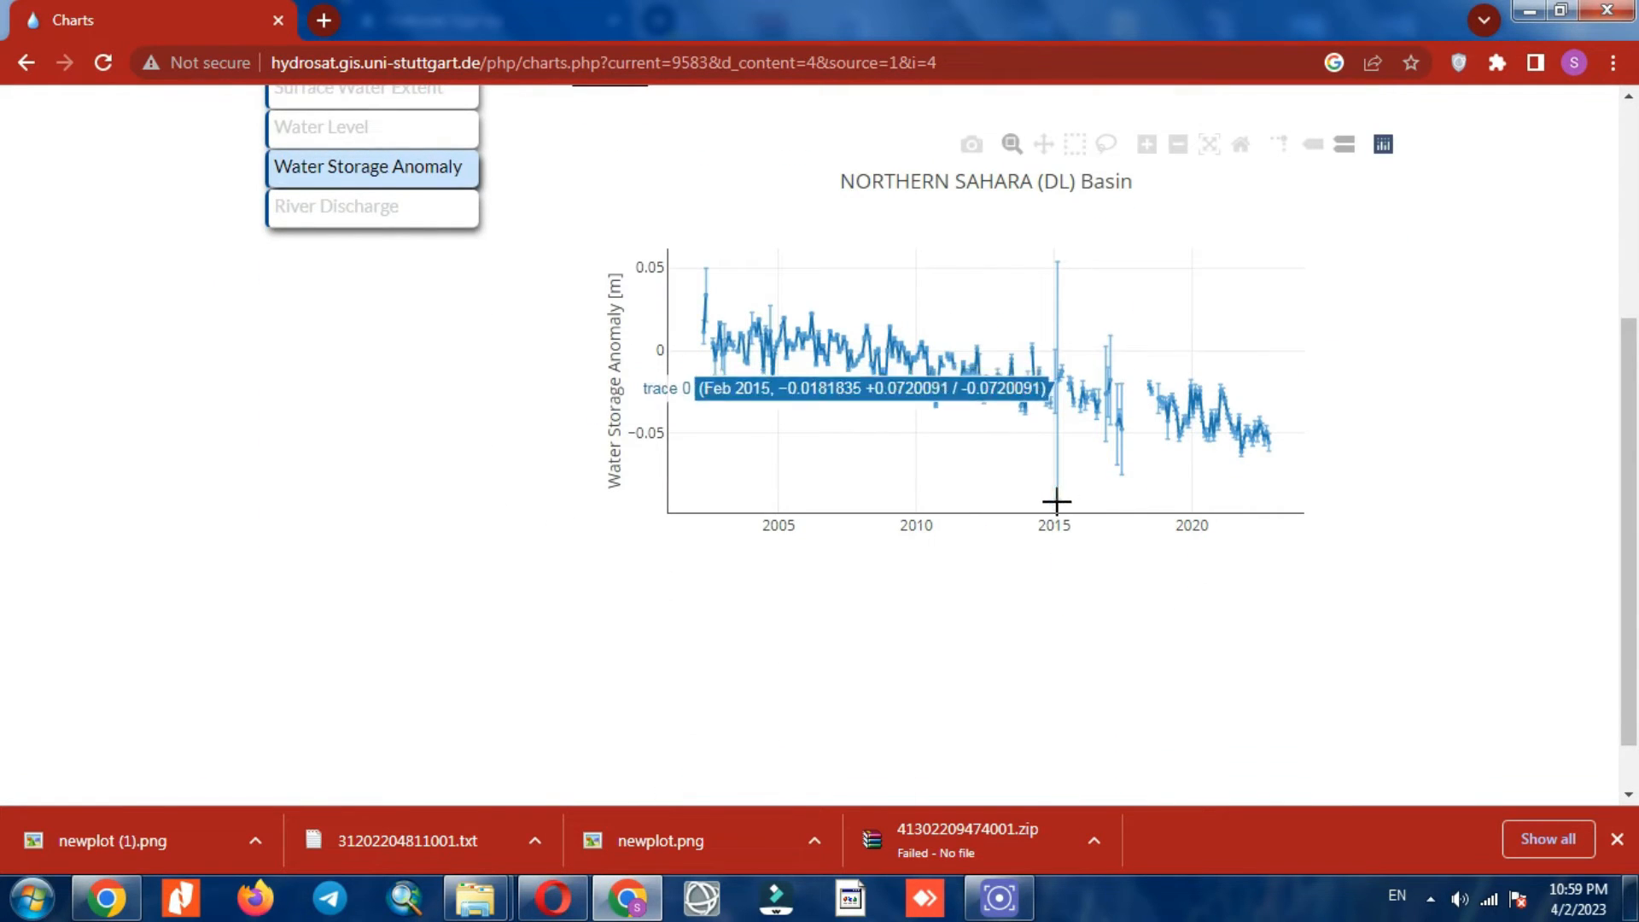
scroll("up", 3)
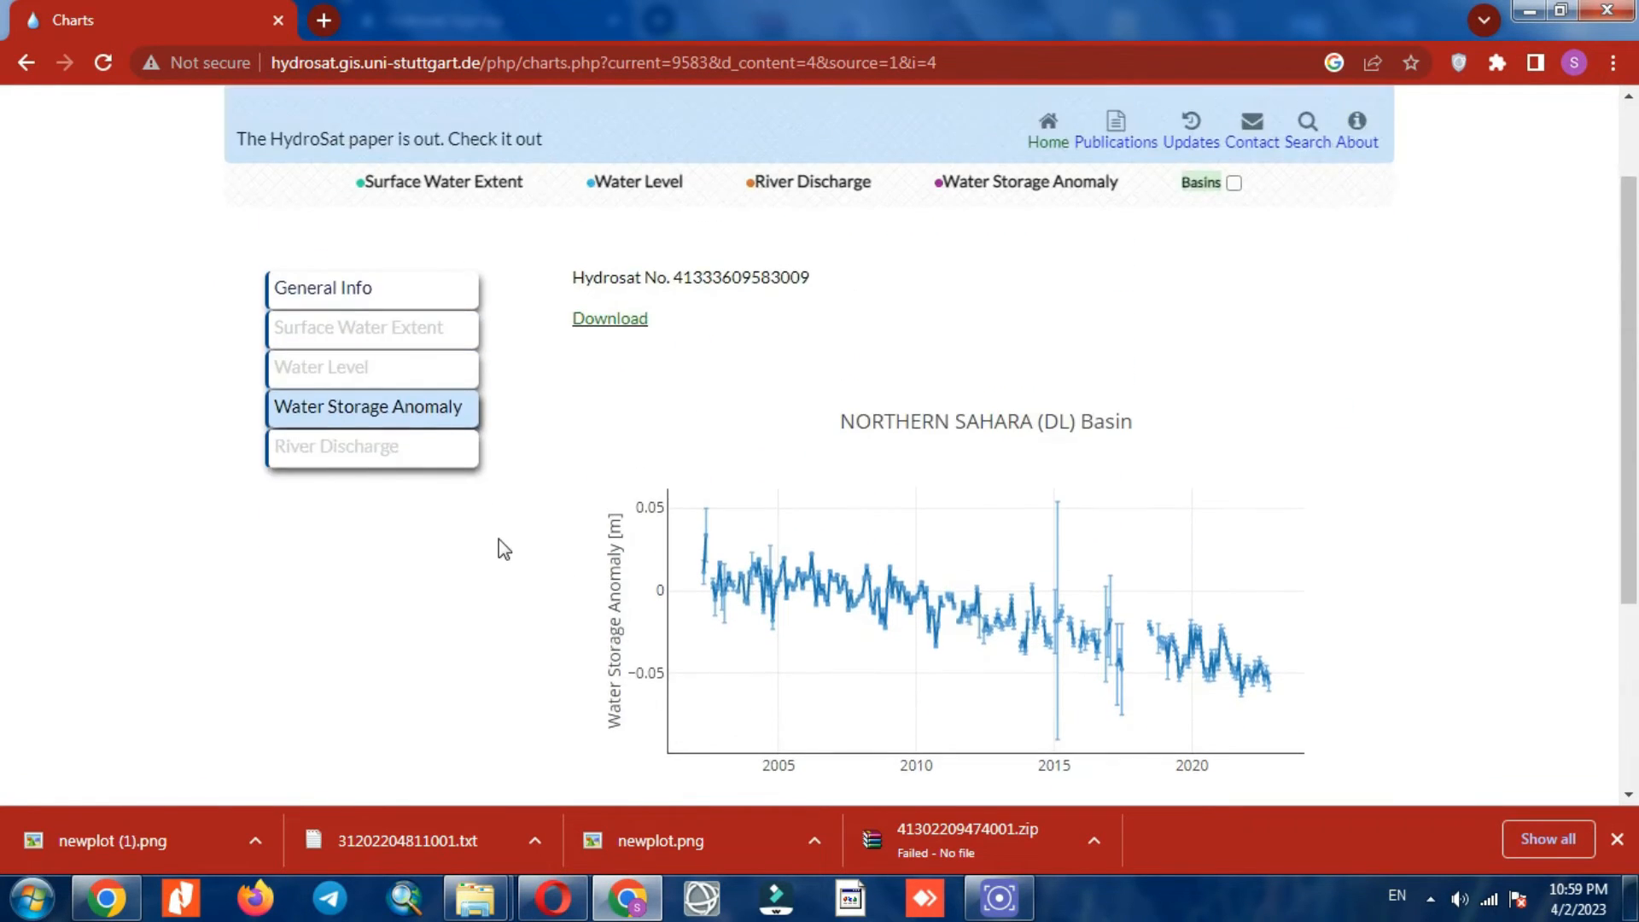
scroll("up", 3)
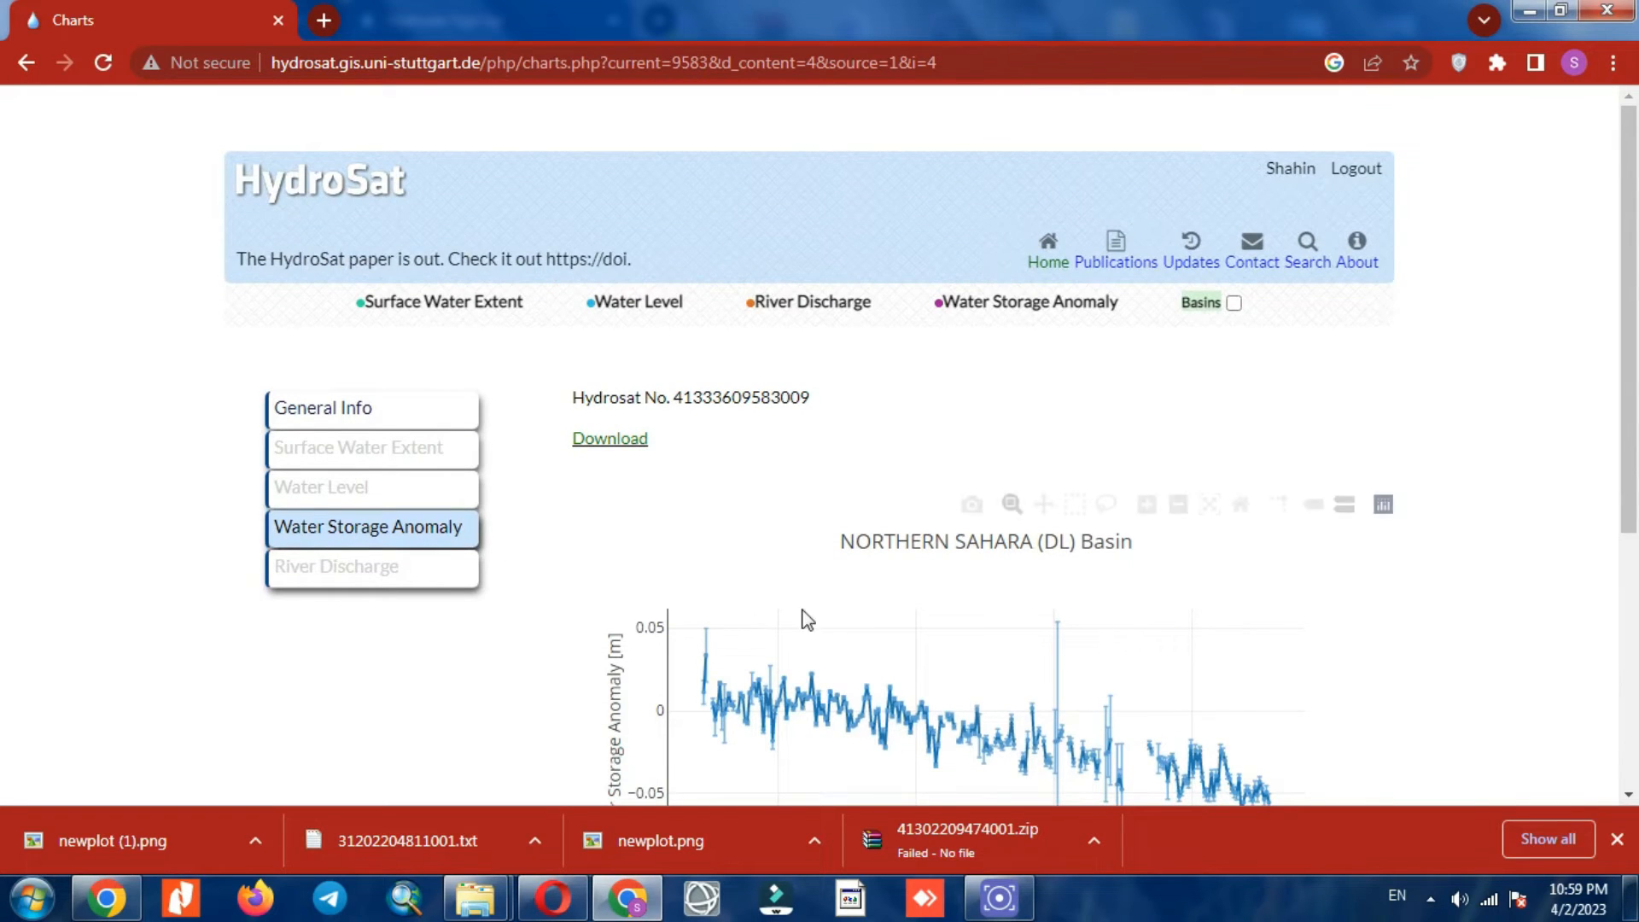
mouse_move(610, 439)
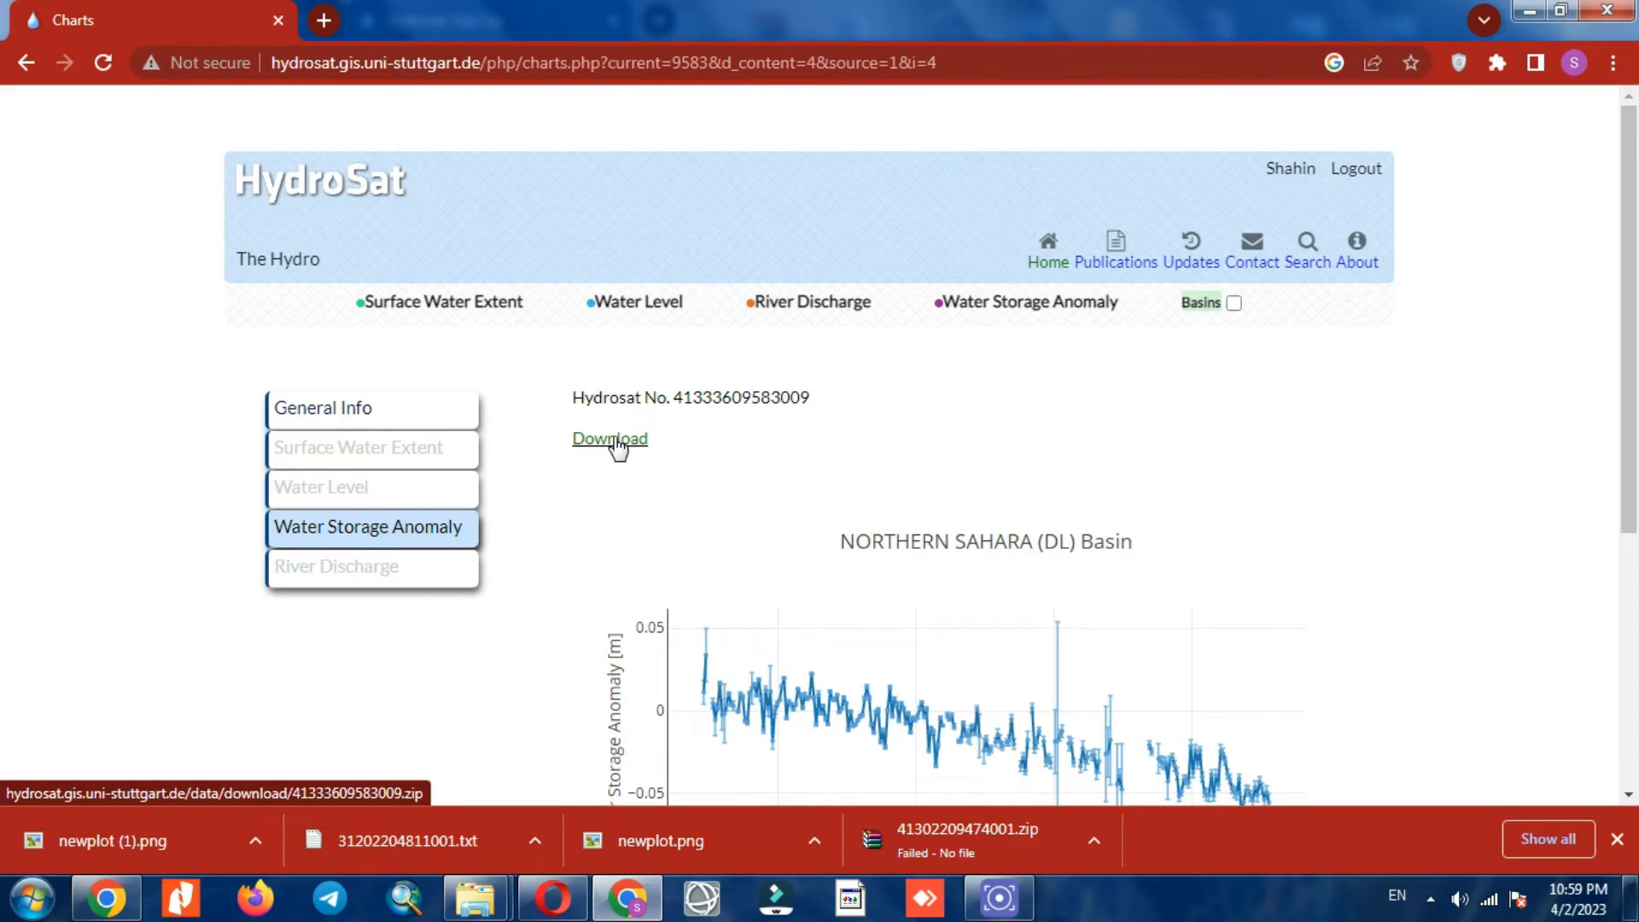
mouse_move(505, 595)
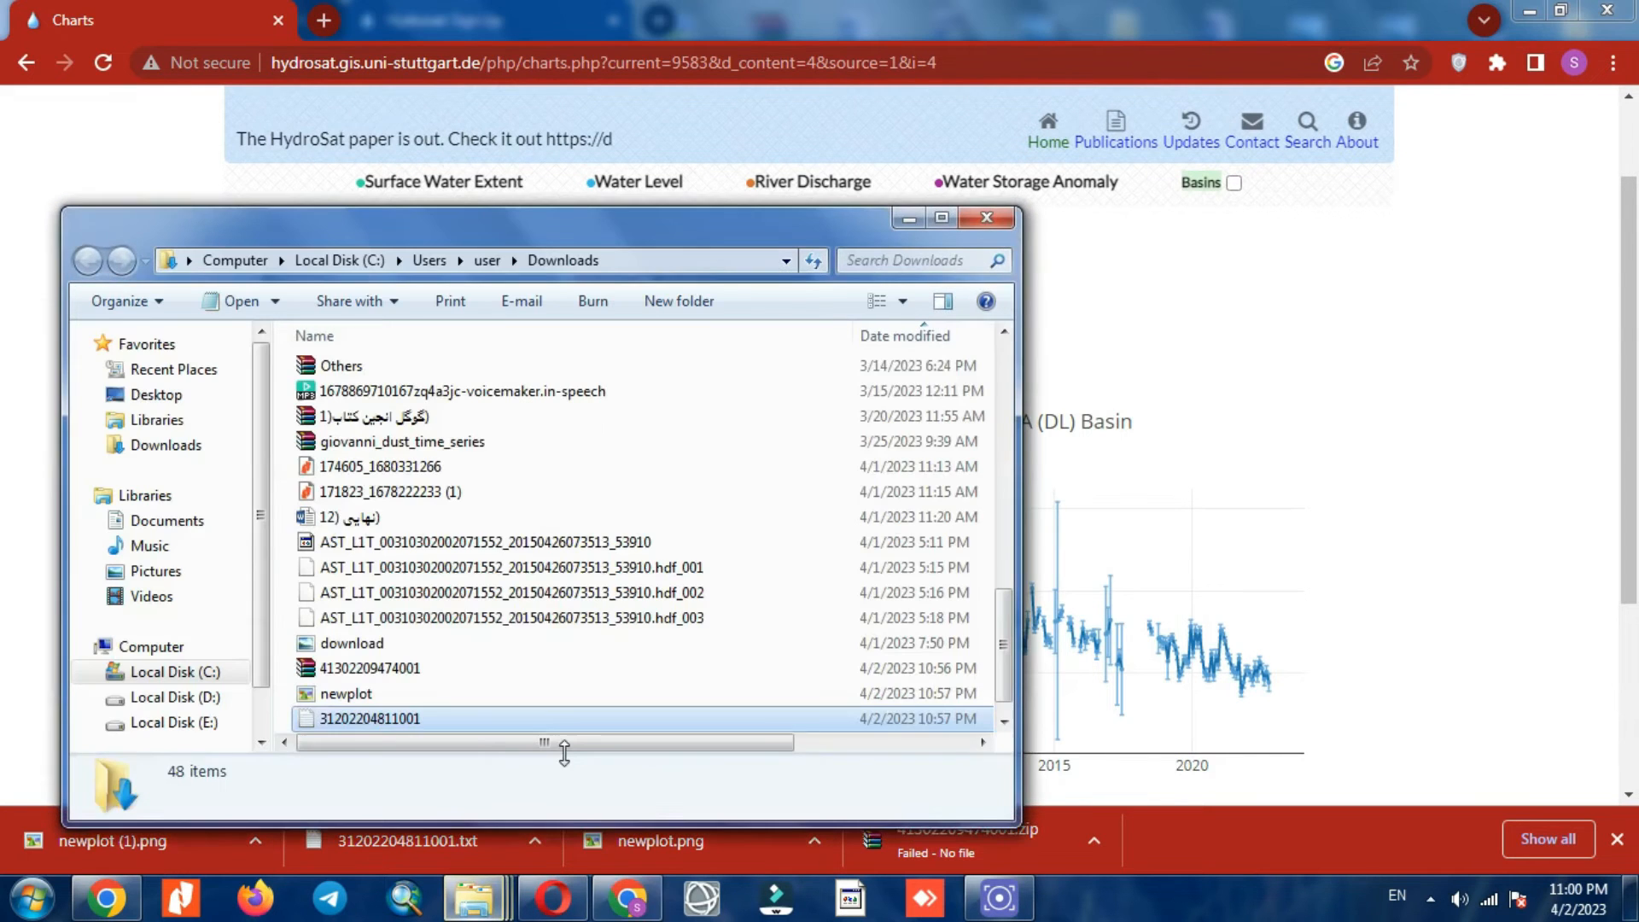
mouse_move(536, 724)
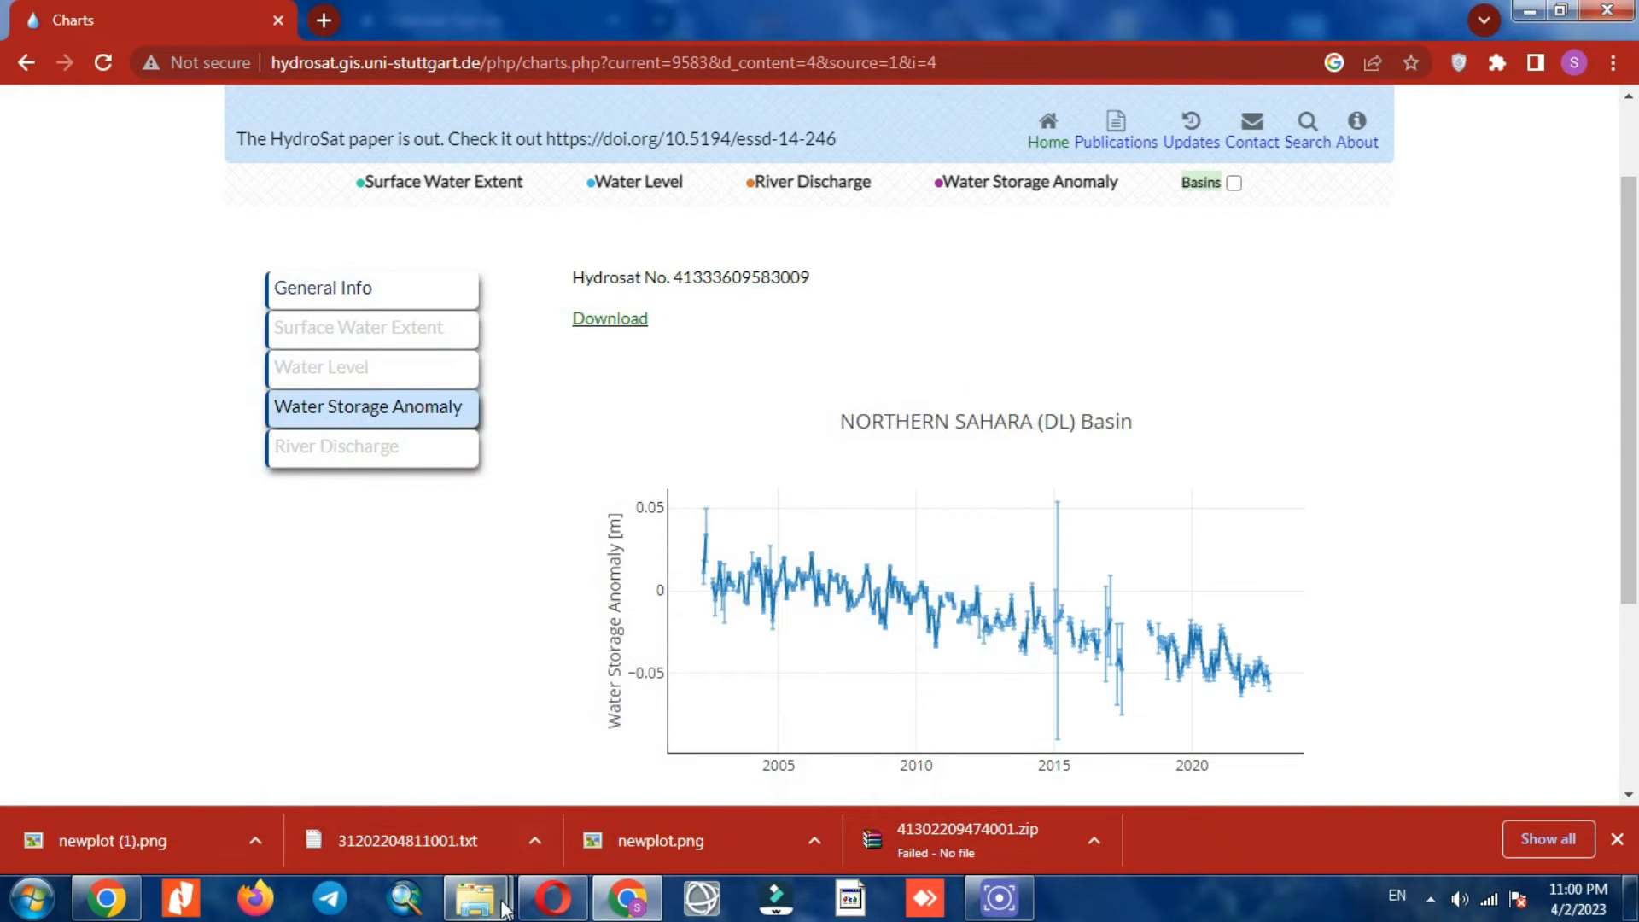
- Create a new Microsoft Excel Worksheet file in the Hydrosat stuttgart folder
left_click(610, 318)
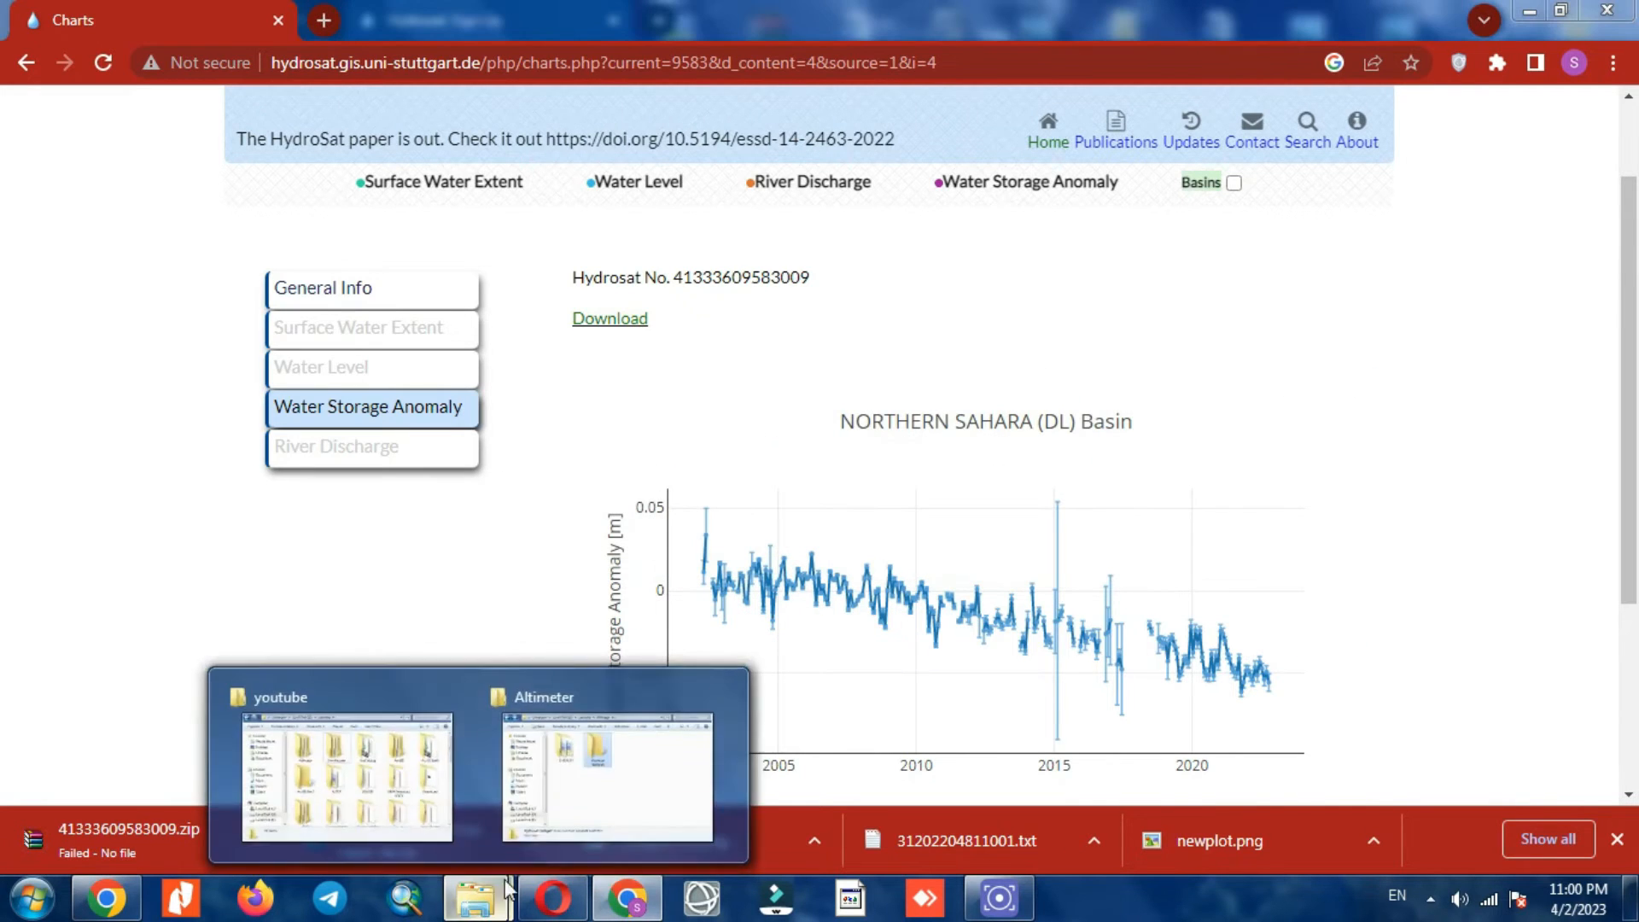
left_click(606, 774)
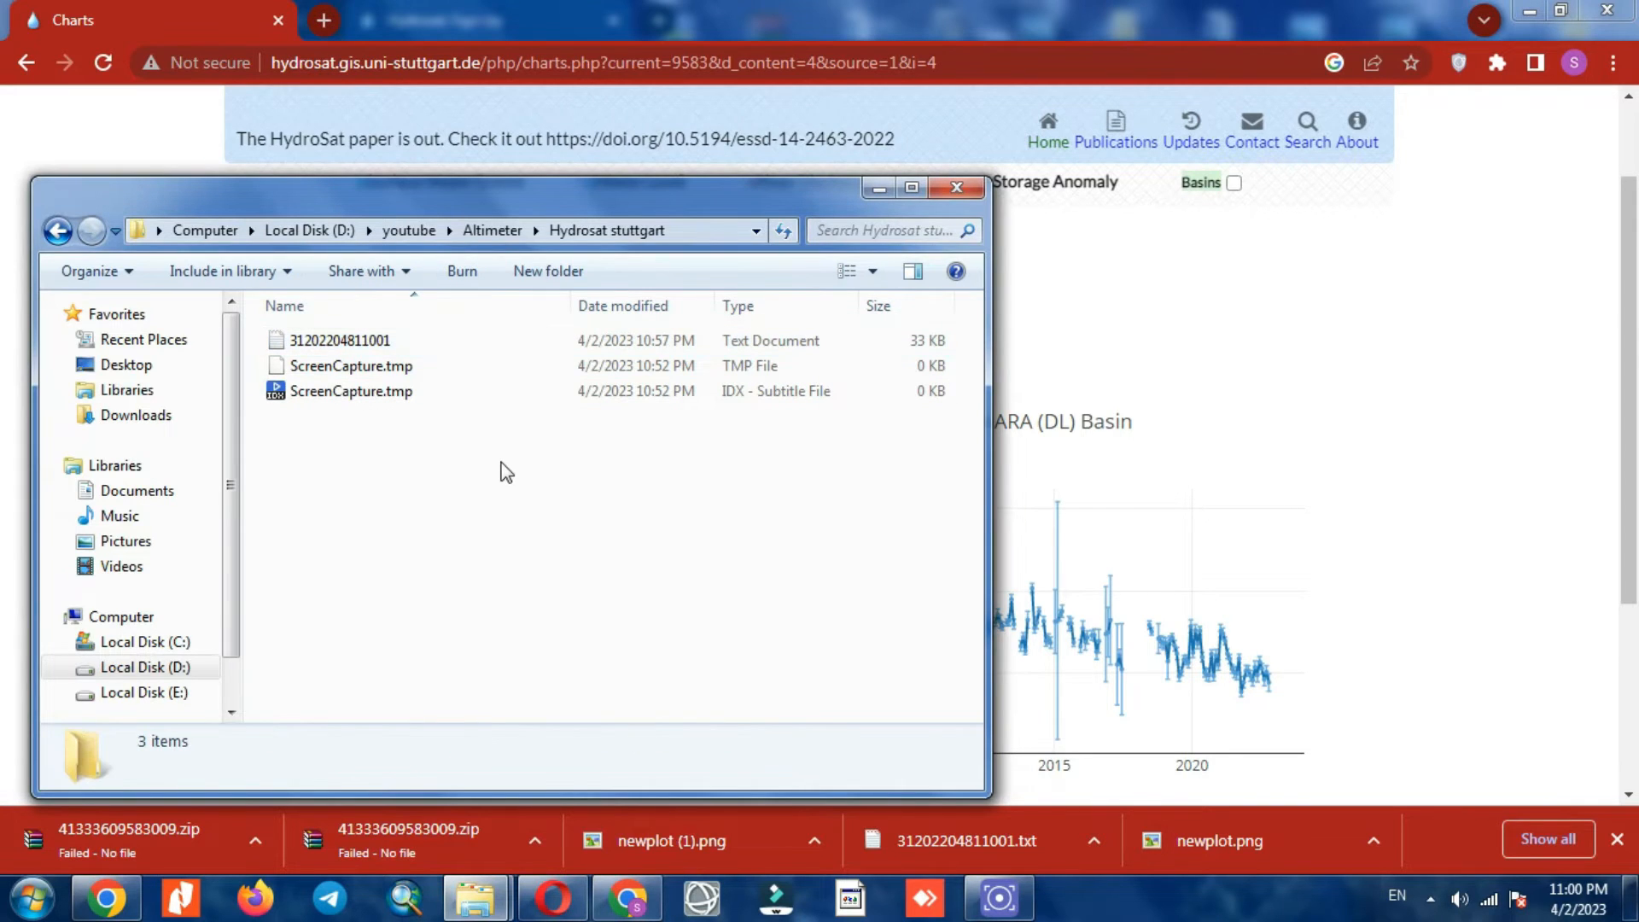
right_click(507, 472)
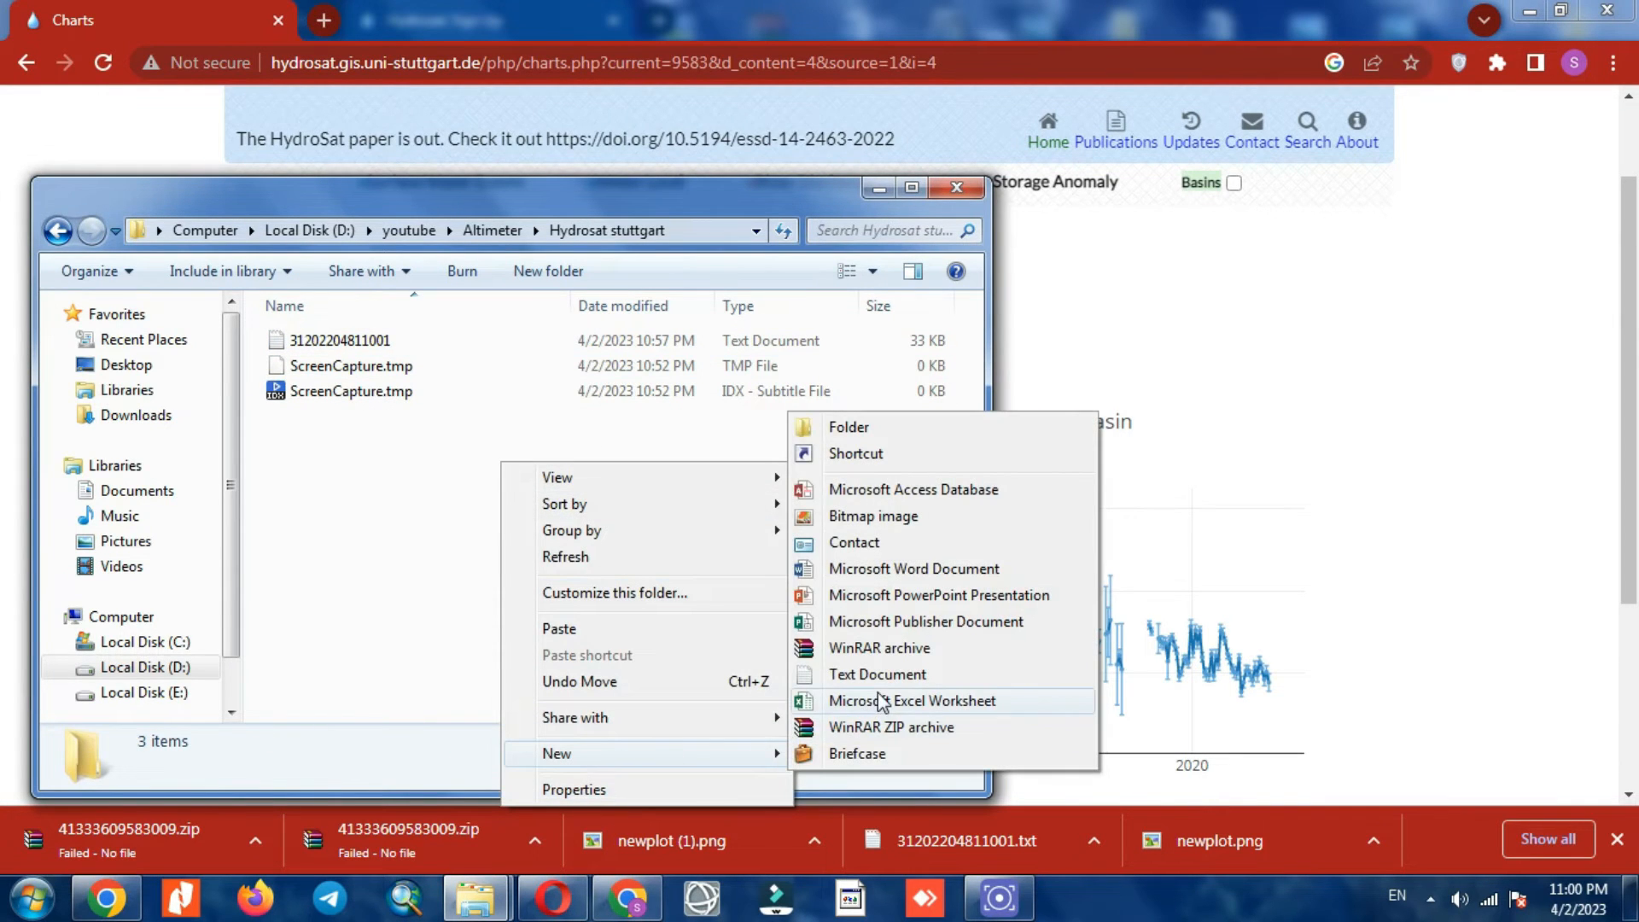
left_click(912, 700)
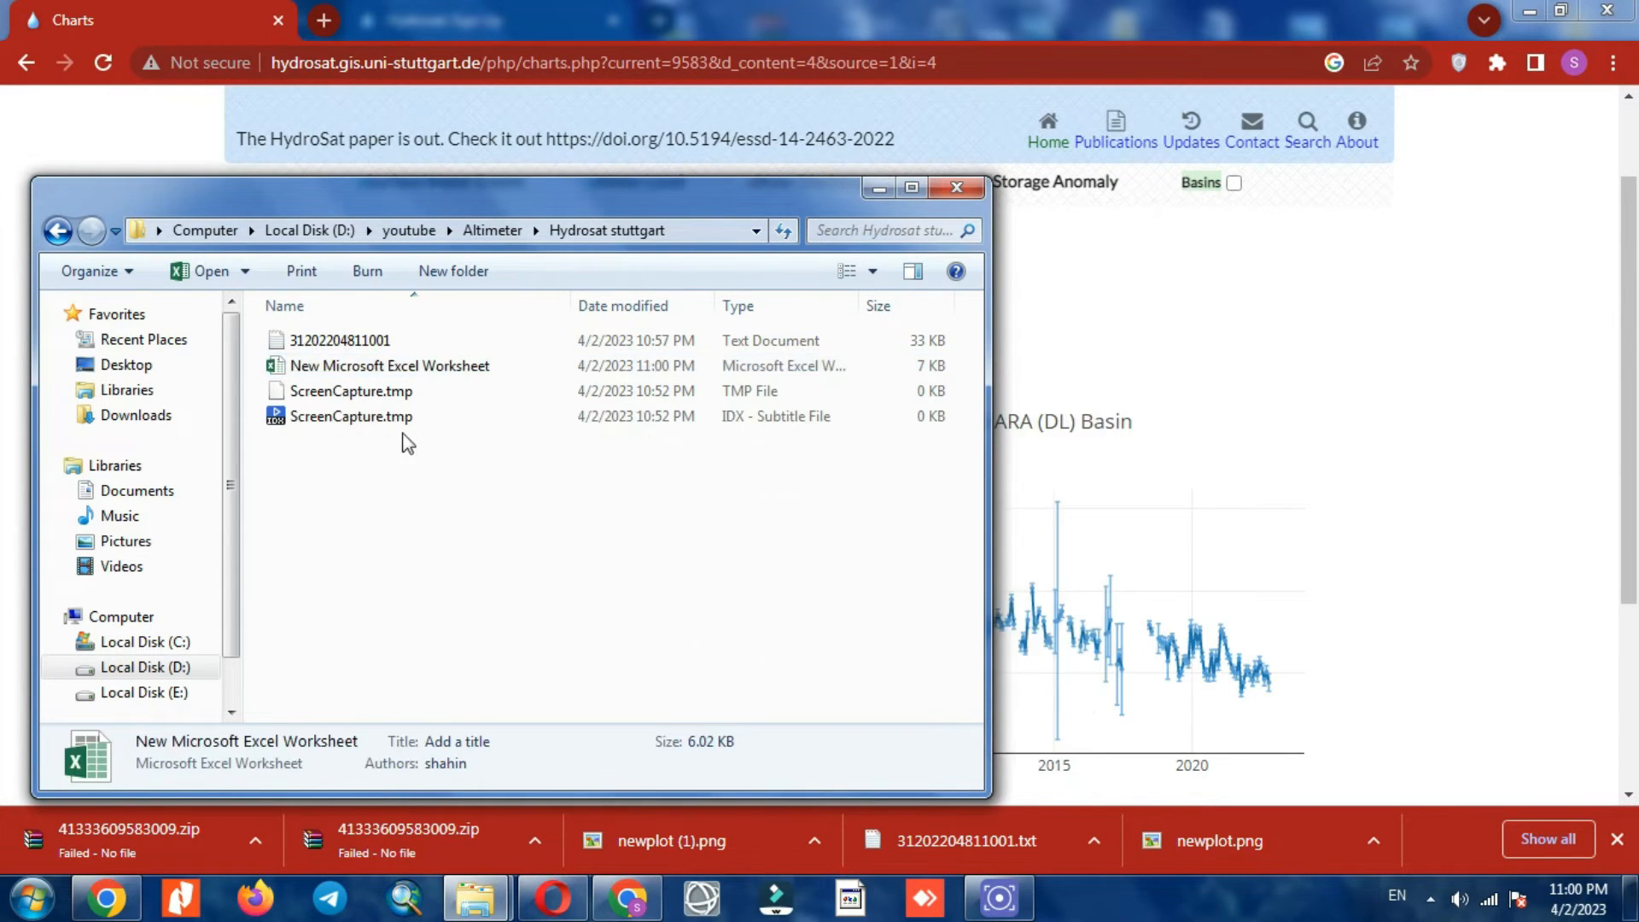
- Launch the new worksheet in Excel
left_click(390, 366)
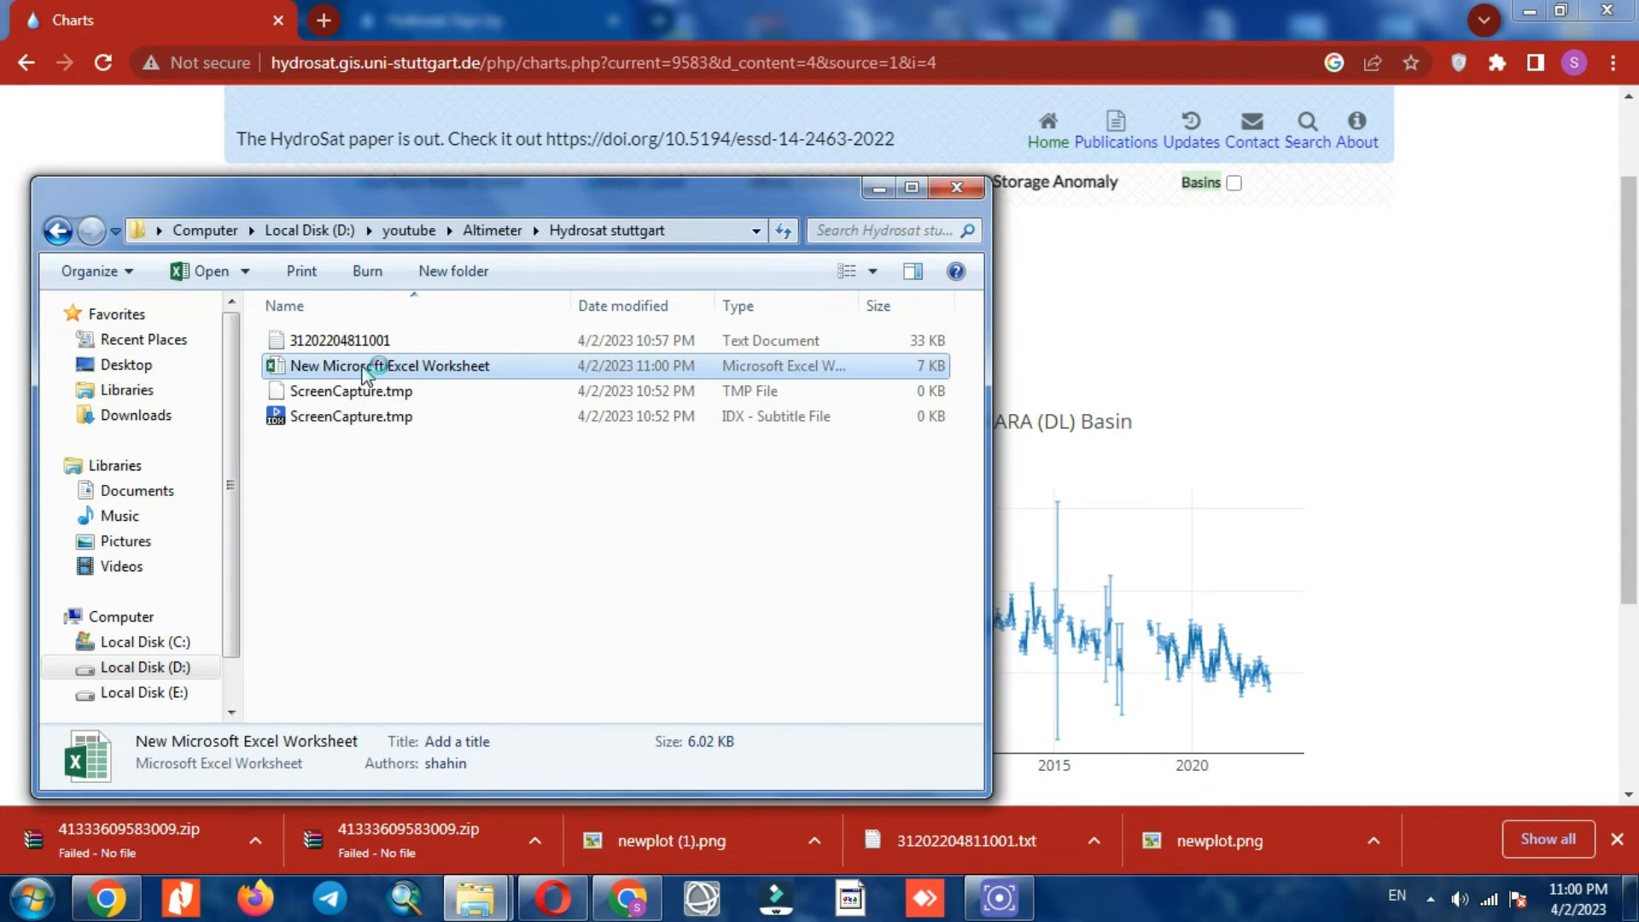
double_click(390, 366)
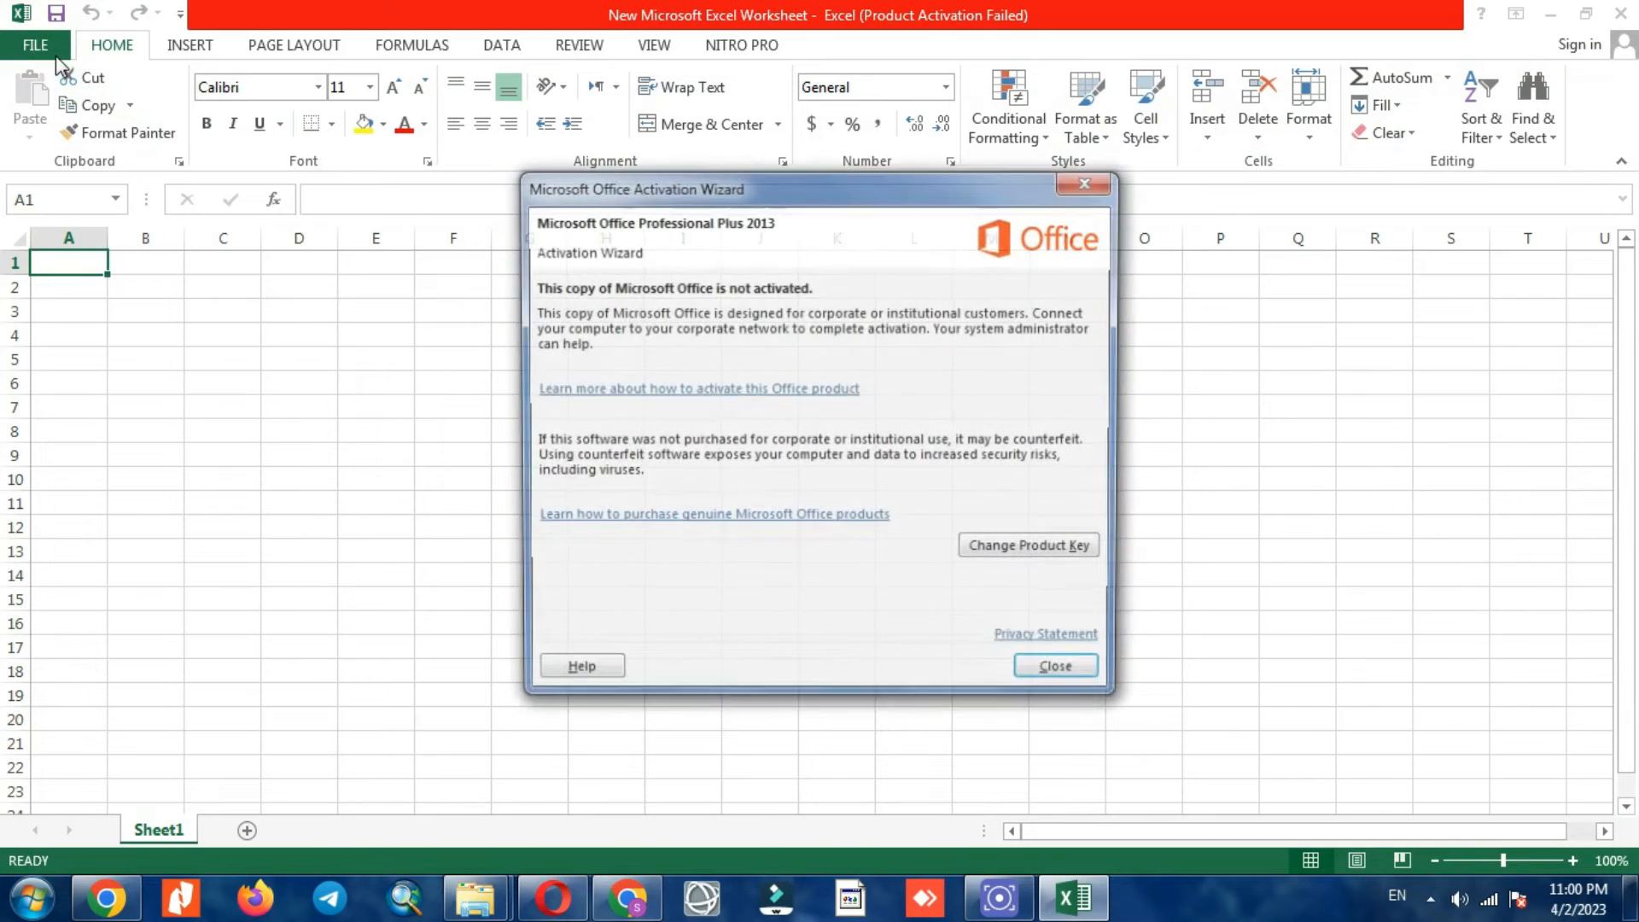
- Browse for the Manistee River discharge text file and start importing it as delimited text
left_click(34, 44)
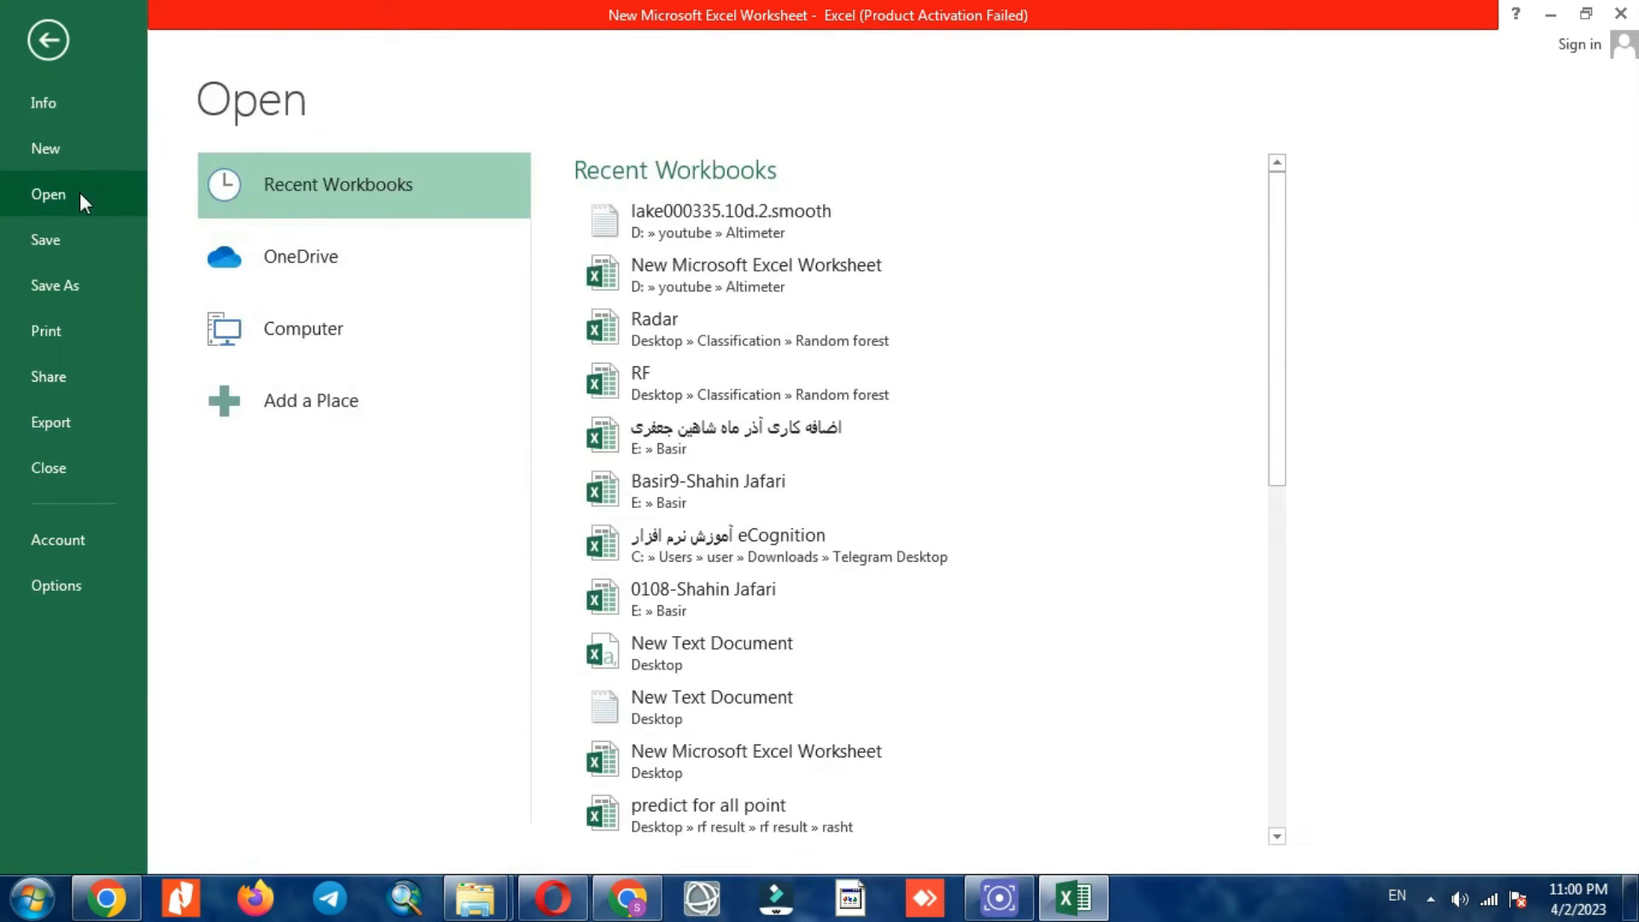
left_click(302, 328)
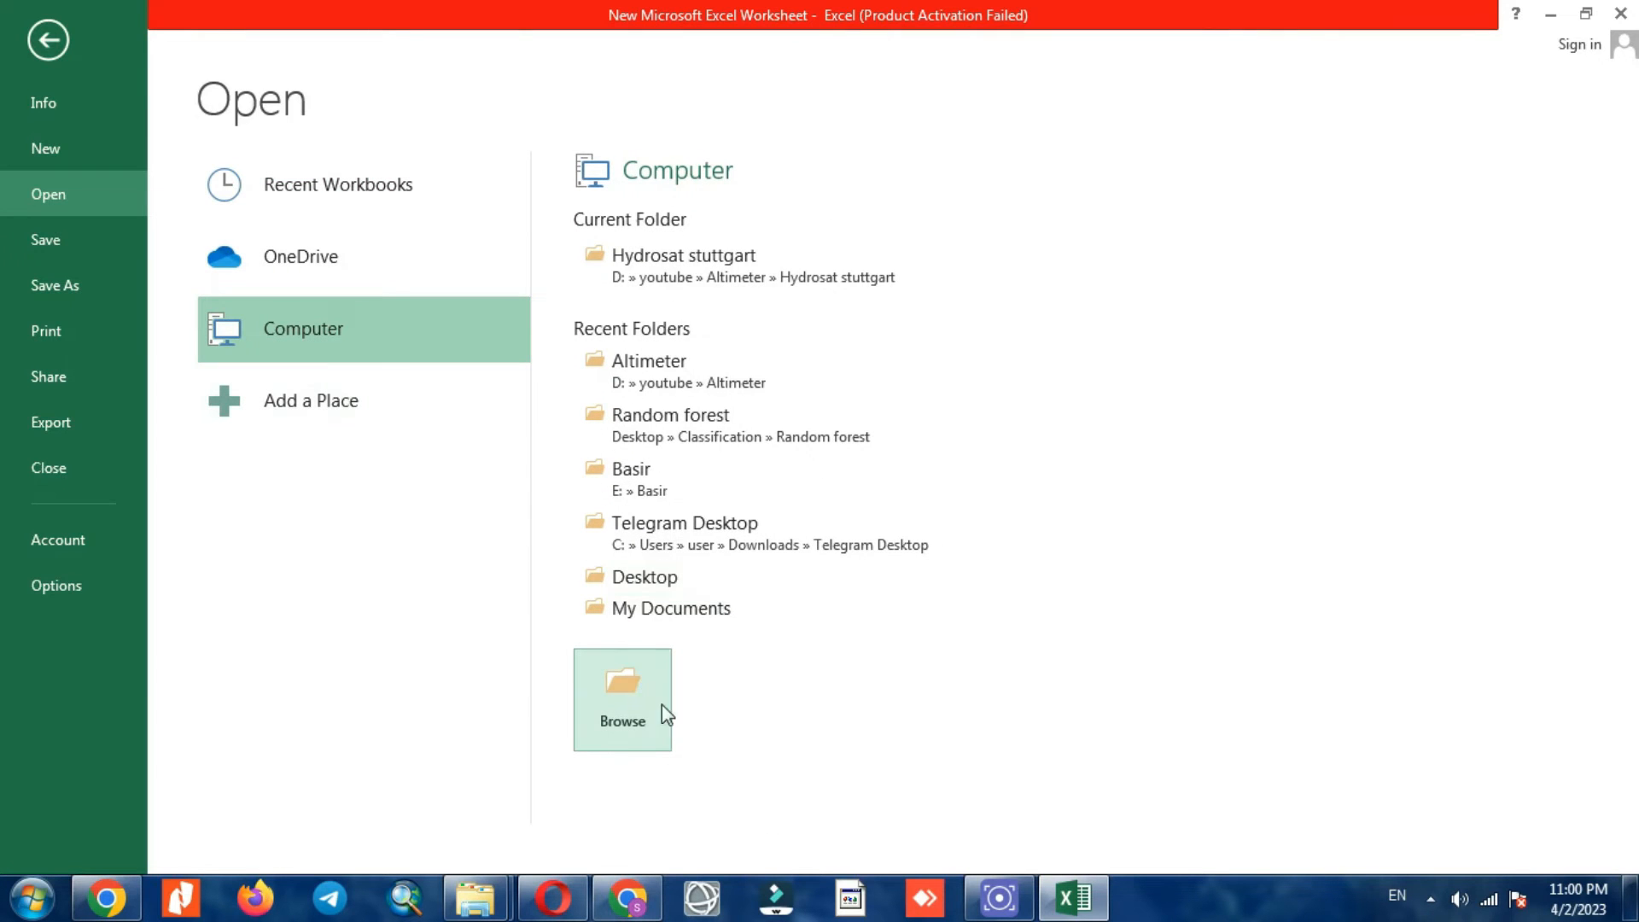
left_click(622, 699)
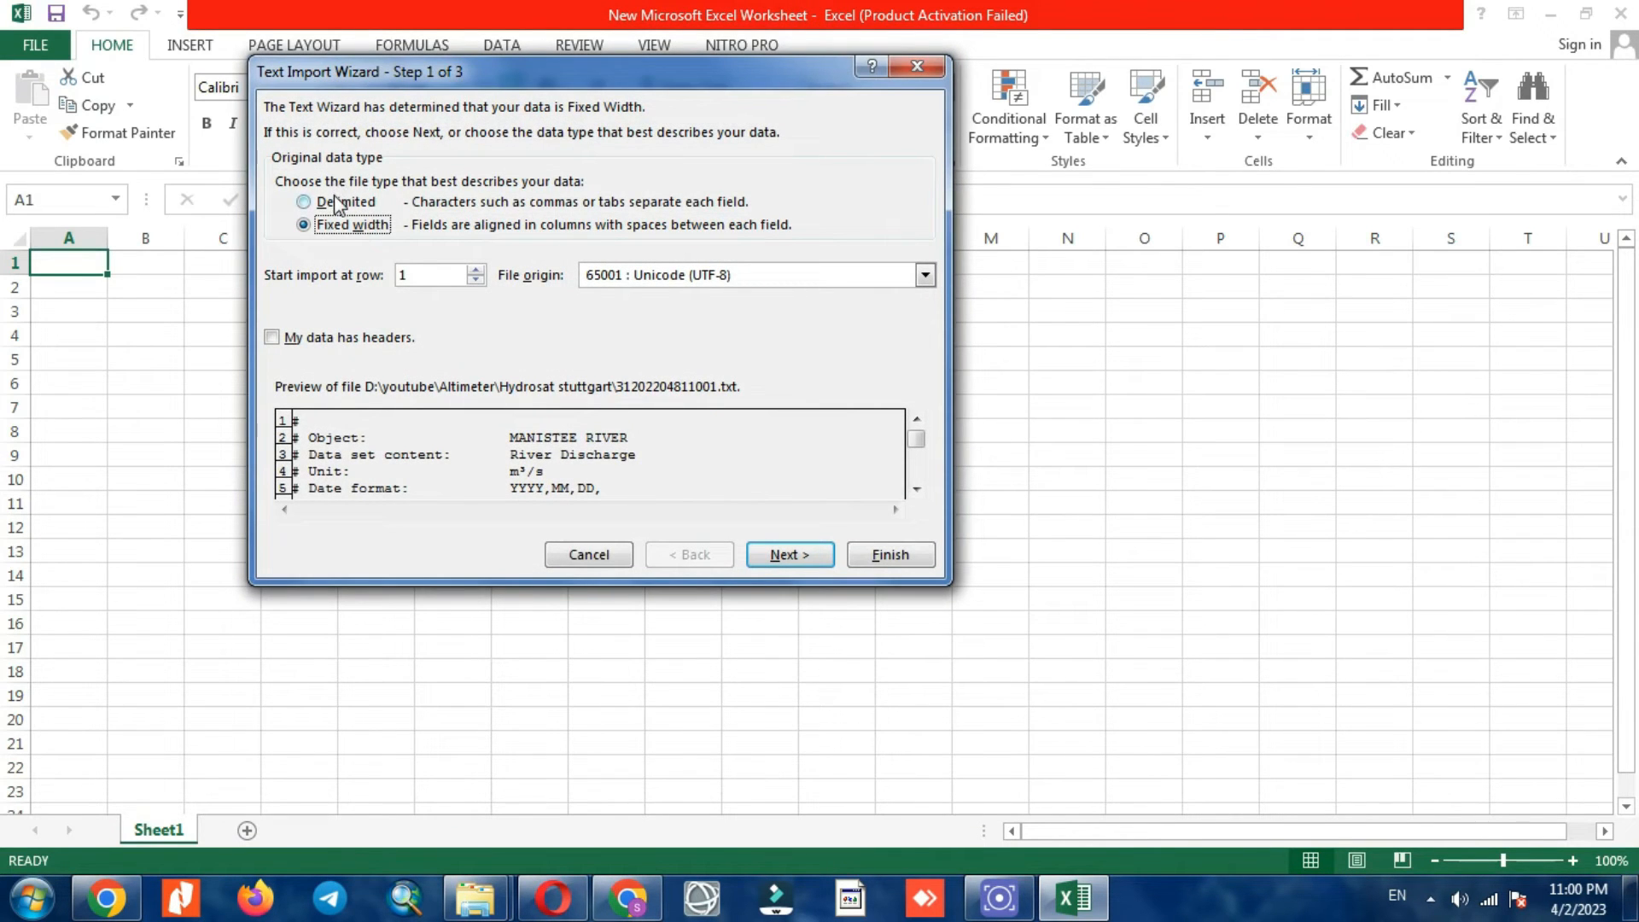
left_click(789, 554)
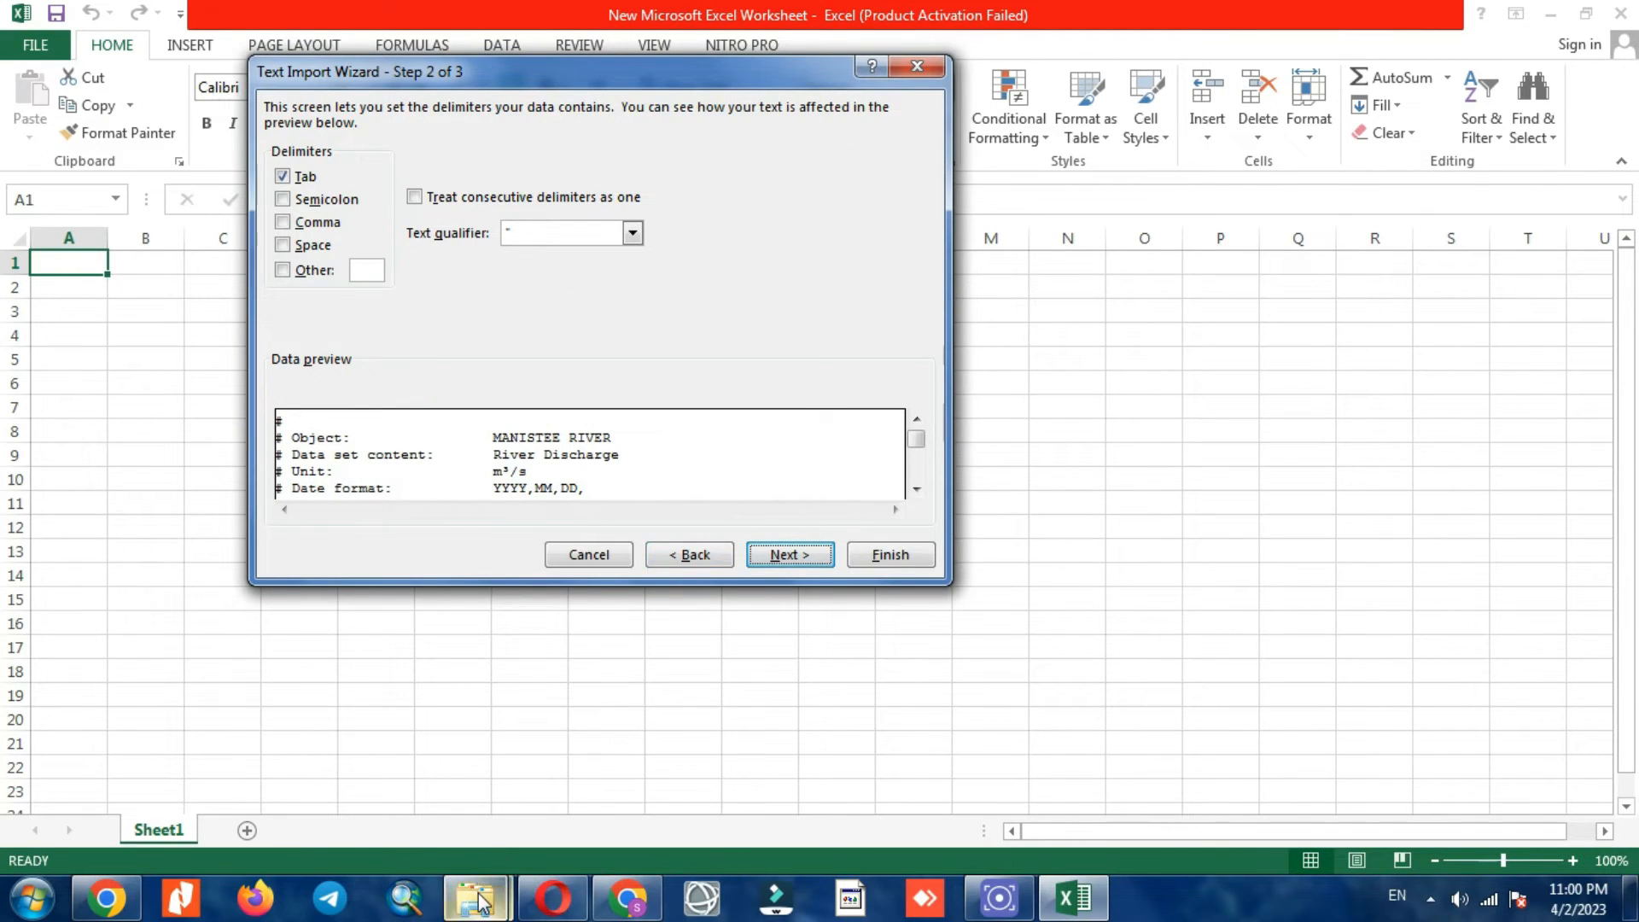
- Inspect the river discharge text file from the folder window, then close it
left_click(476, 897)
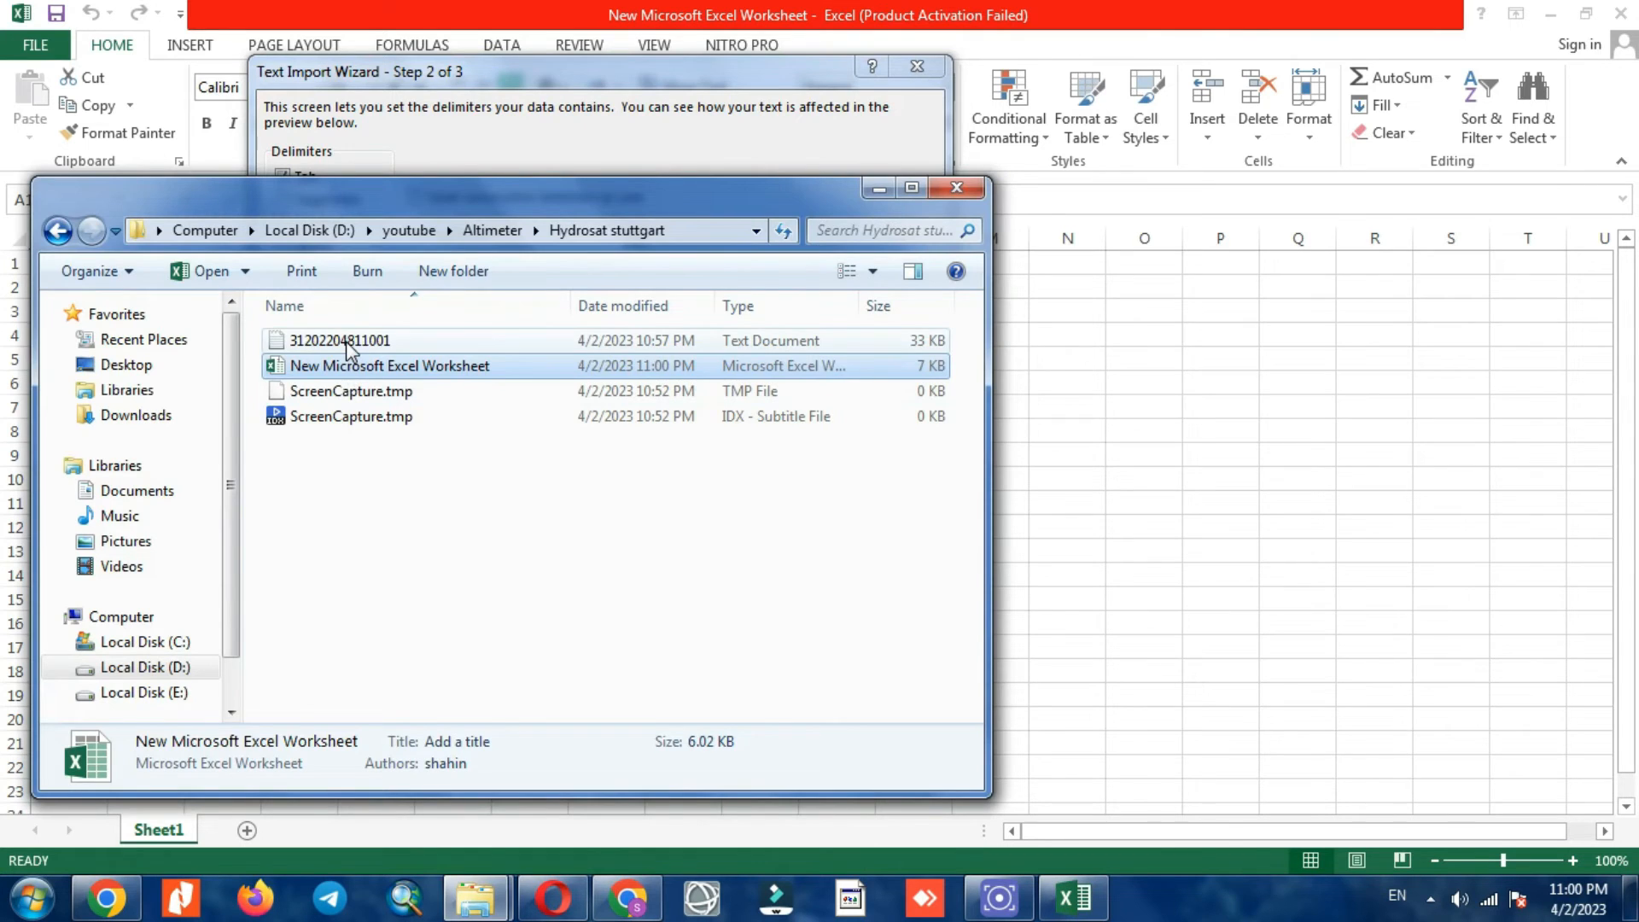
double_click(340, 340)
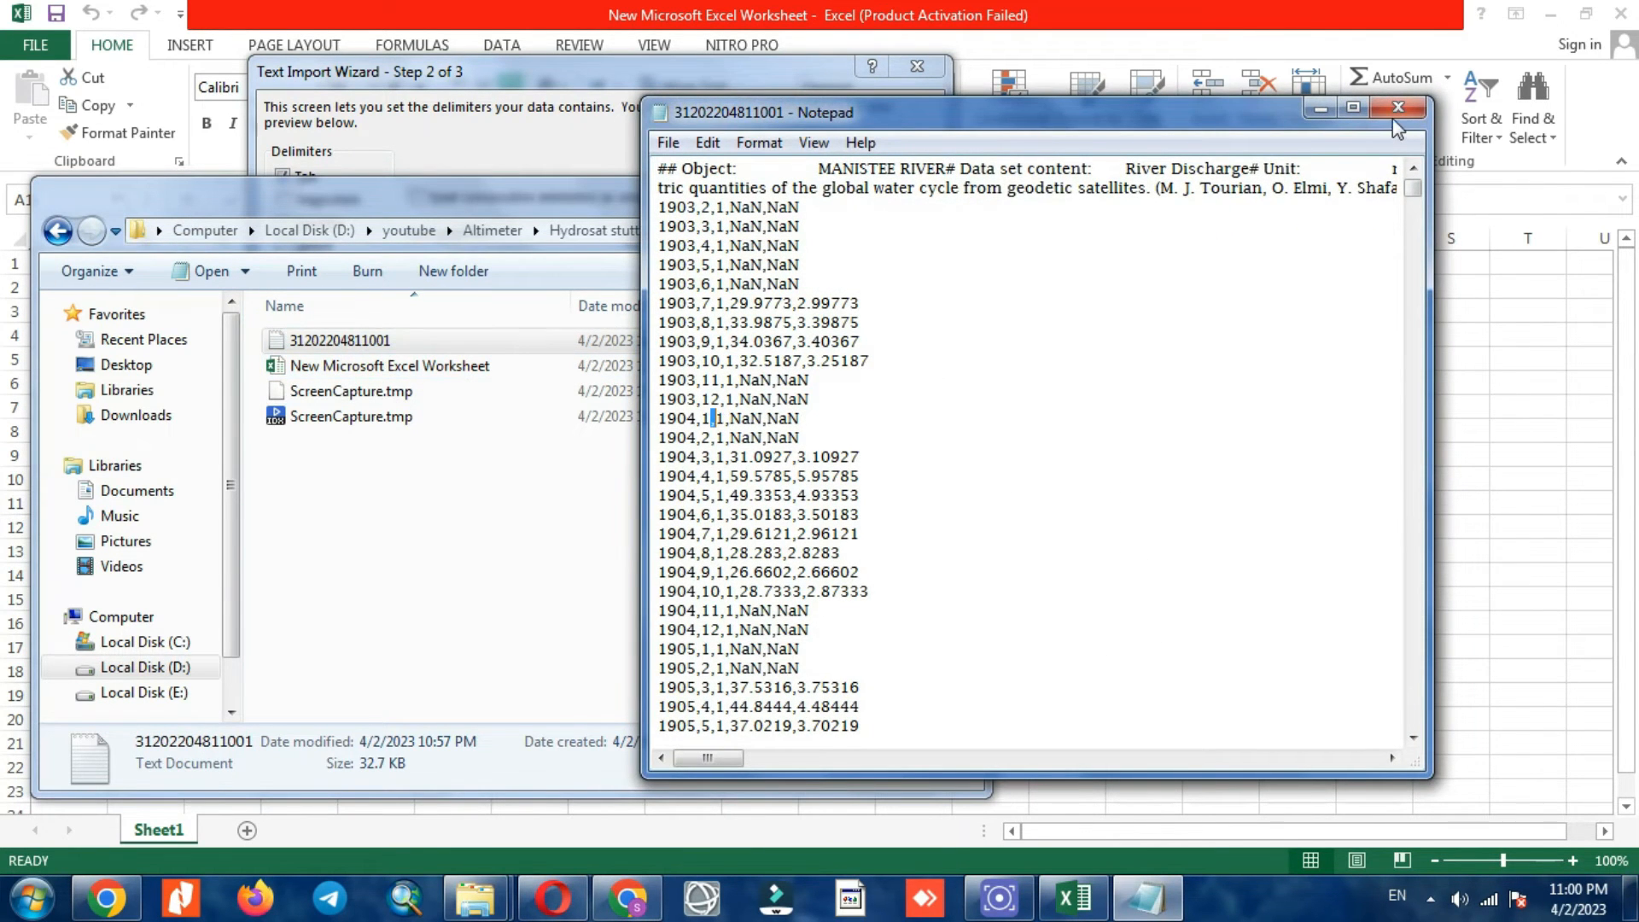
left_click(1398, 107)
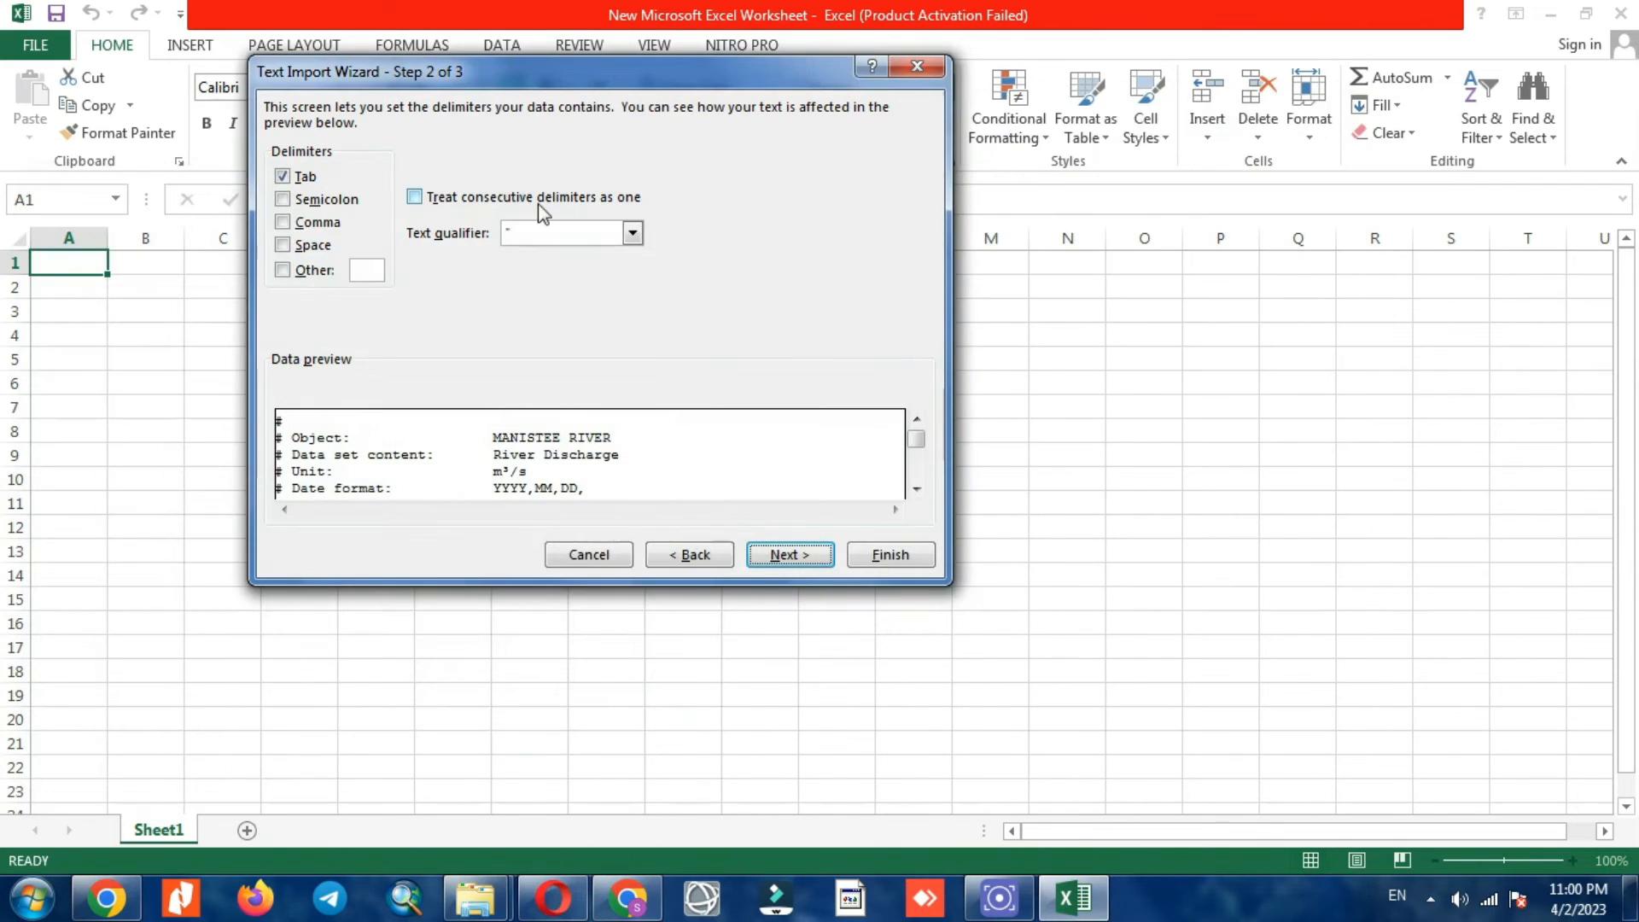
- Add comma to the tab delimiter, keep General column format, and finish the import
left_click(282, 222)
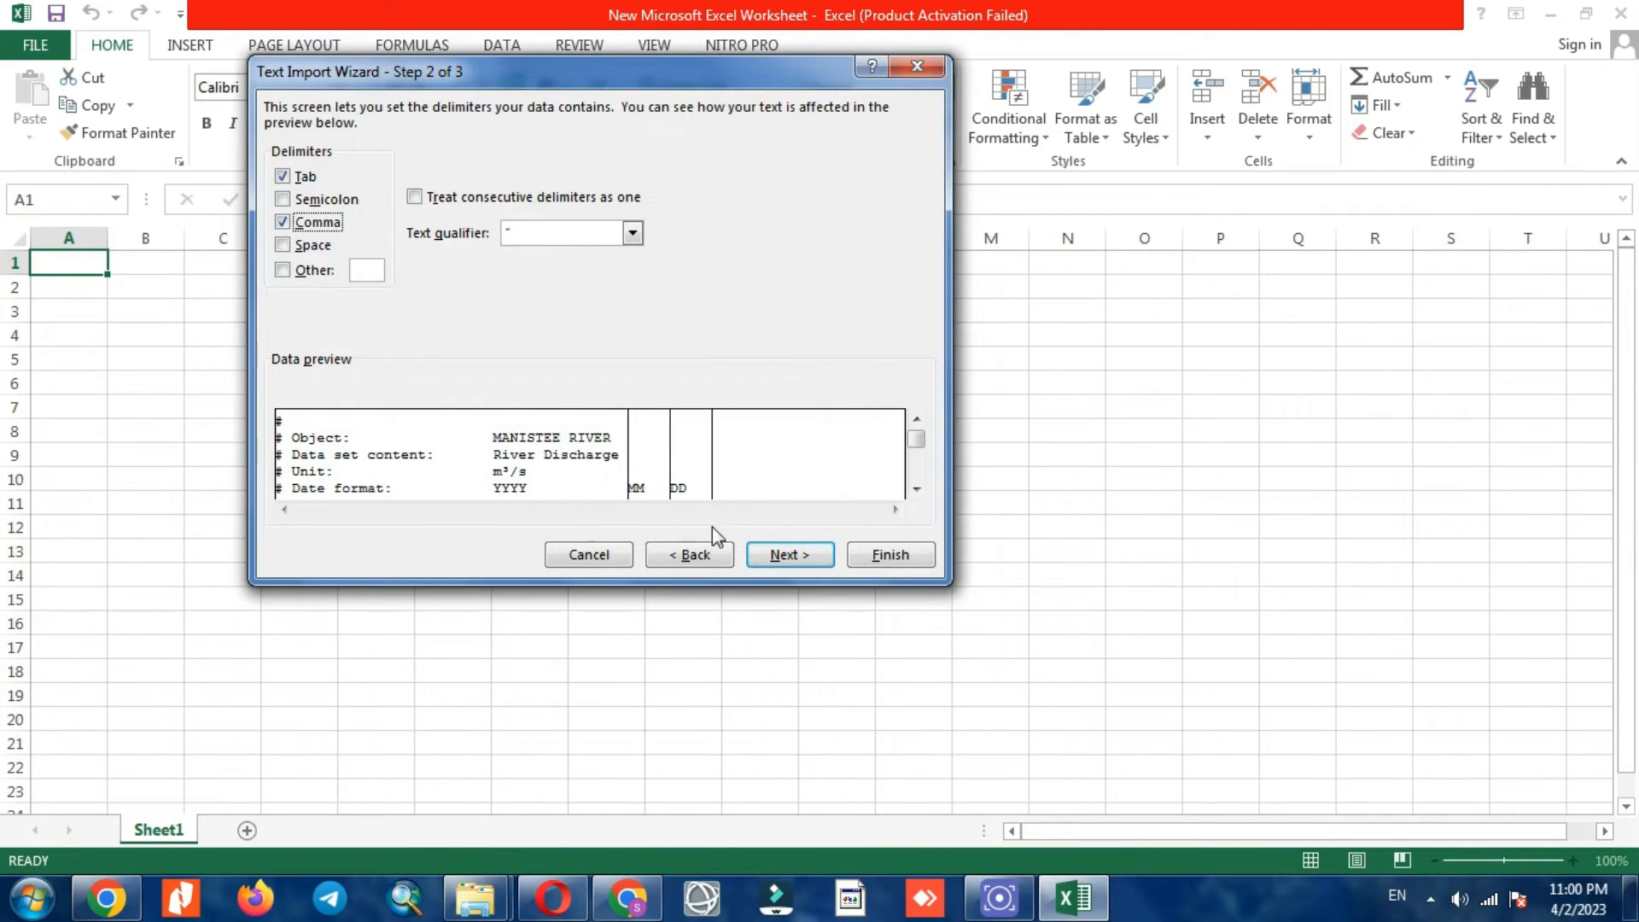
left_click(789, 553)
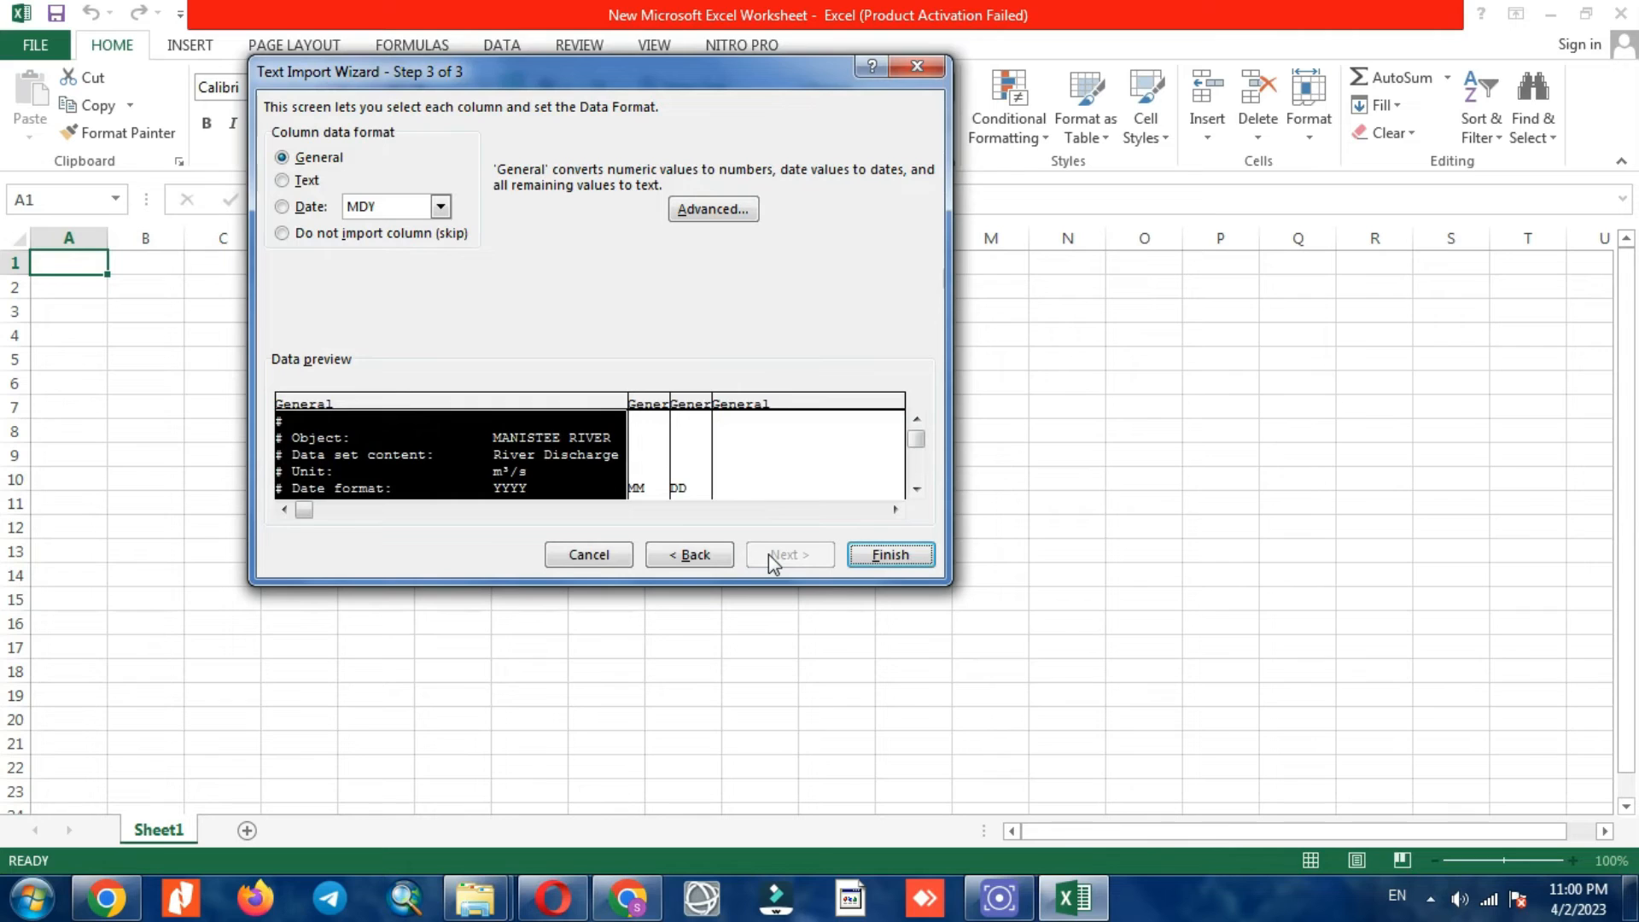
left_click(890, 553)
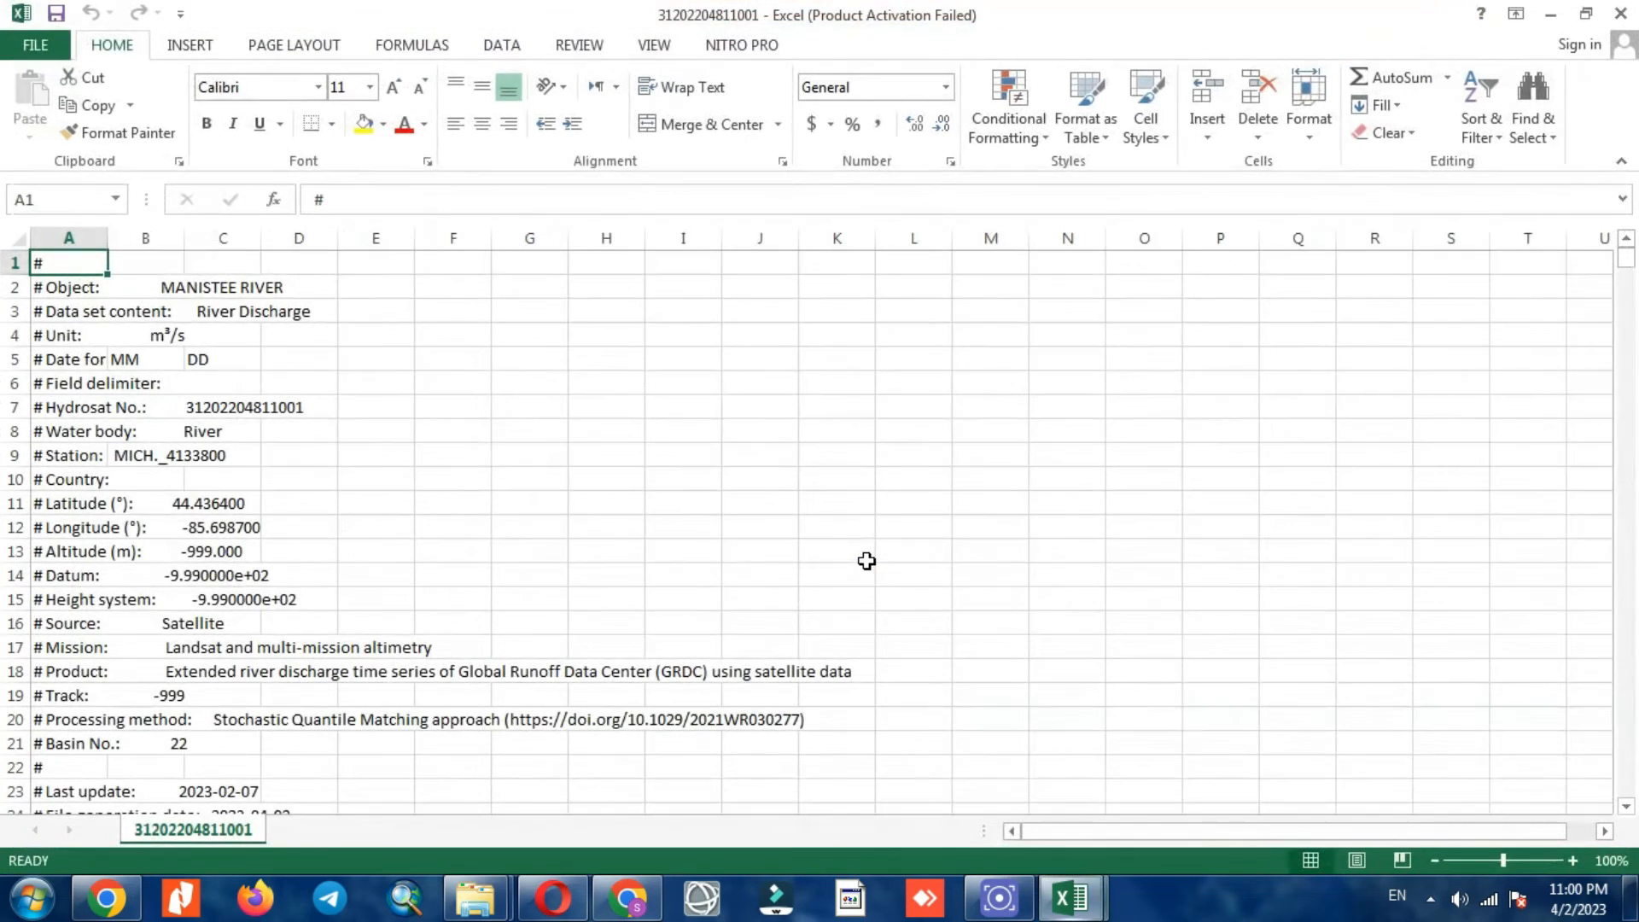
- Scroll through the monthly discharge records from 1903, then close Excel keeping the Text (Tab delimited) format
scroll("down", 3)
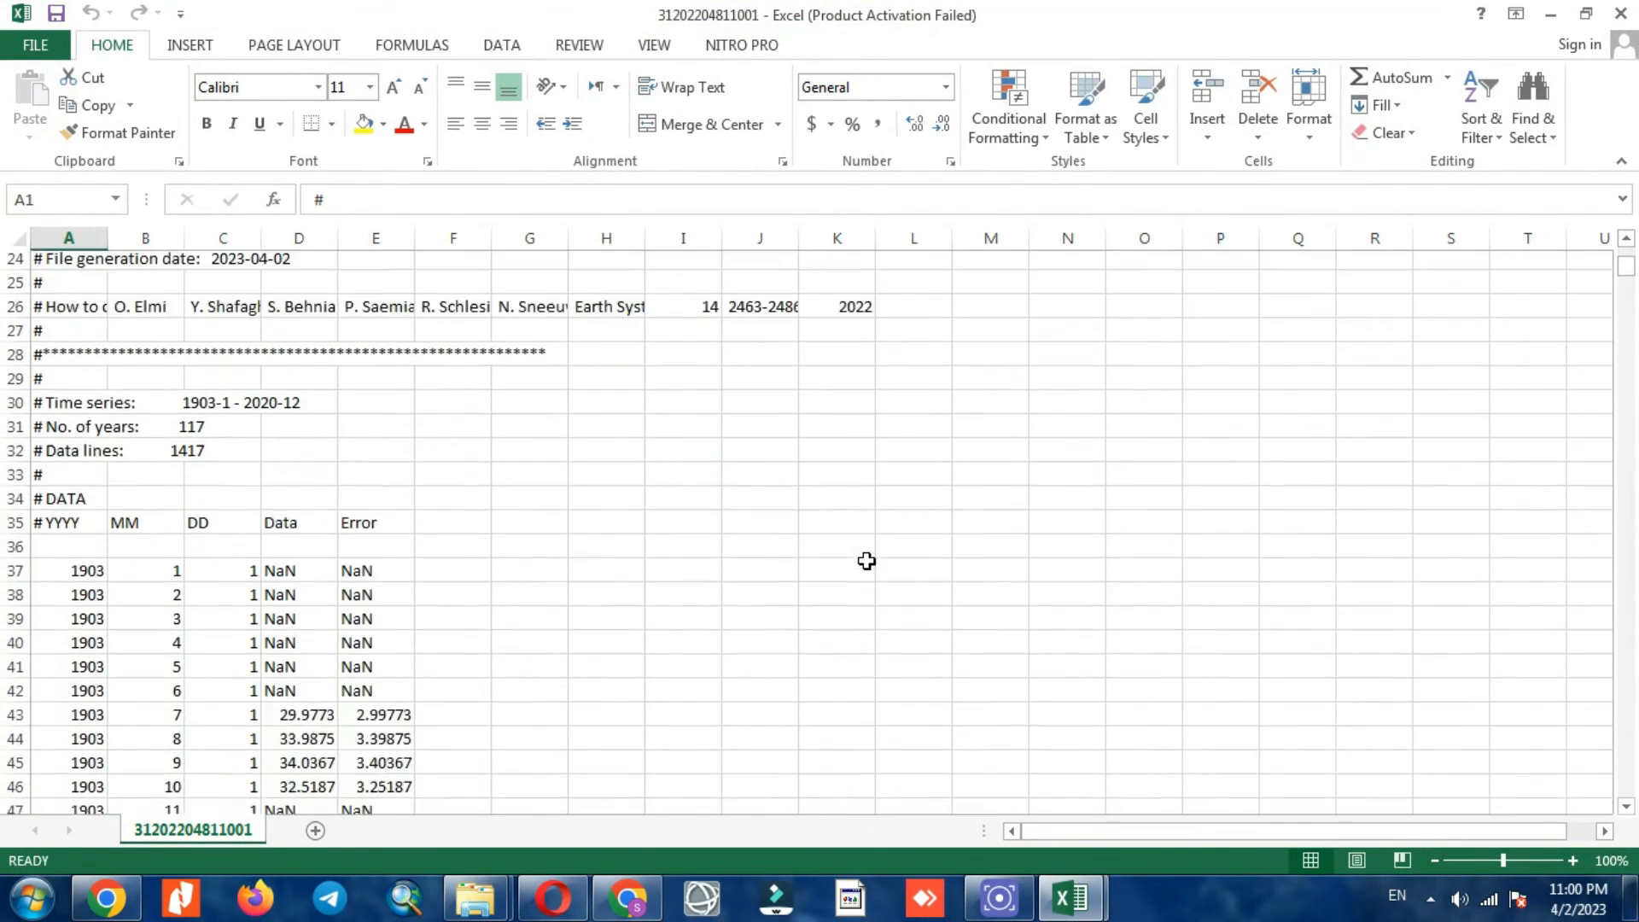
scroll("down", 3)
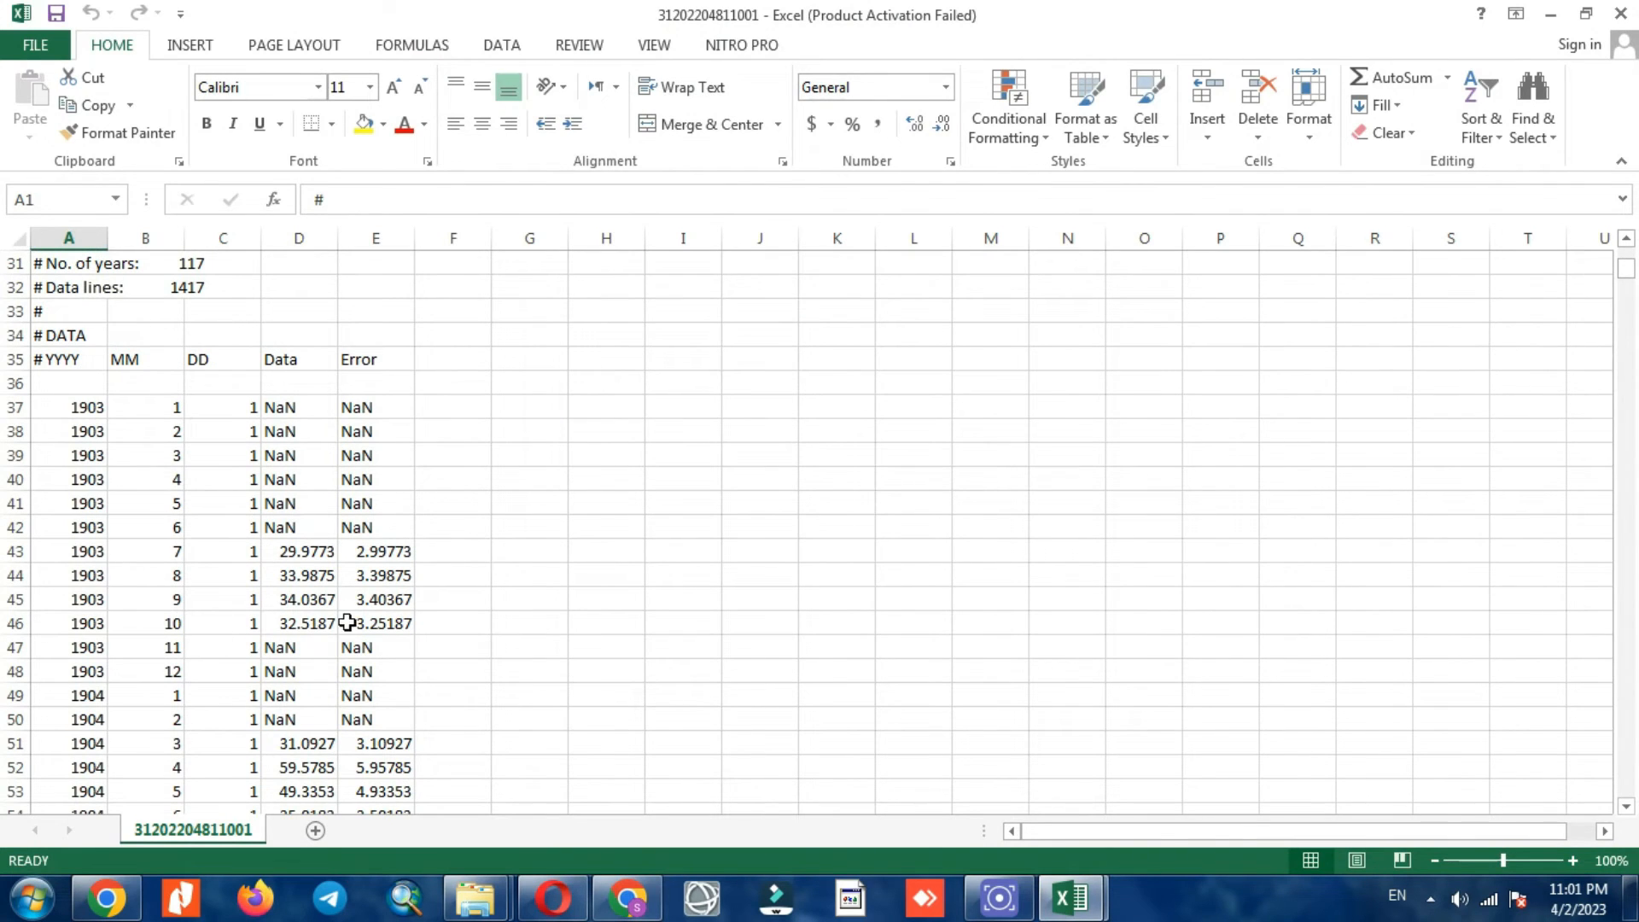
scroll("down", 3)
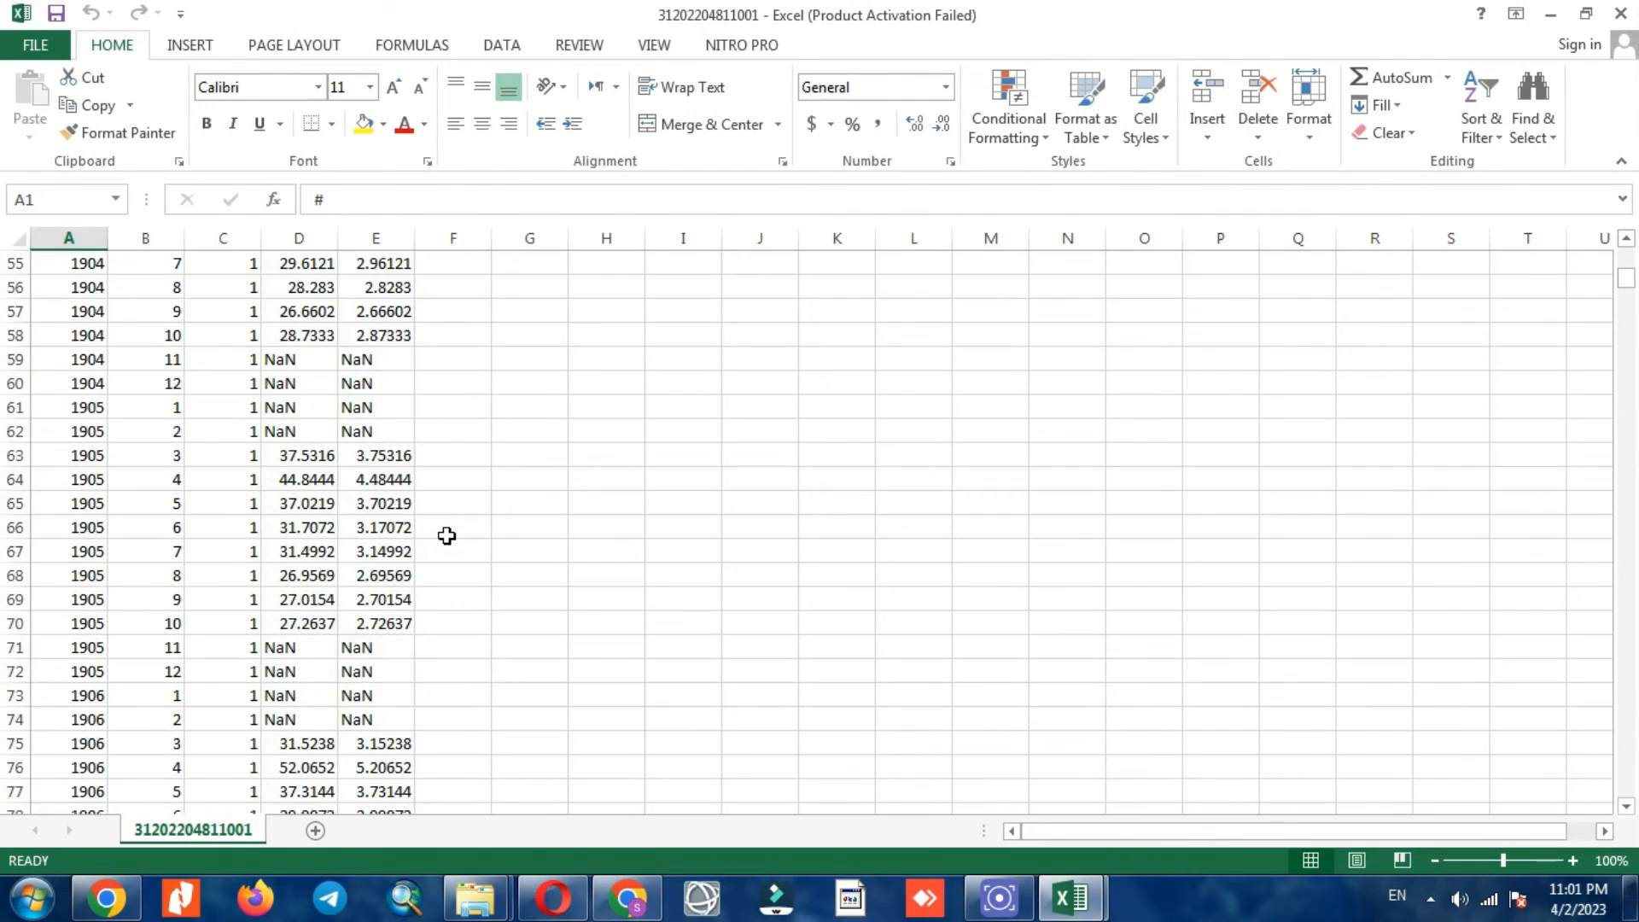
scroll("down", 3)
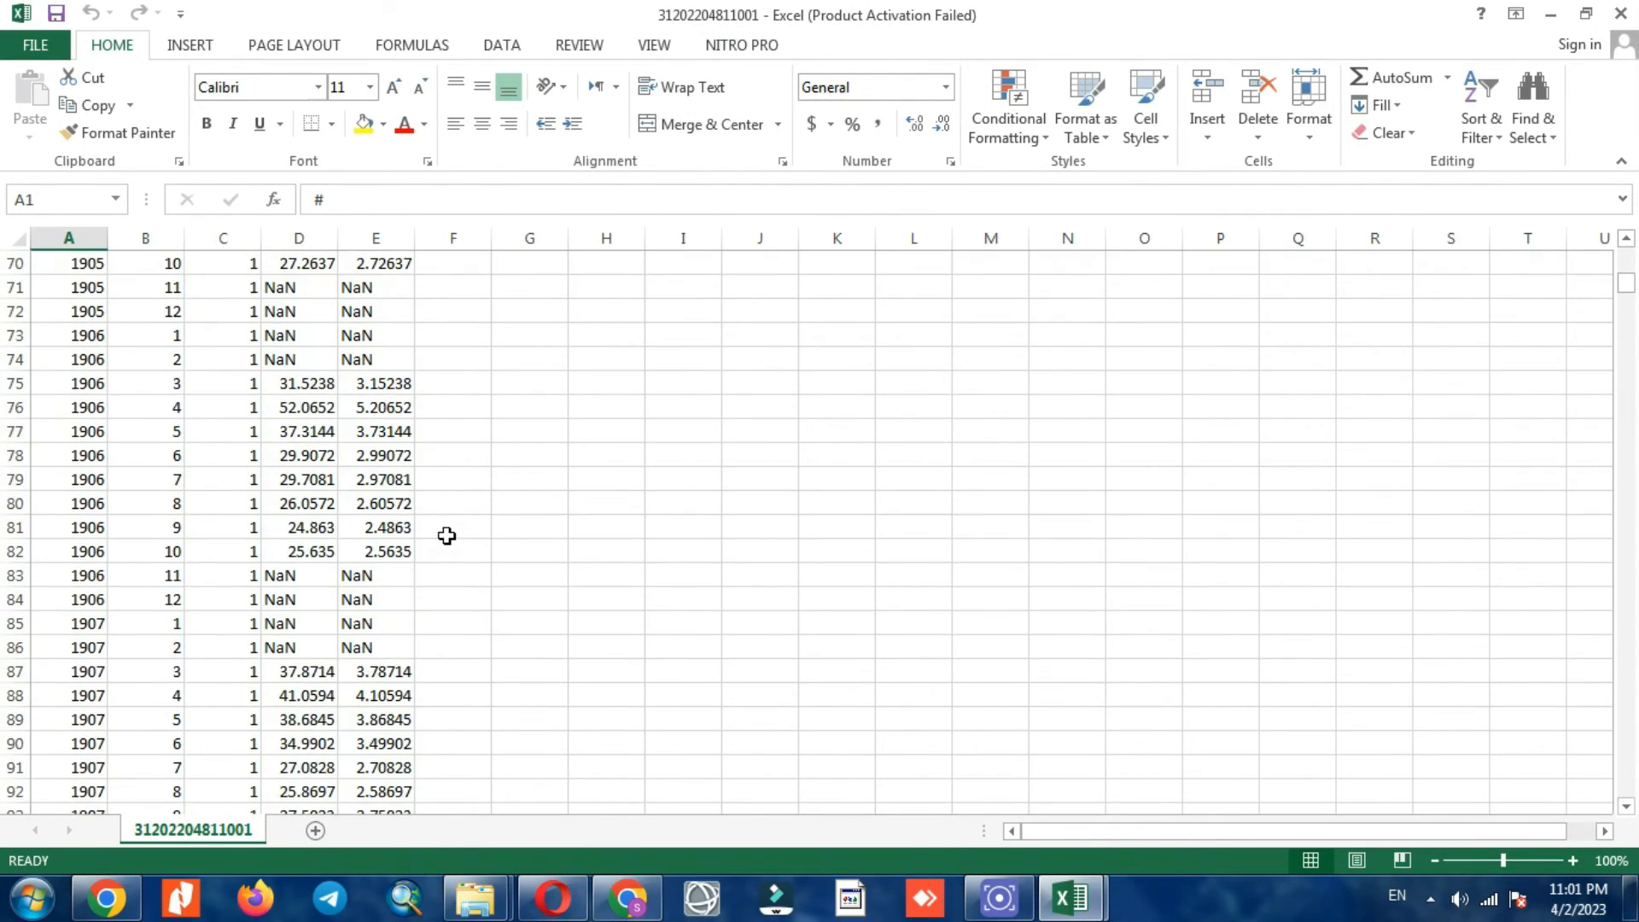
scroll("down", 3)
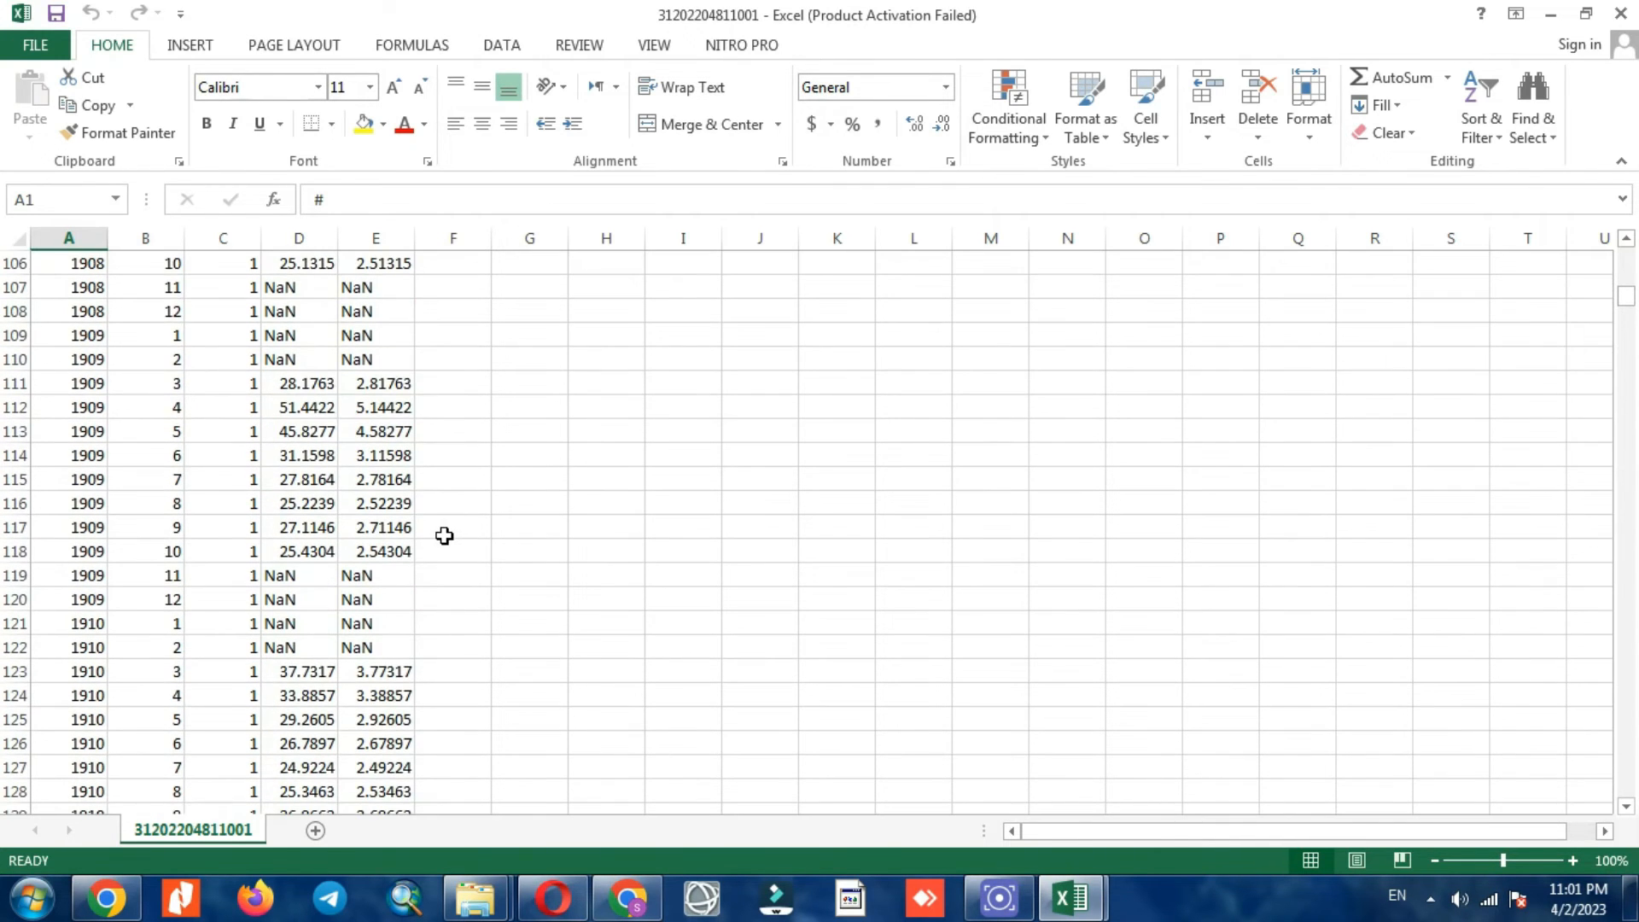
scroll("down", 3)
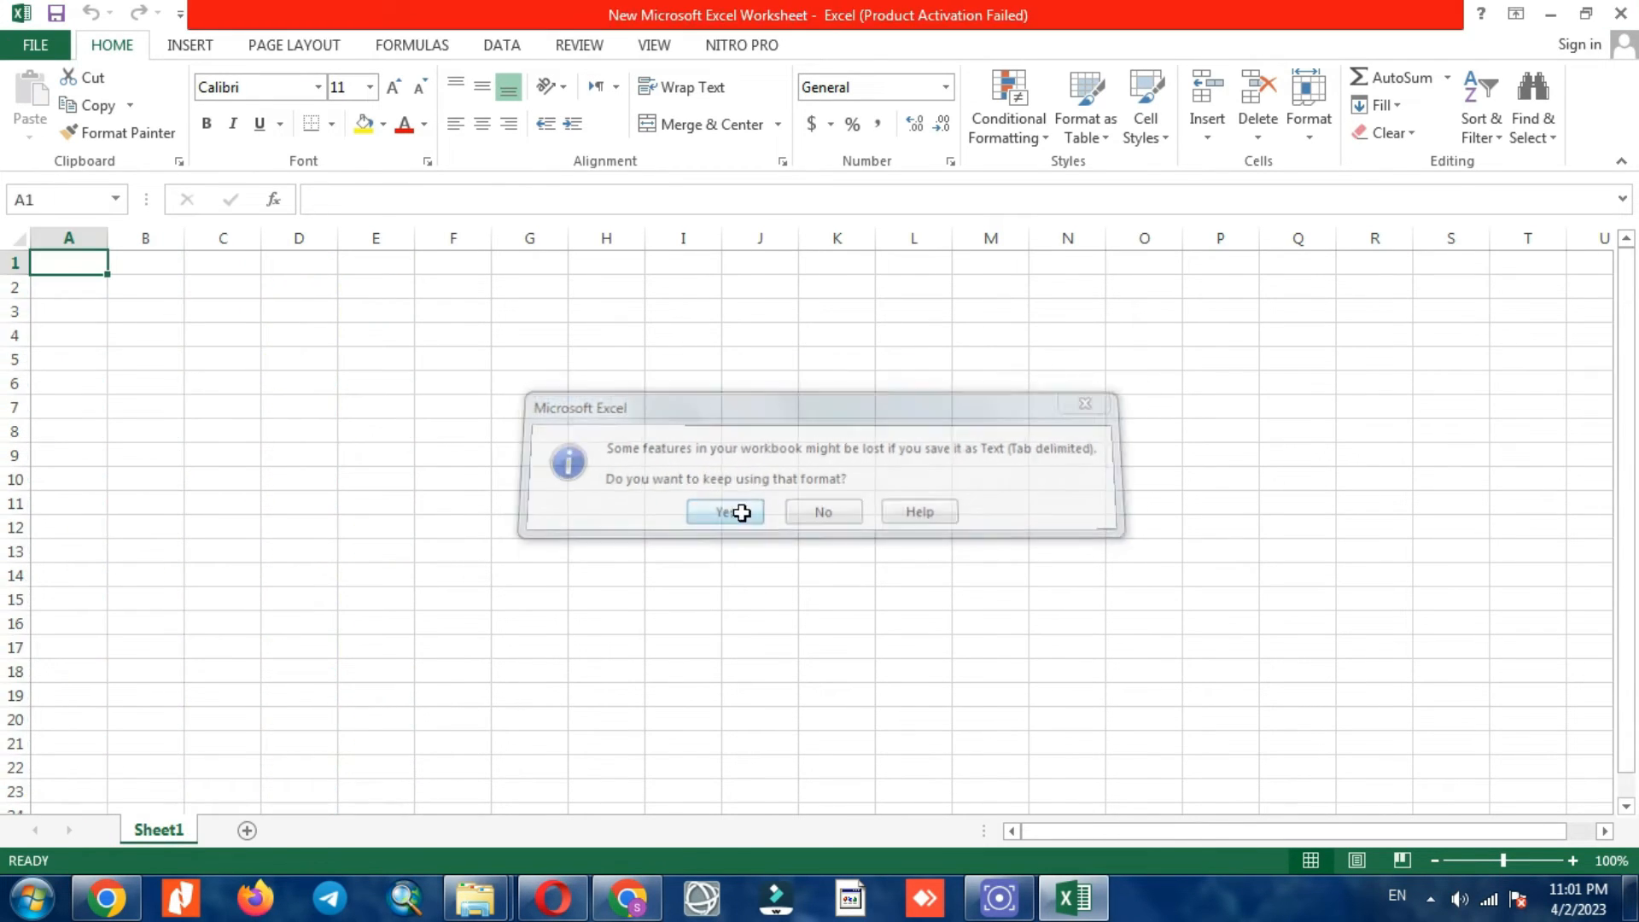
left_click(721, 512)
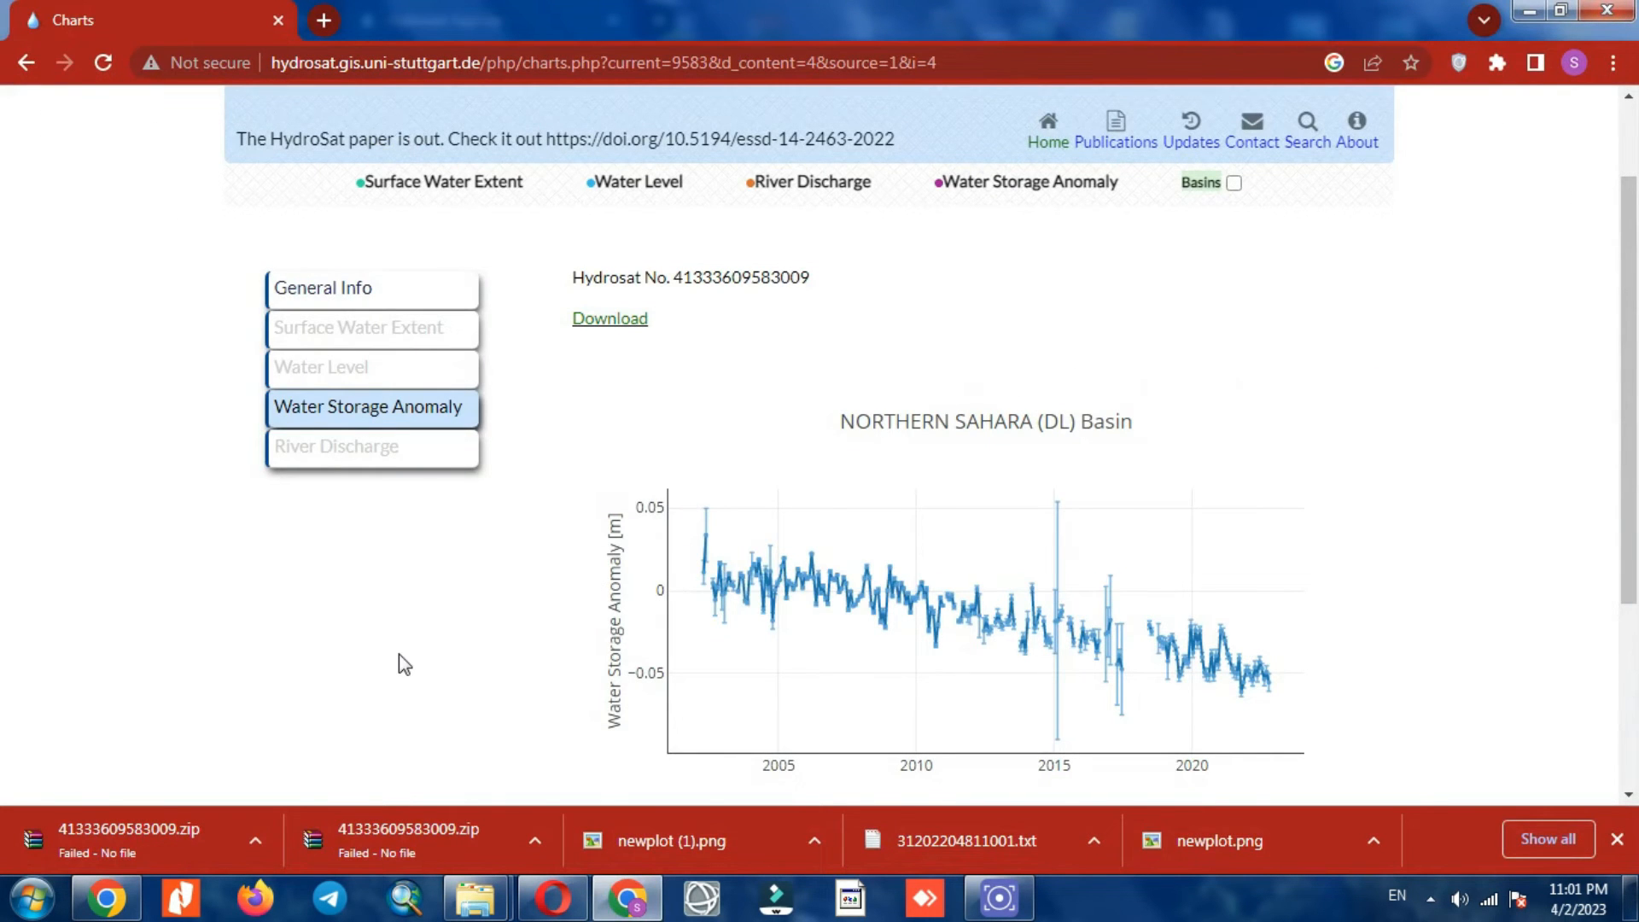
- From the home map, show the water storage anomaly chart for the CA Basin in Laos
scroll("up", 3)
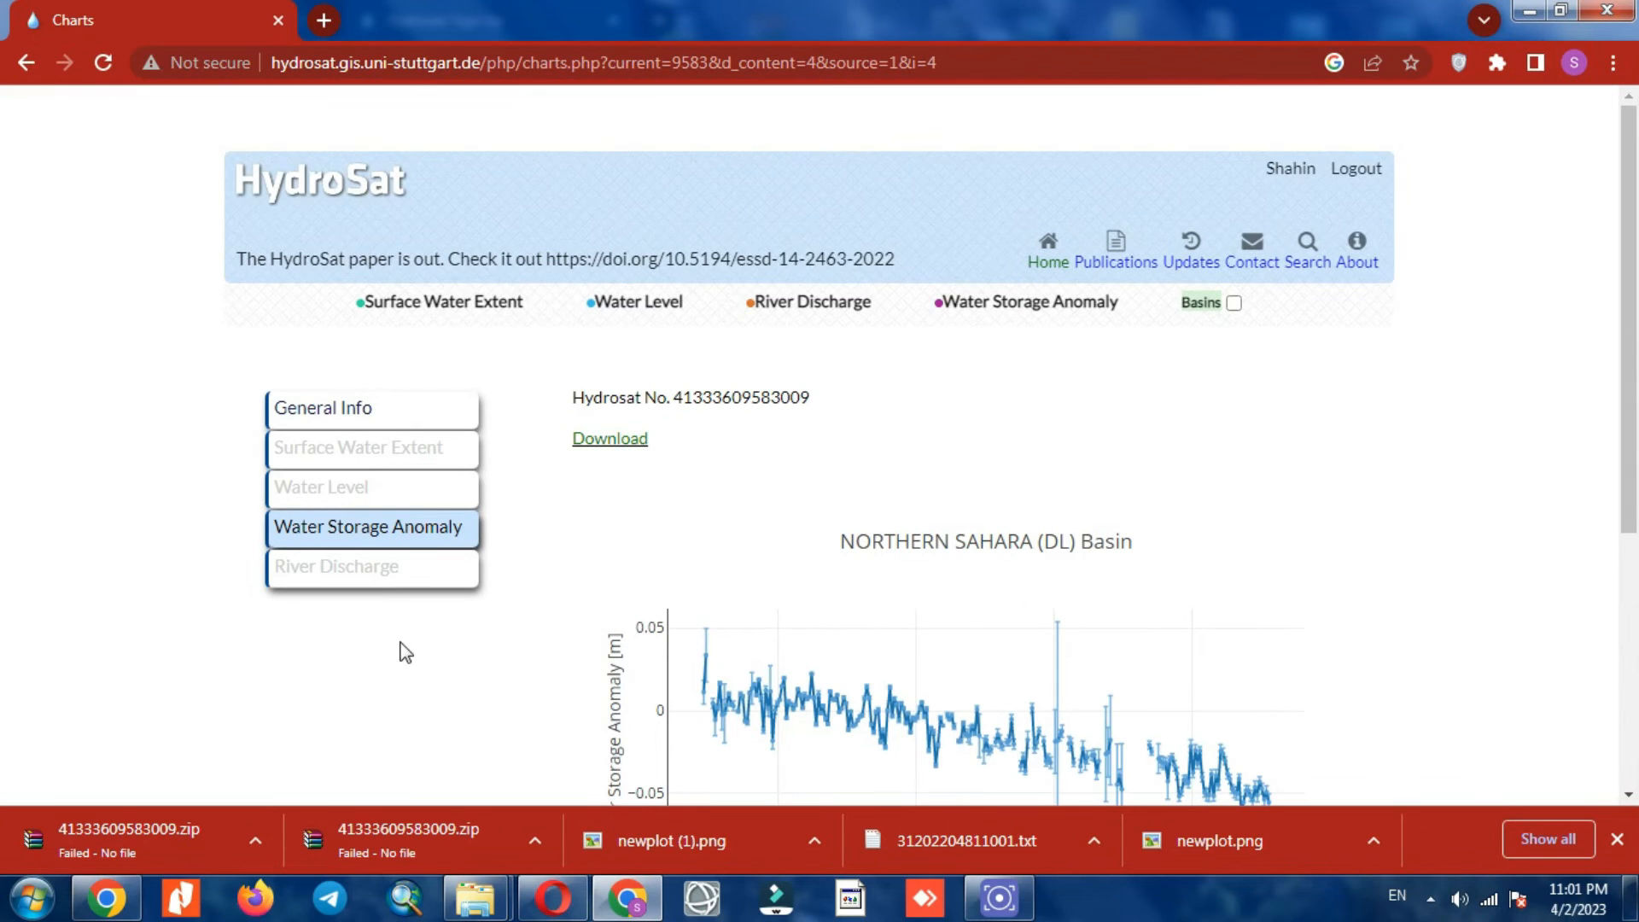
left_click(1047, 240)
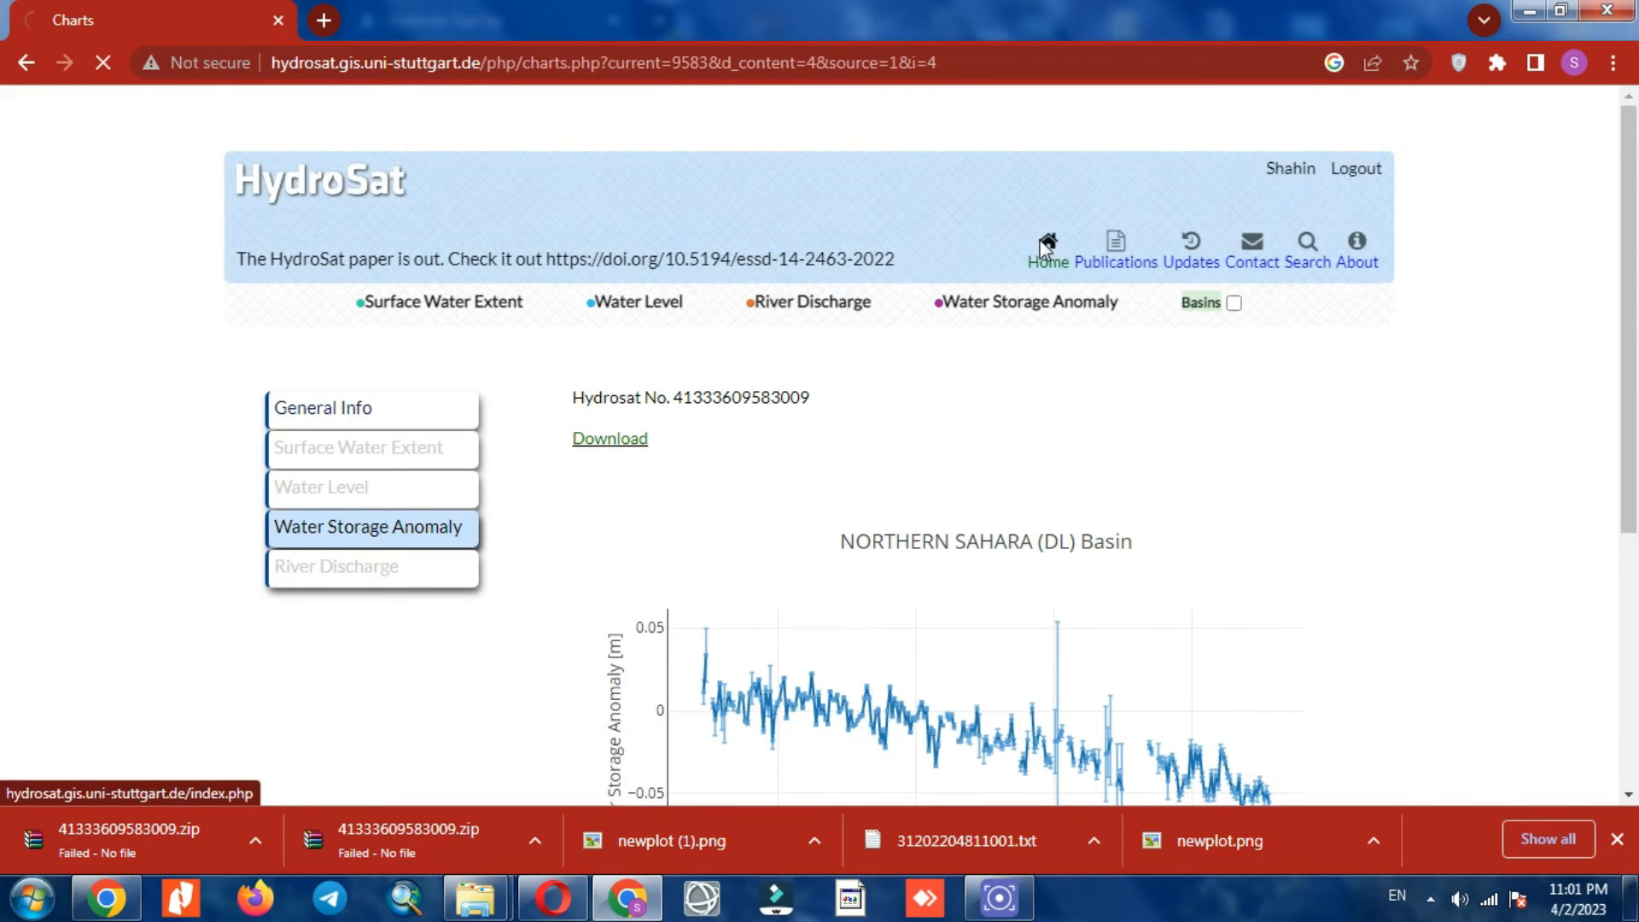
left_click(1047, 251)
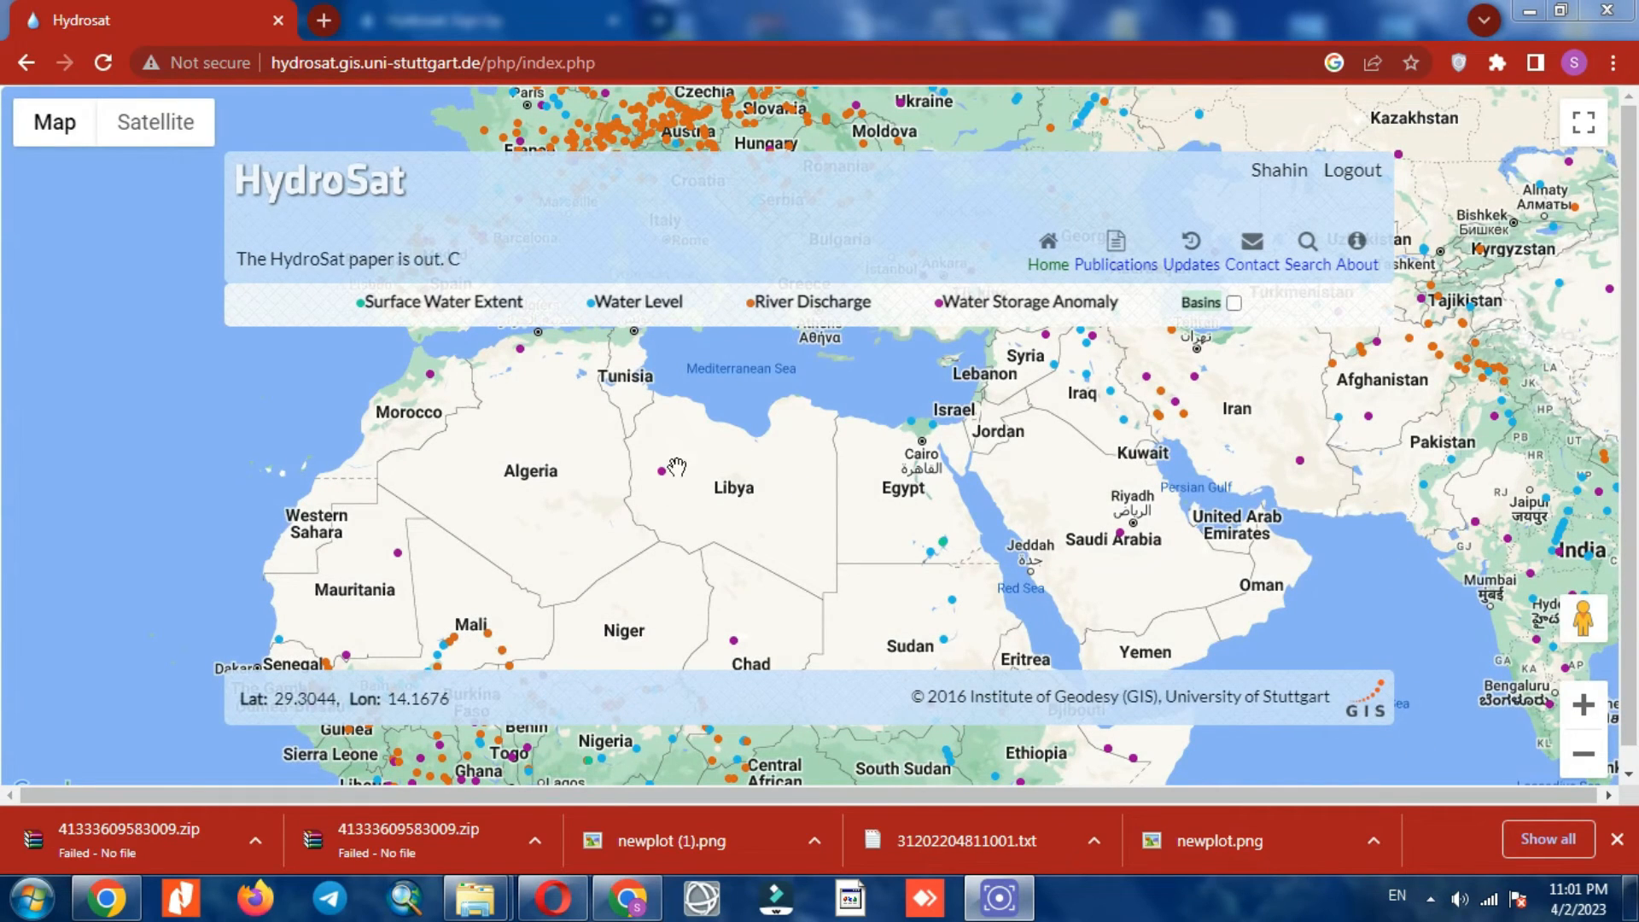
scroll("down", 3)
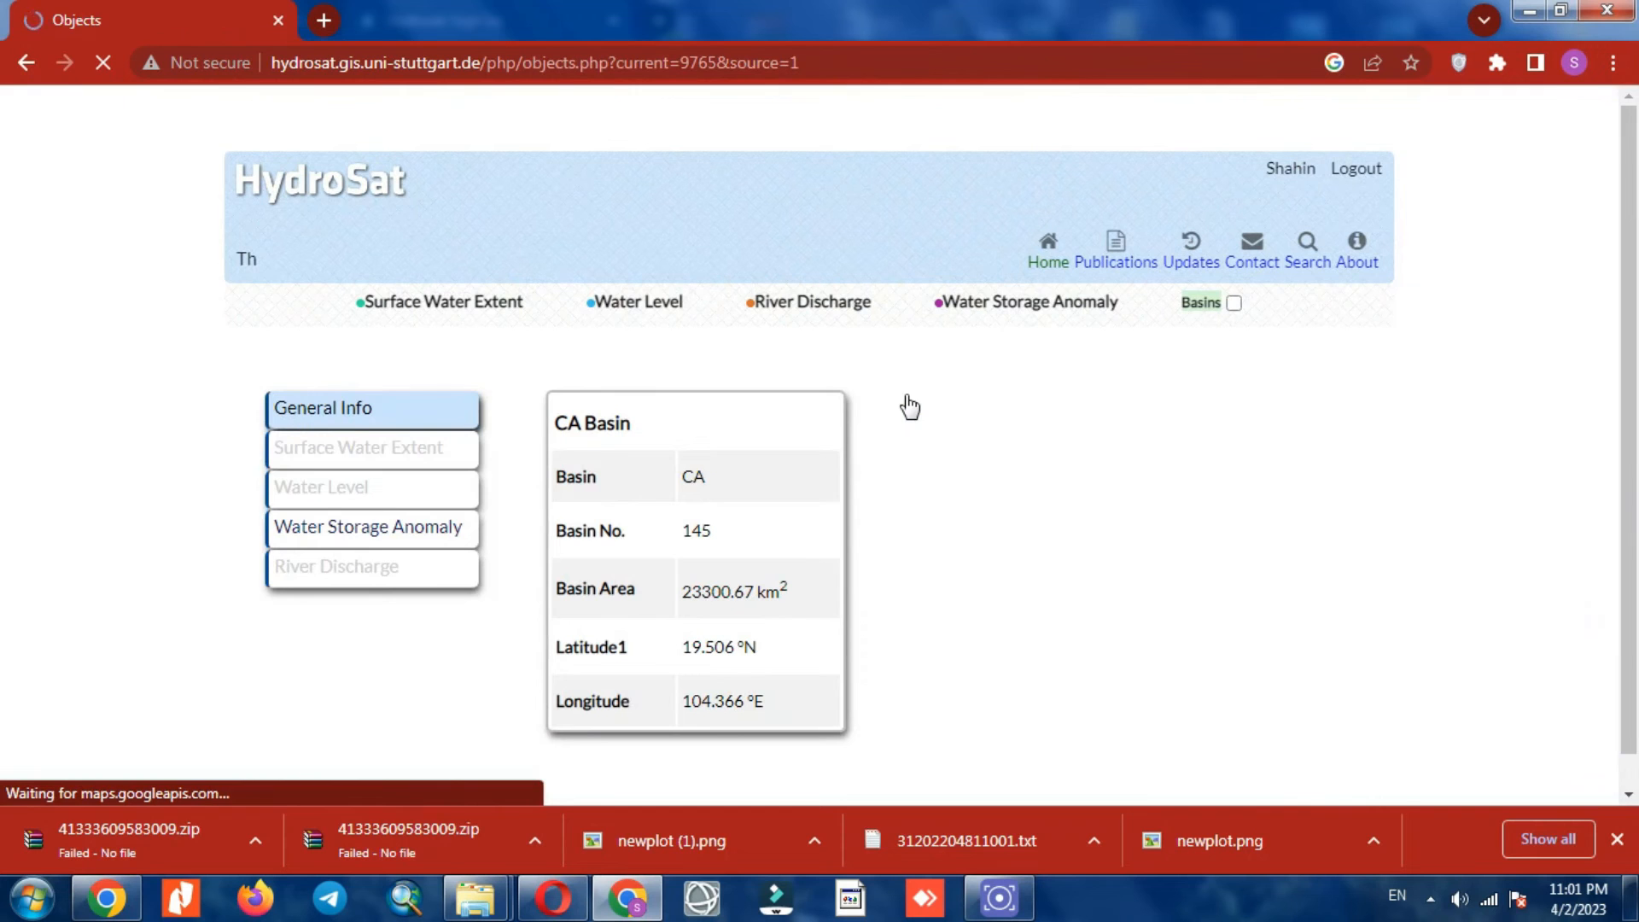
left_click(371, 526)
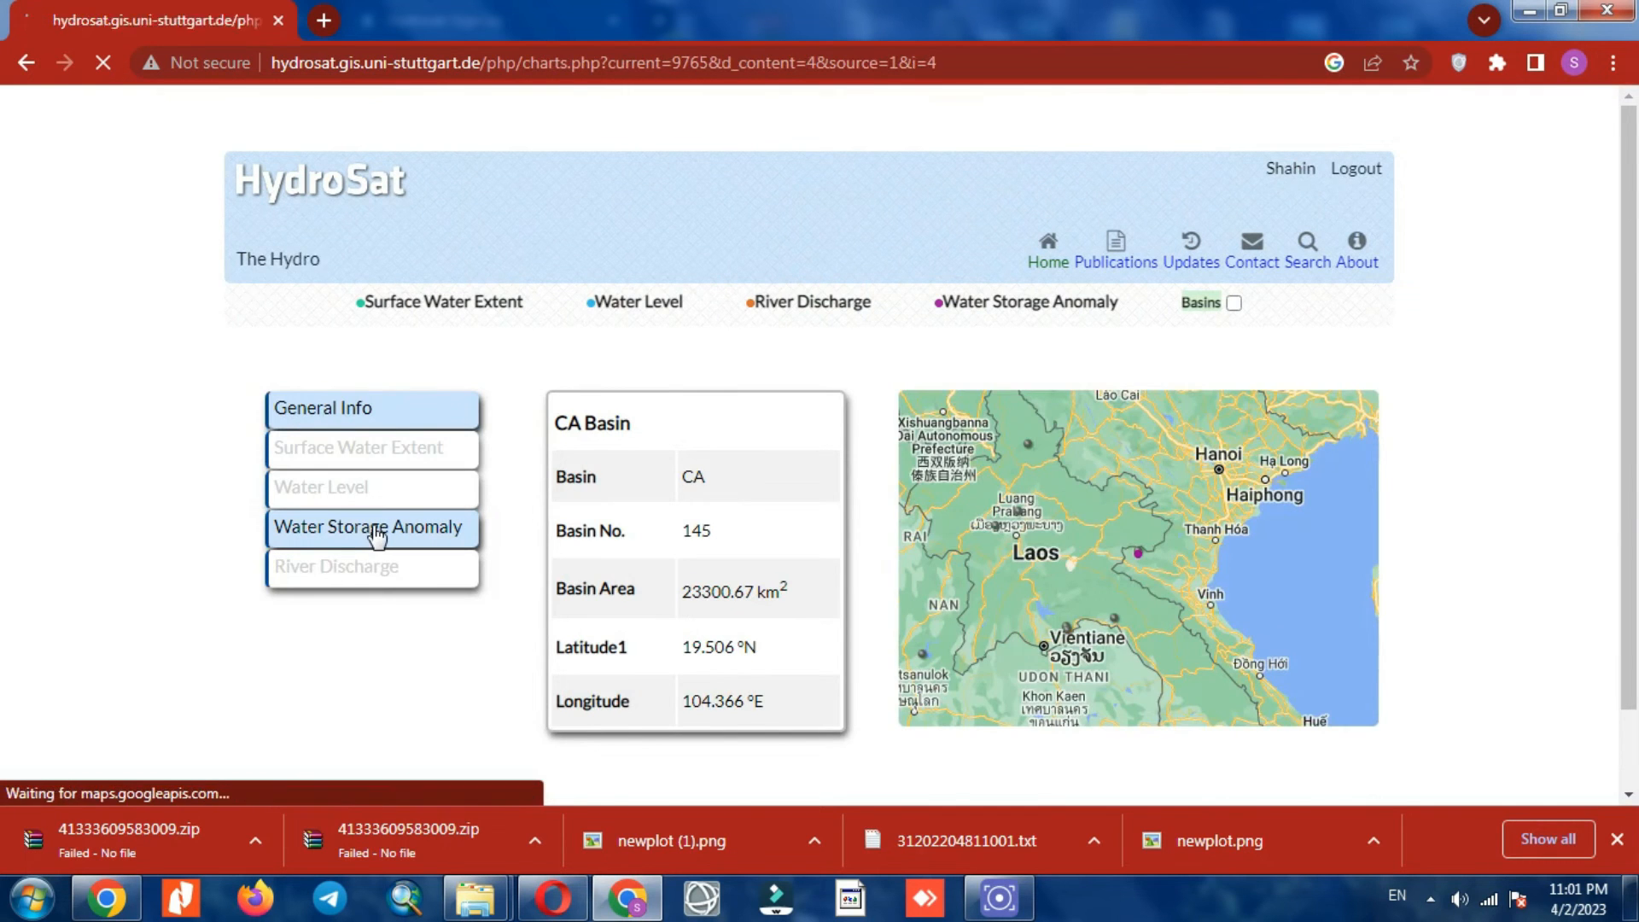
left_click(371, 528)
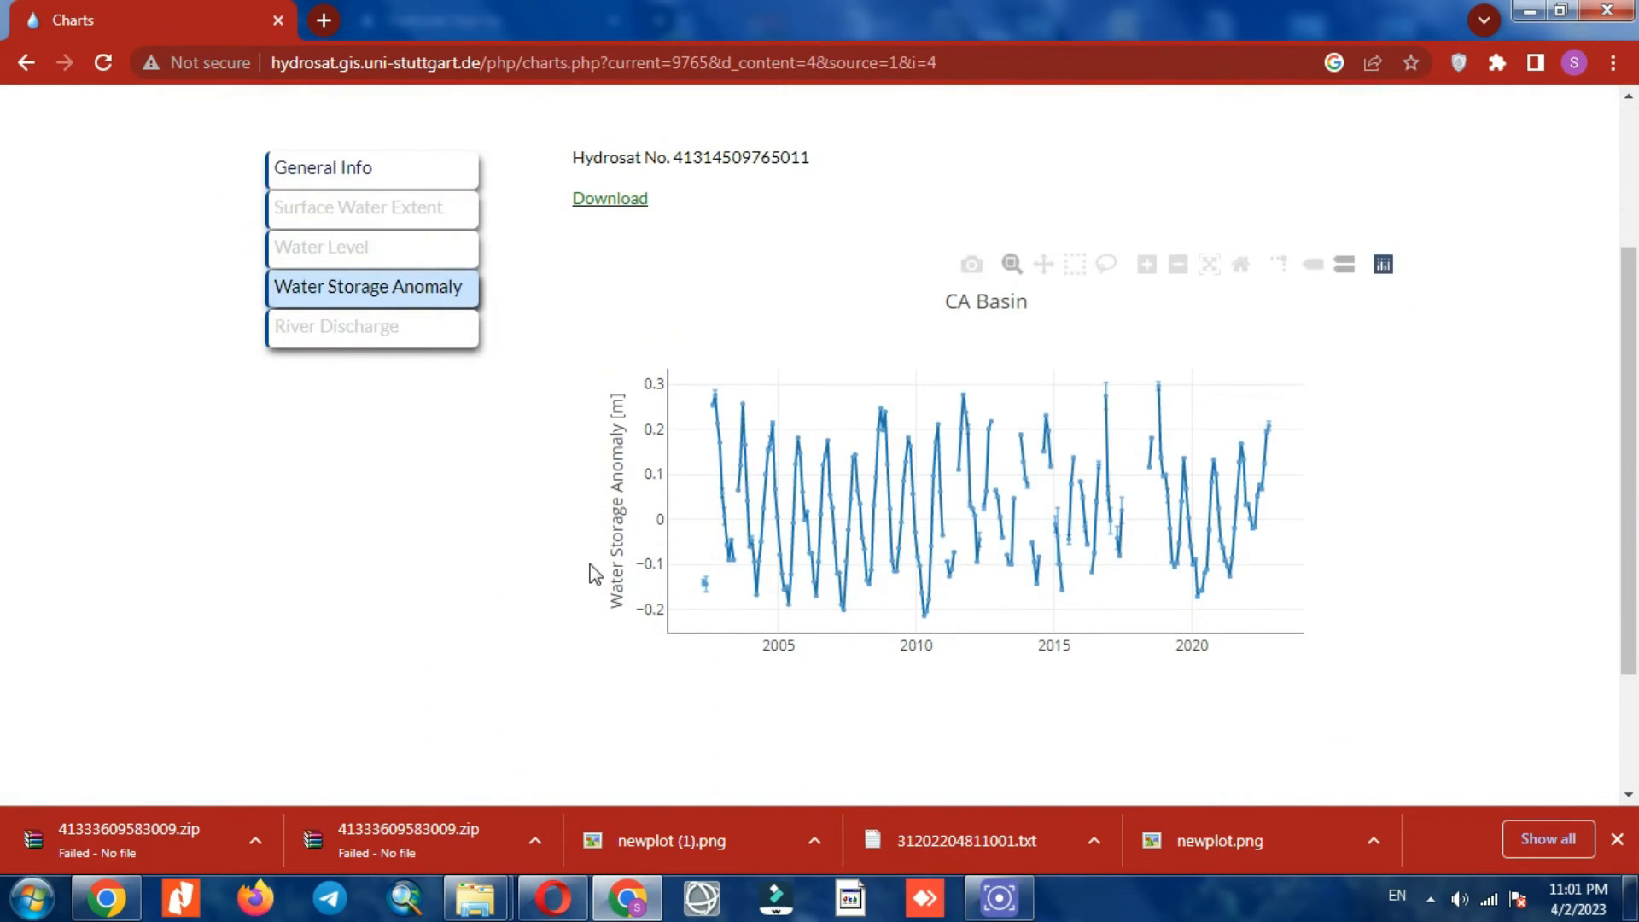
mouse_move(702, 577)
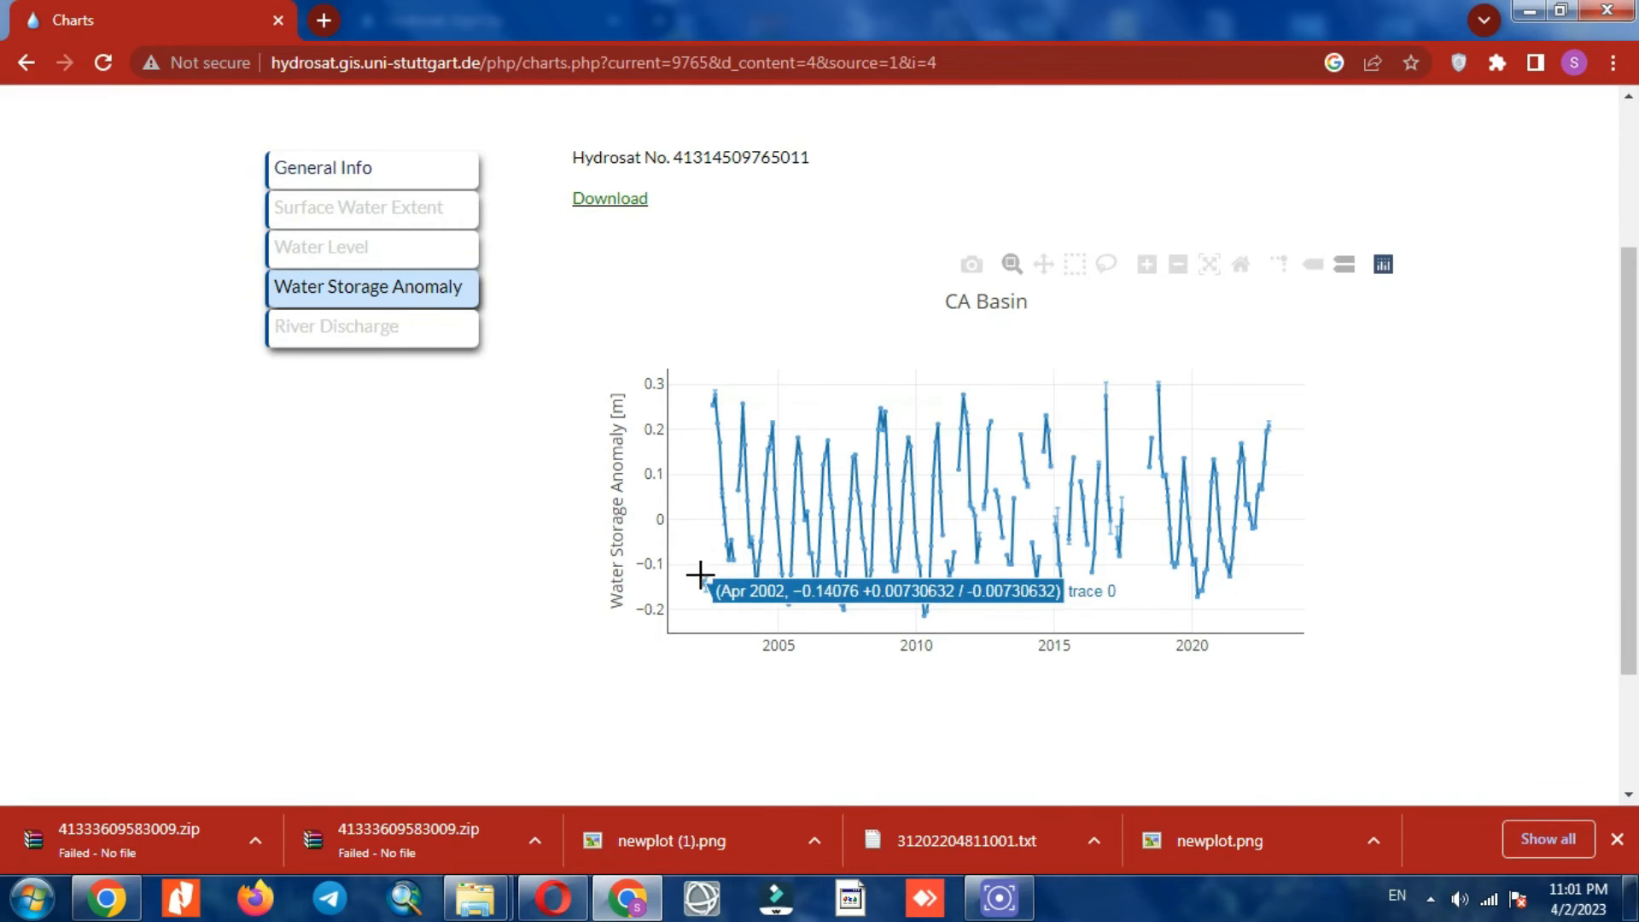
mouse_move(1386, 533)
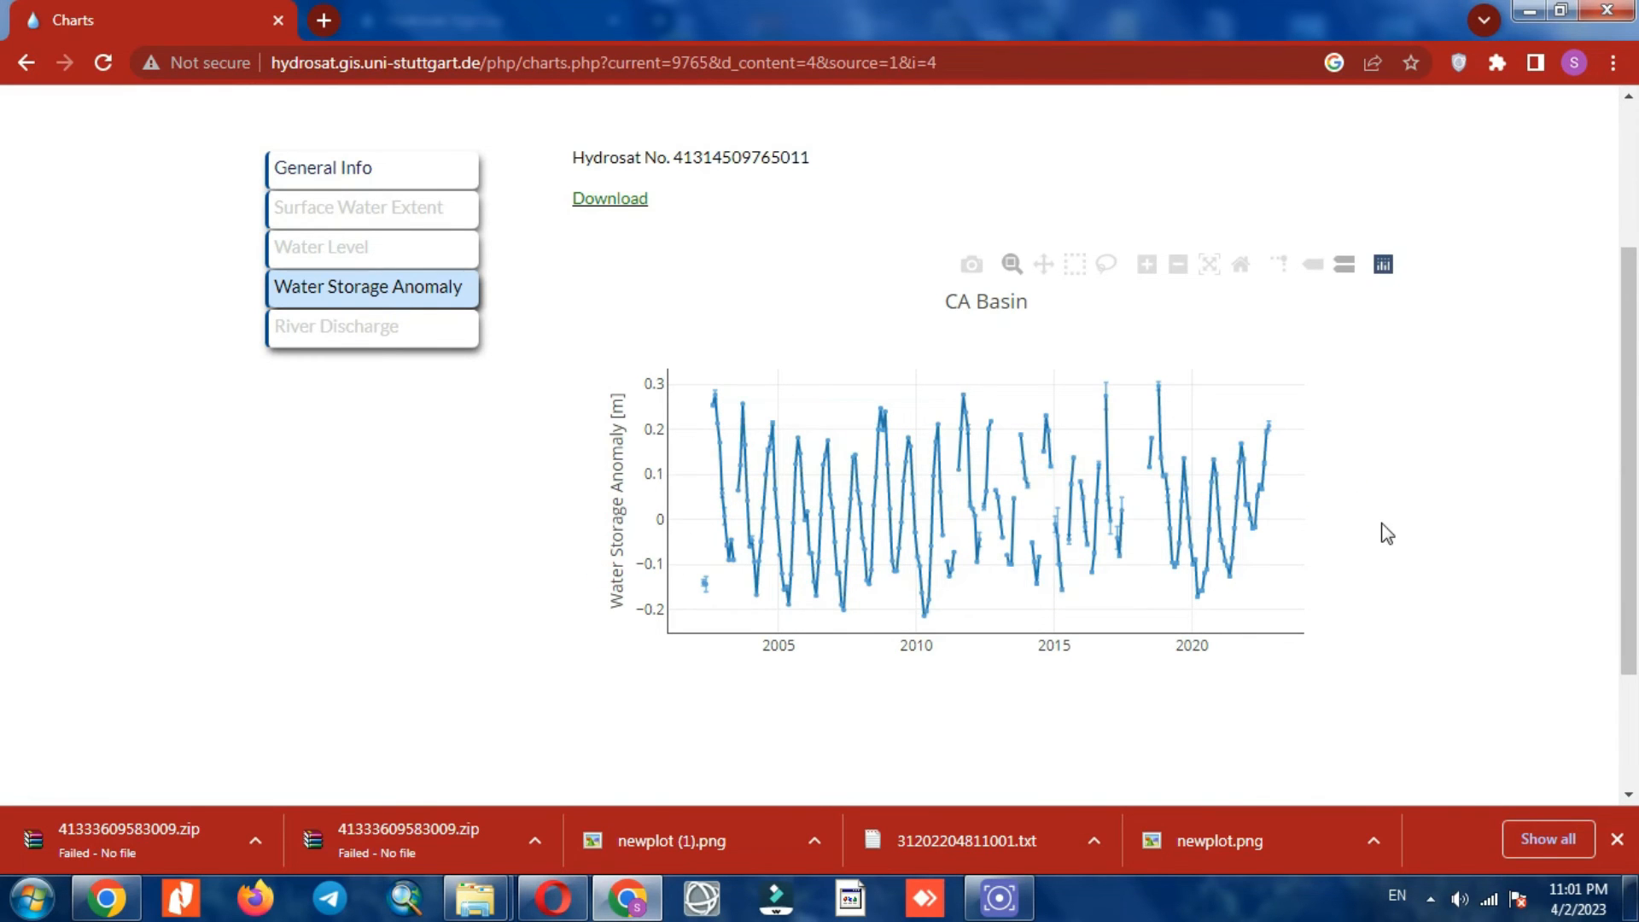
- Return to the HydroSat home map showing Southeast Asia
scroll("up", 3)
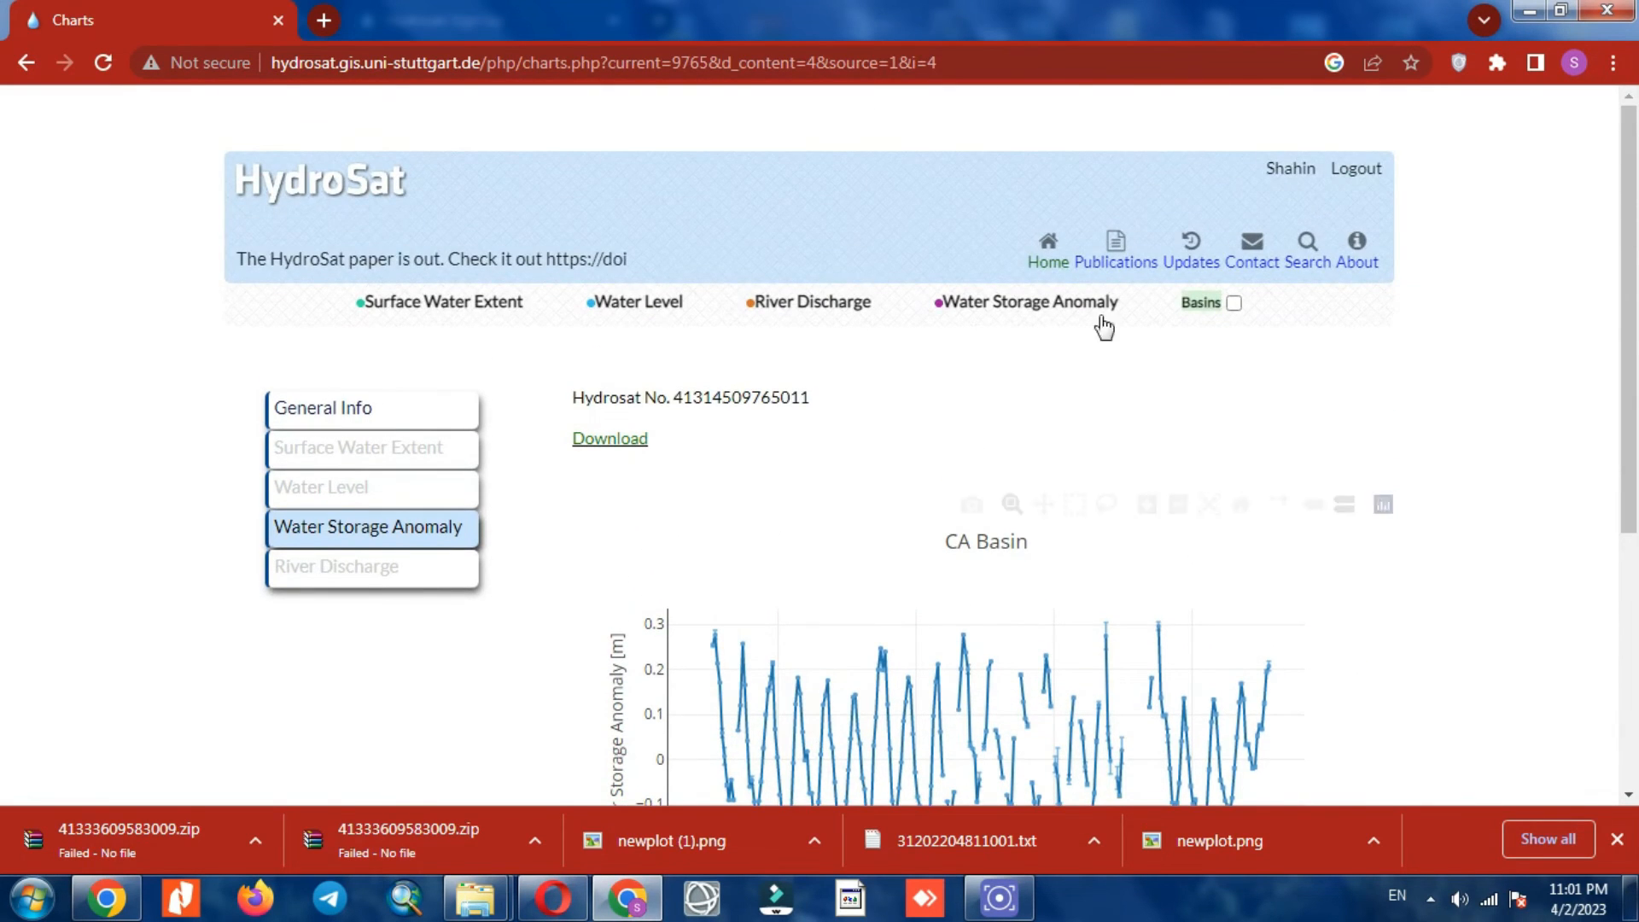
left_click(1047, 241)
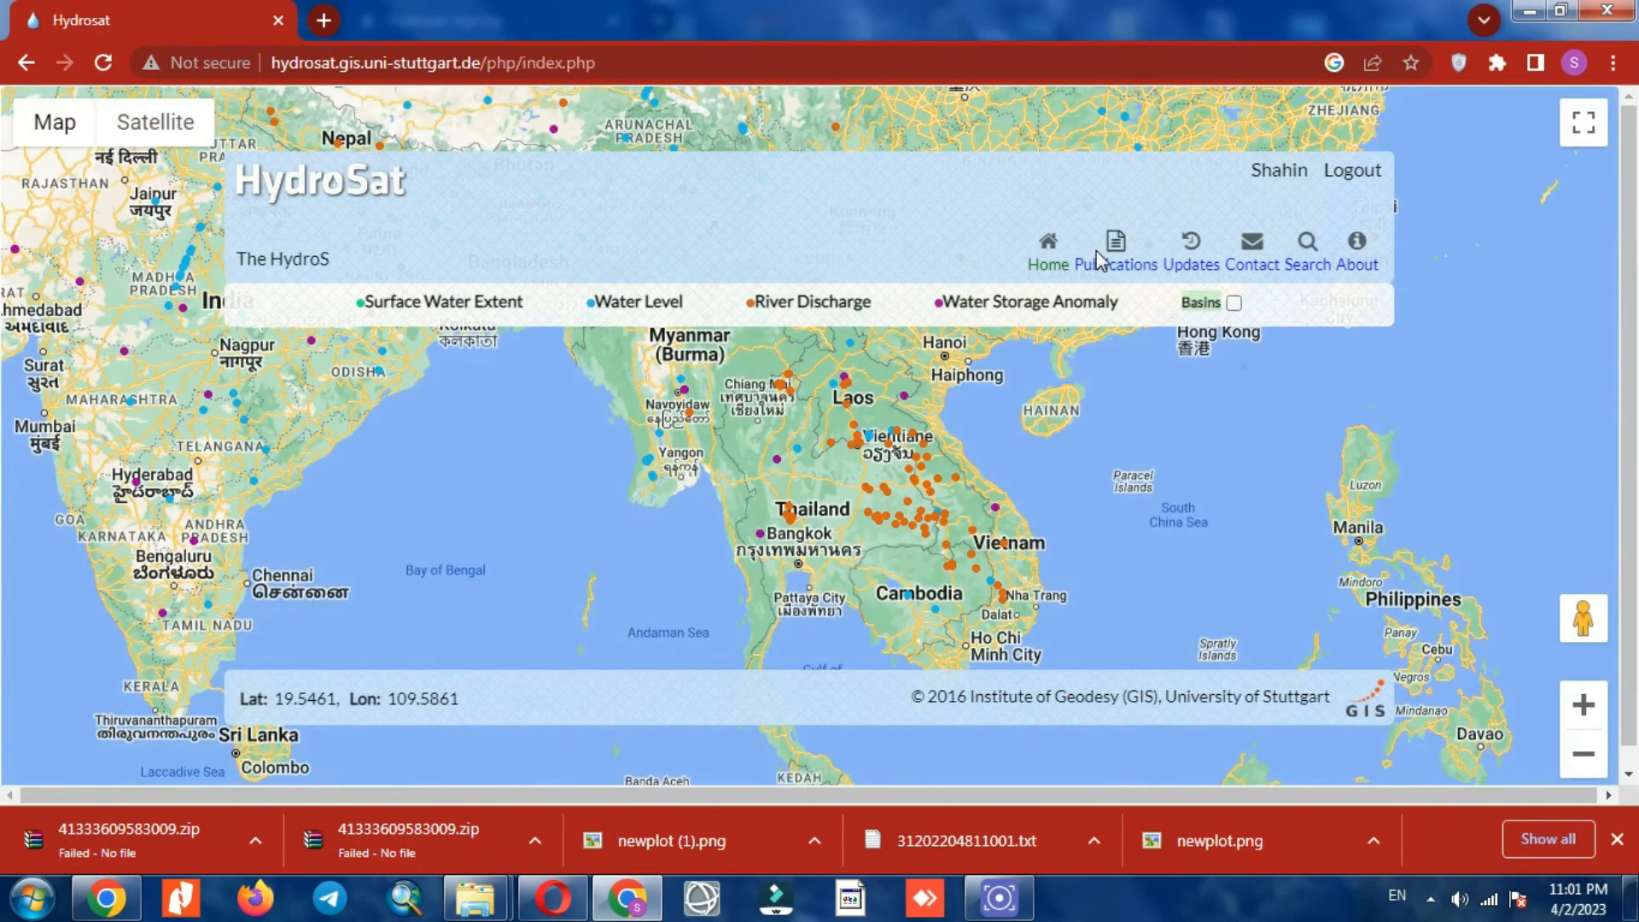
- Browse the HydroSat publications list (36 results) down and back up
left_click(1117, 263)
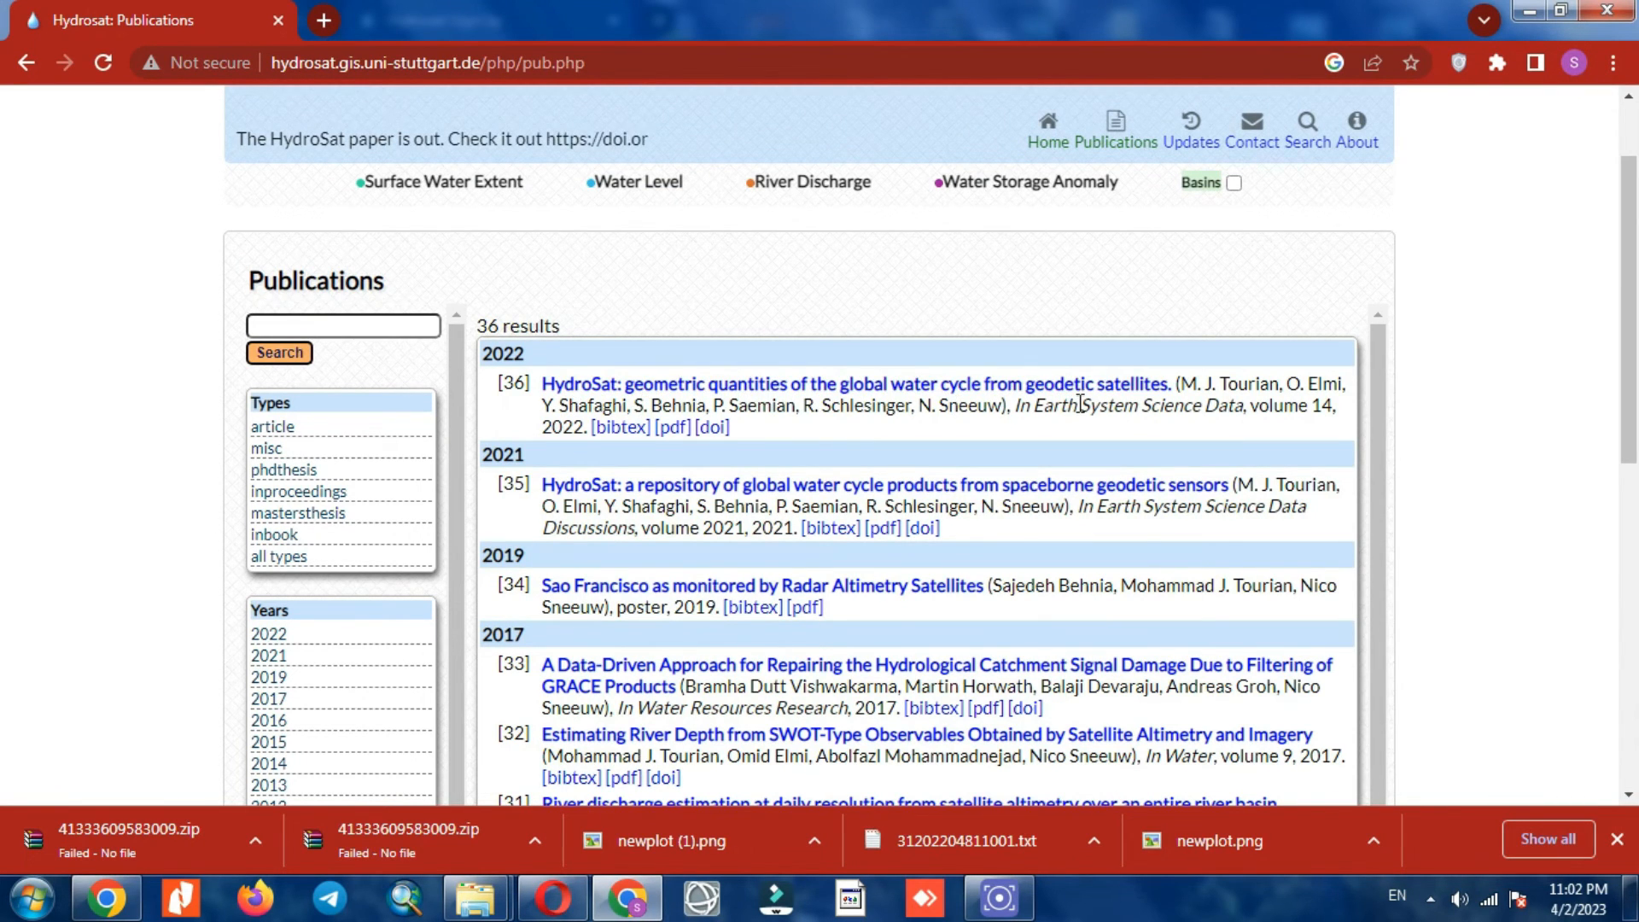
scroll("down", 3)
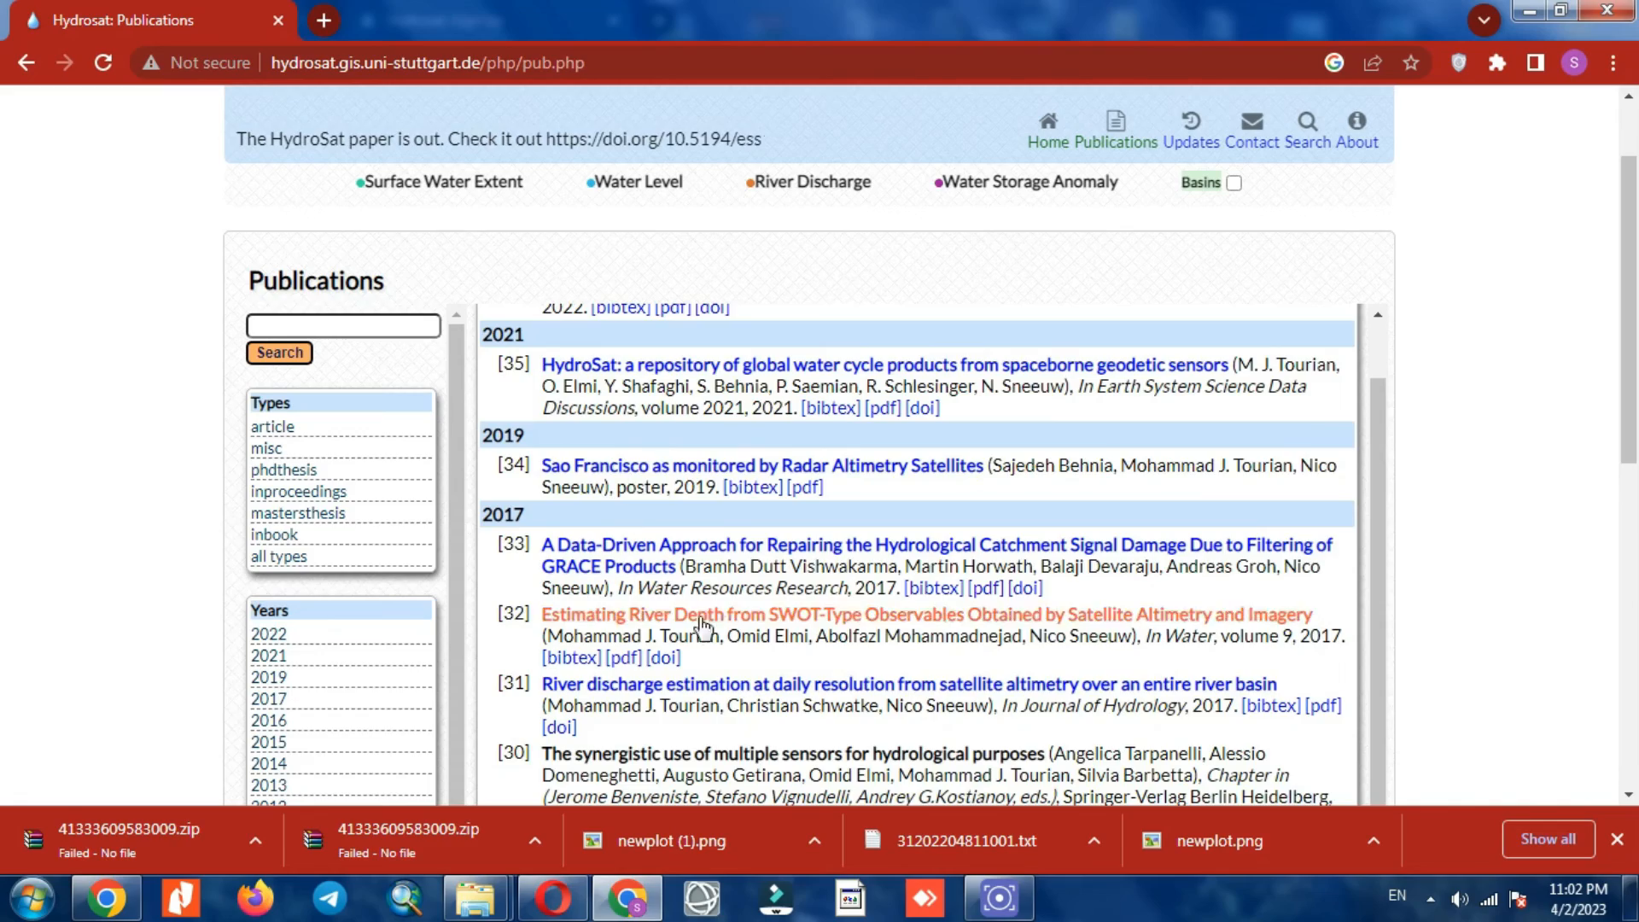
scroll("down", 3)
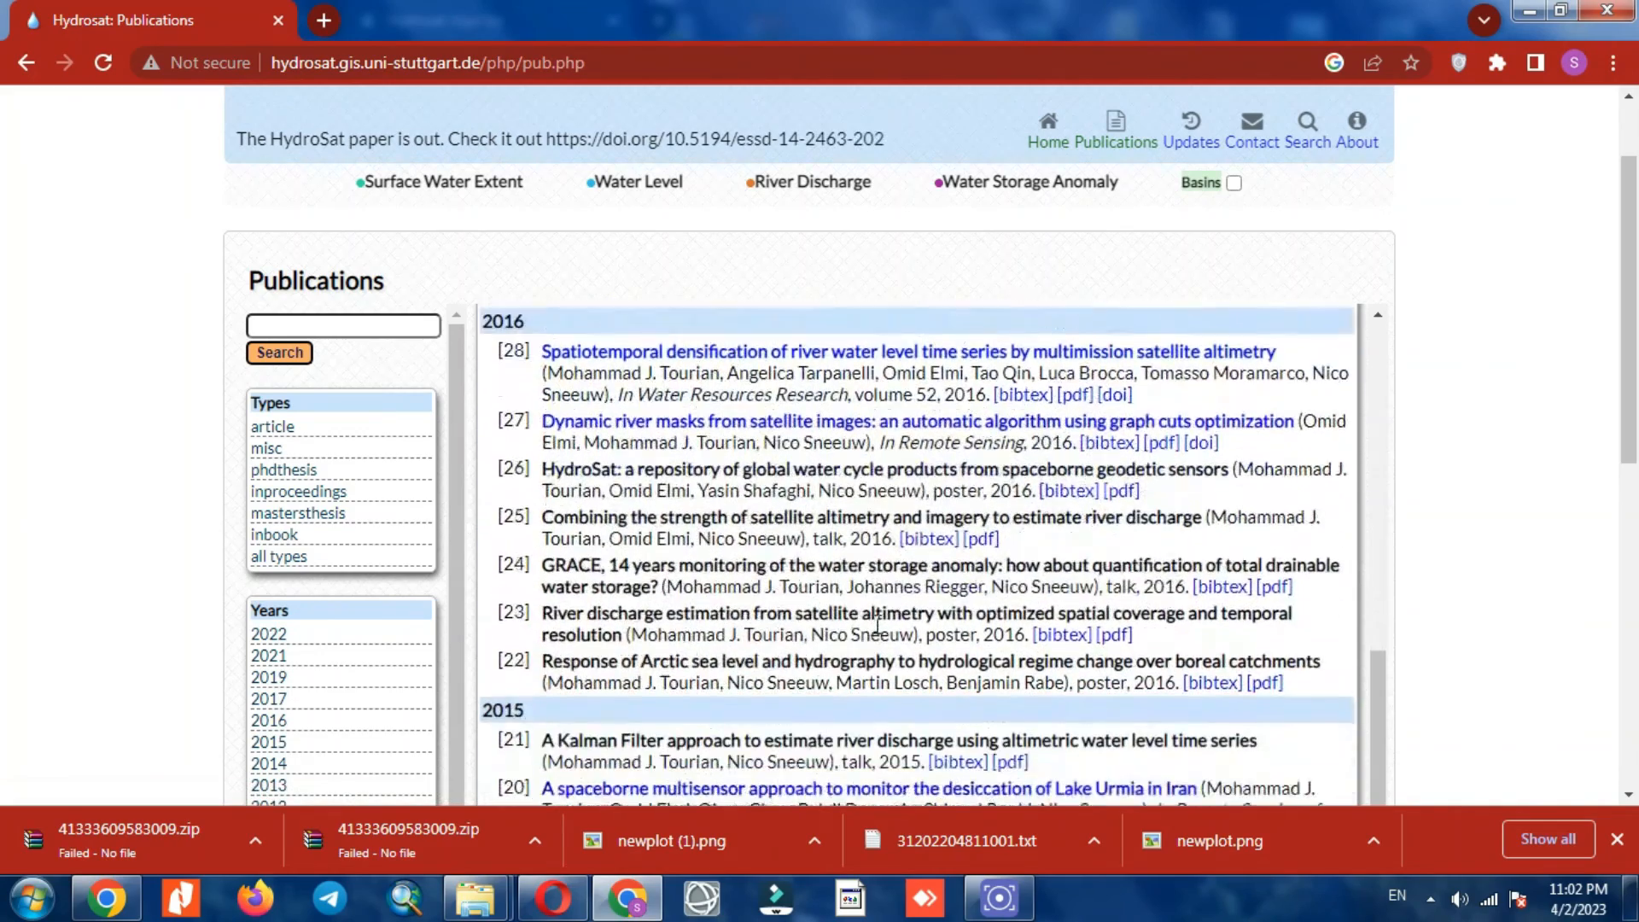
scroll("up", 3)
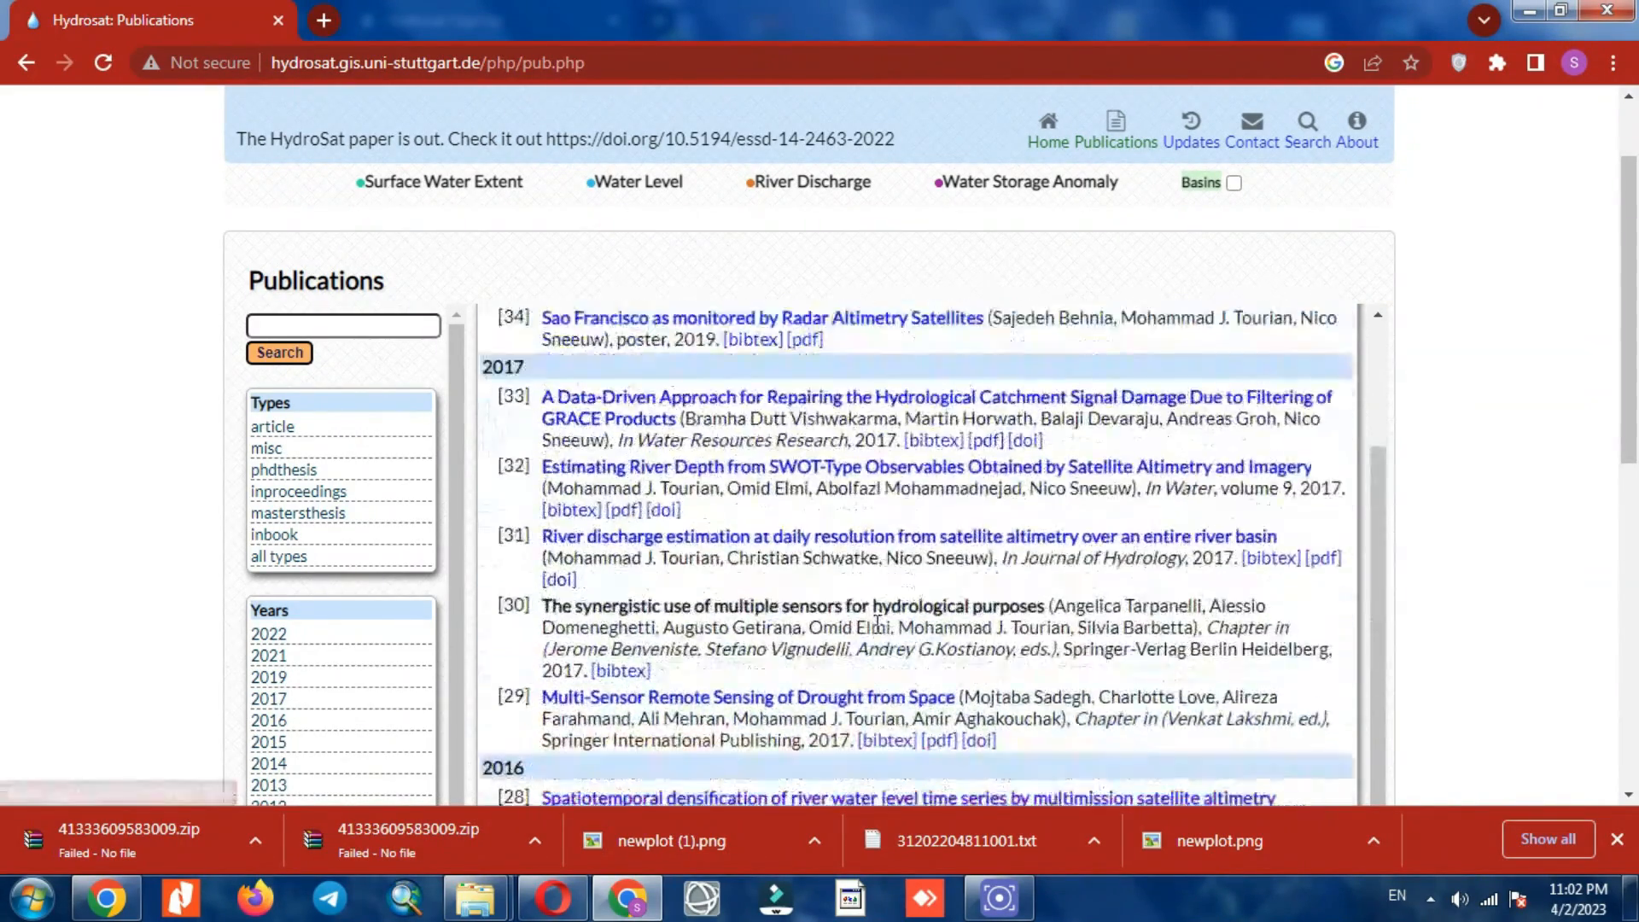
- View the recent add/update list of river discharge entries added 2023-02-07
left_click(1191, 130)
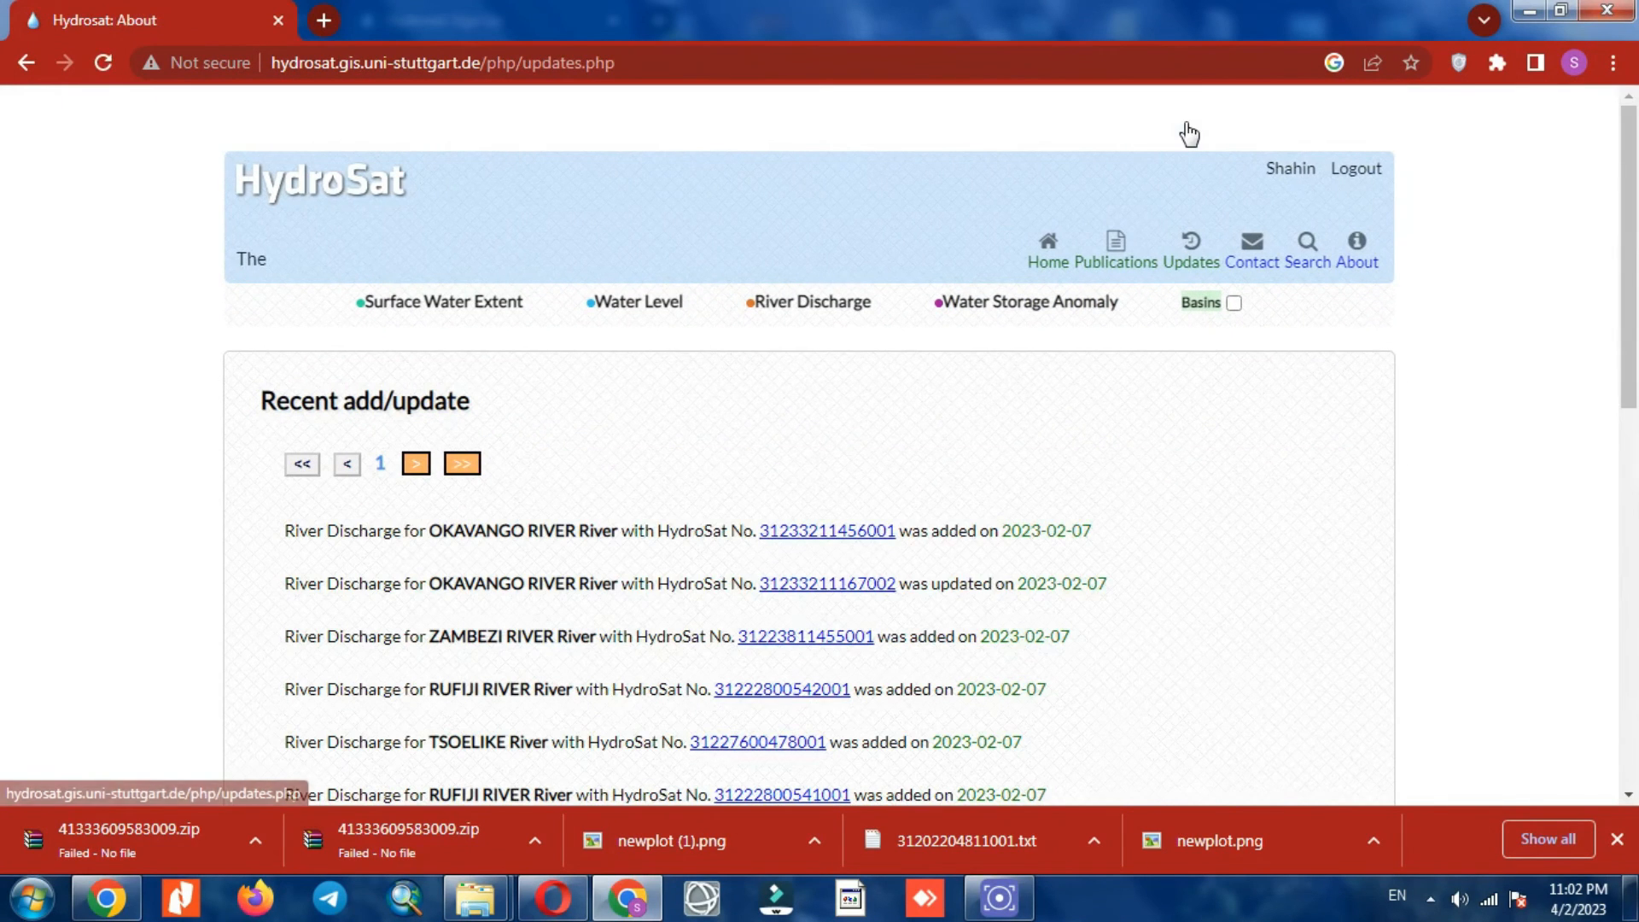
scroll("down", 3)
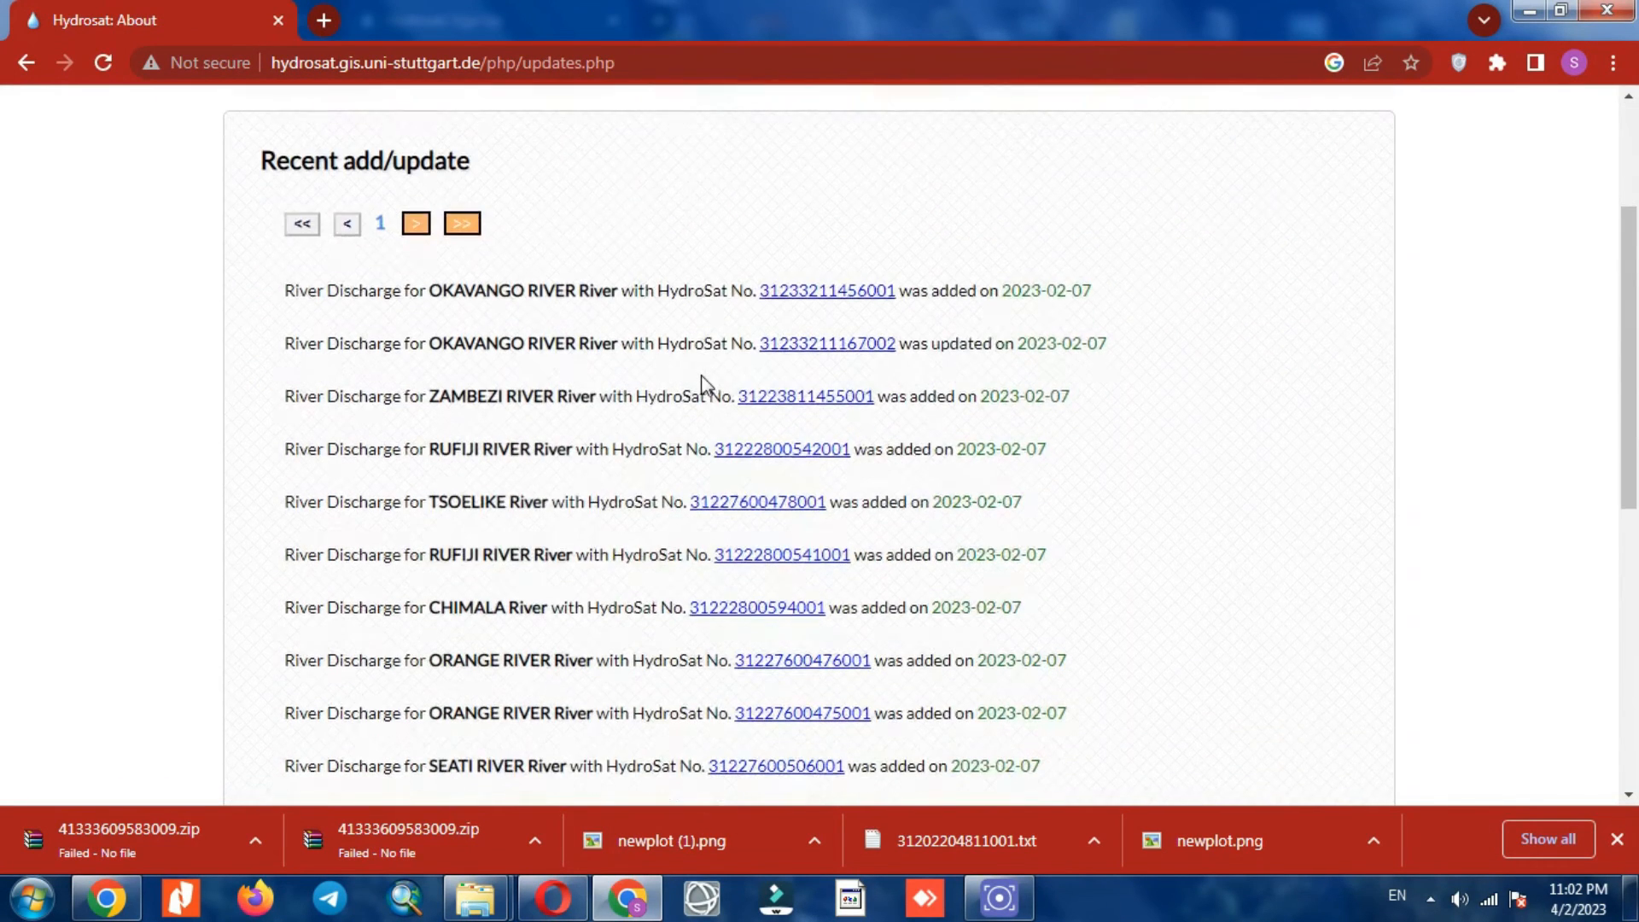